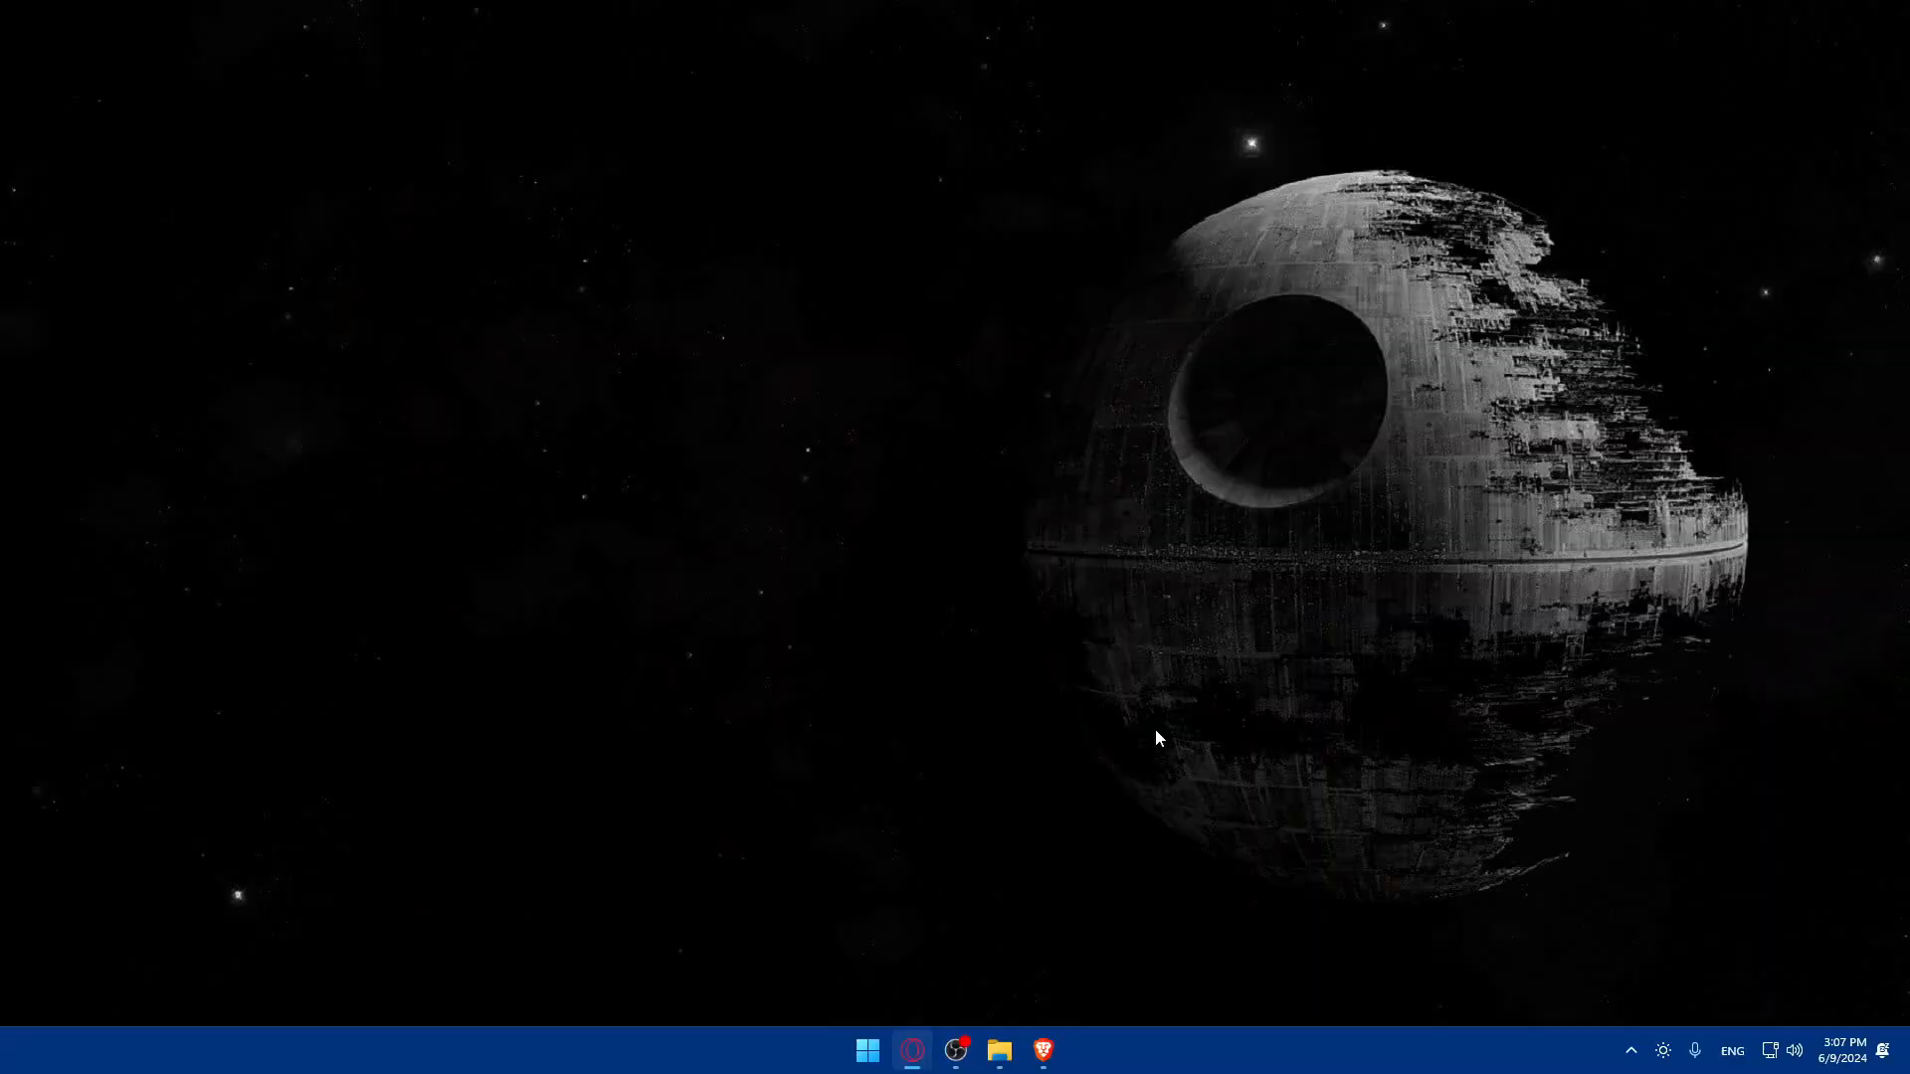
Launch Brave and load prestashop.com to reach the PrestaShop homepage.
click(1042, 1051)
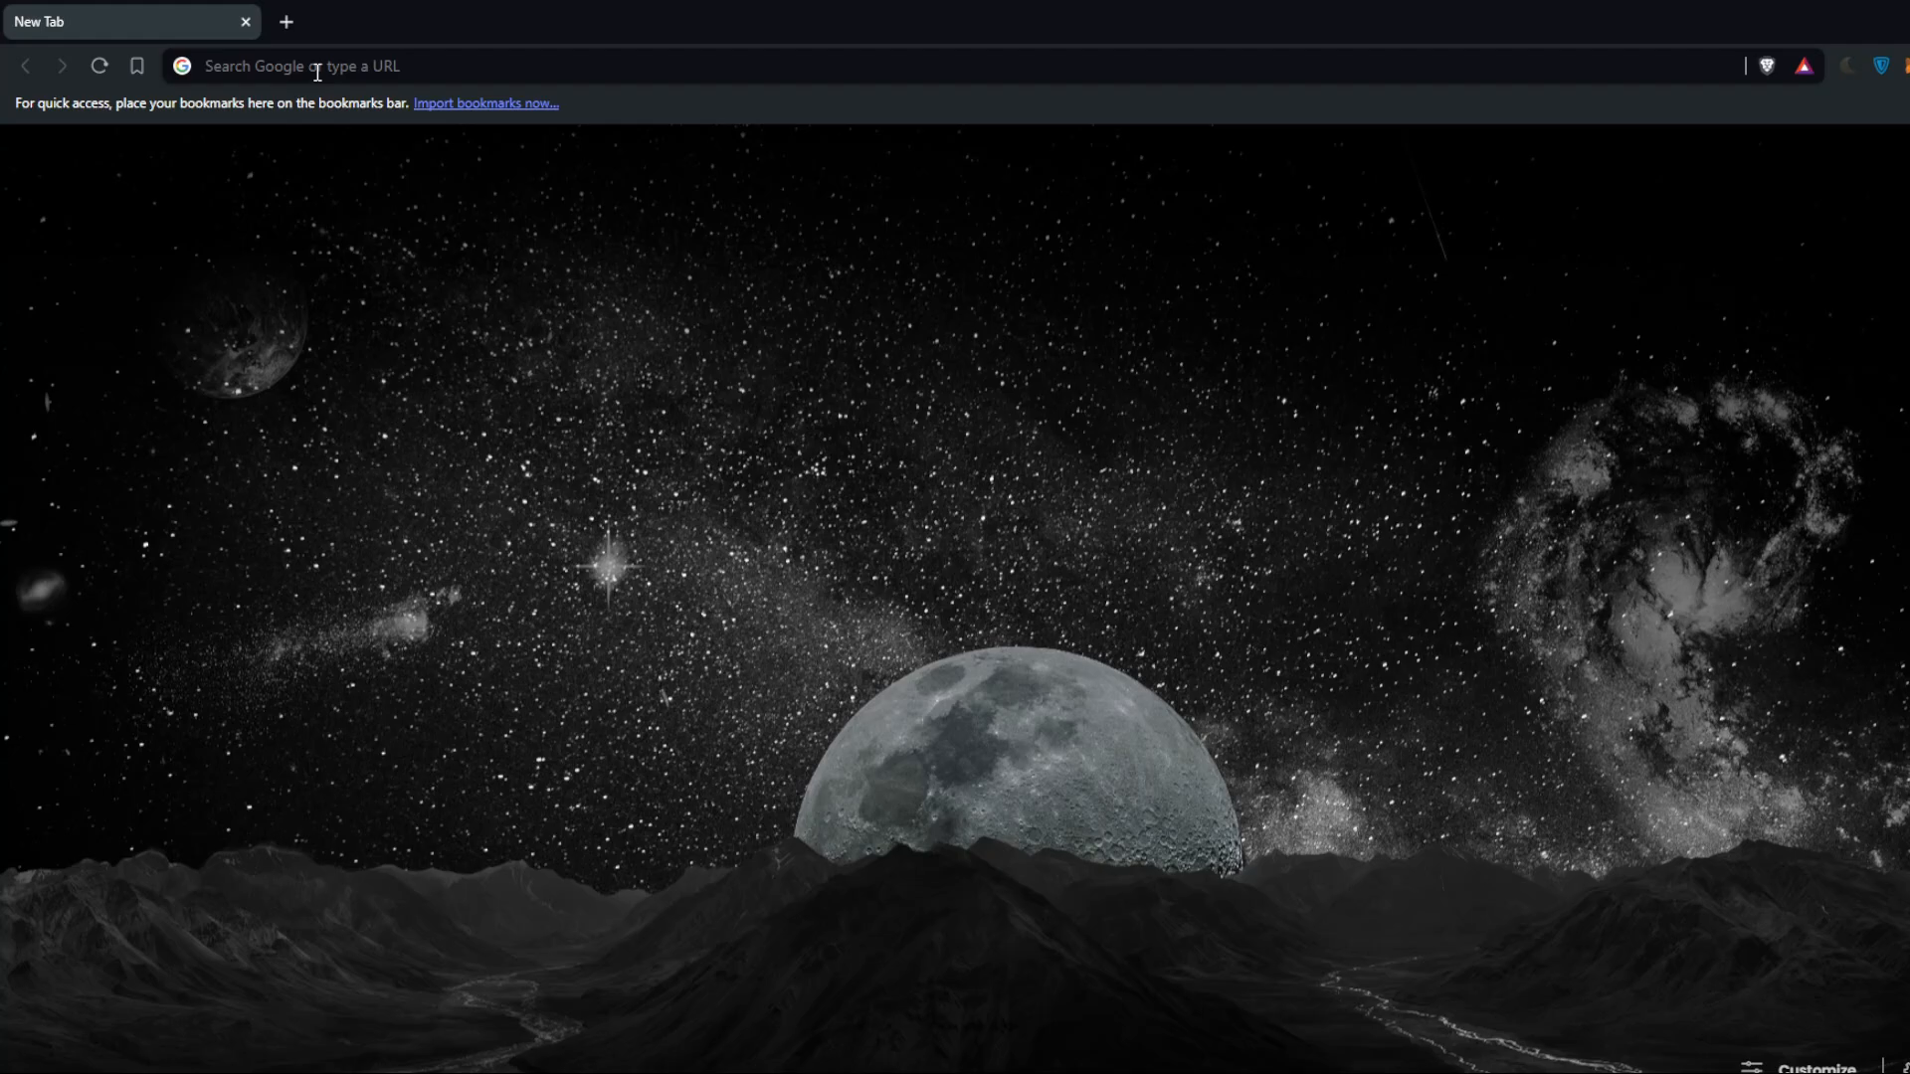
text(prestashop.com)
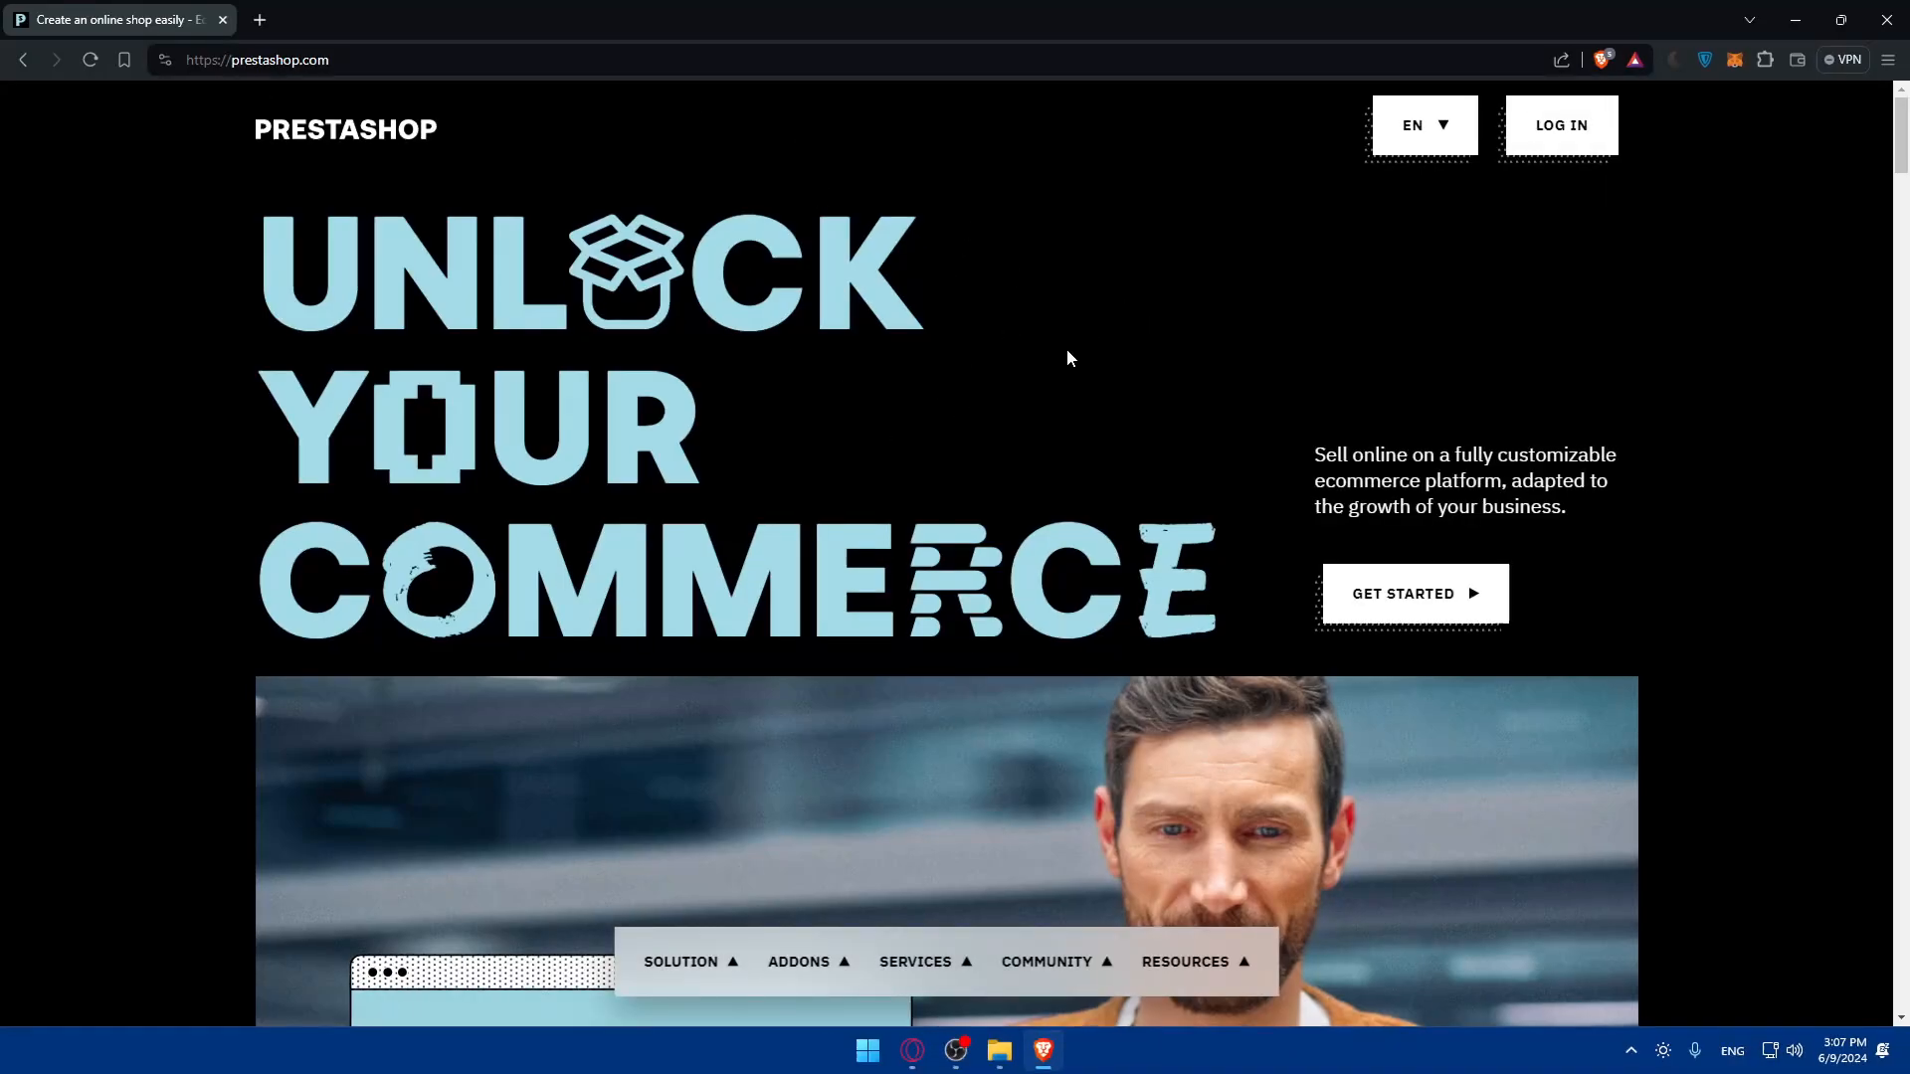
mouse_move(1052, 374)
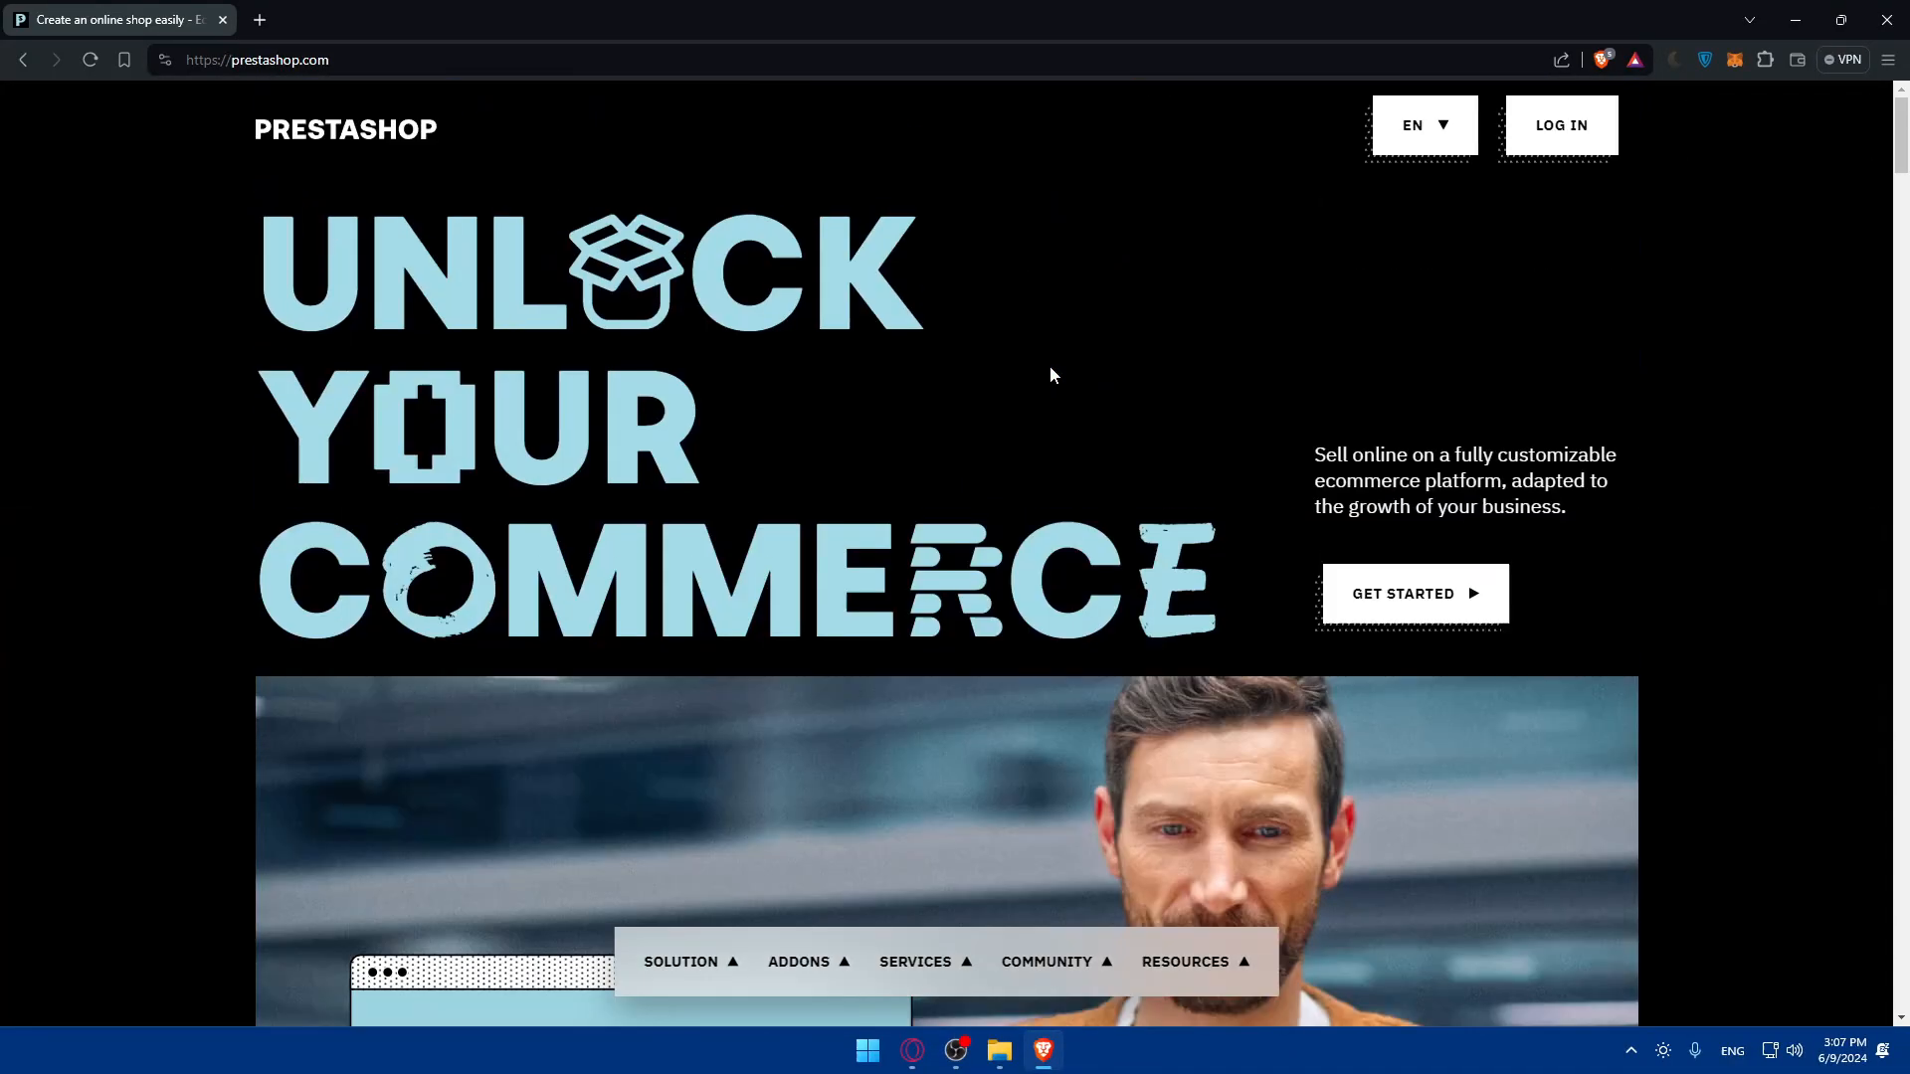
mouse_move(1106, 469)
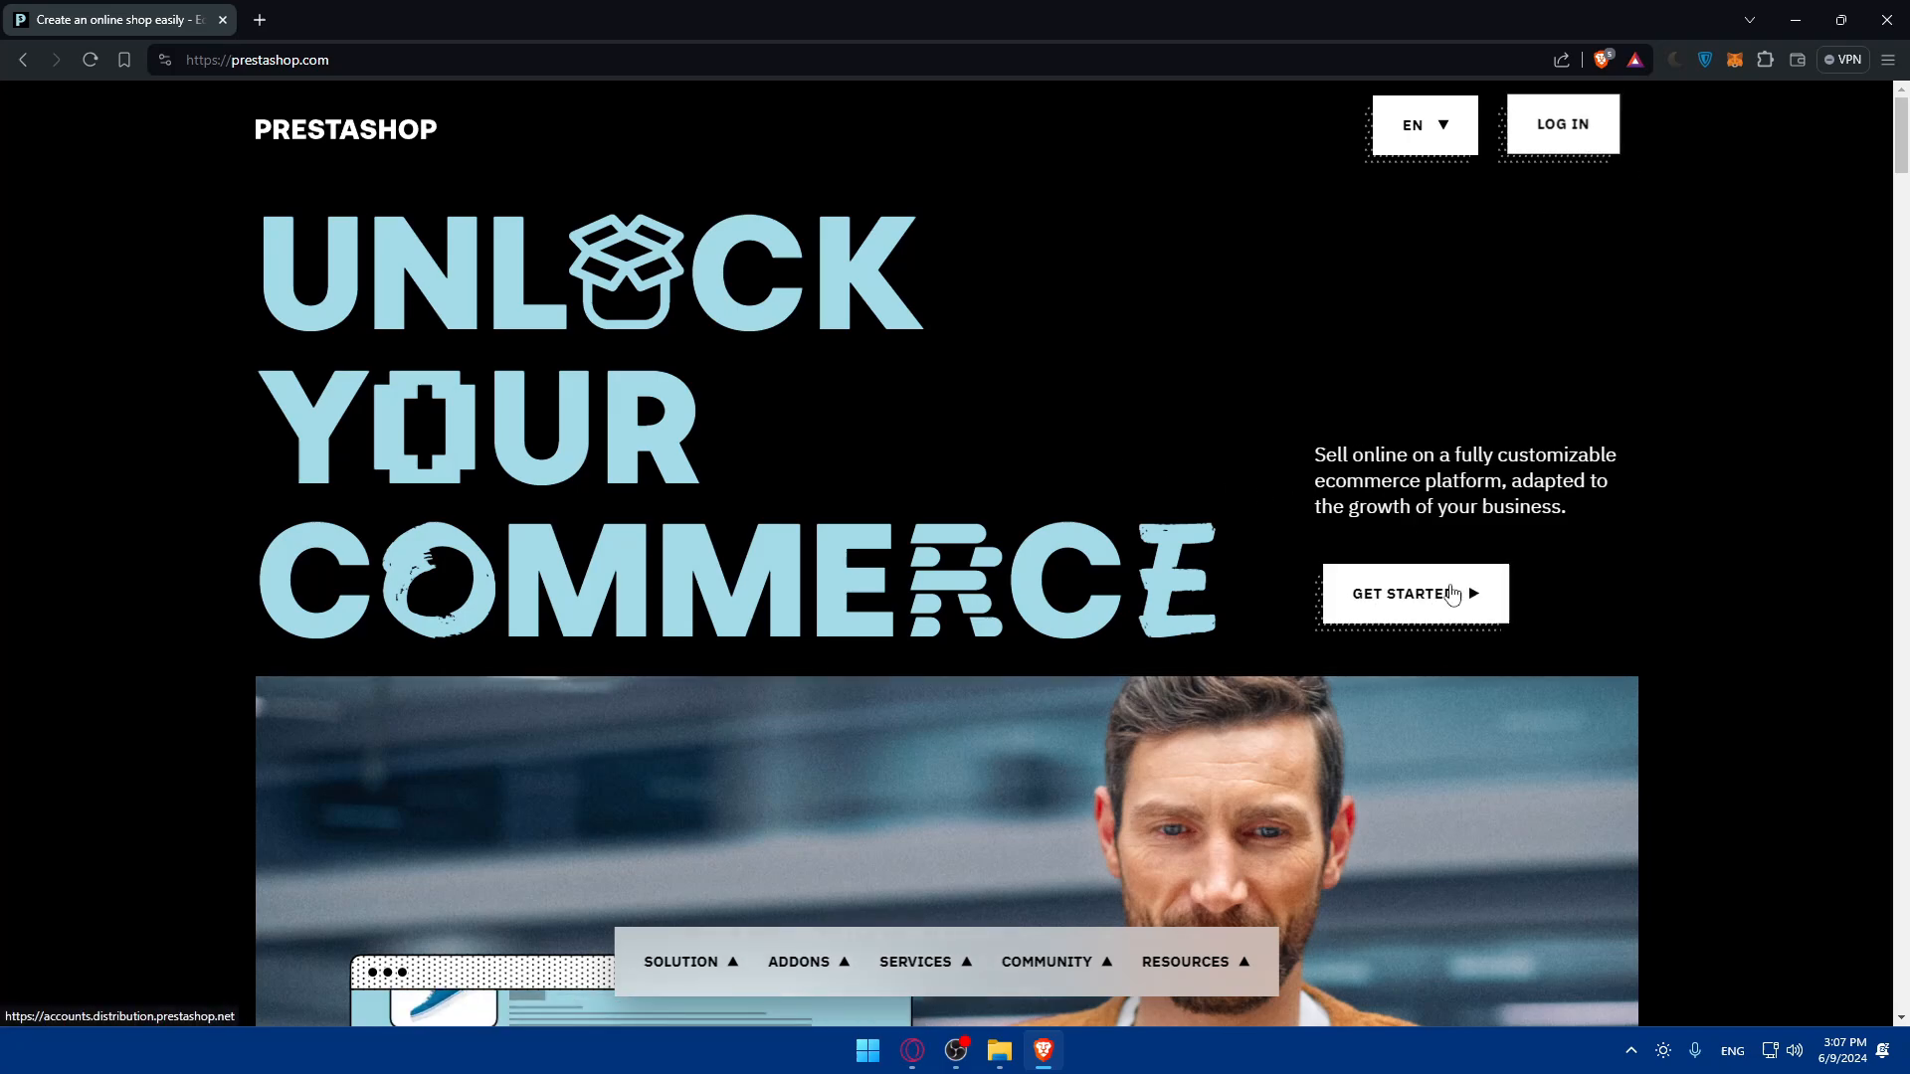
Follow GET STARTED to the offers page and scroll to the Classic, Hosted and Custom cards.
click(1413, 593)
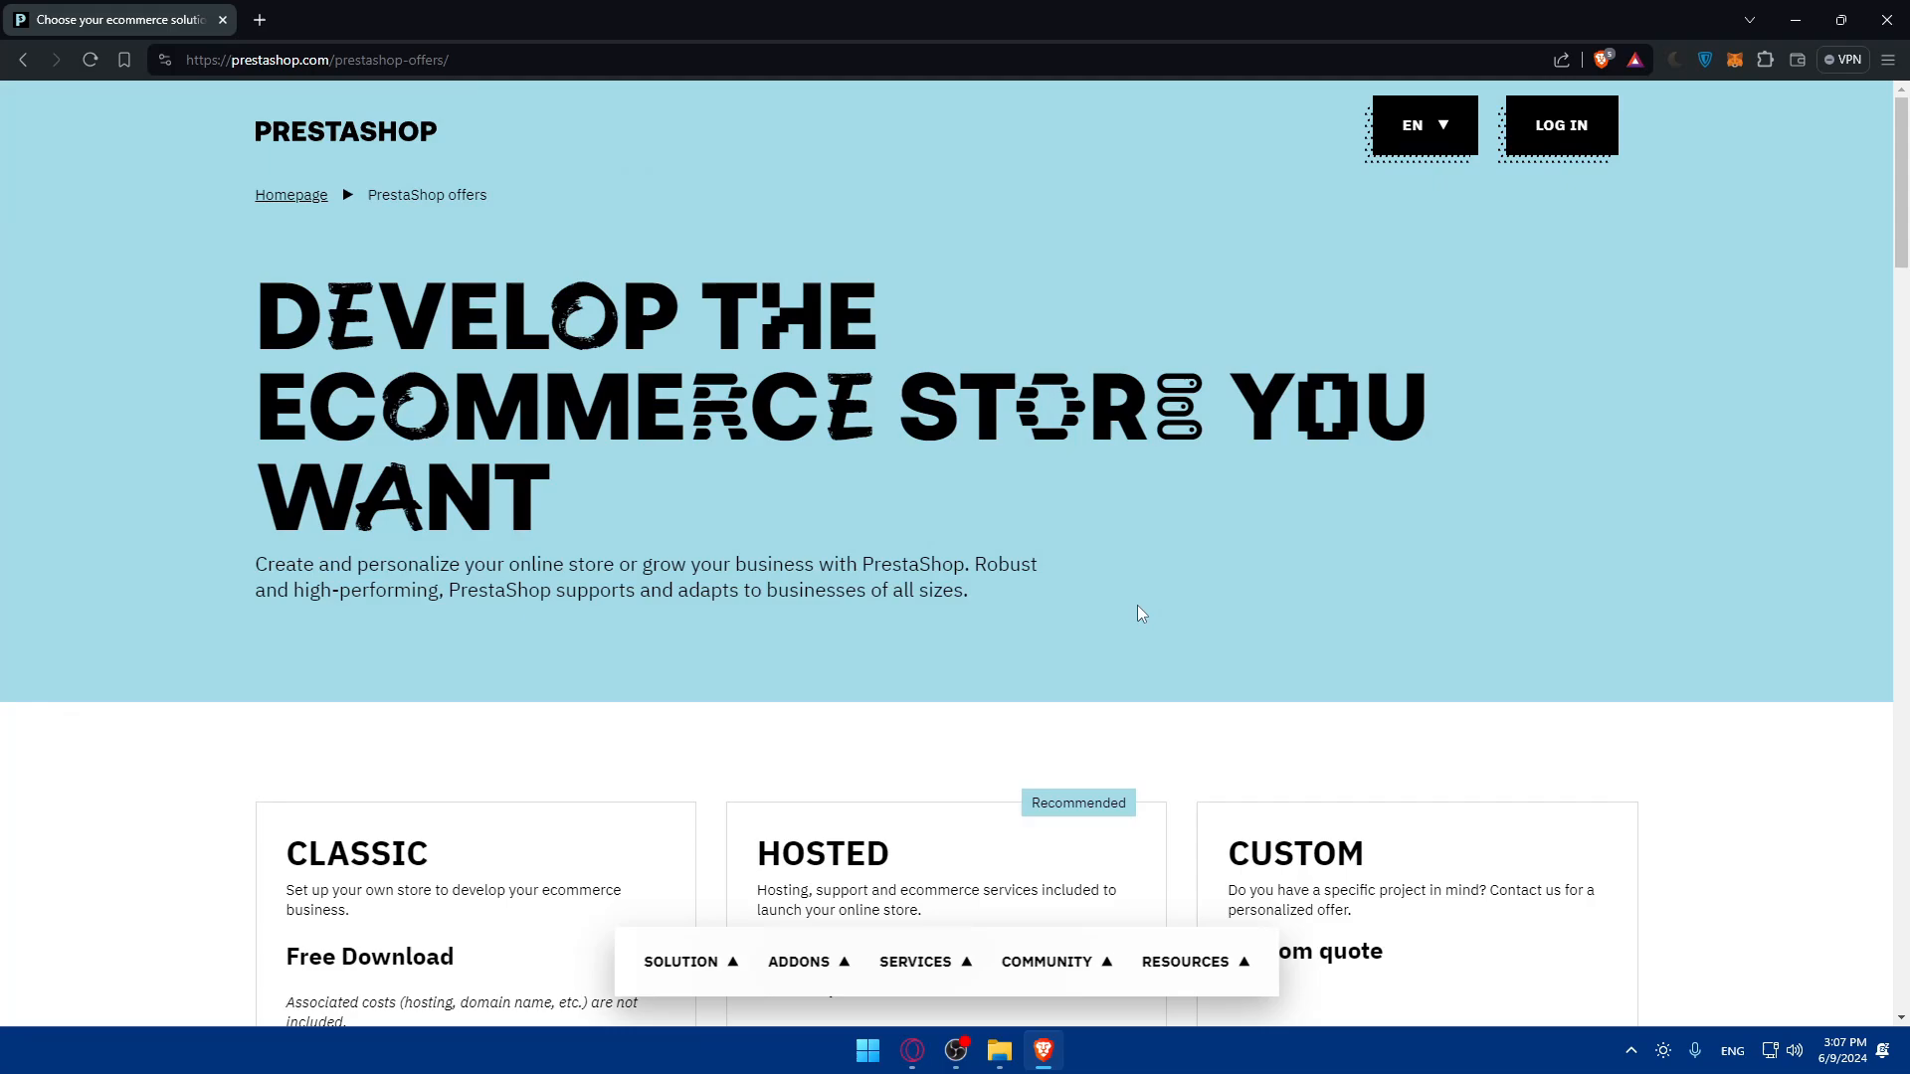
mouse_move(1114, 577)
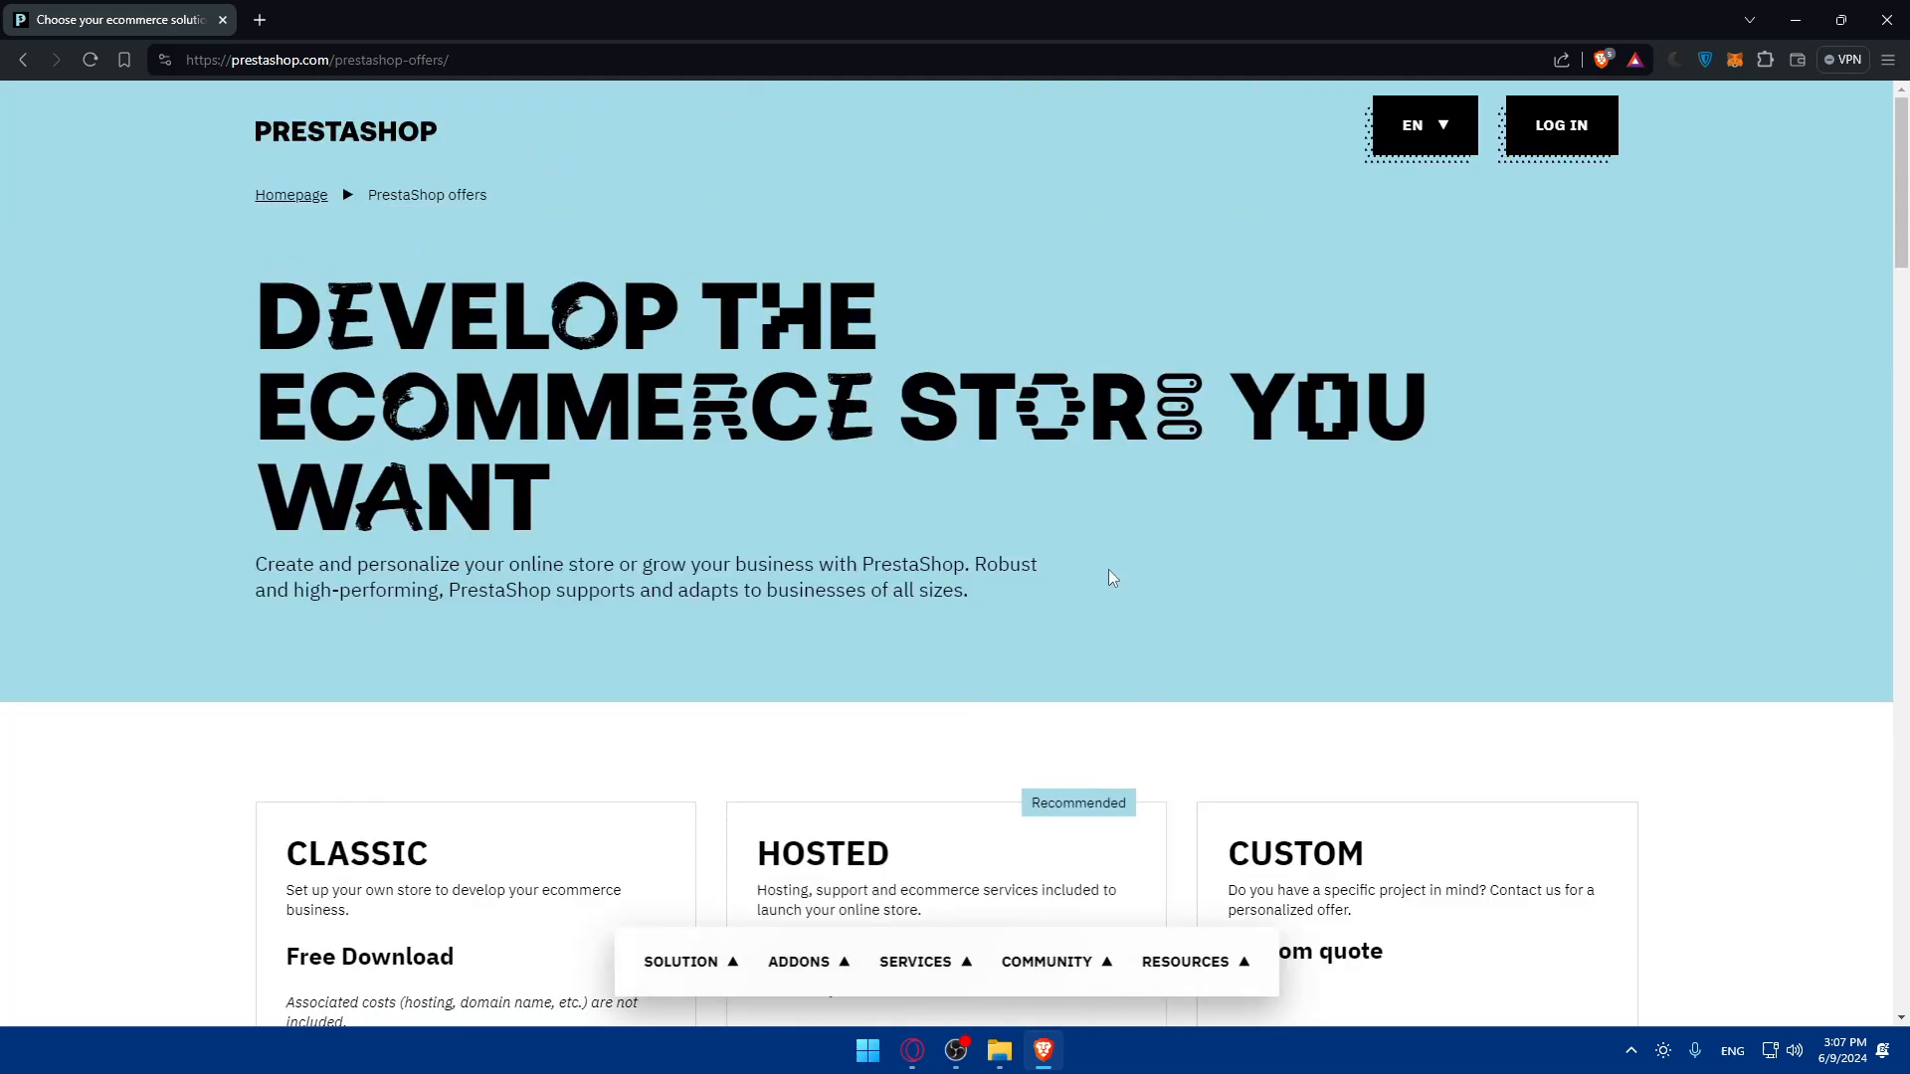
scroll(down, 3)
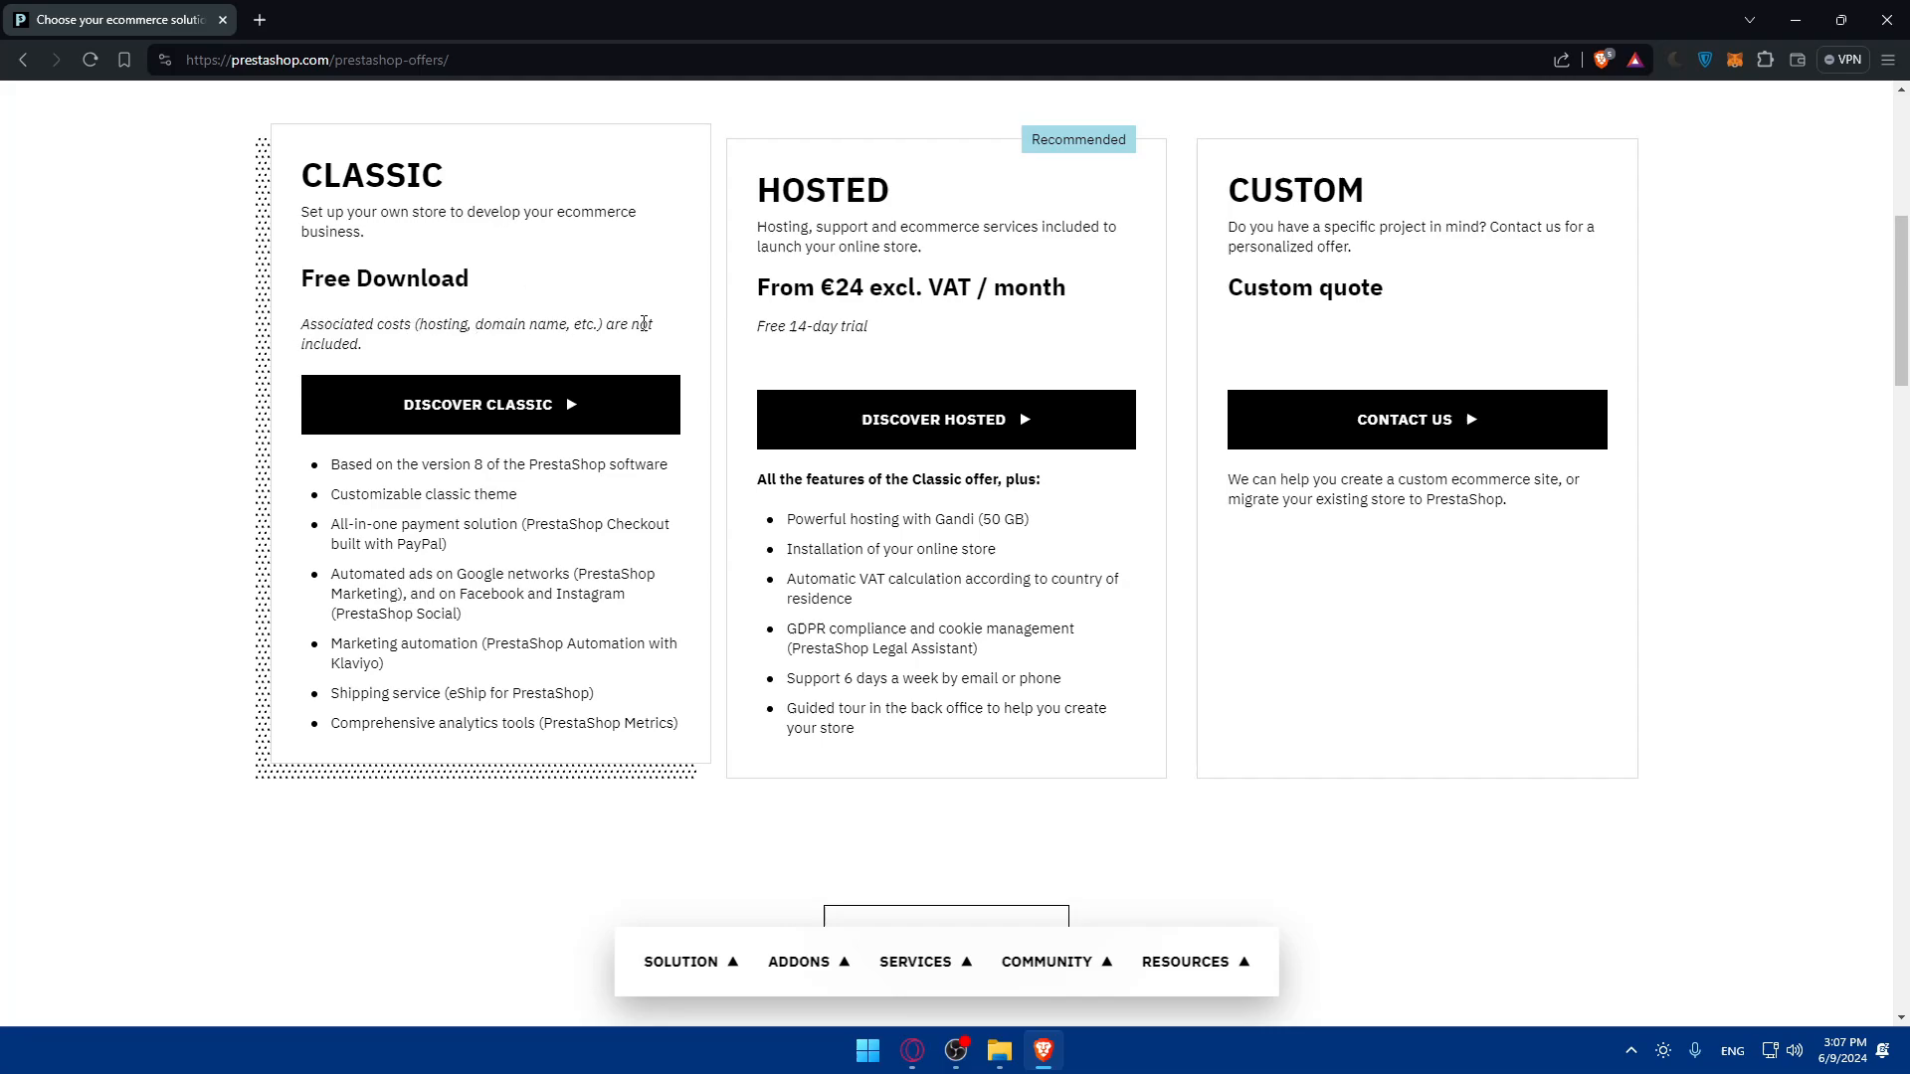
double_click(354, 324)
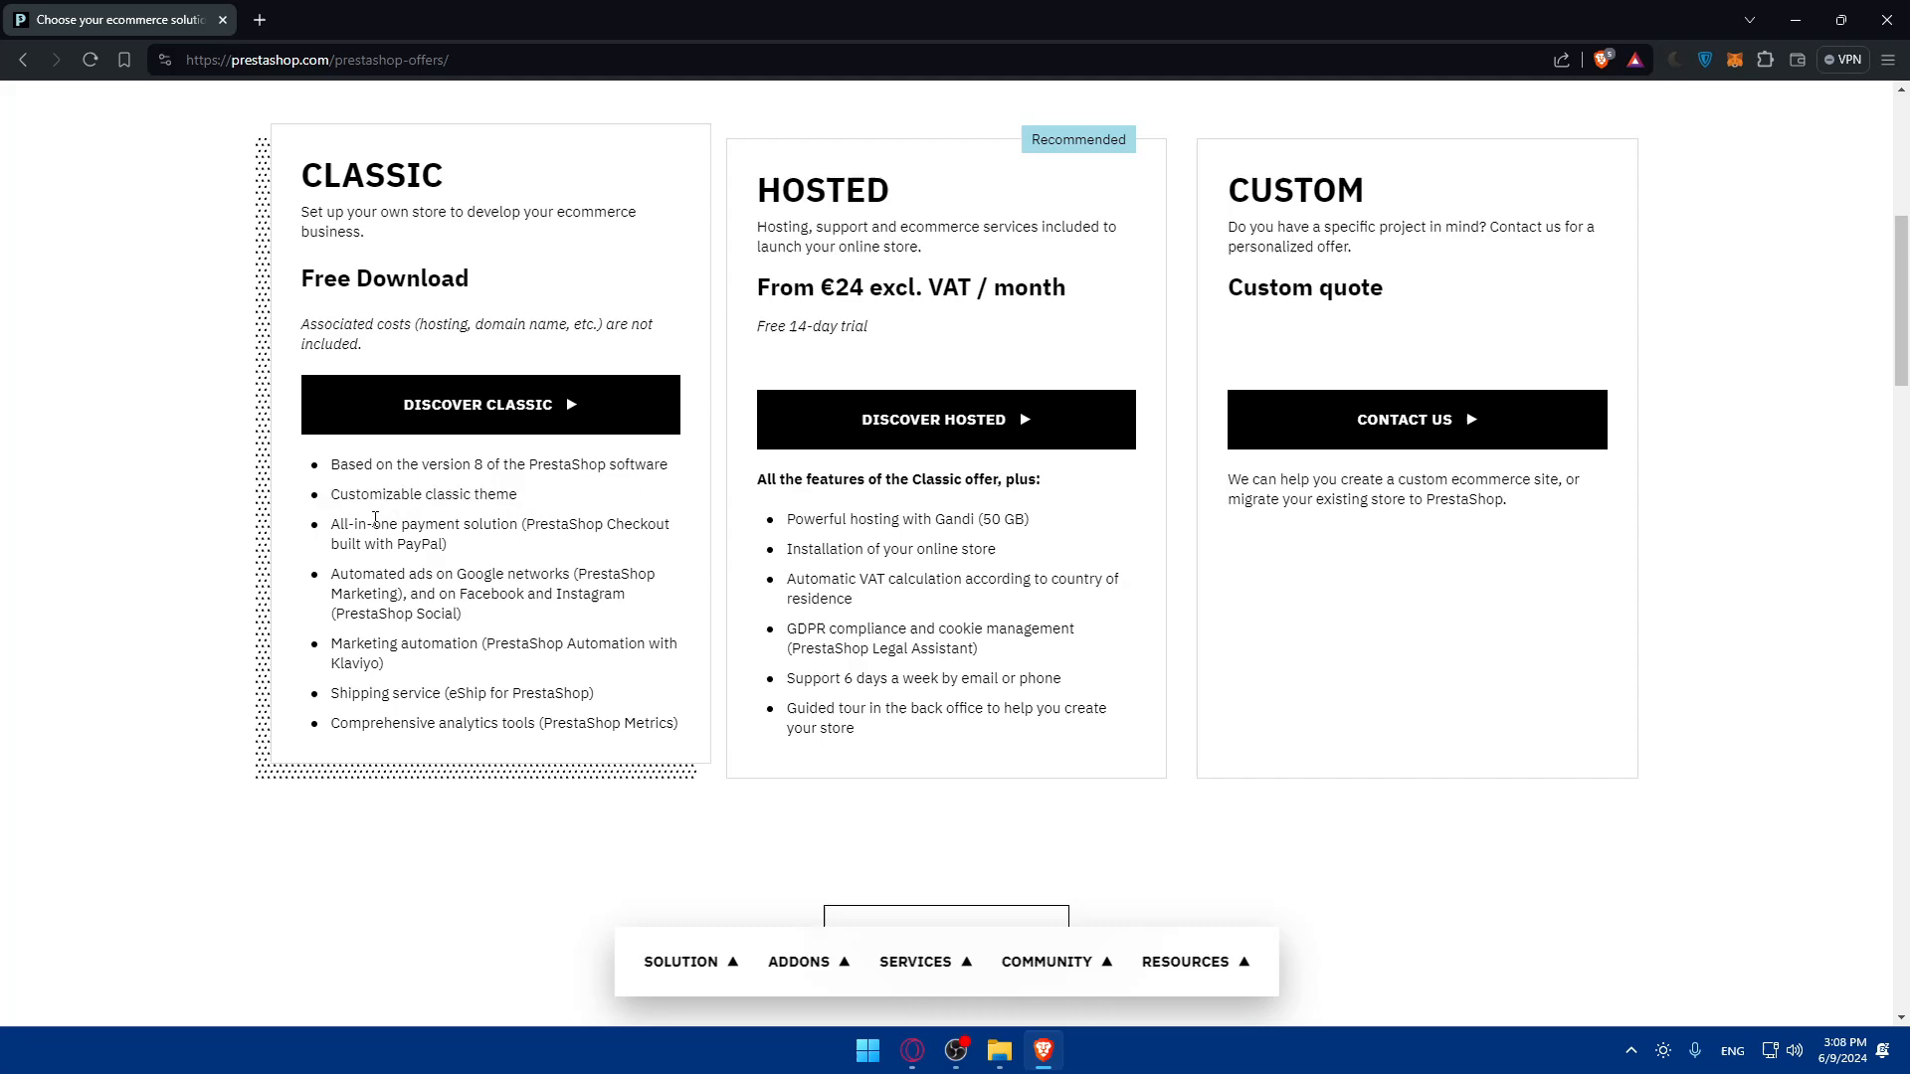
mouse_move(531, 554)
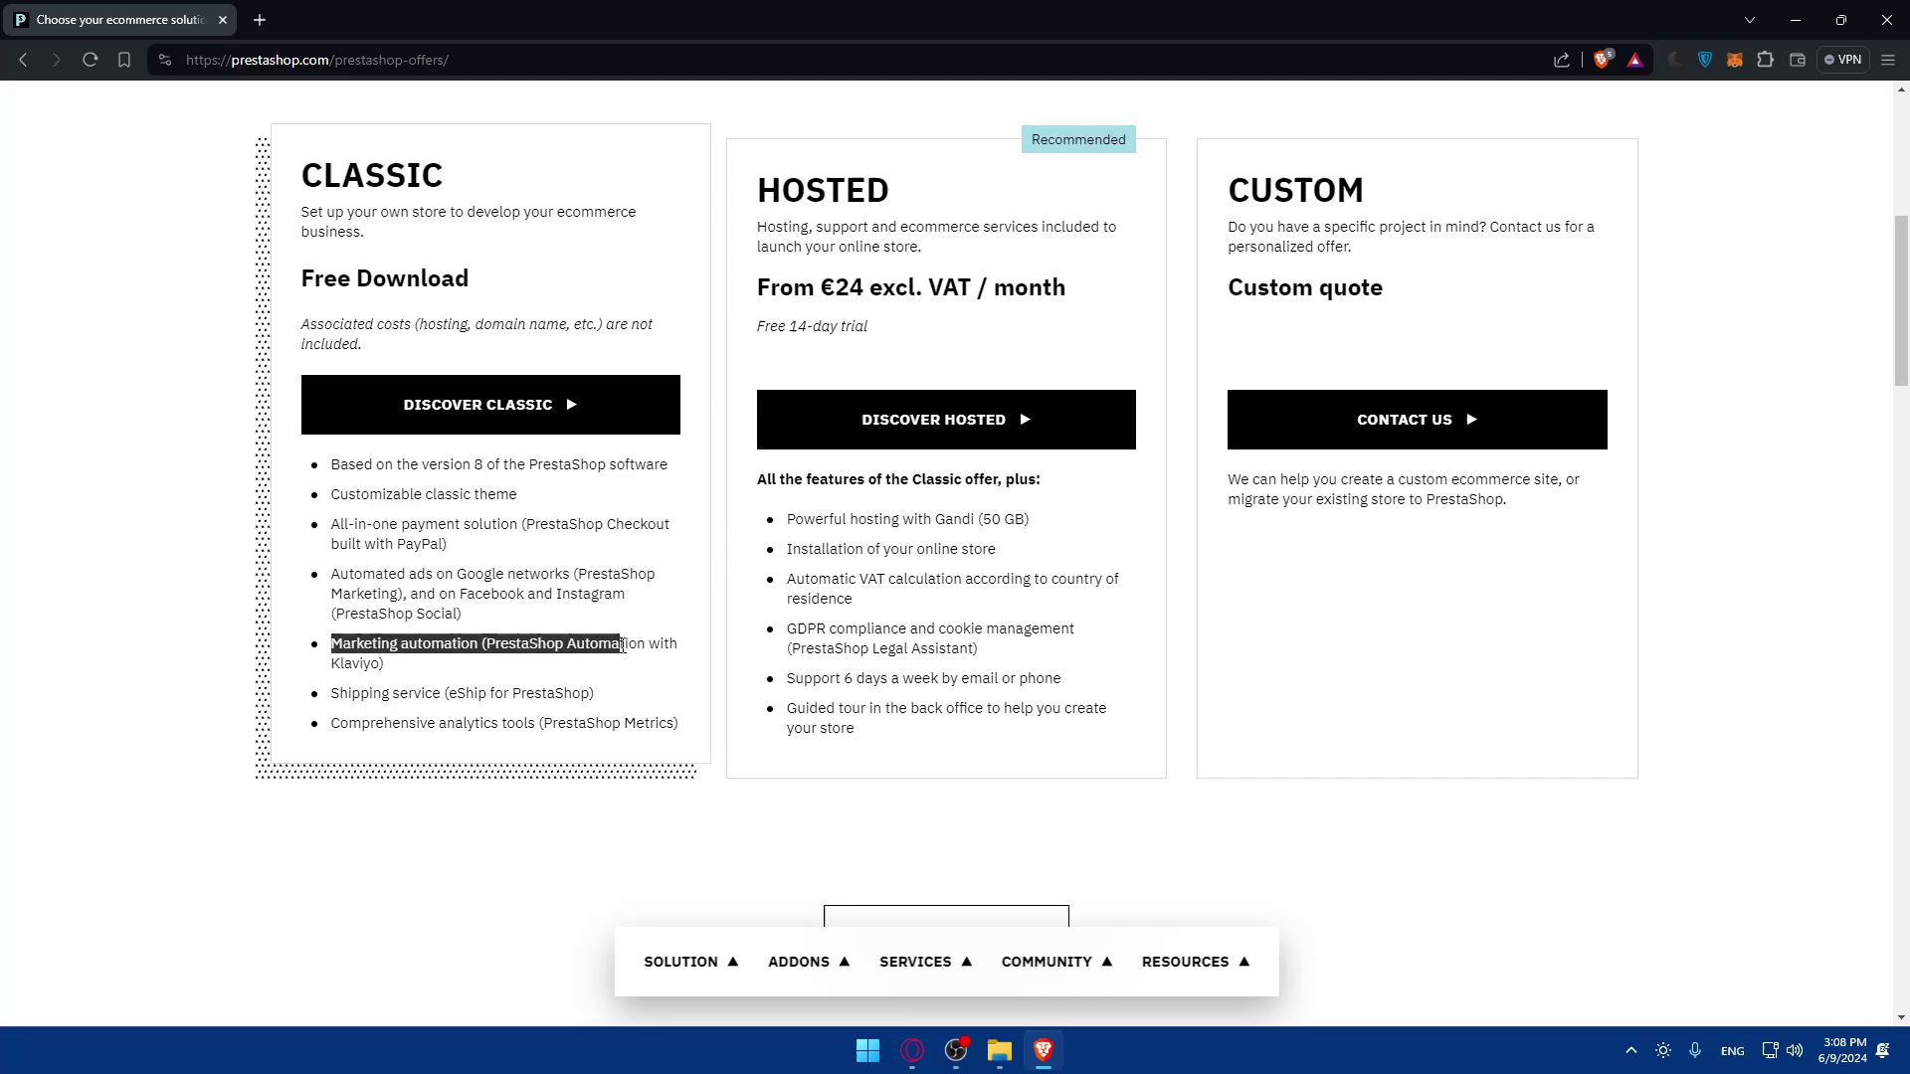
click(402, 671)
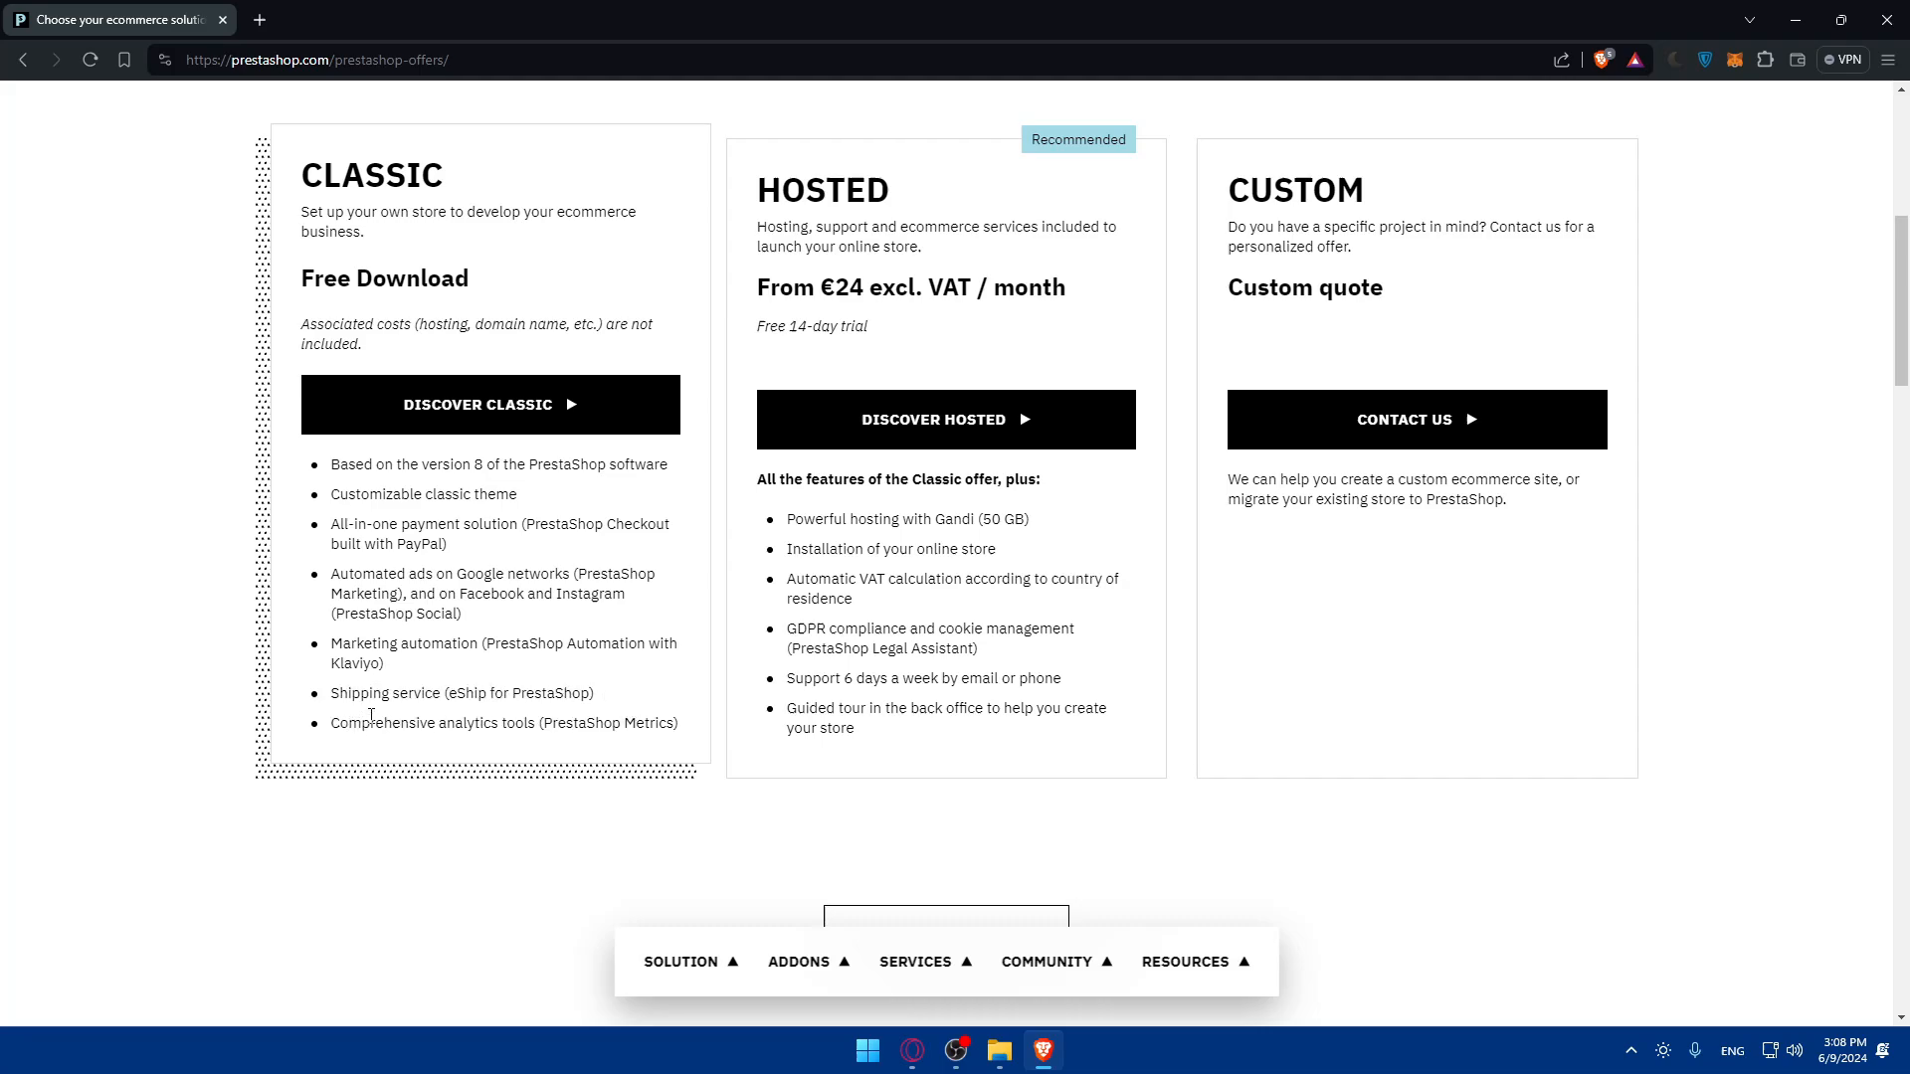
mouse_move(450, 728)
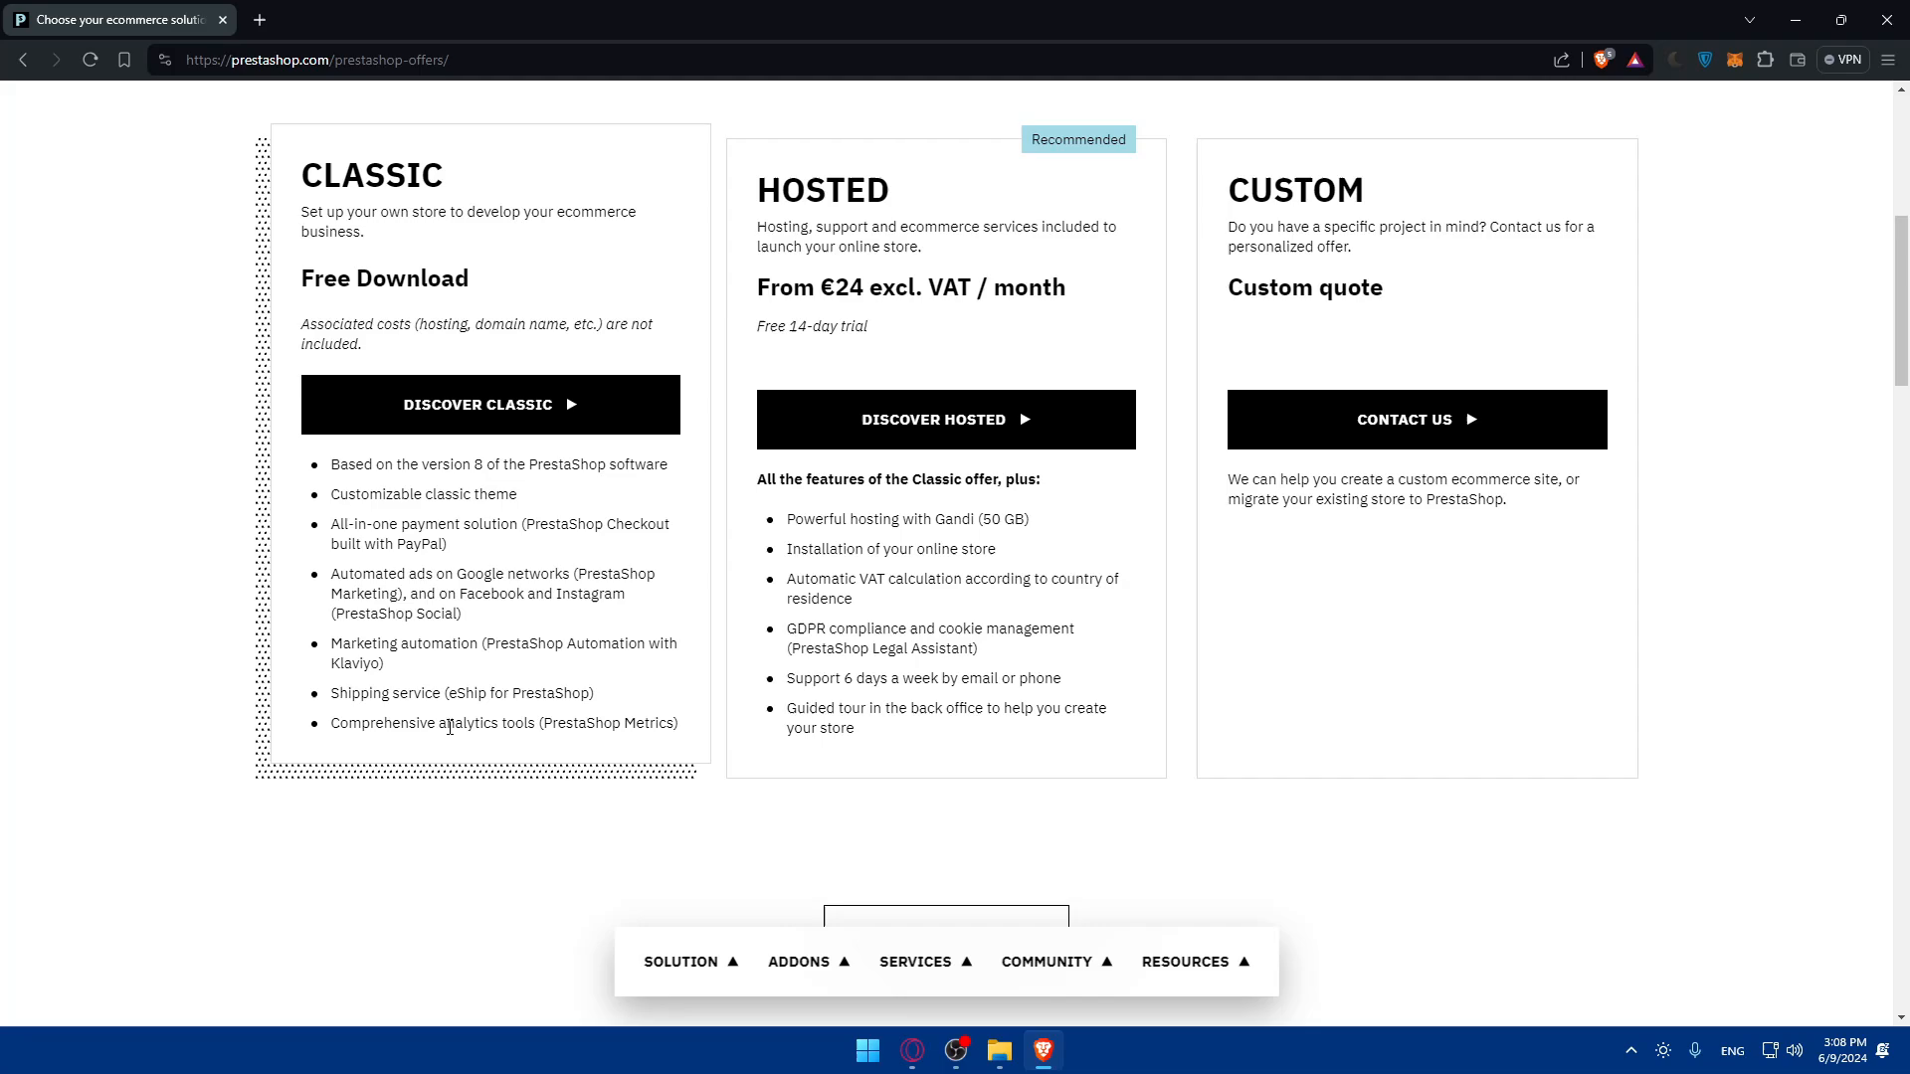
mouse_move(599, 748)
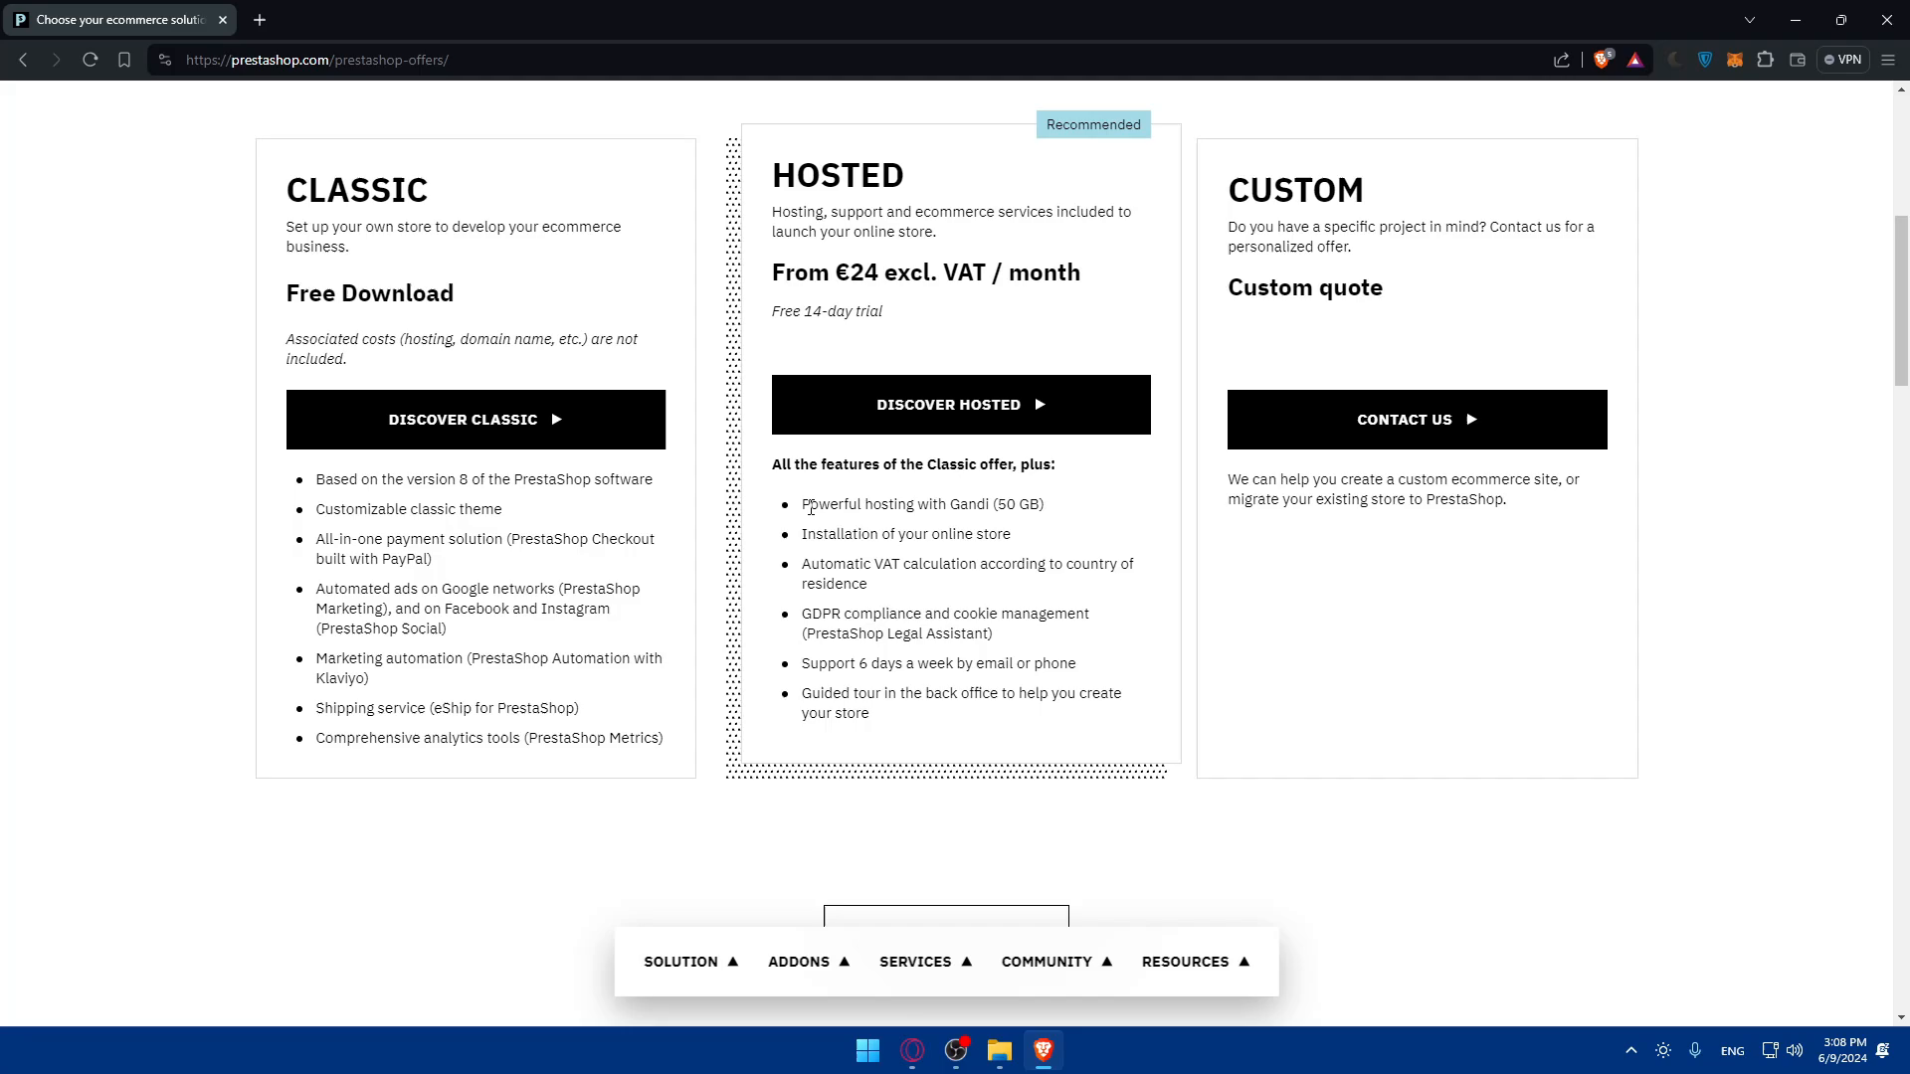
mouse_move(1013, 510)
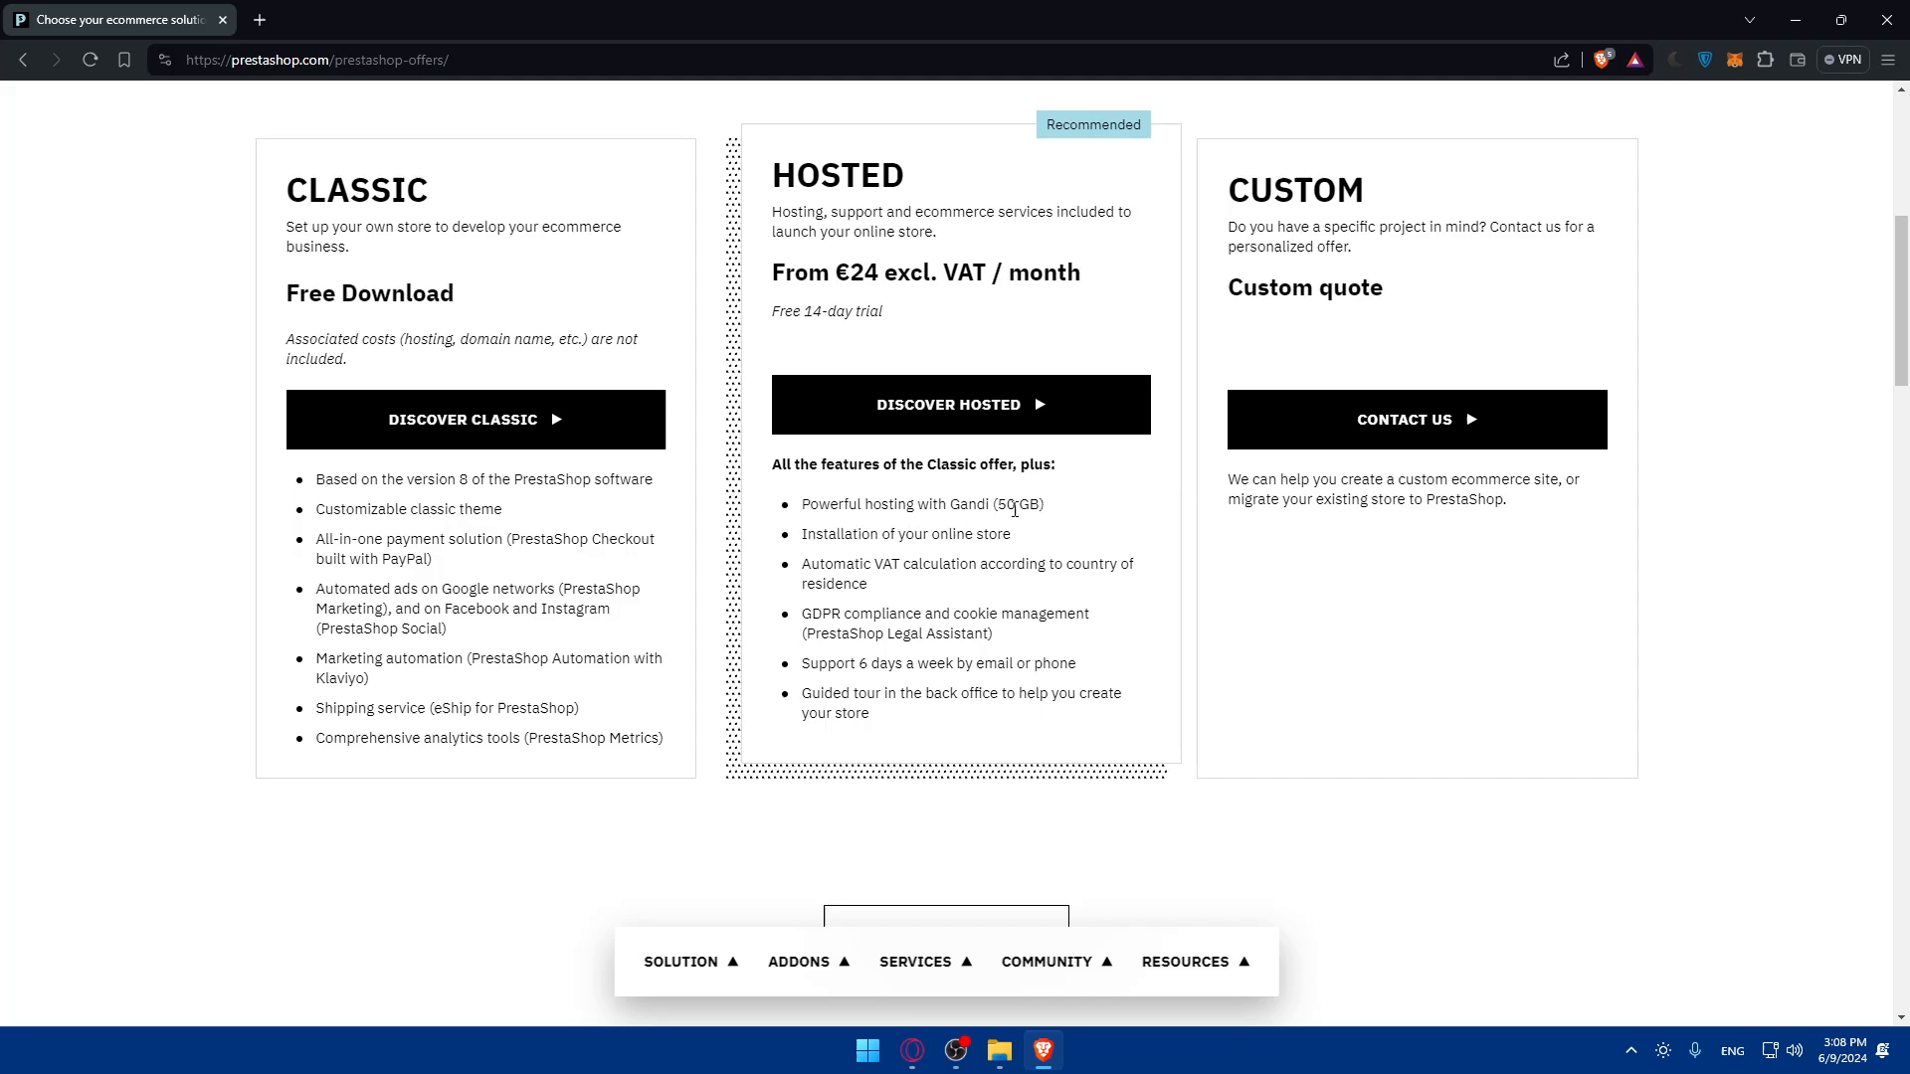
mouse_move(803, 573)
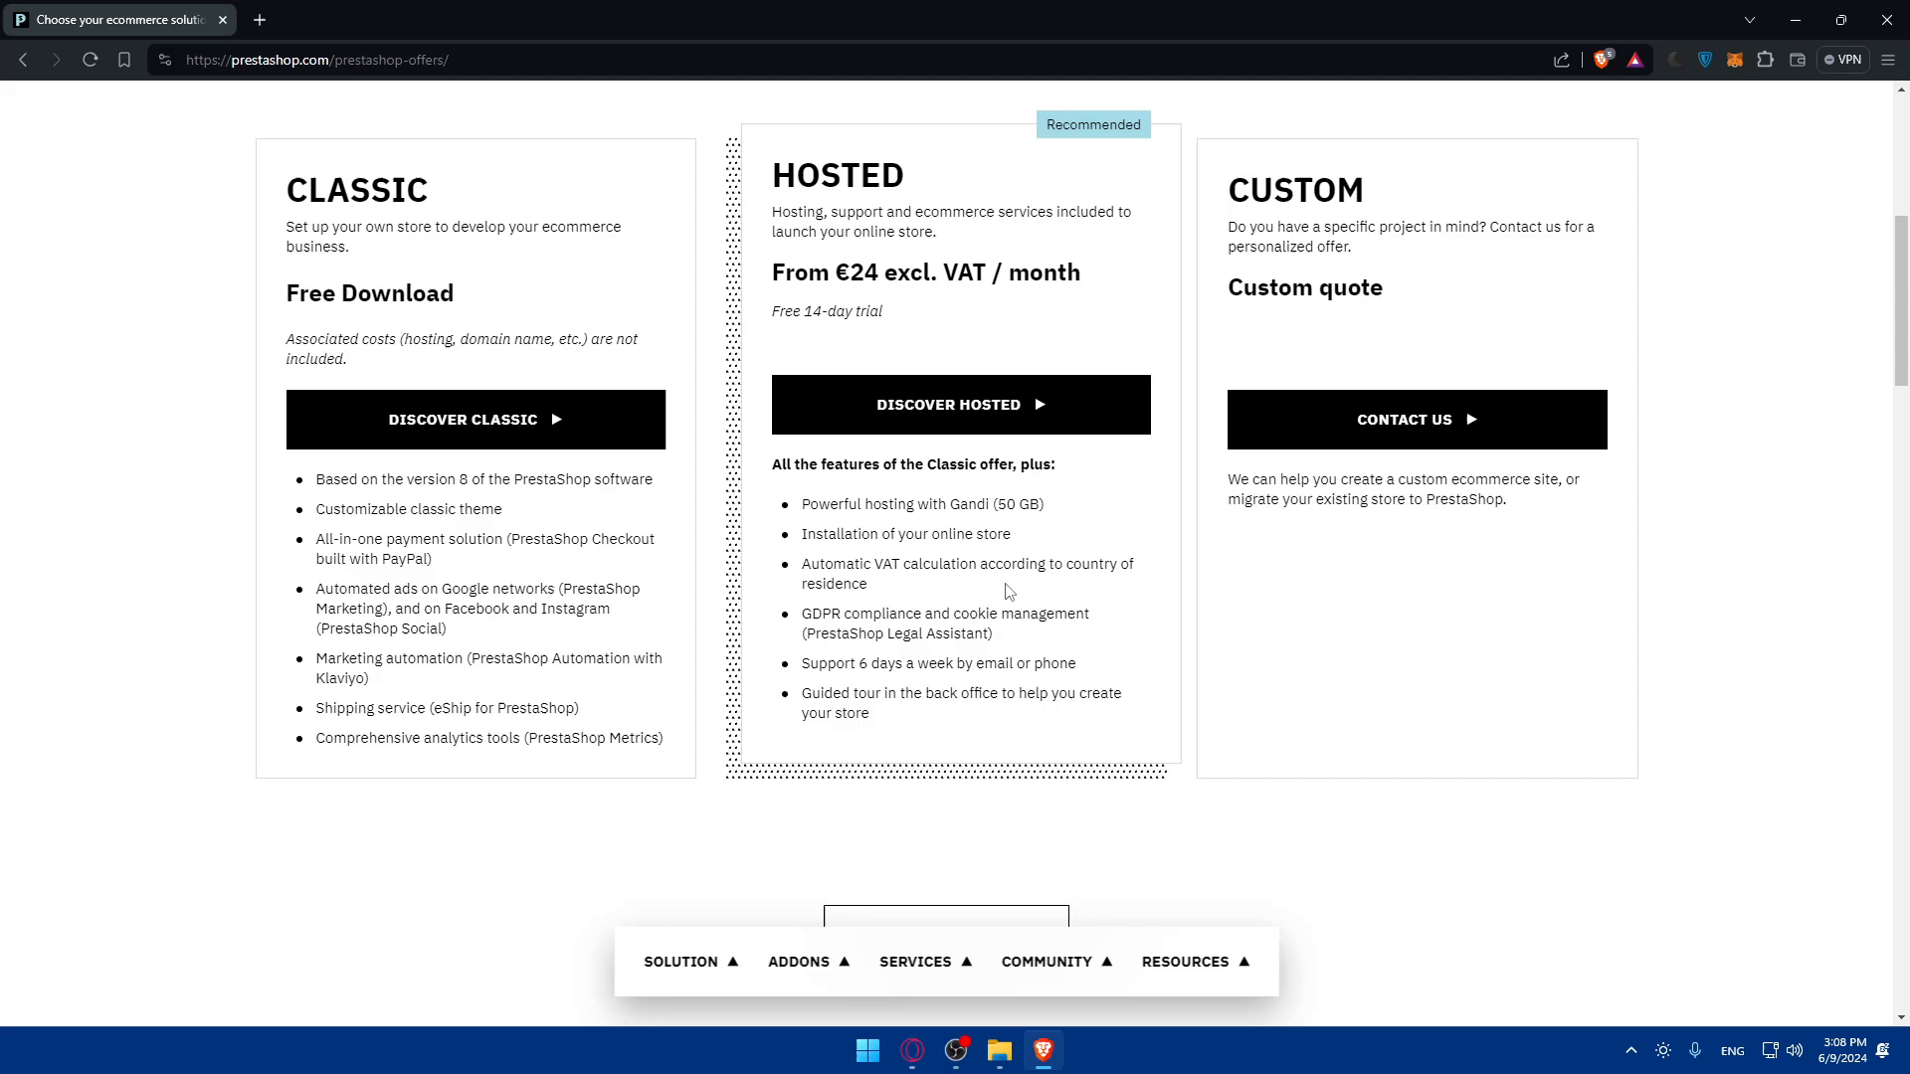
double_click(886, 565)
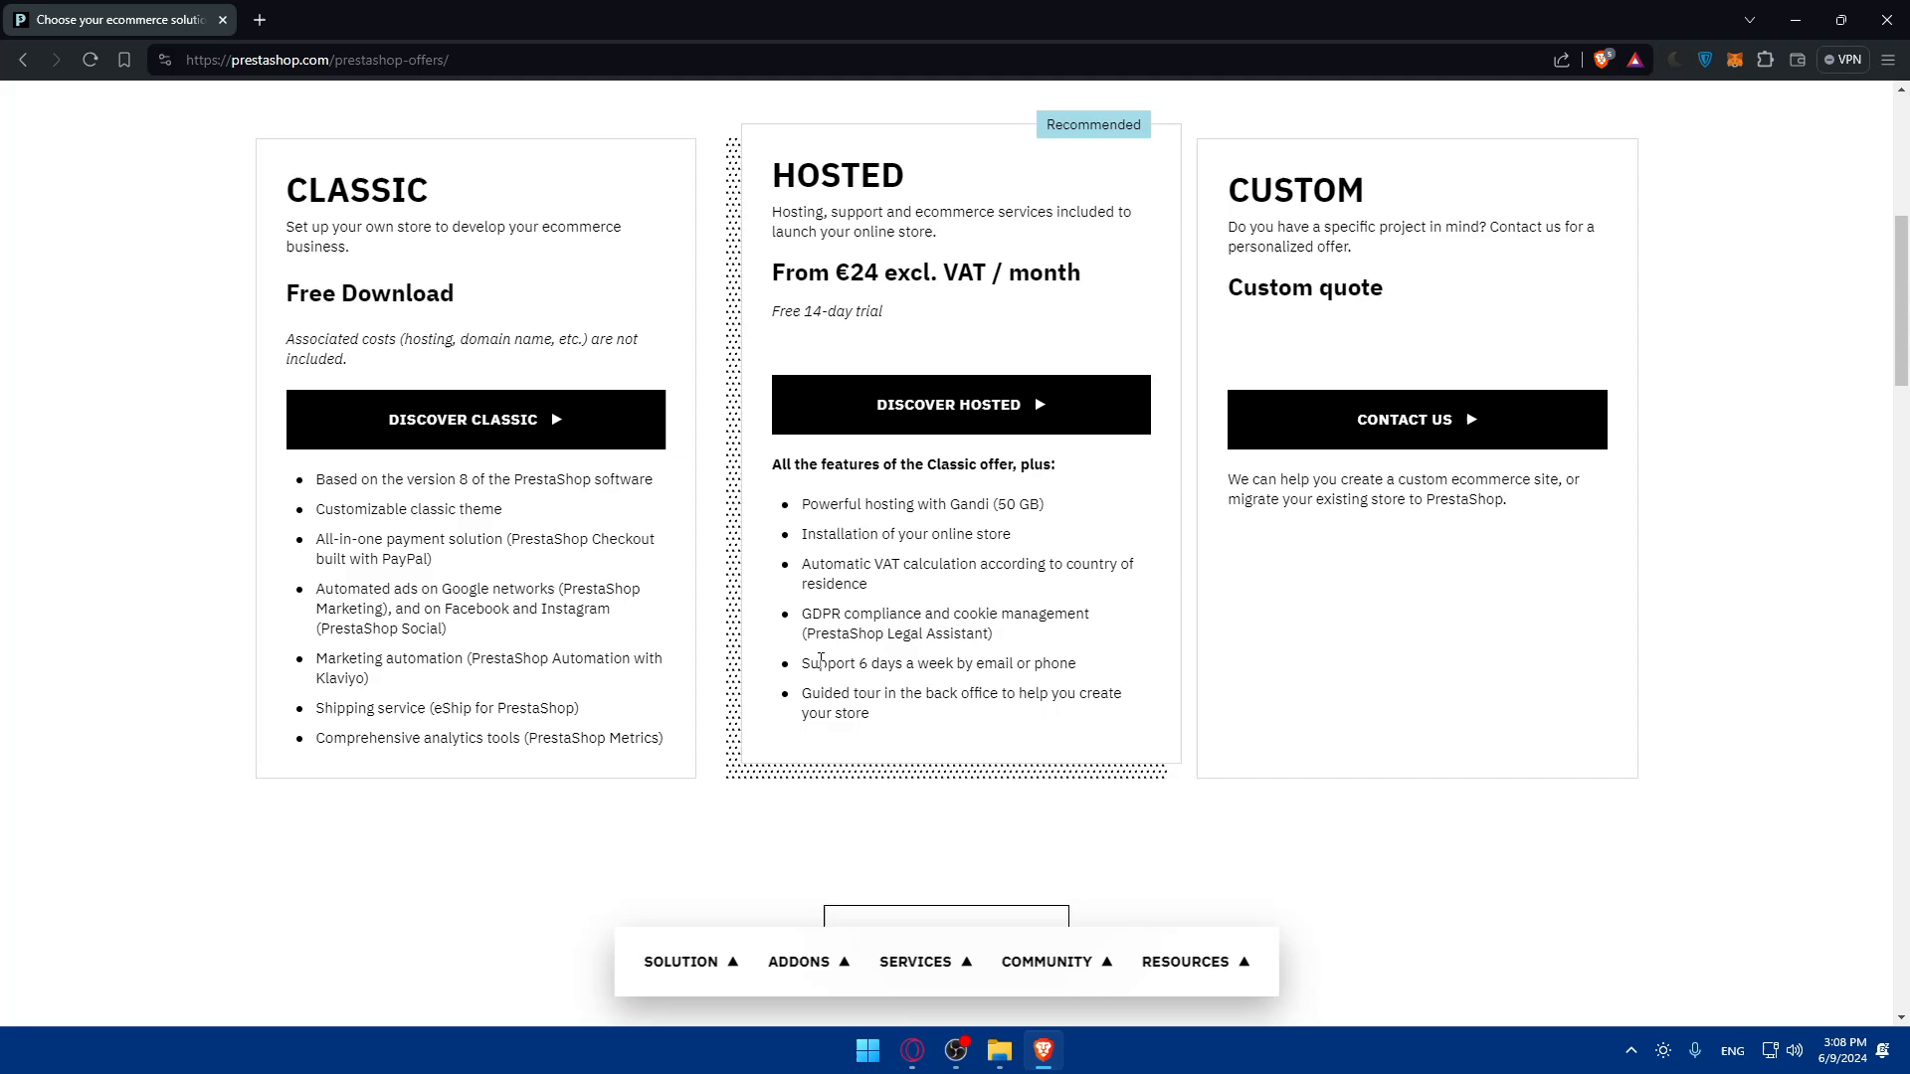
mouse_move(1086, 673)
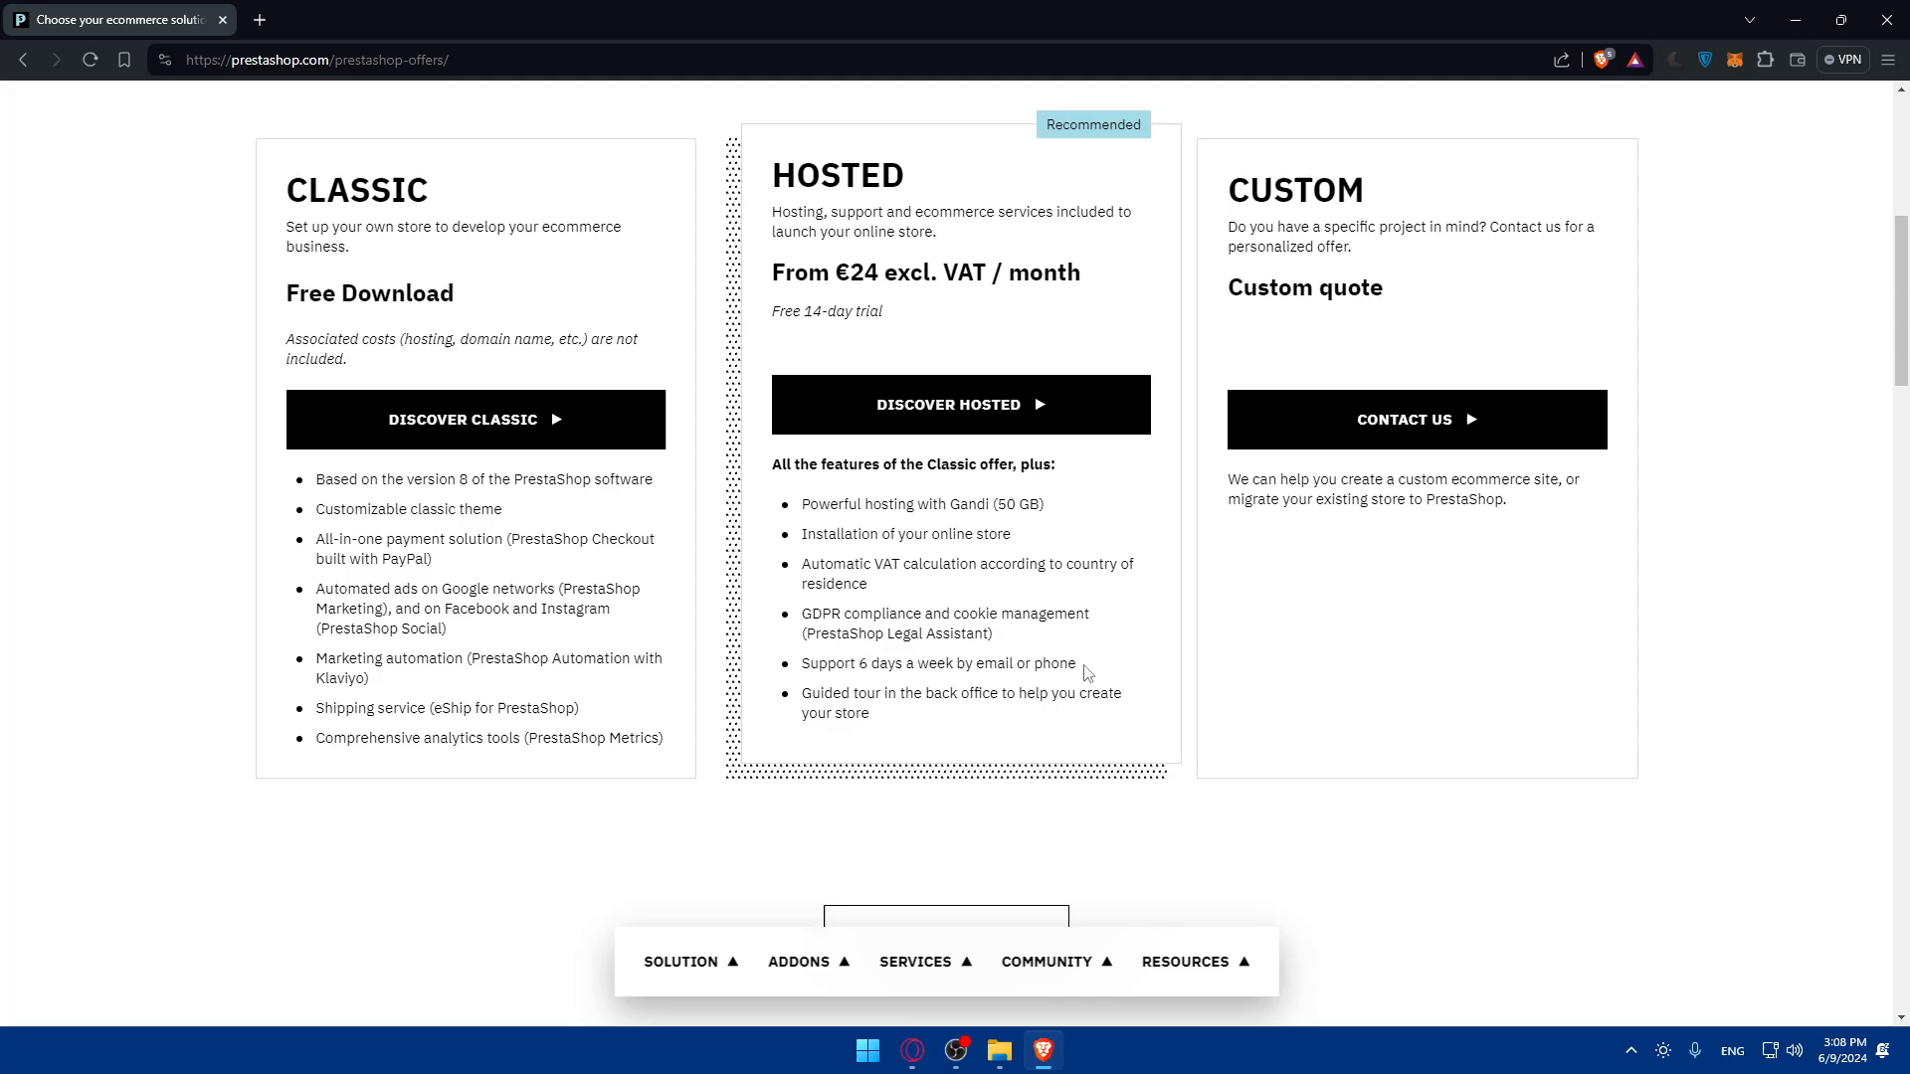
drag(801, 692, 1005, 692)
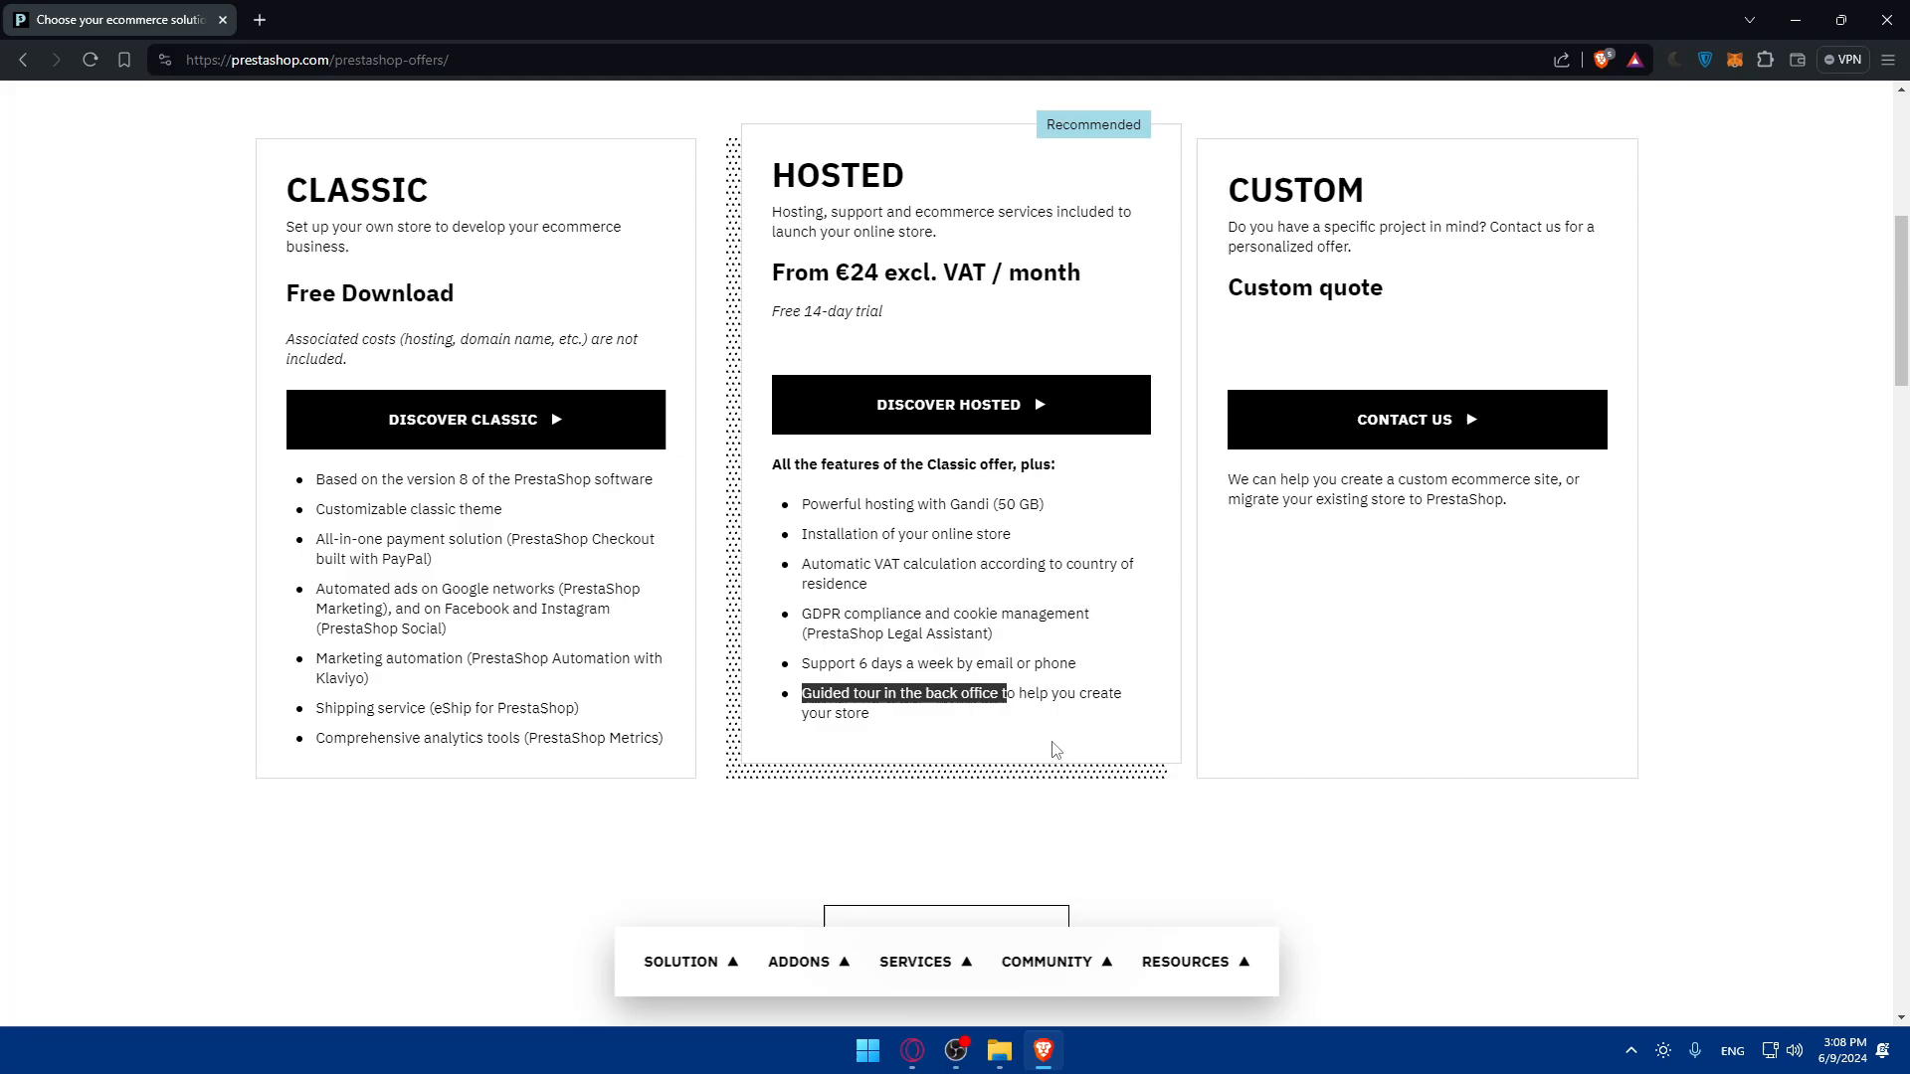
scroll(up, 3)
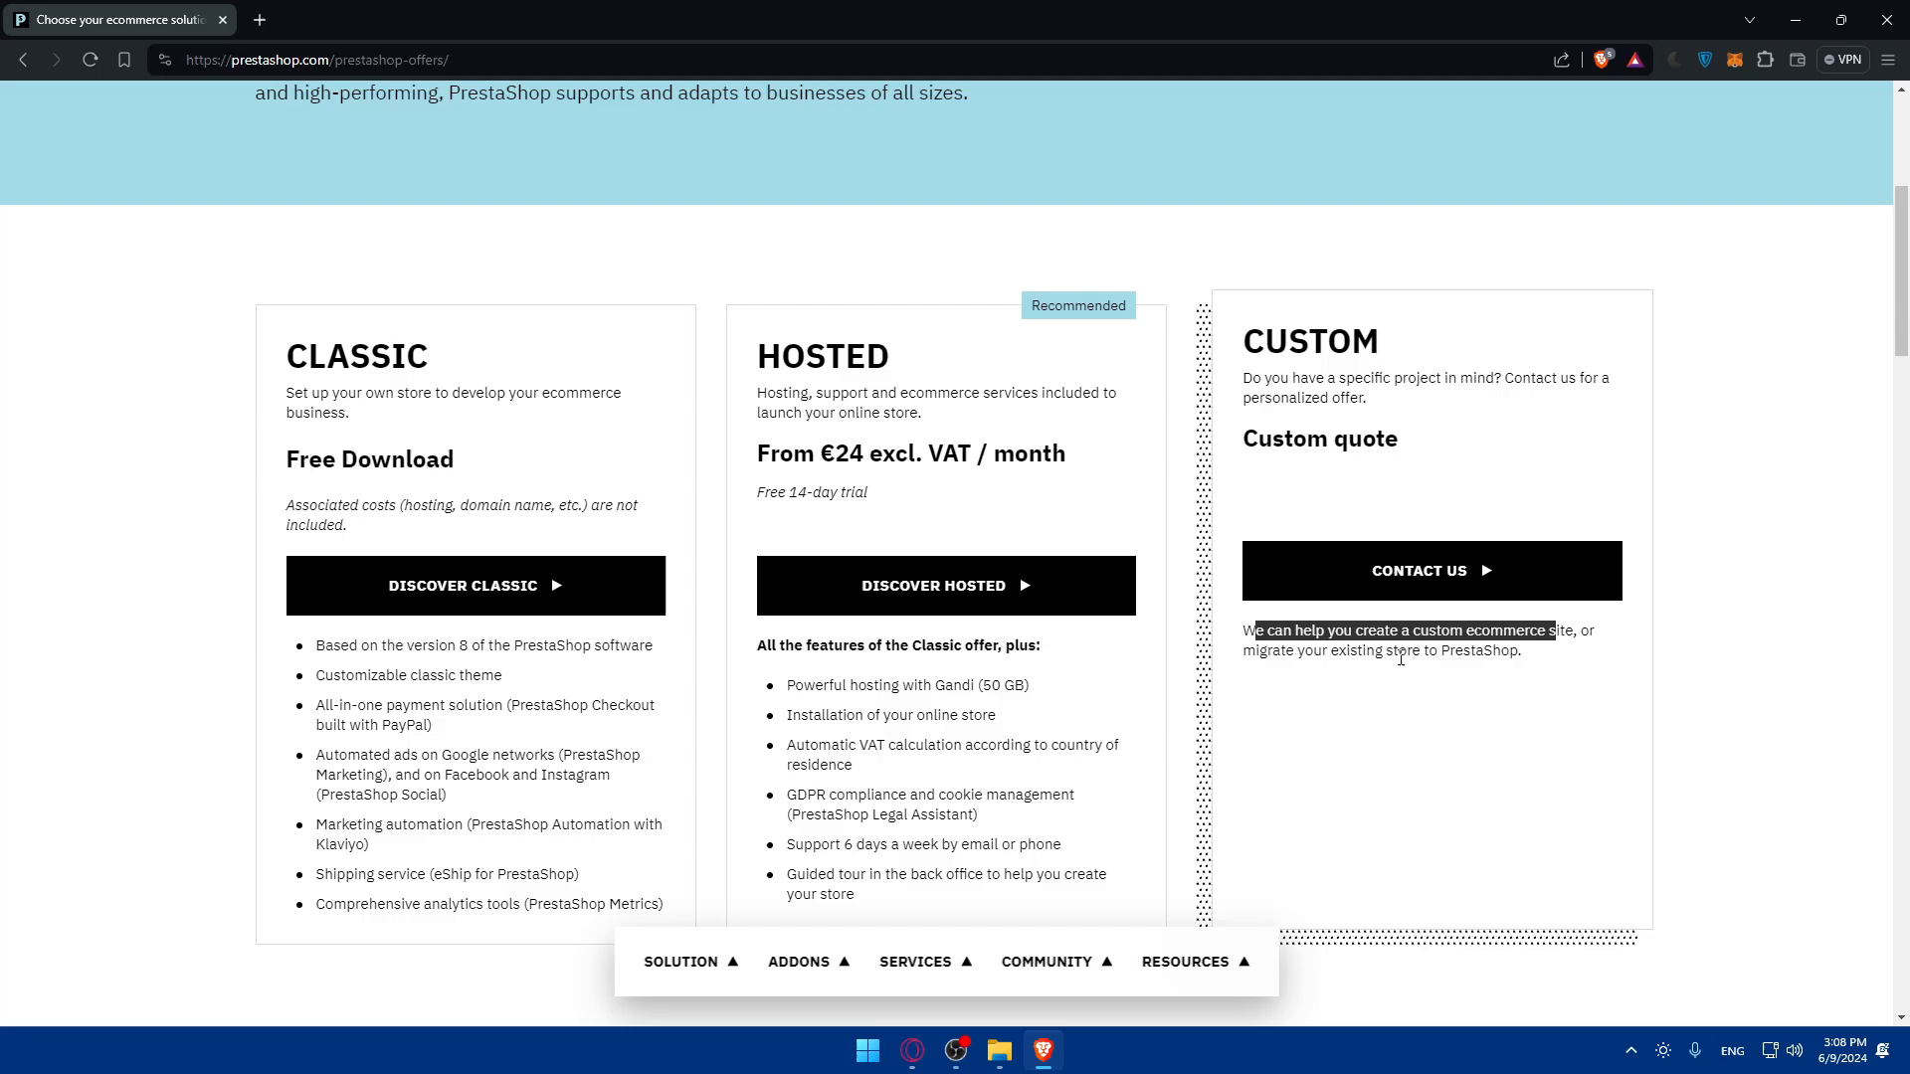
scroll(down, 3)
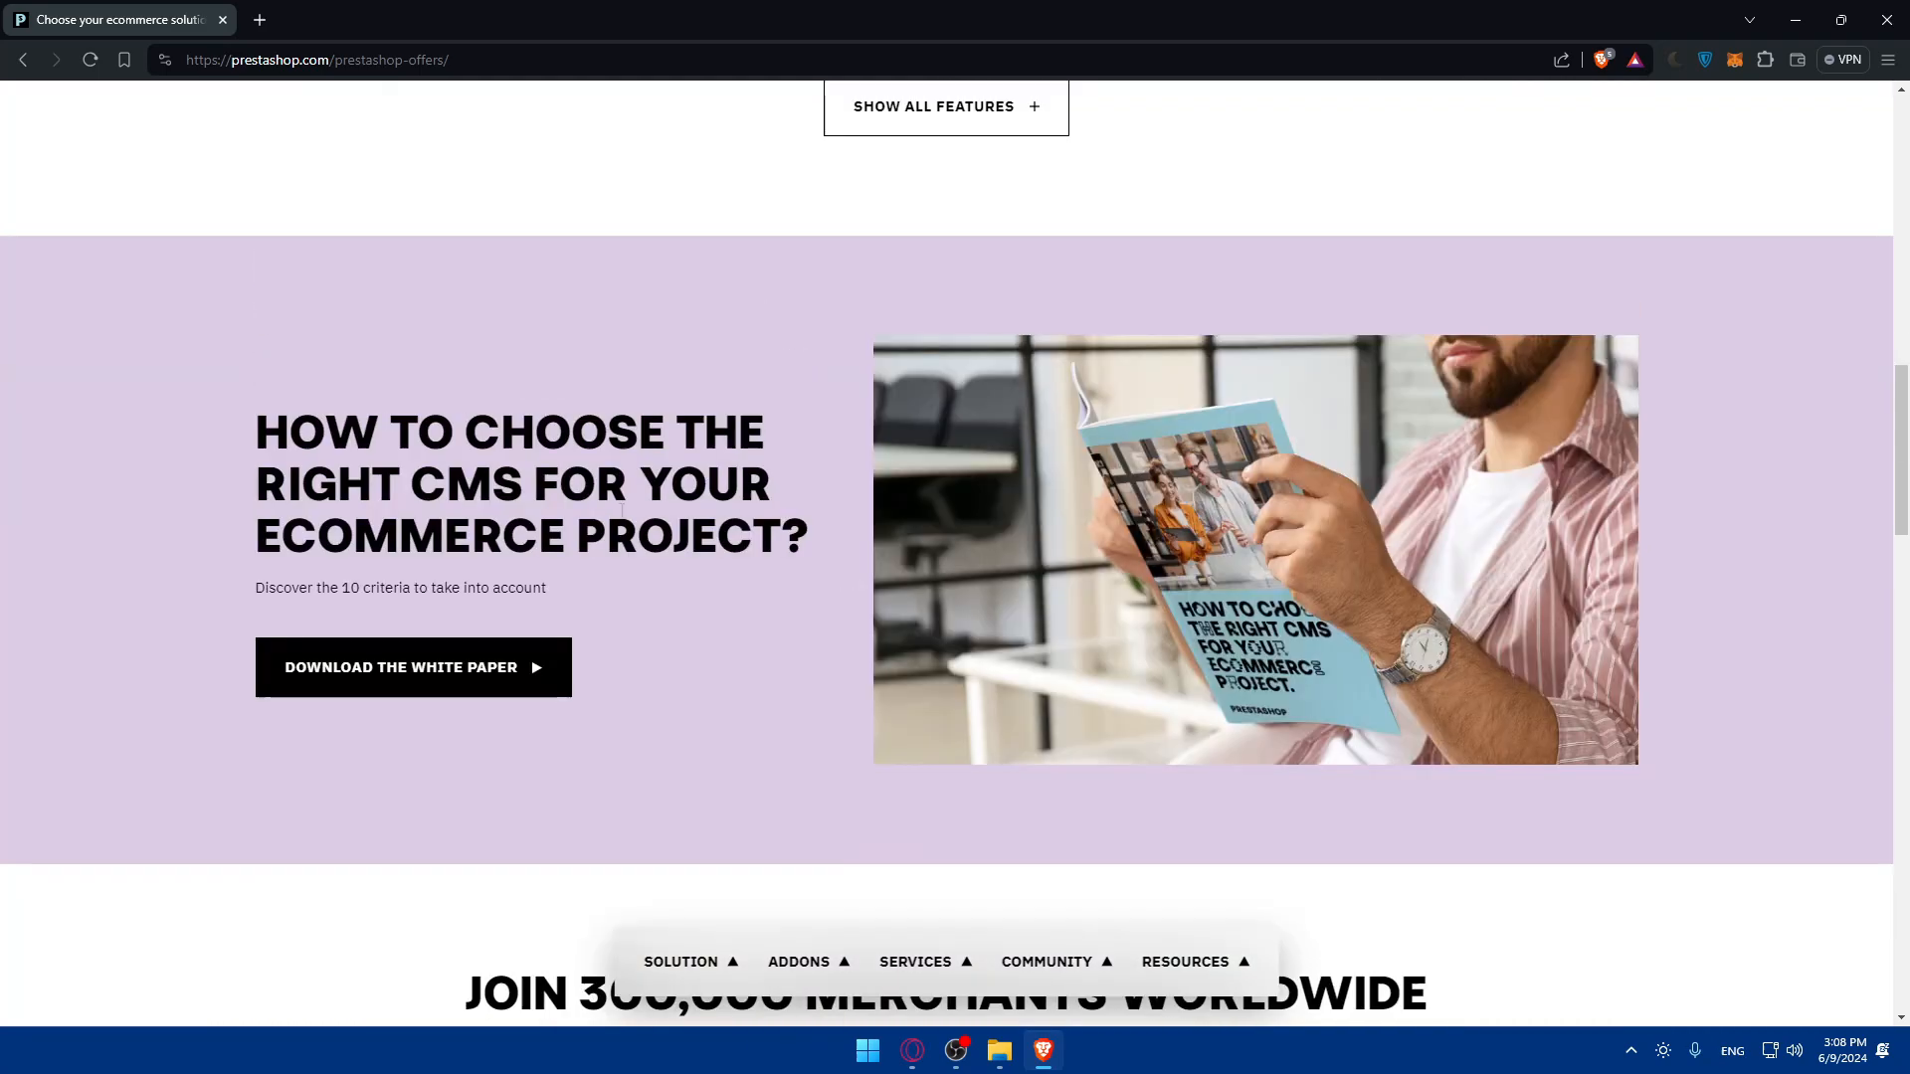
scroll(down, 3)
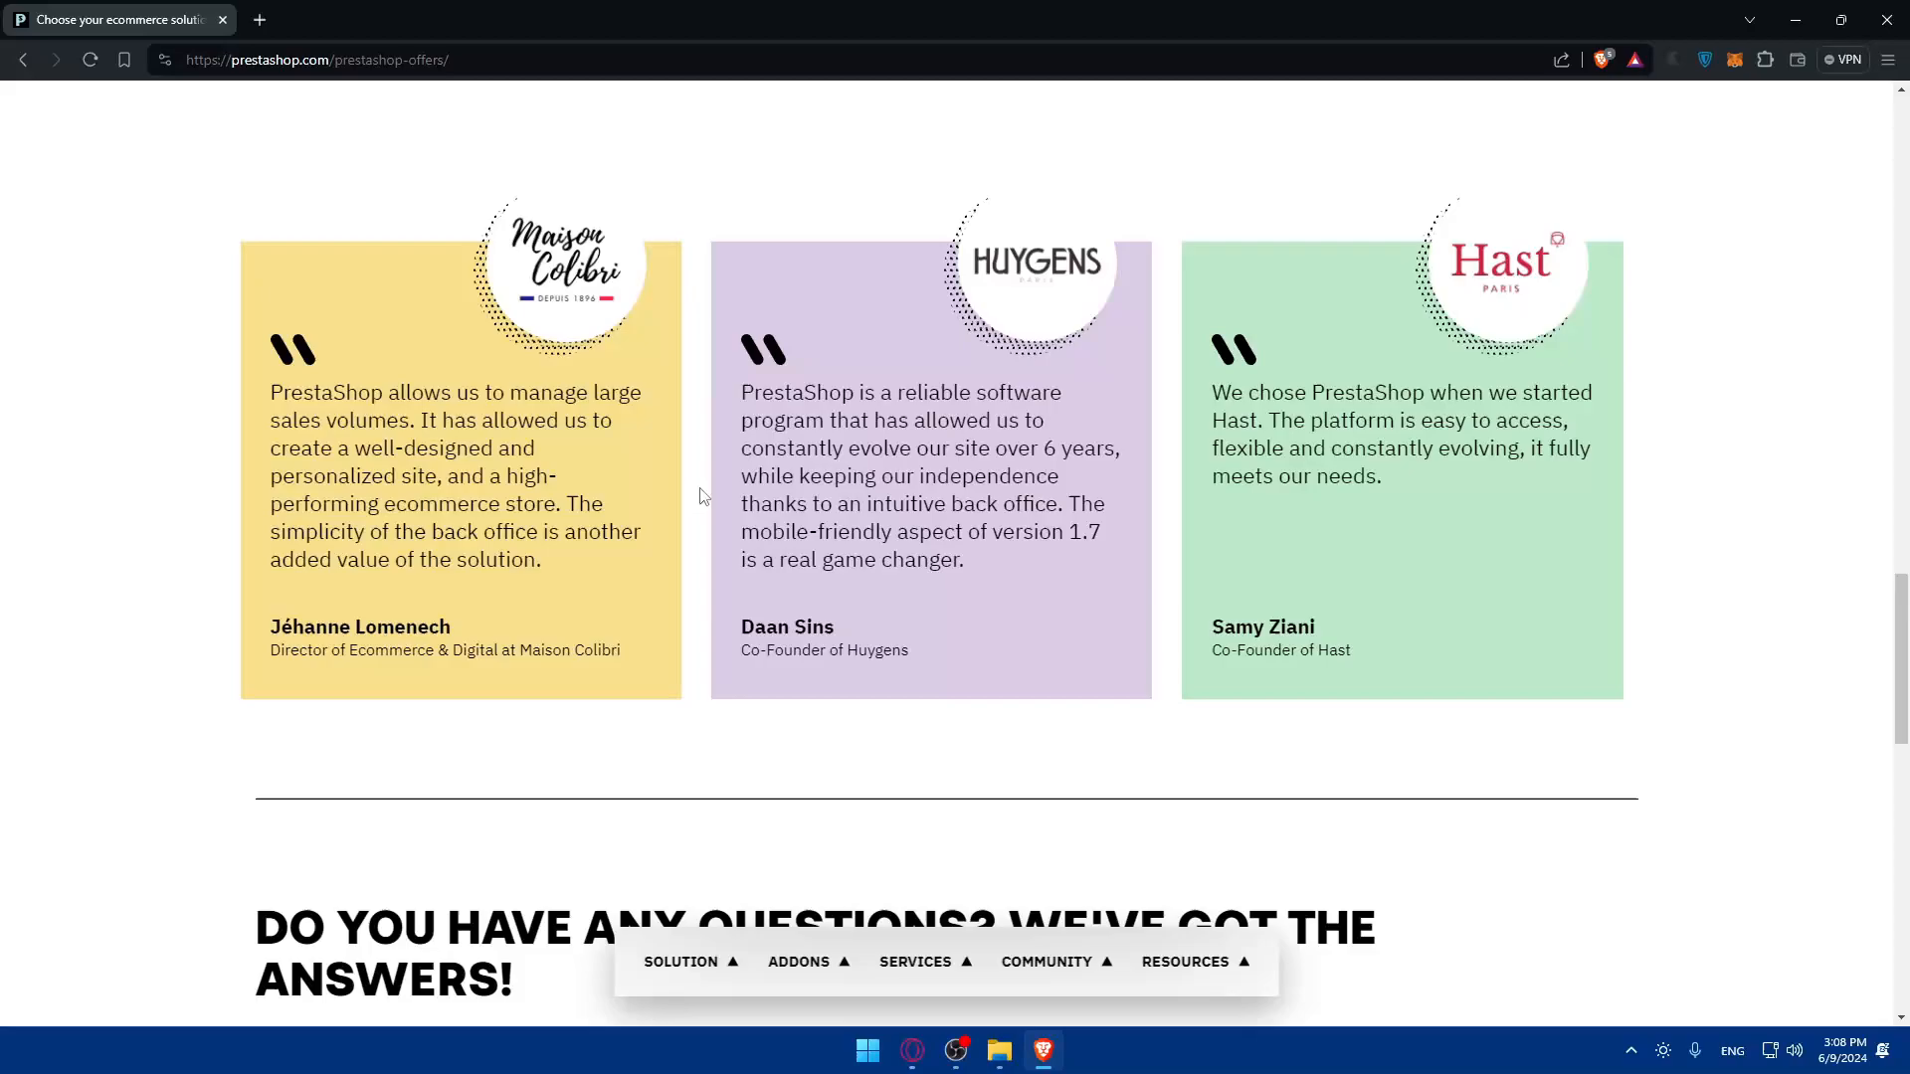
scroll(down, 3)
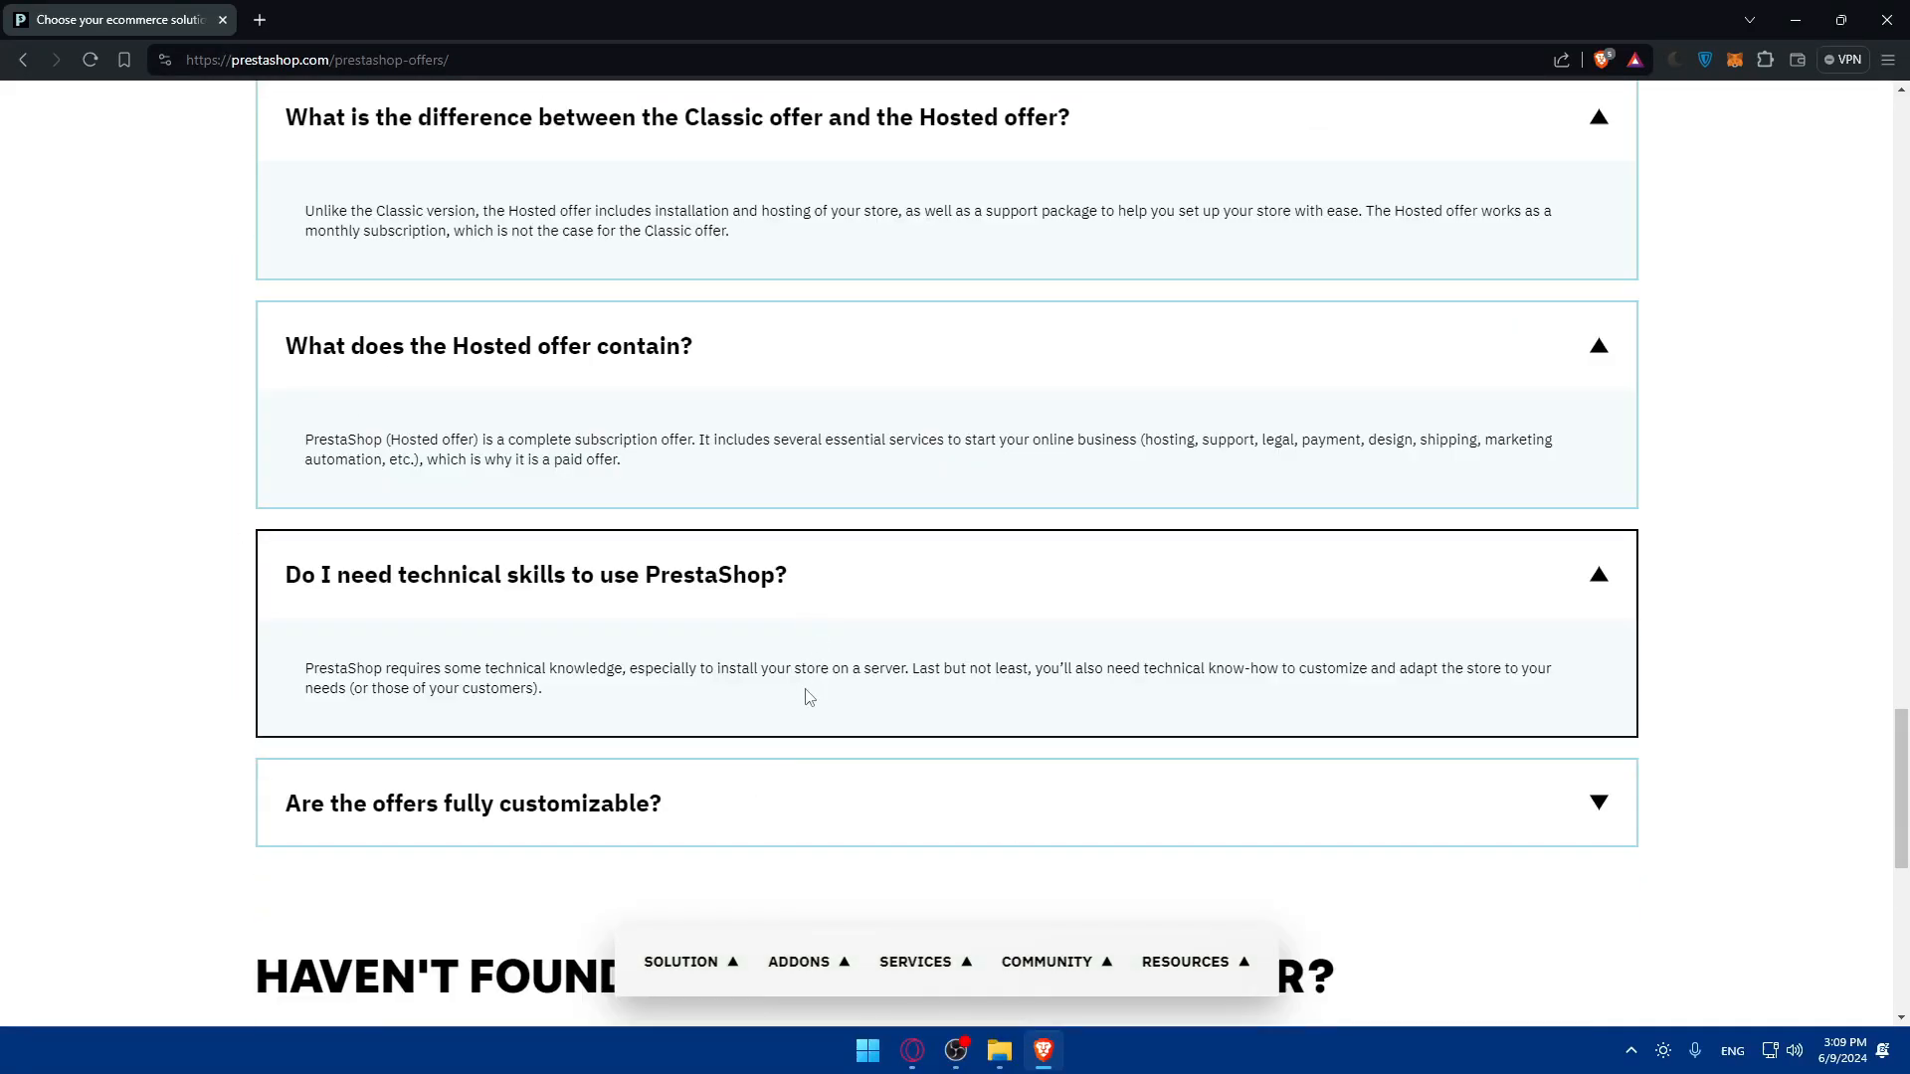
scroll(down, 3)
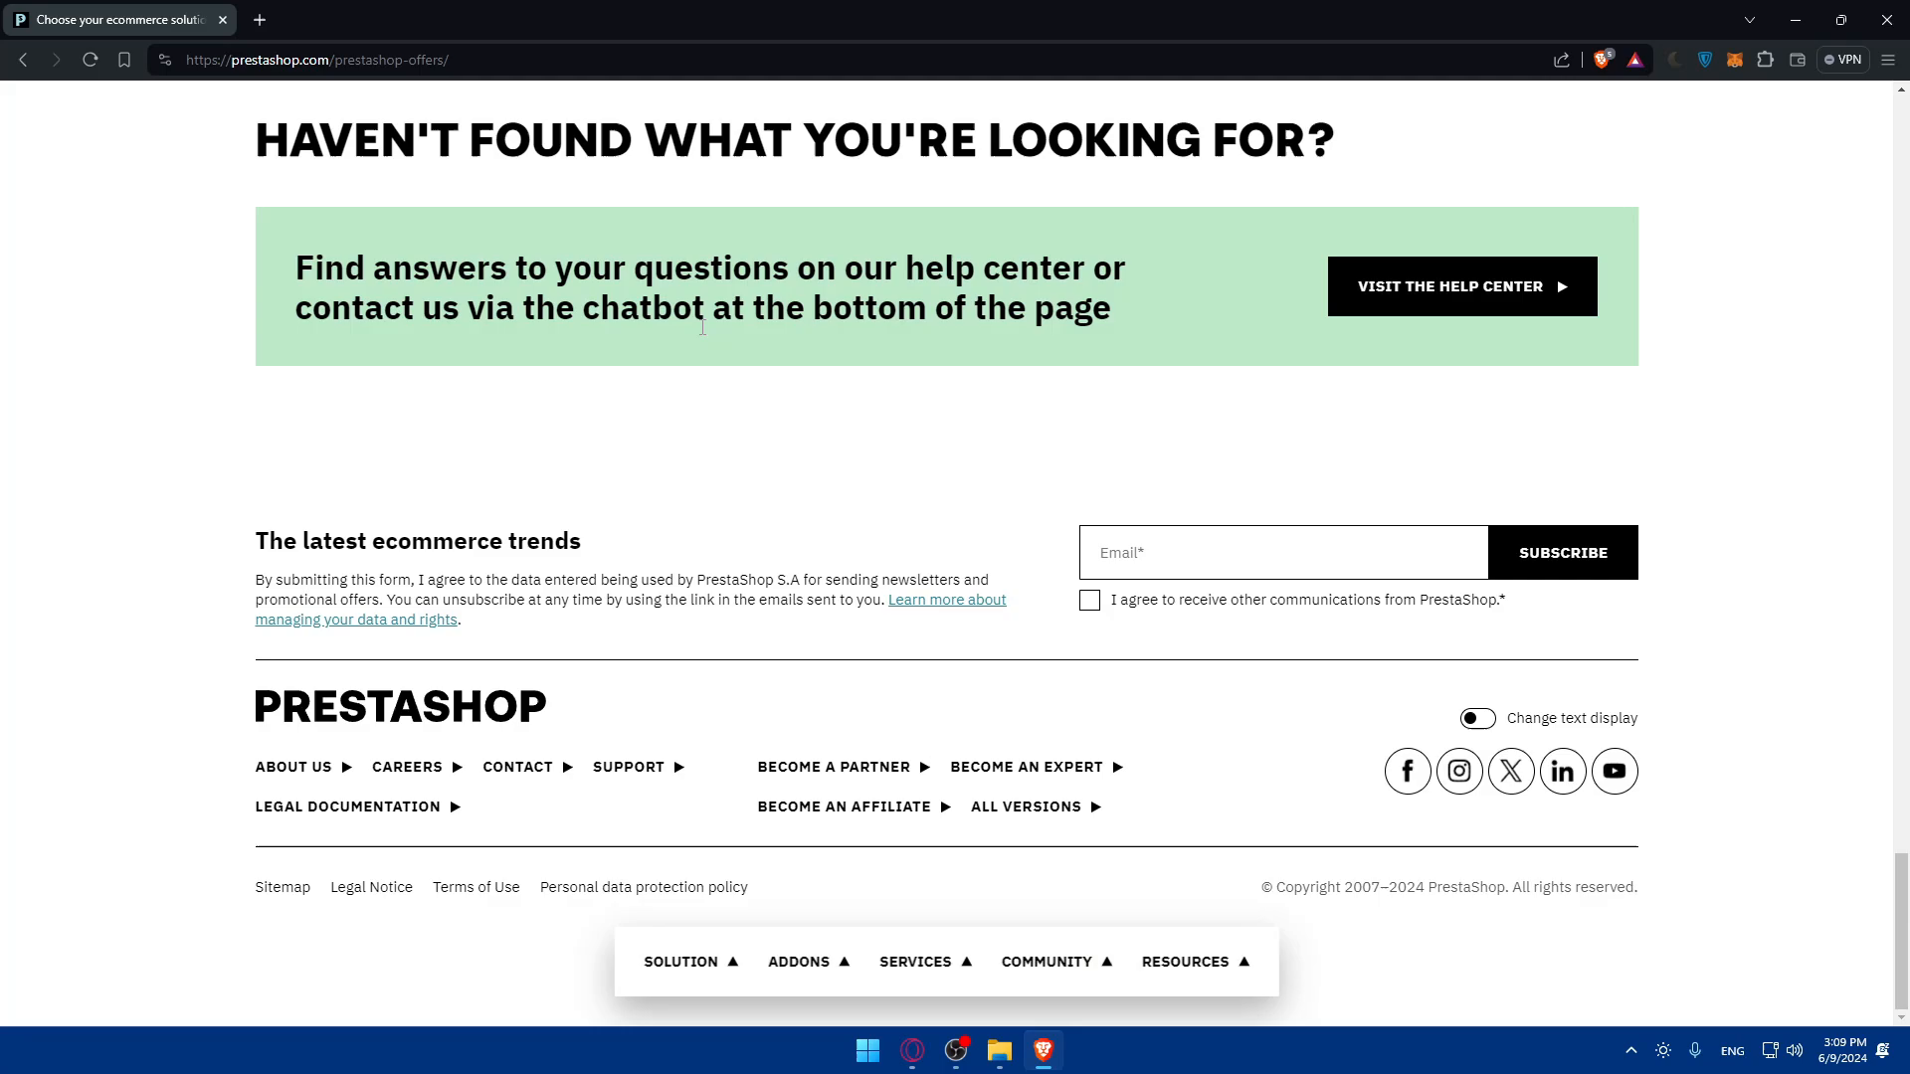
scroll(up, 3)
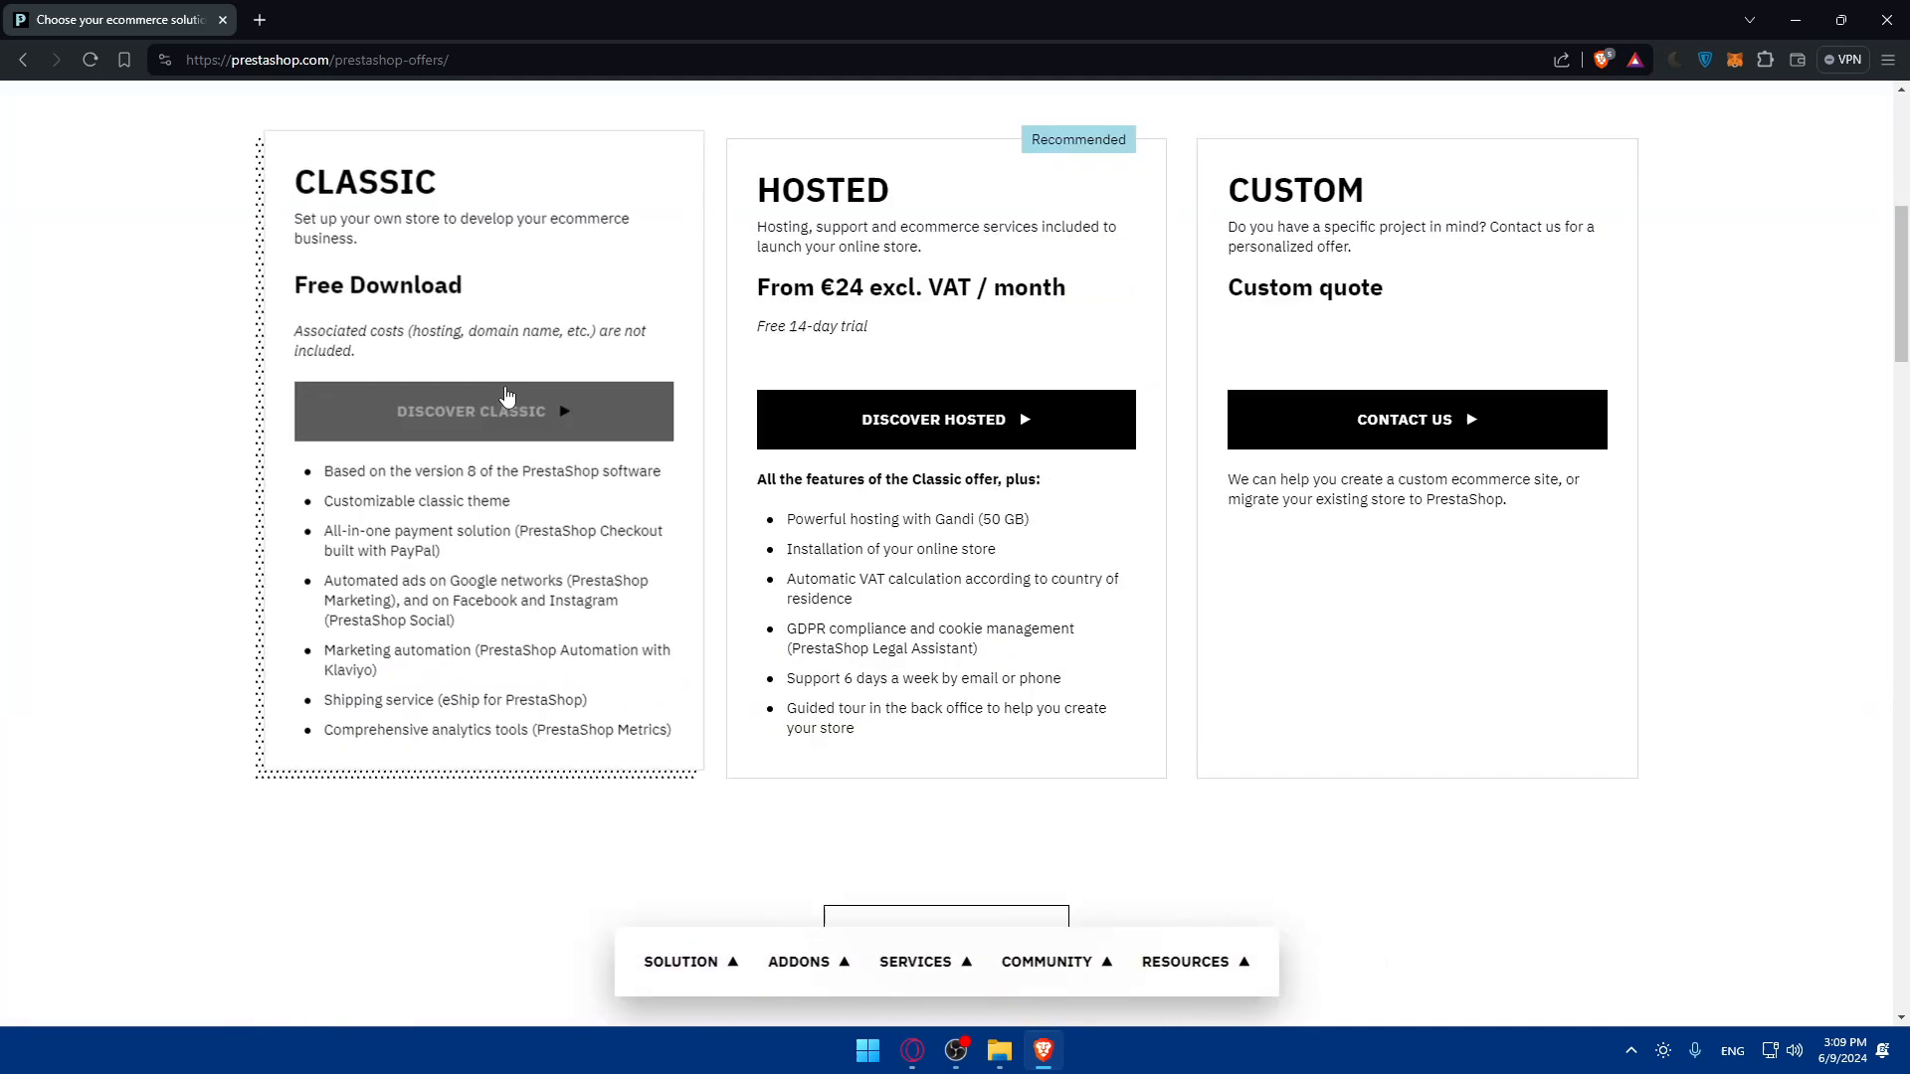
Go to DISCOVER CLASSIC and highlight the free download description on the Classic page.
click(484, 410)
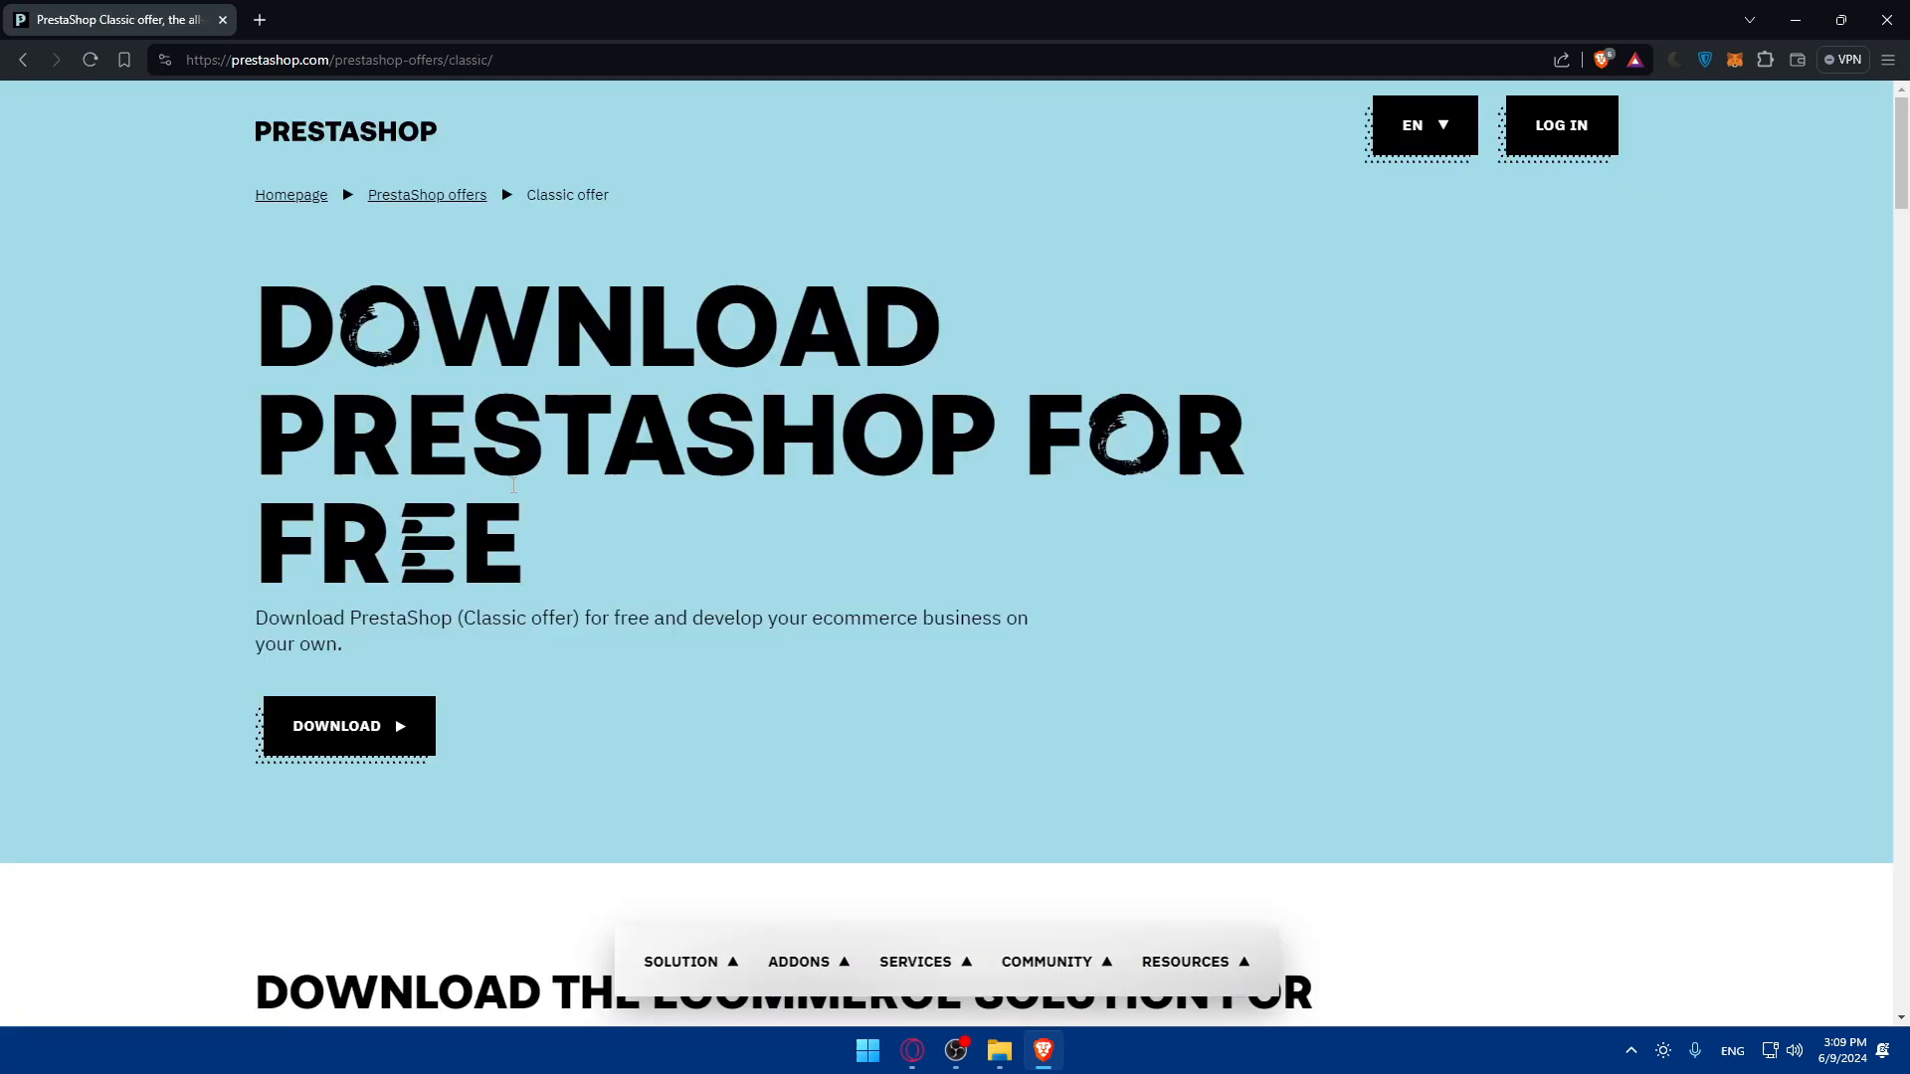
mouse_move(360, 696)
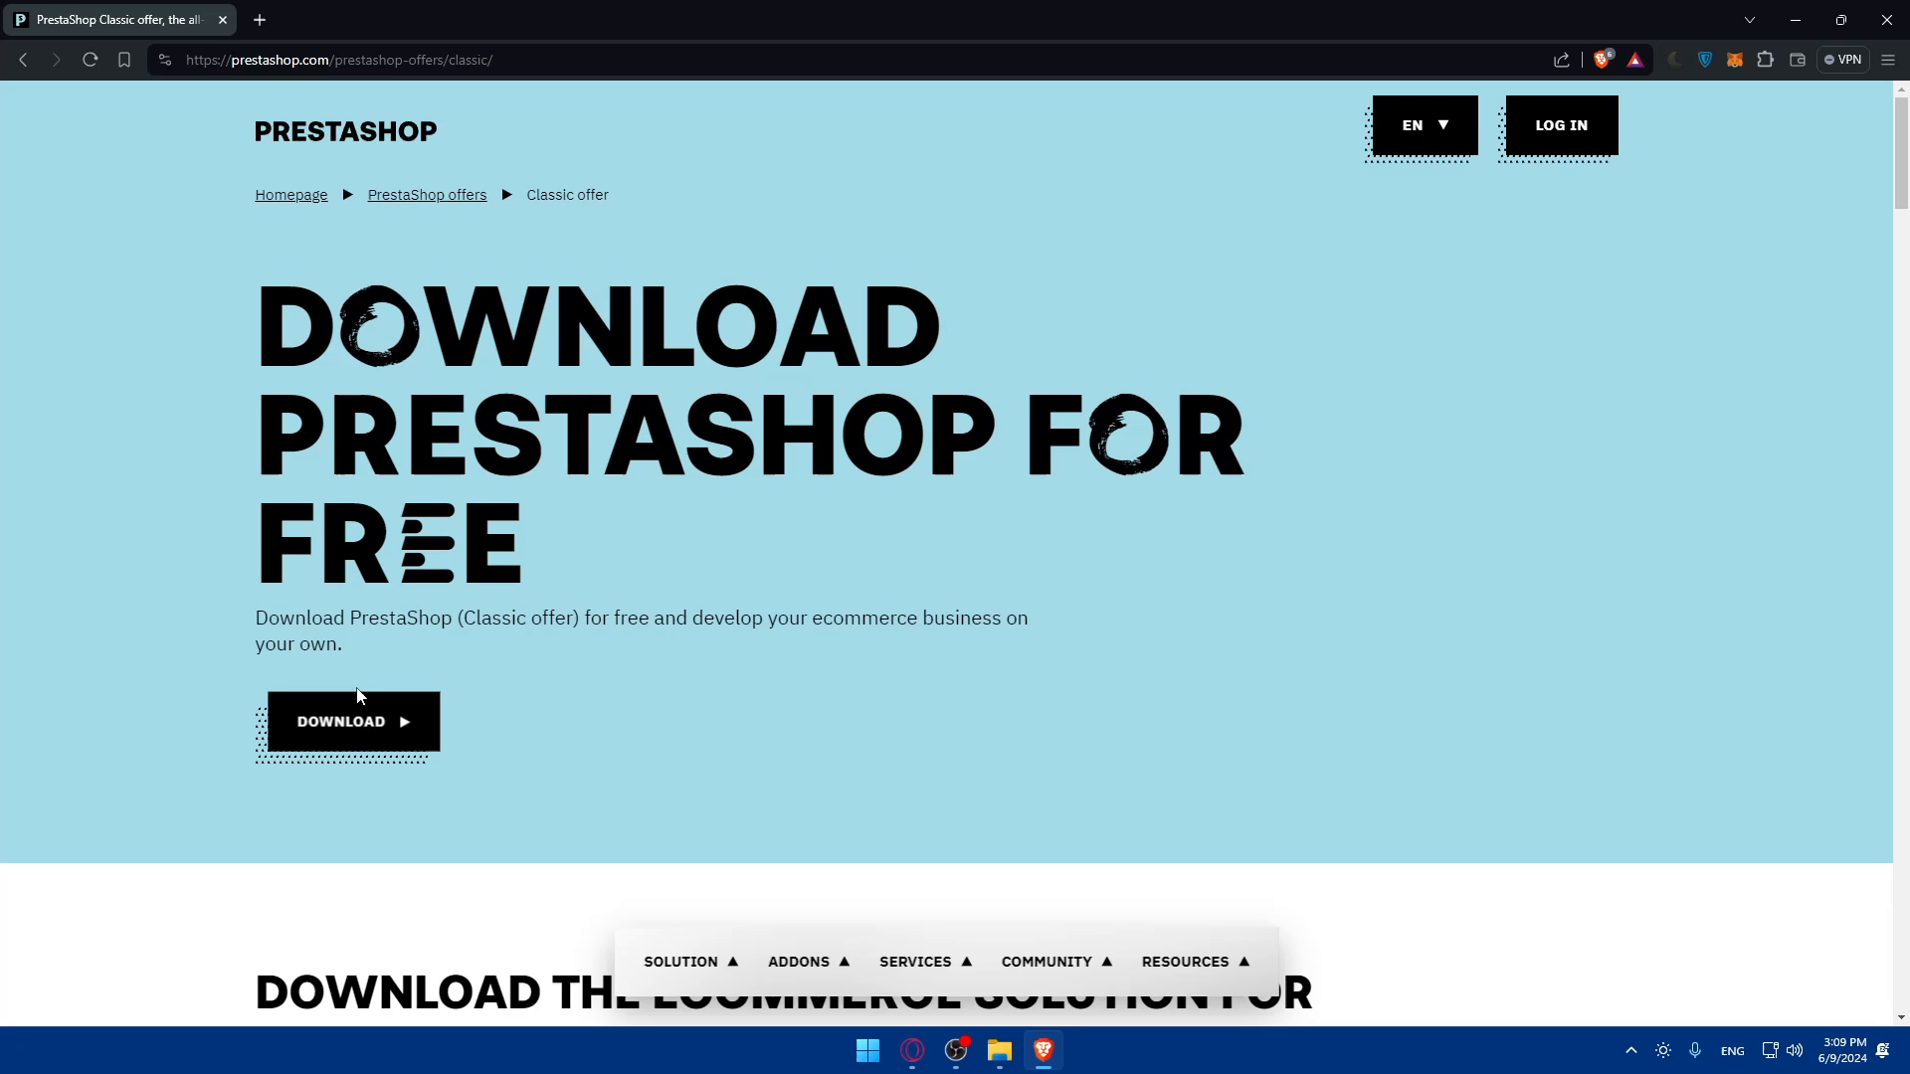
drag(252, 616, 410, 617)
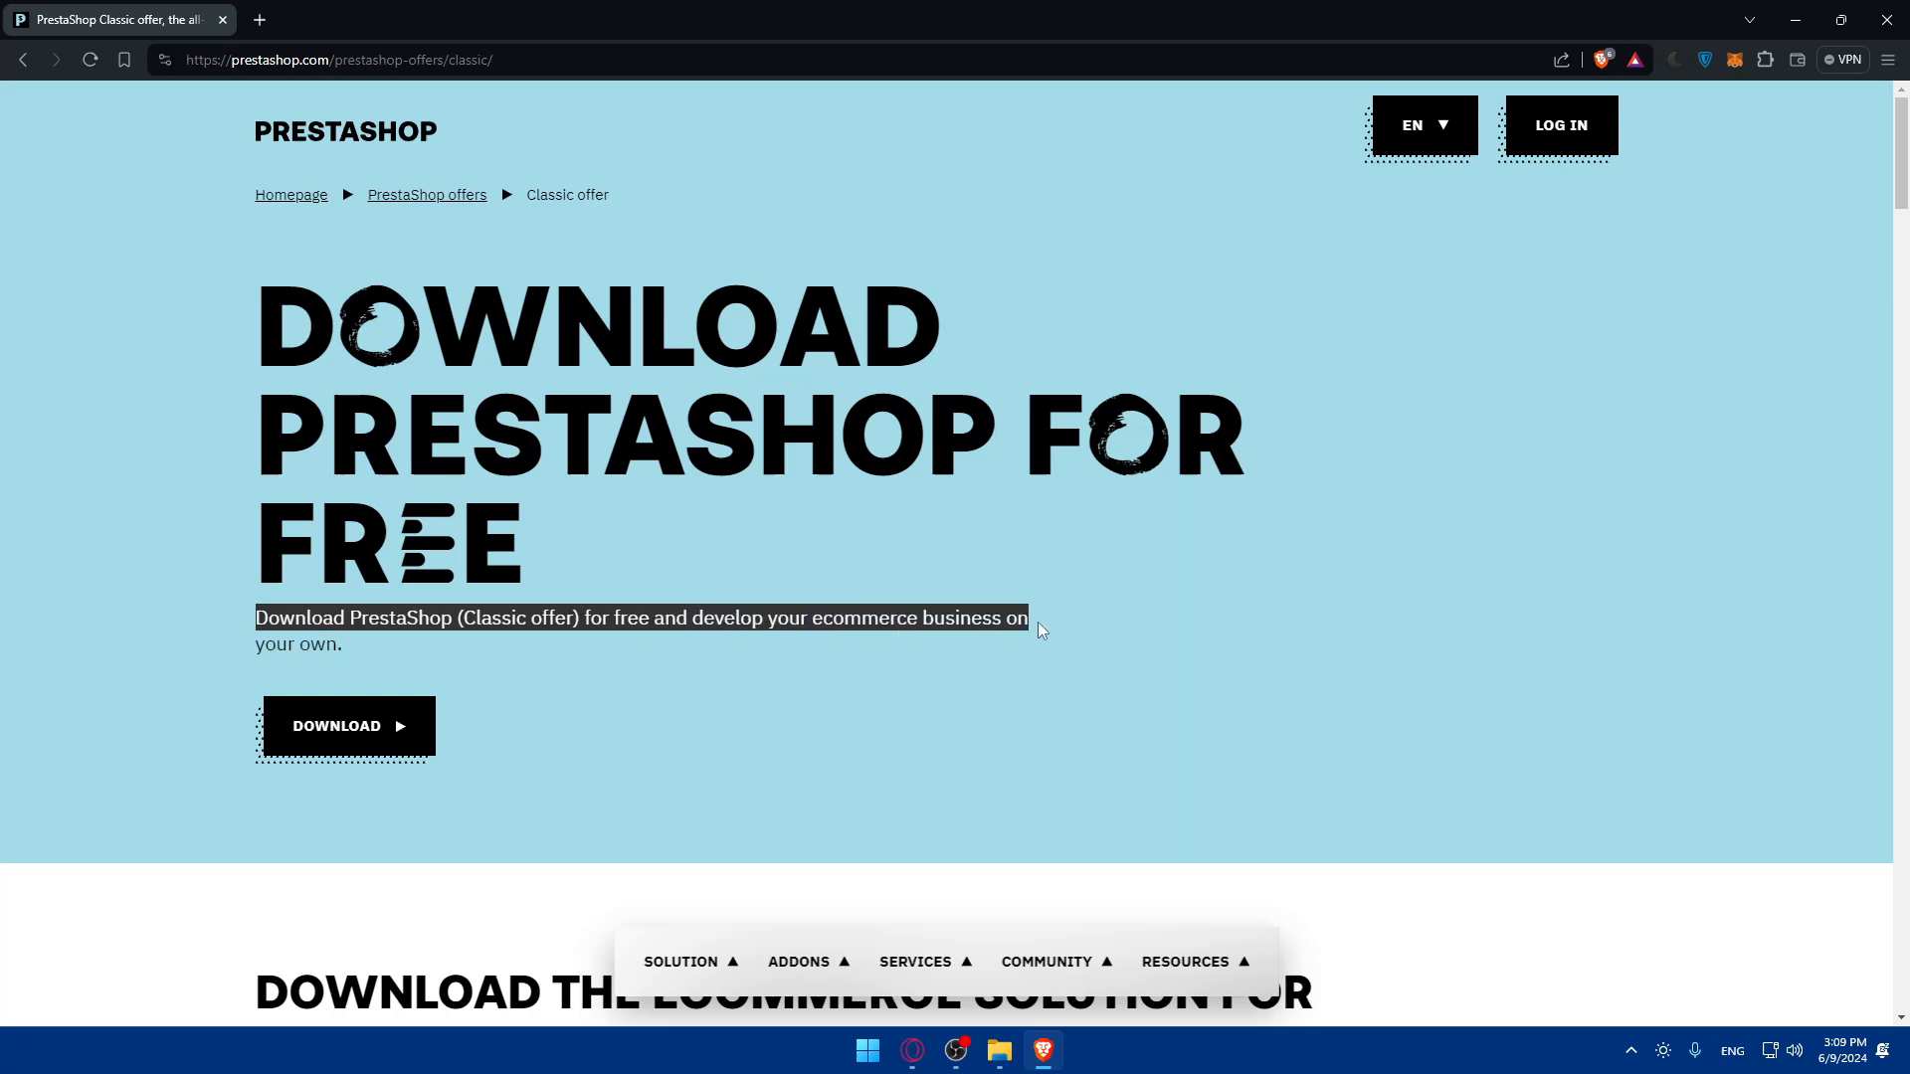
Fill the download form with an email and the Freelance profile and submit it.
click(336, 727)
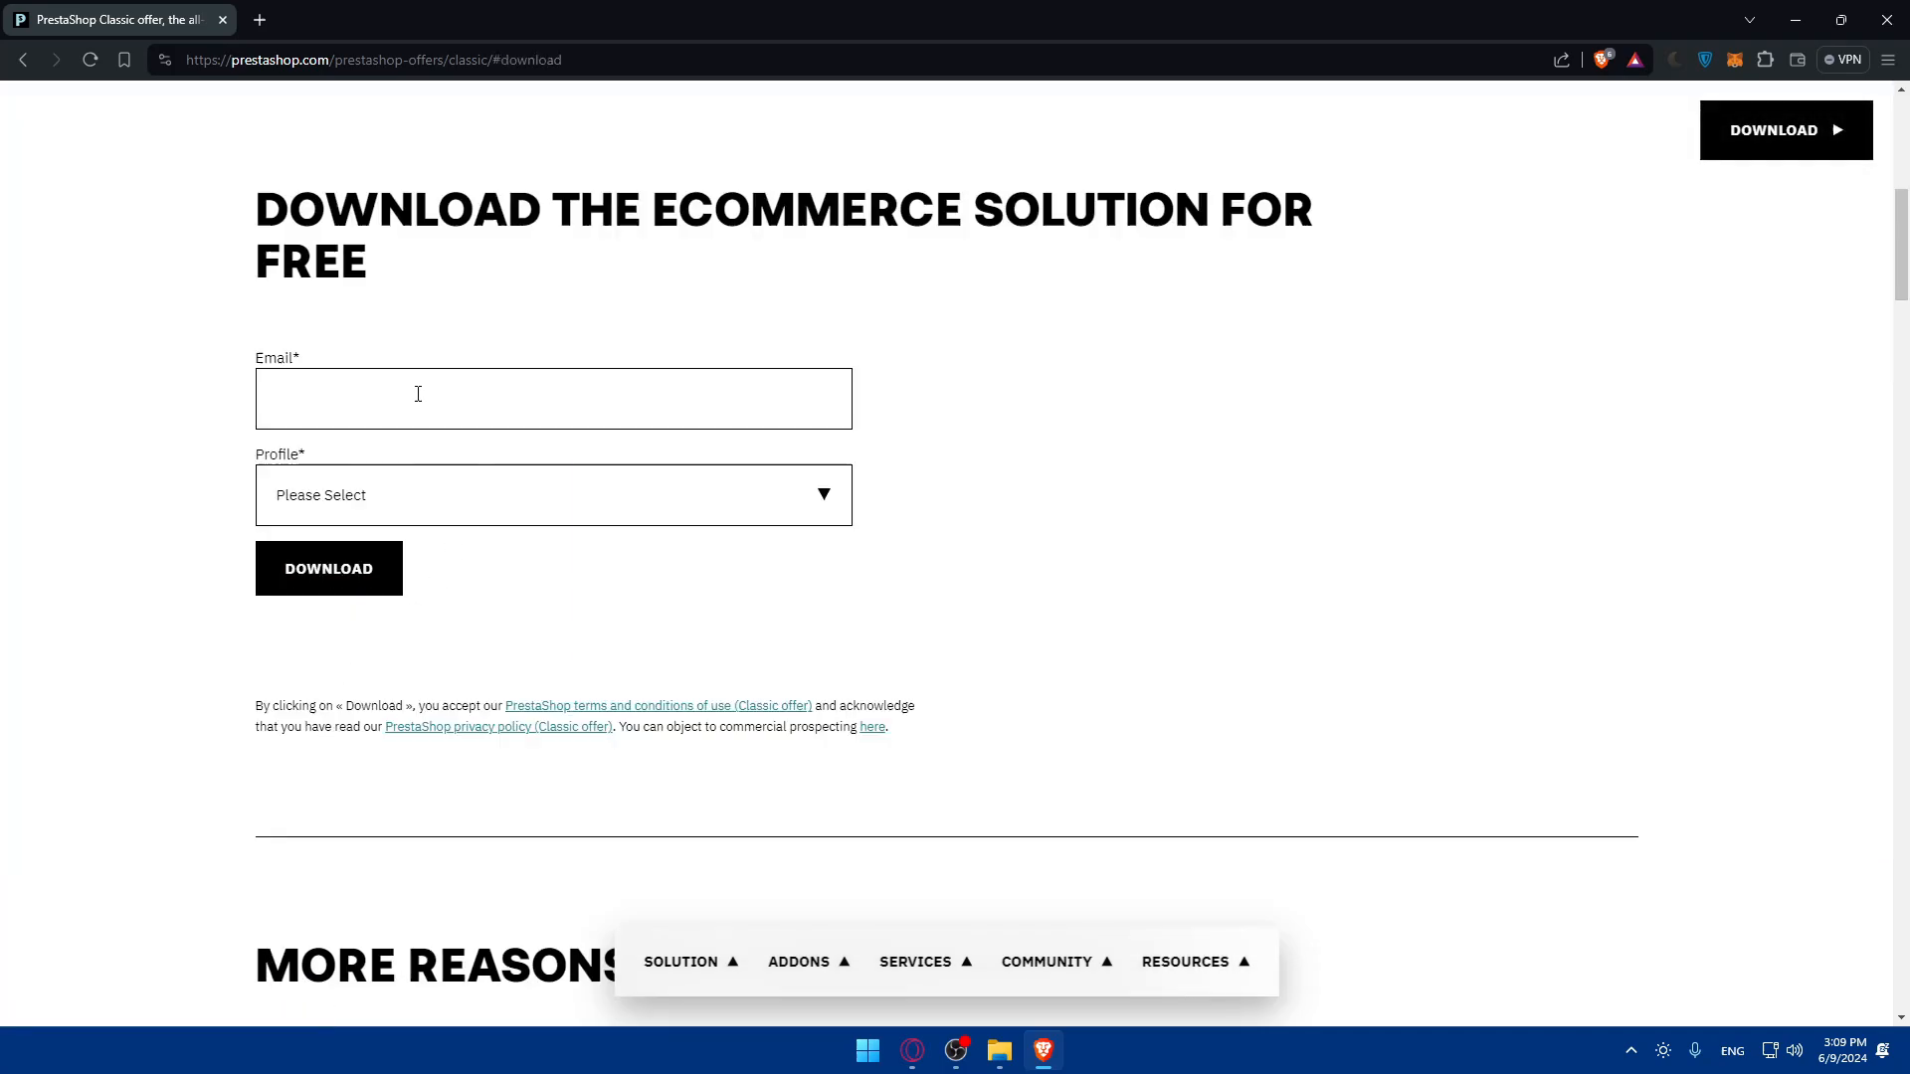
click(553, 493)
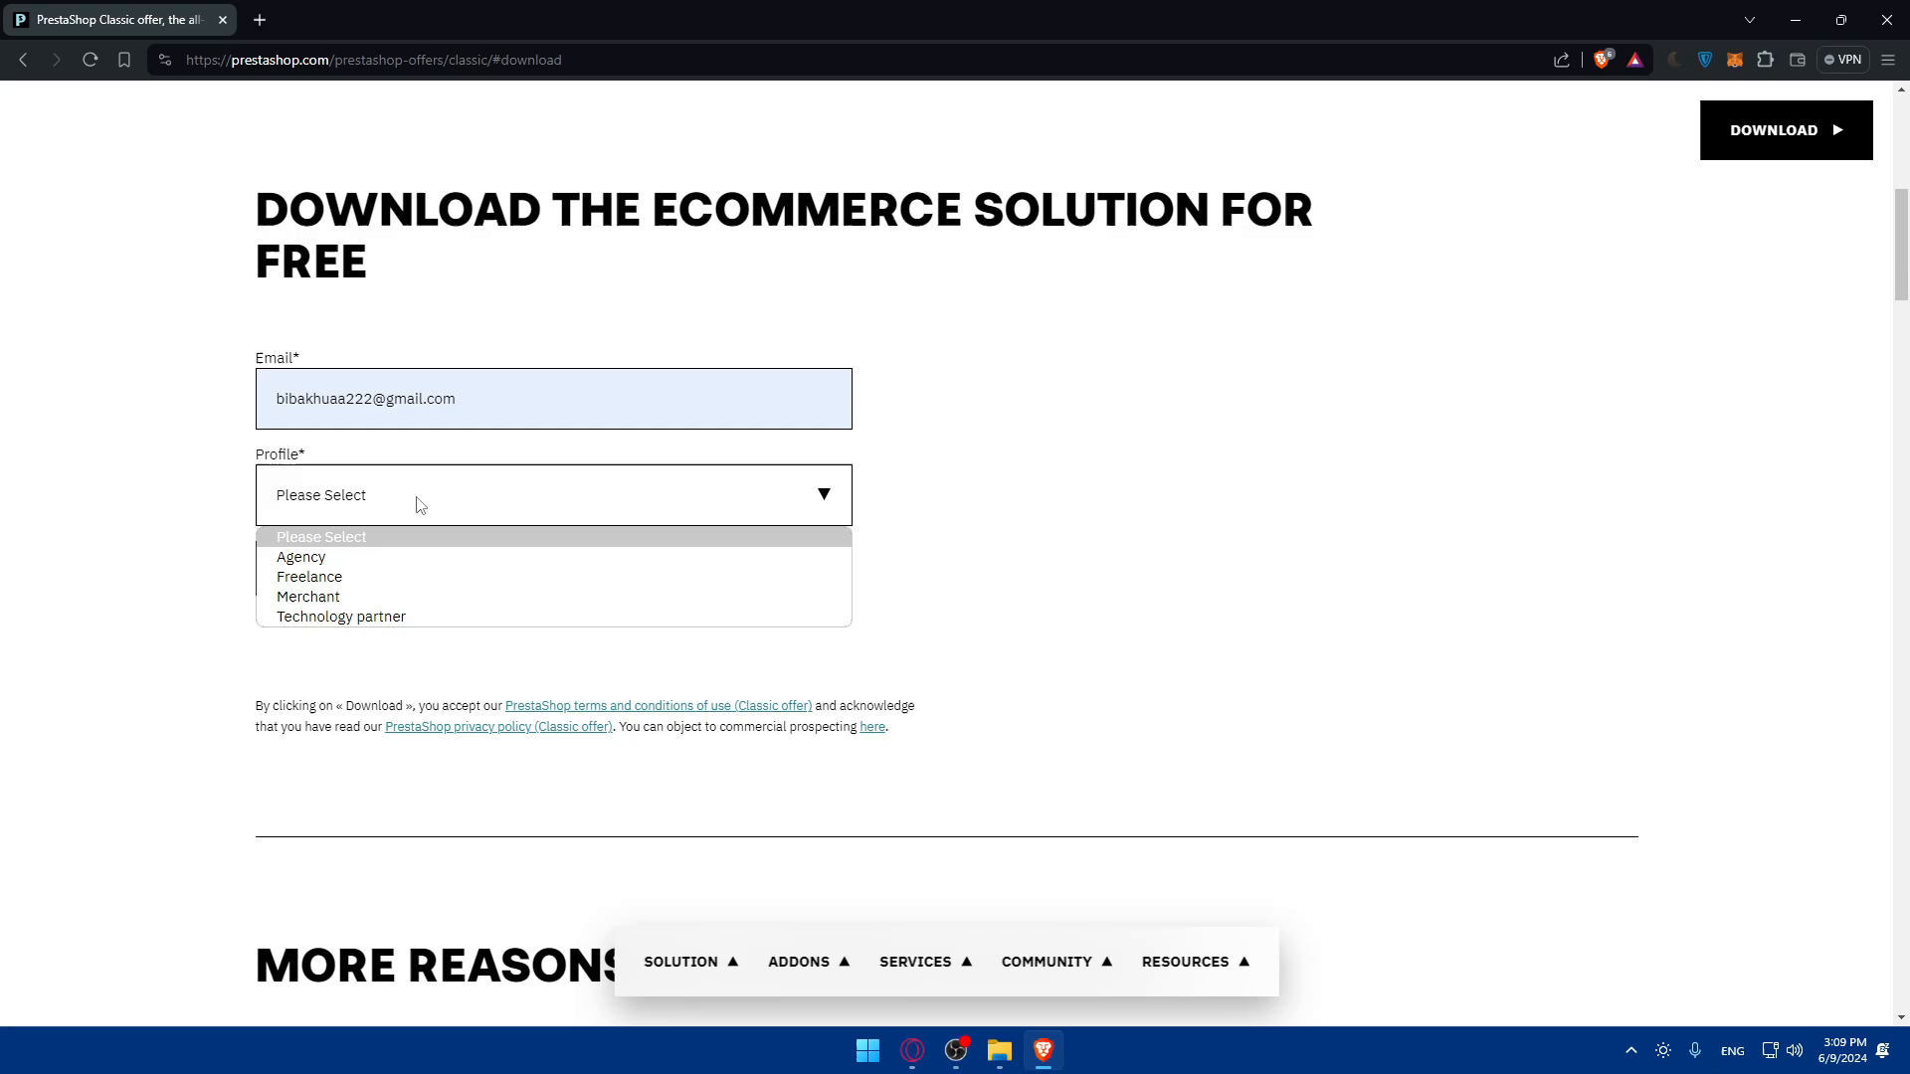
mouse_move(338, 577)
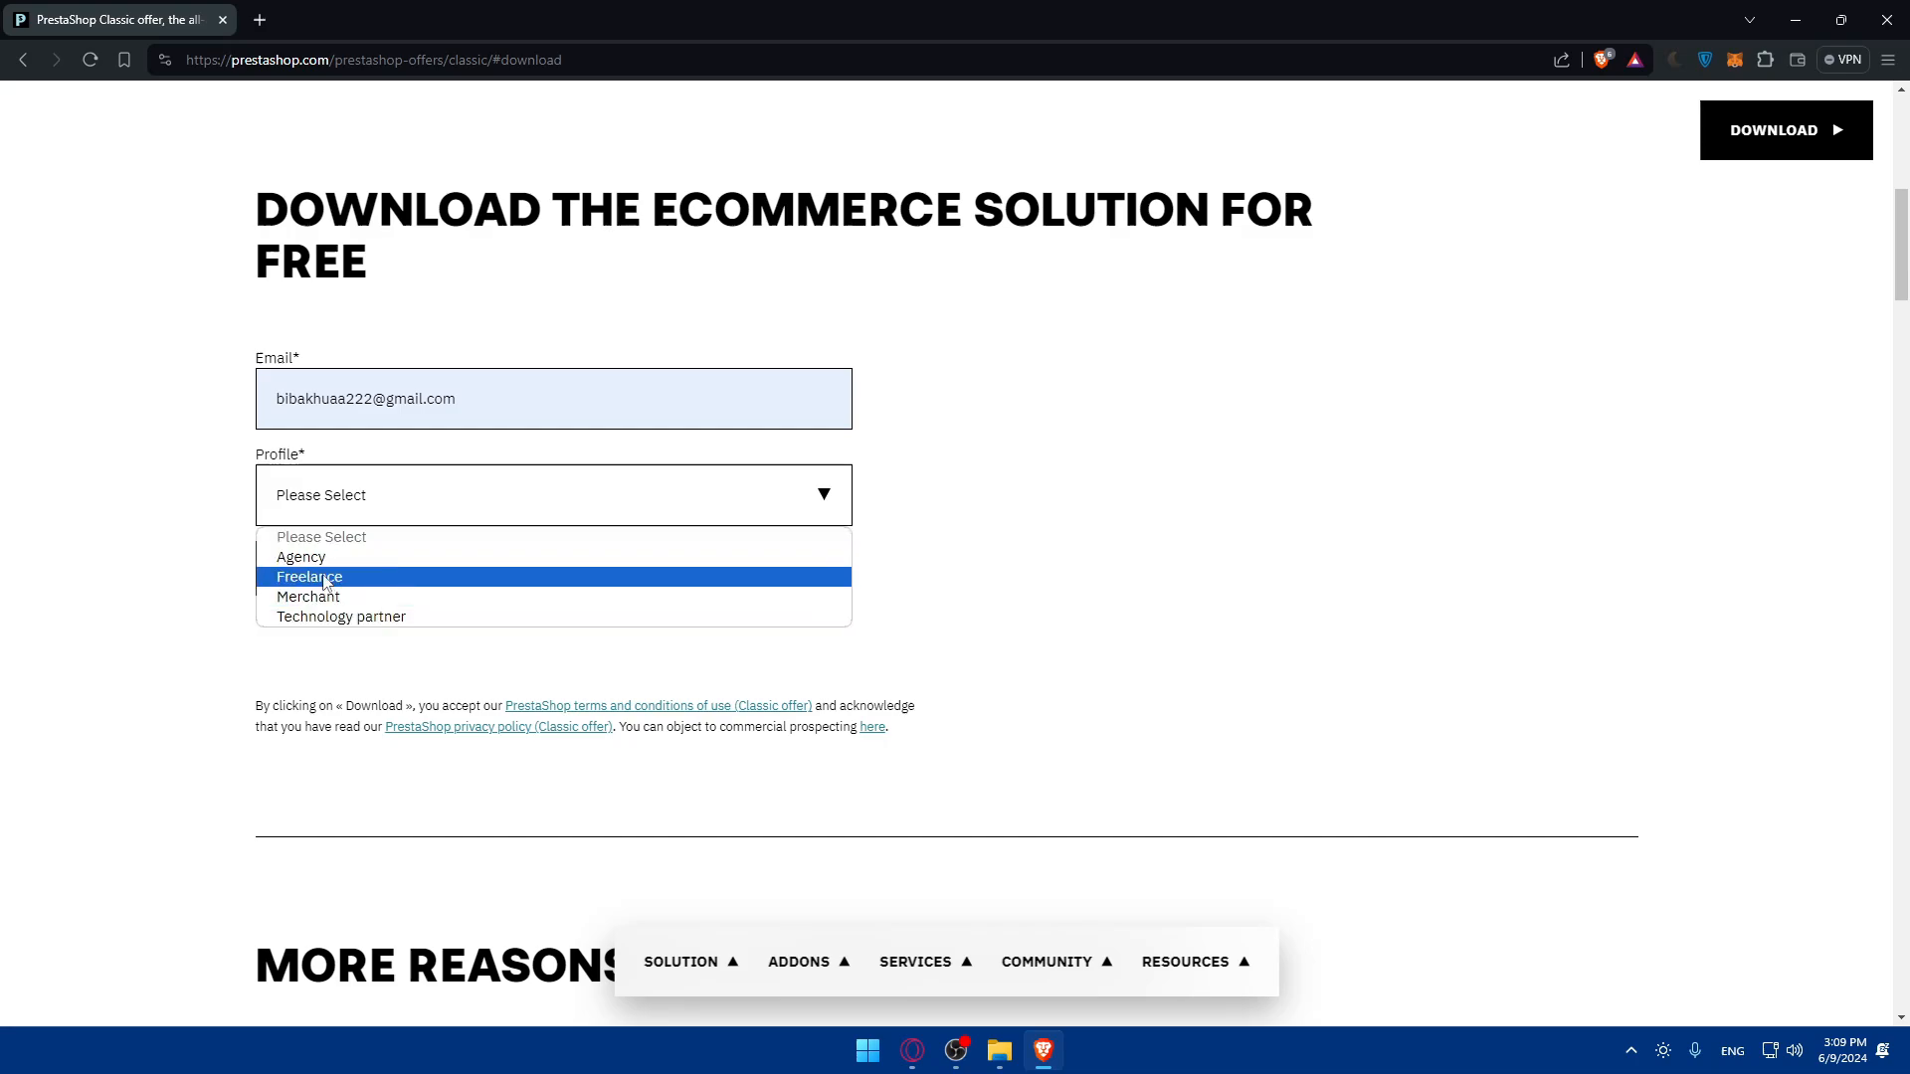
click(308, 577)
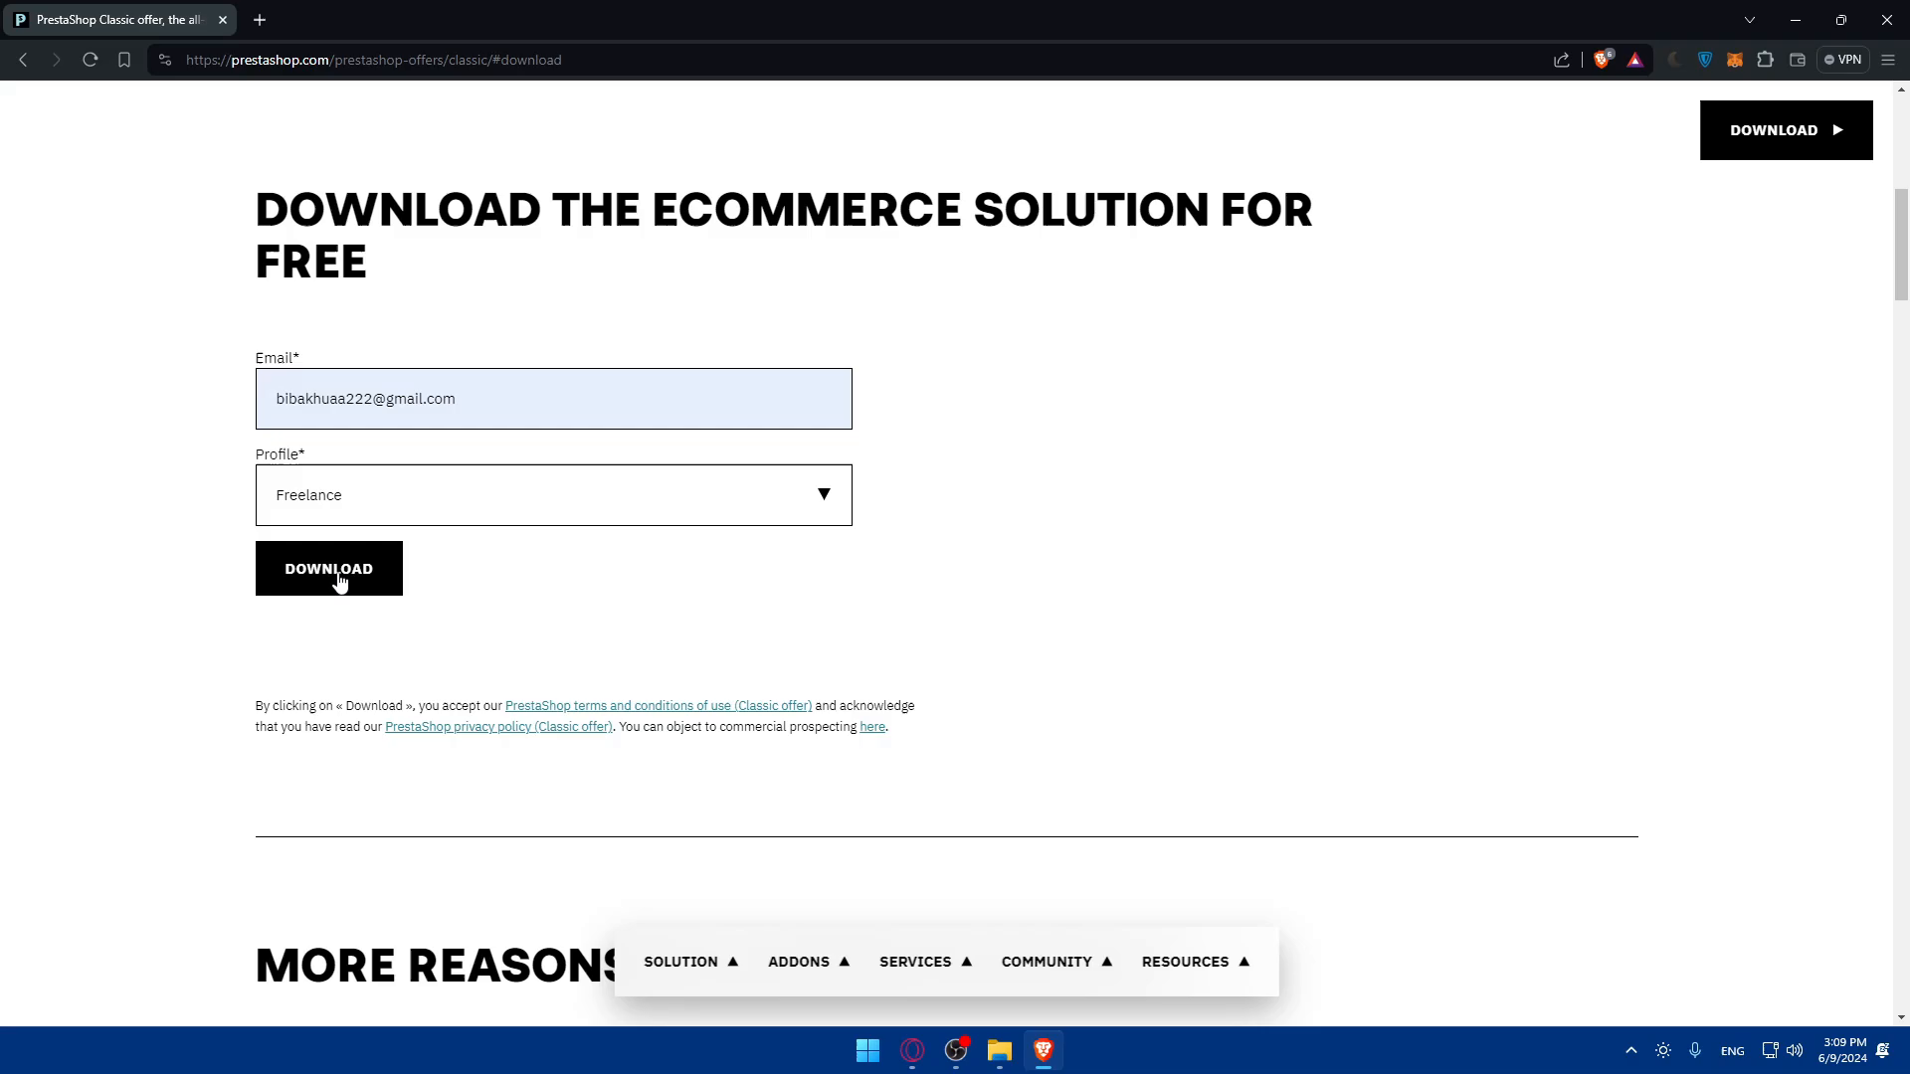
click(328, 569)
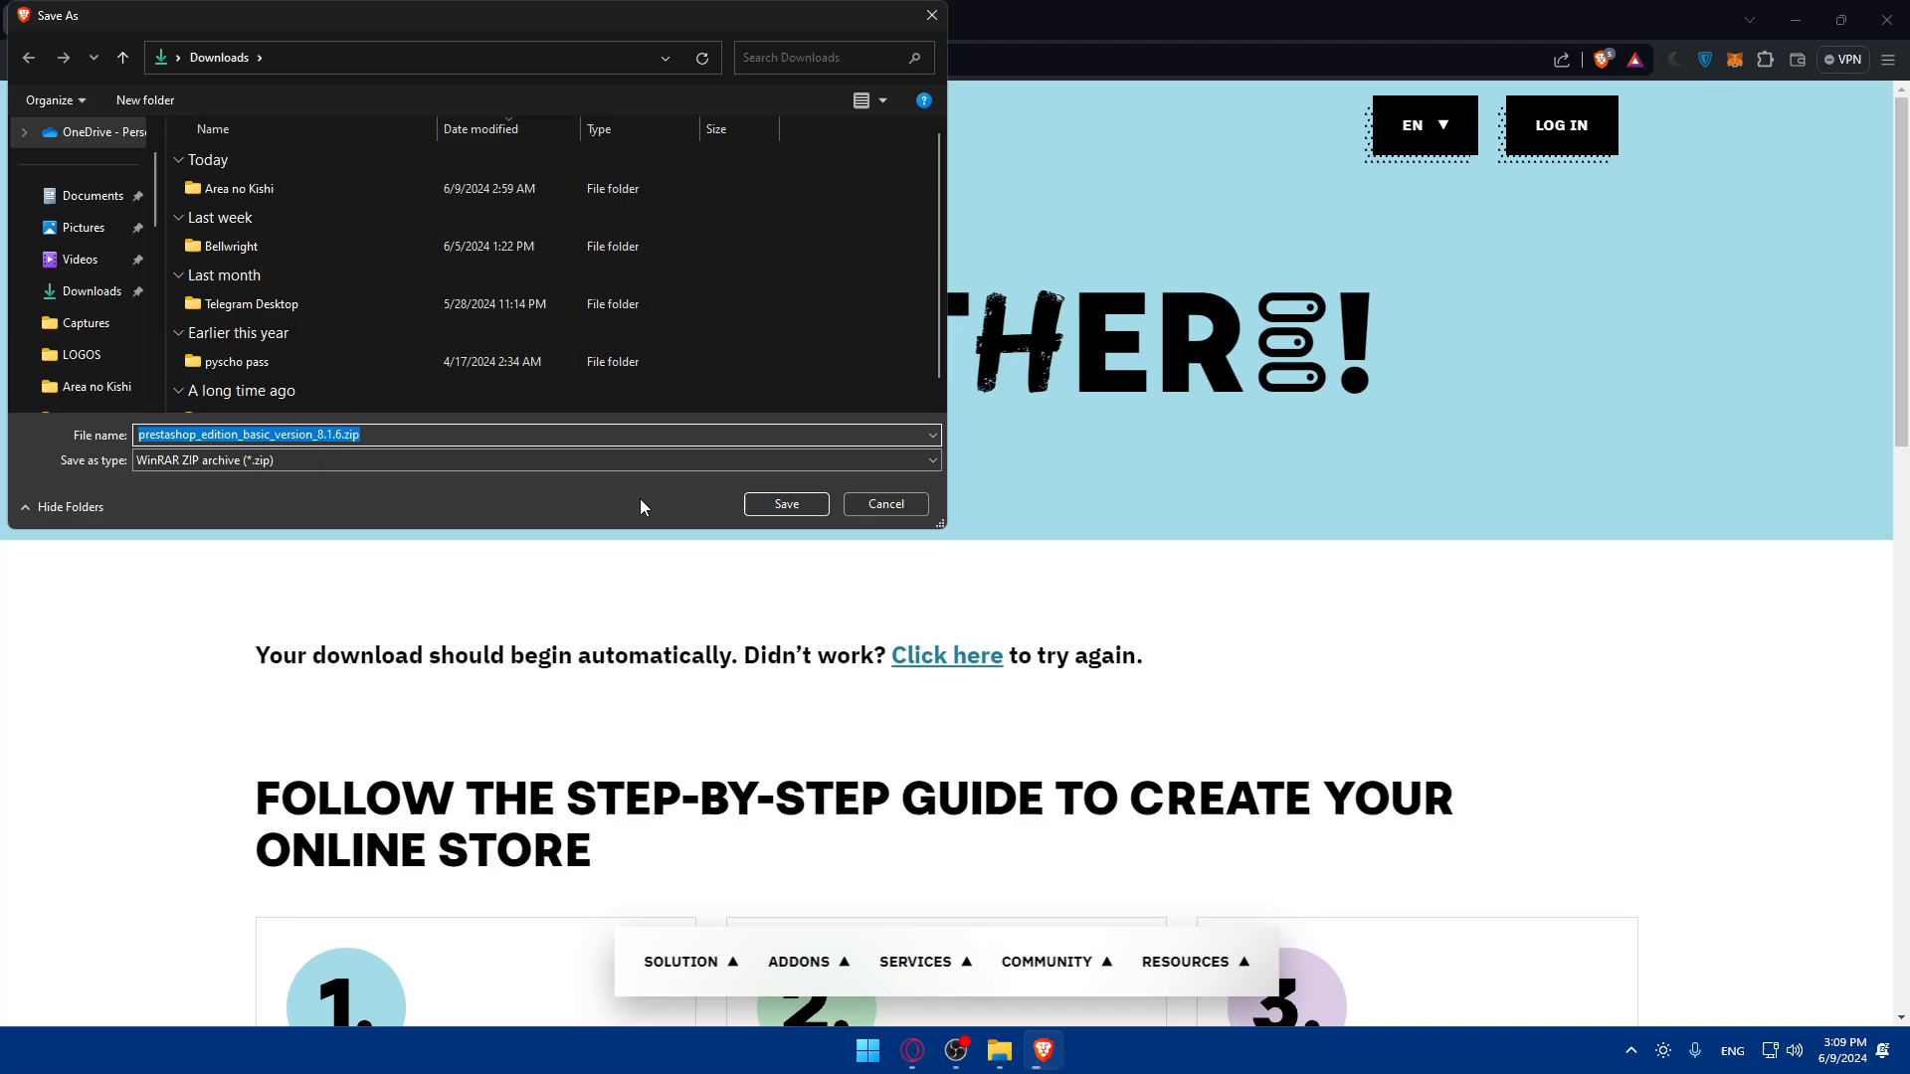
Save the PrestaShop 8.1.6 zip to Downloads and reach the three-step install guide on the success page.
click(786, 503)
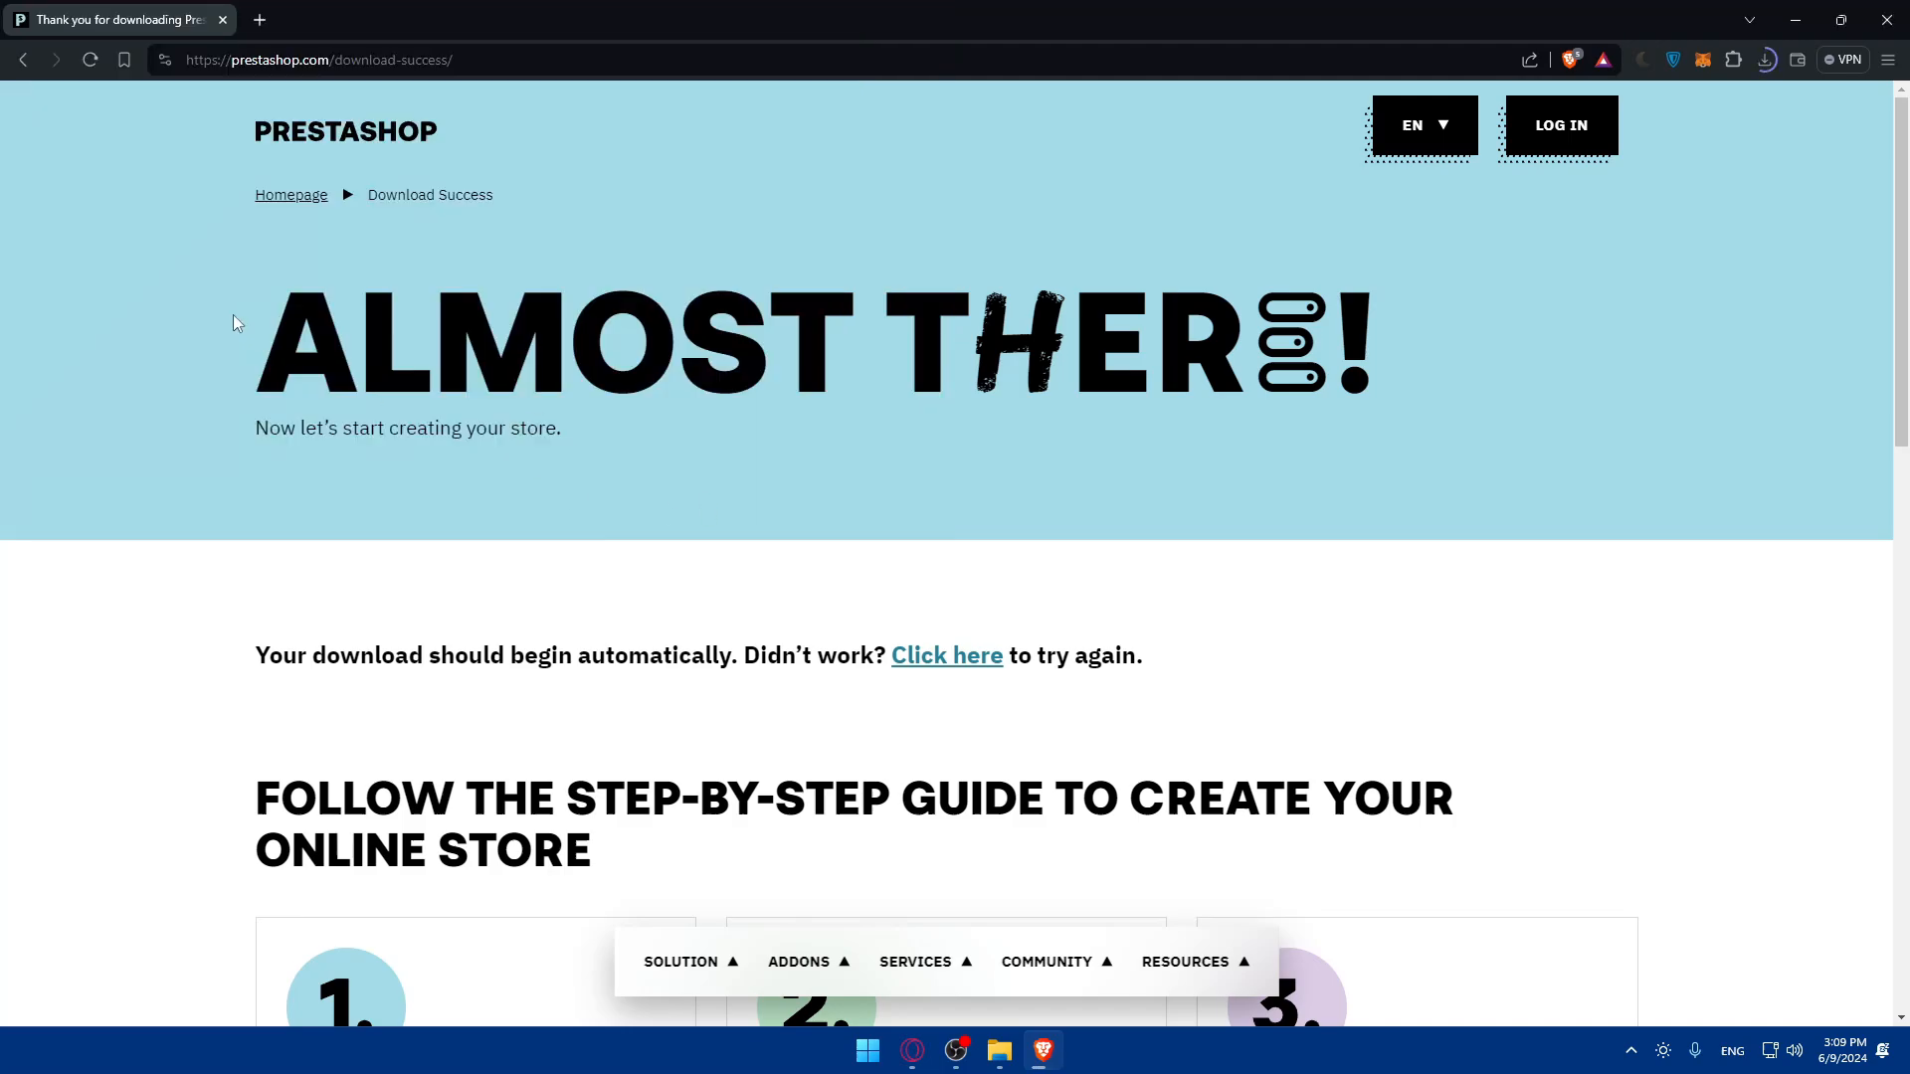
mouse_move(684, 434)
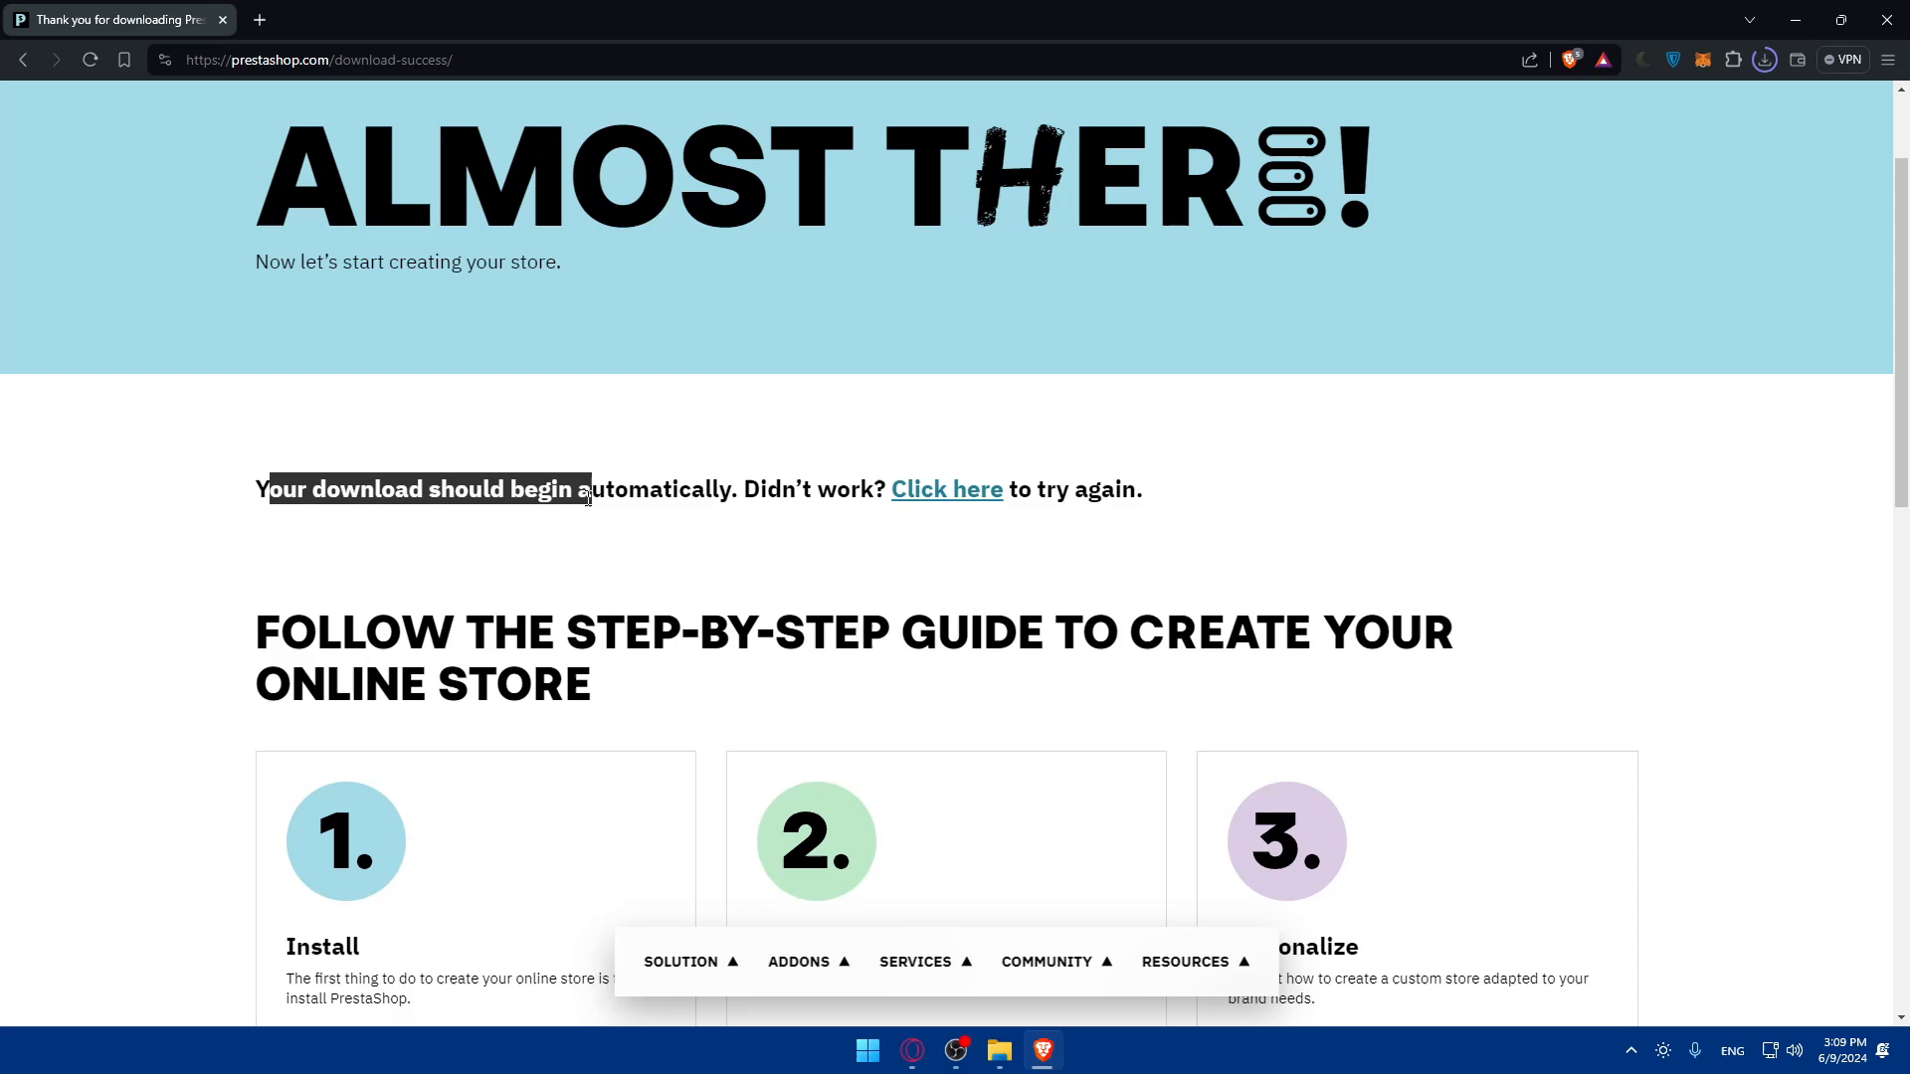
click(1043, 521)
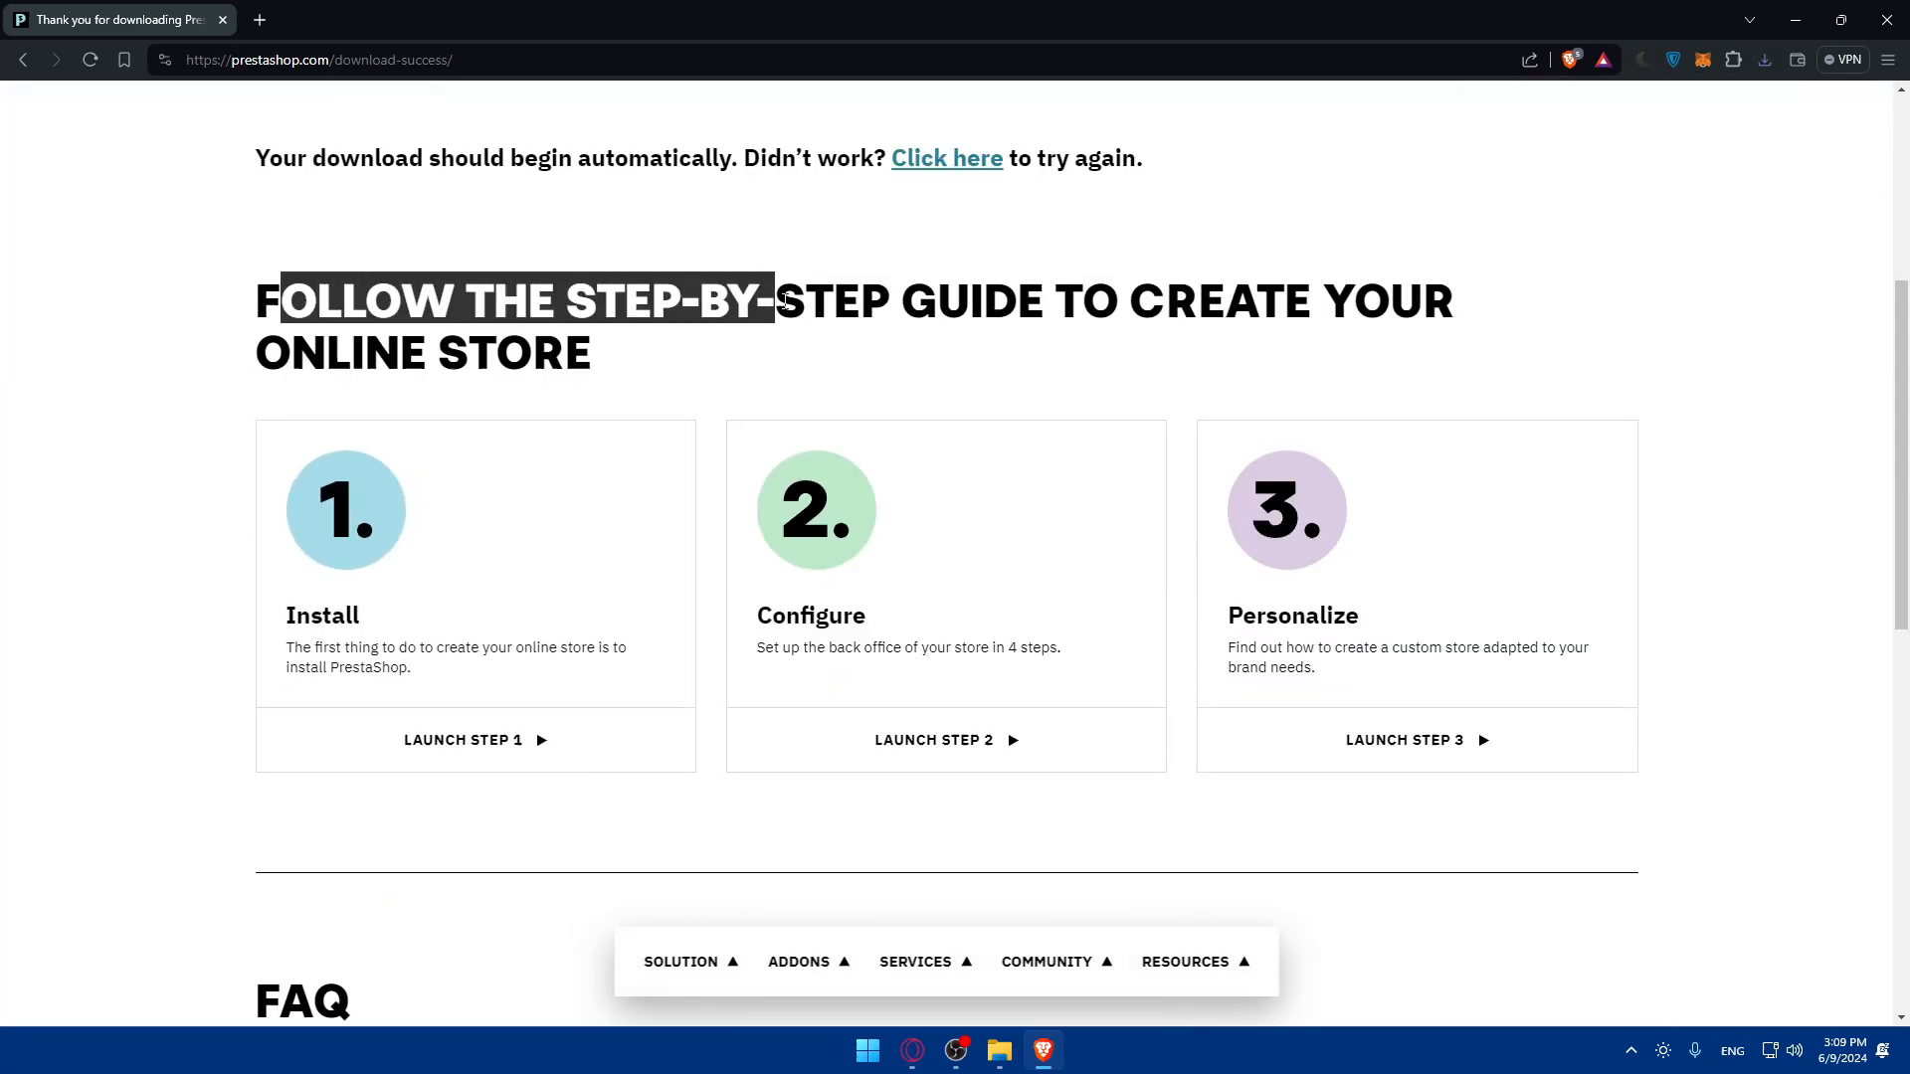
click(412, 374)
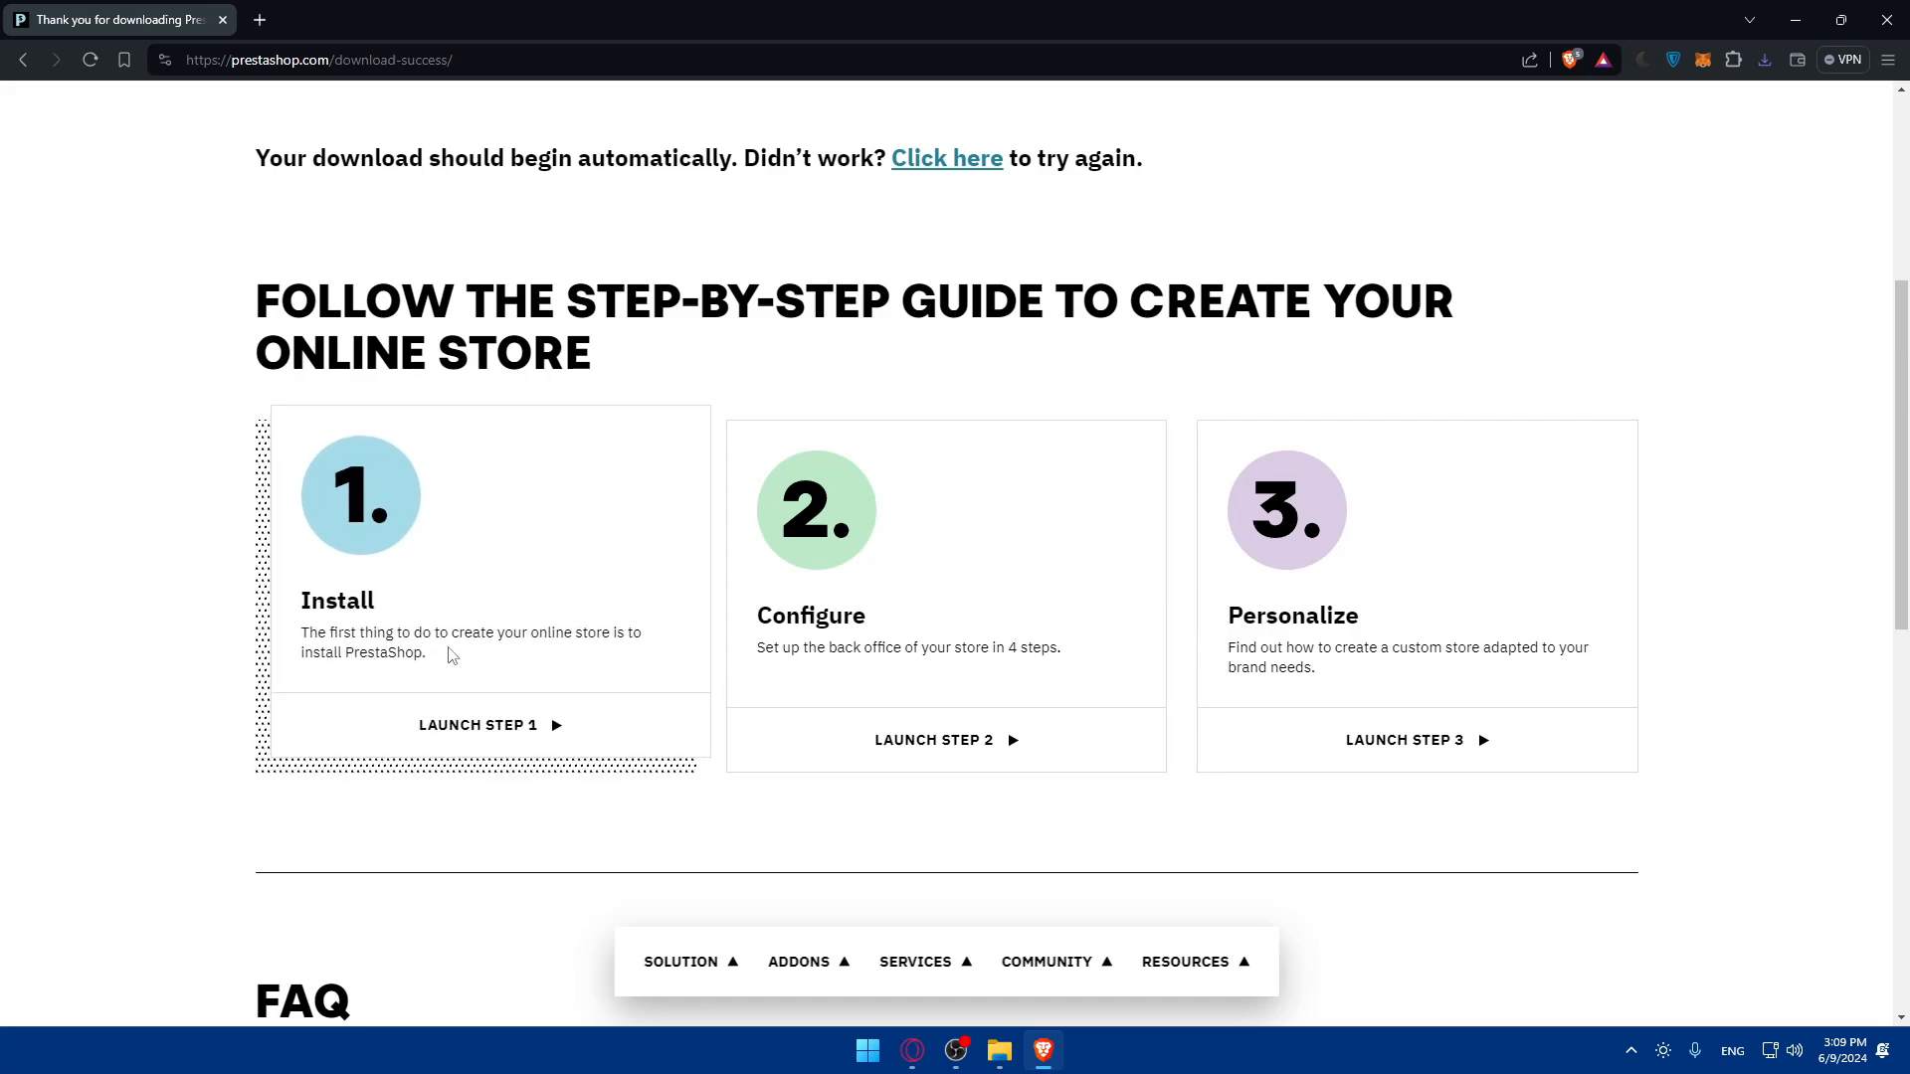
mouse_move(370, 676)
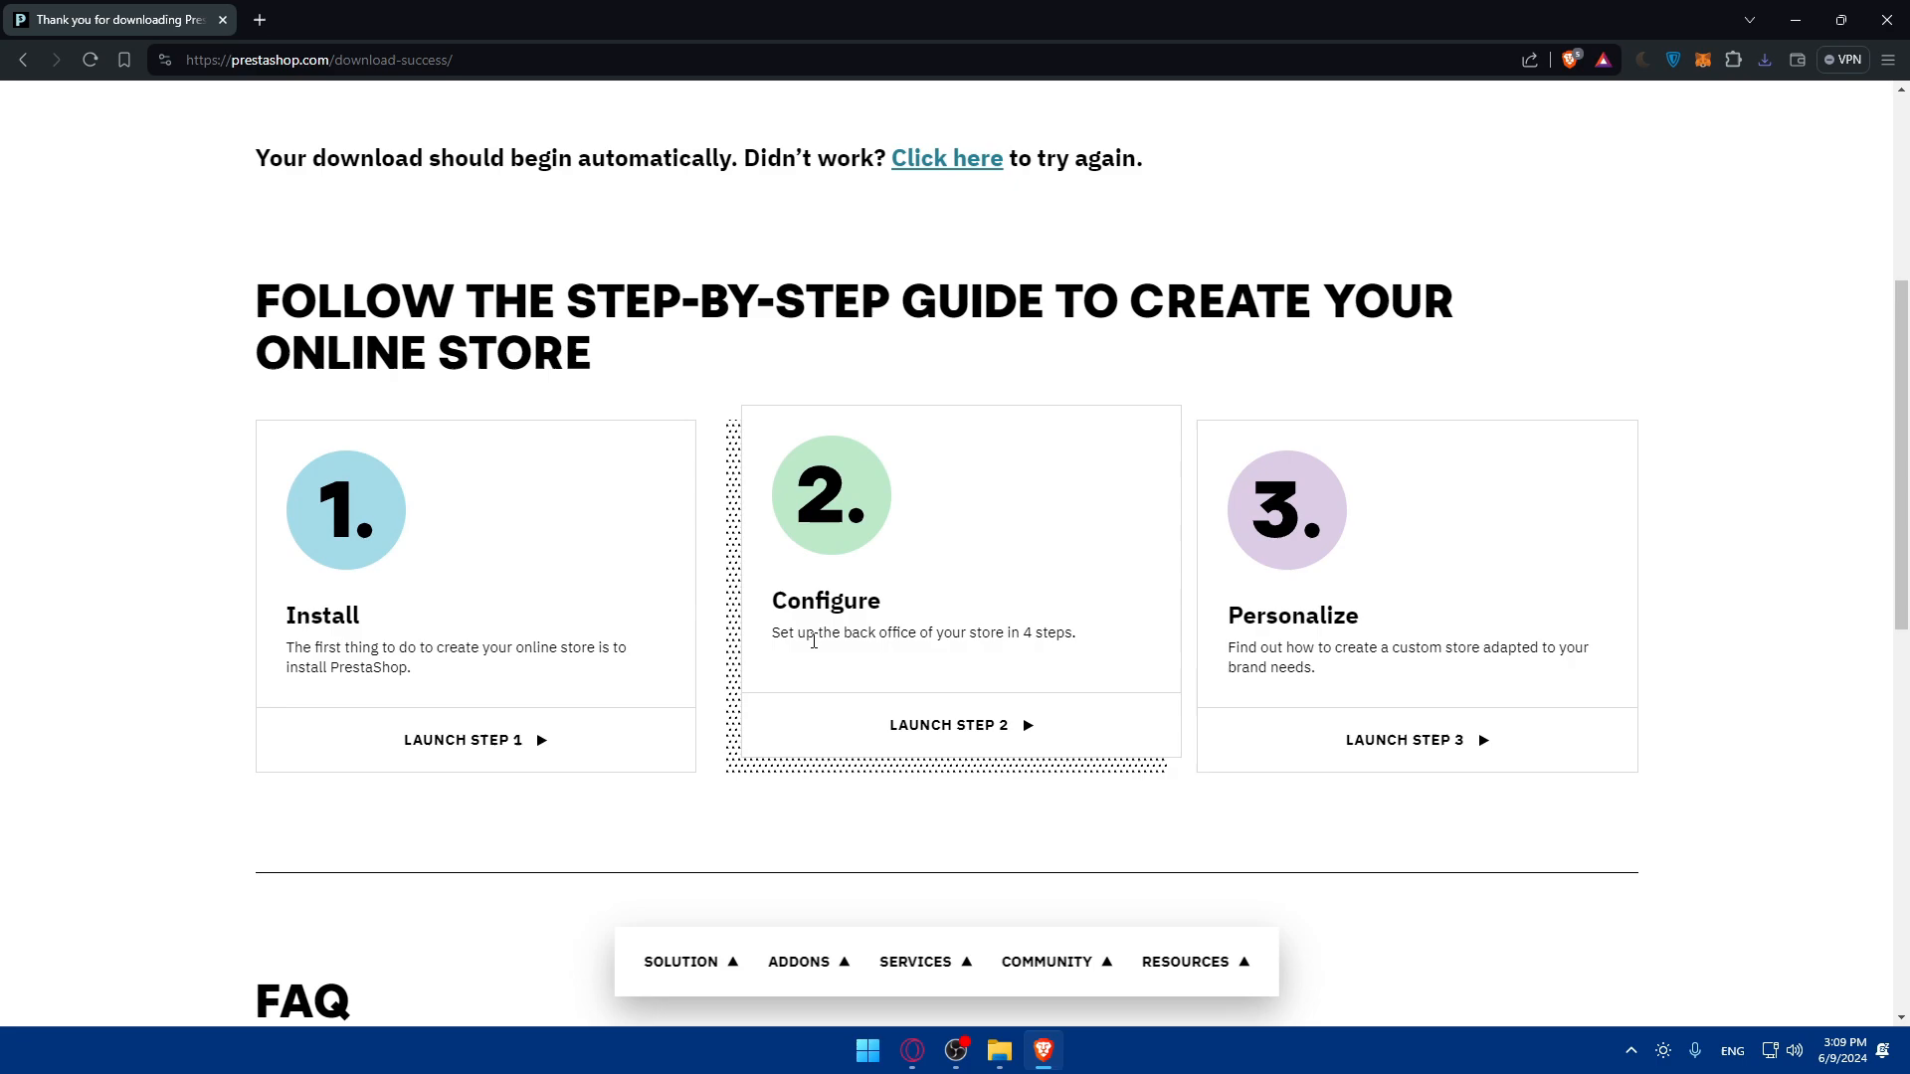
mouse_move(1007, 658)
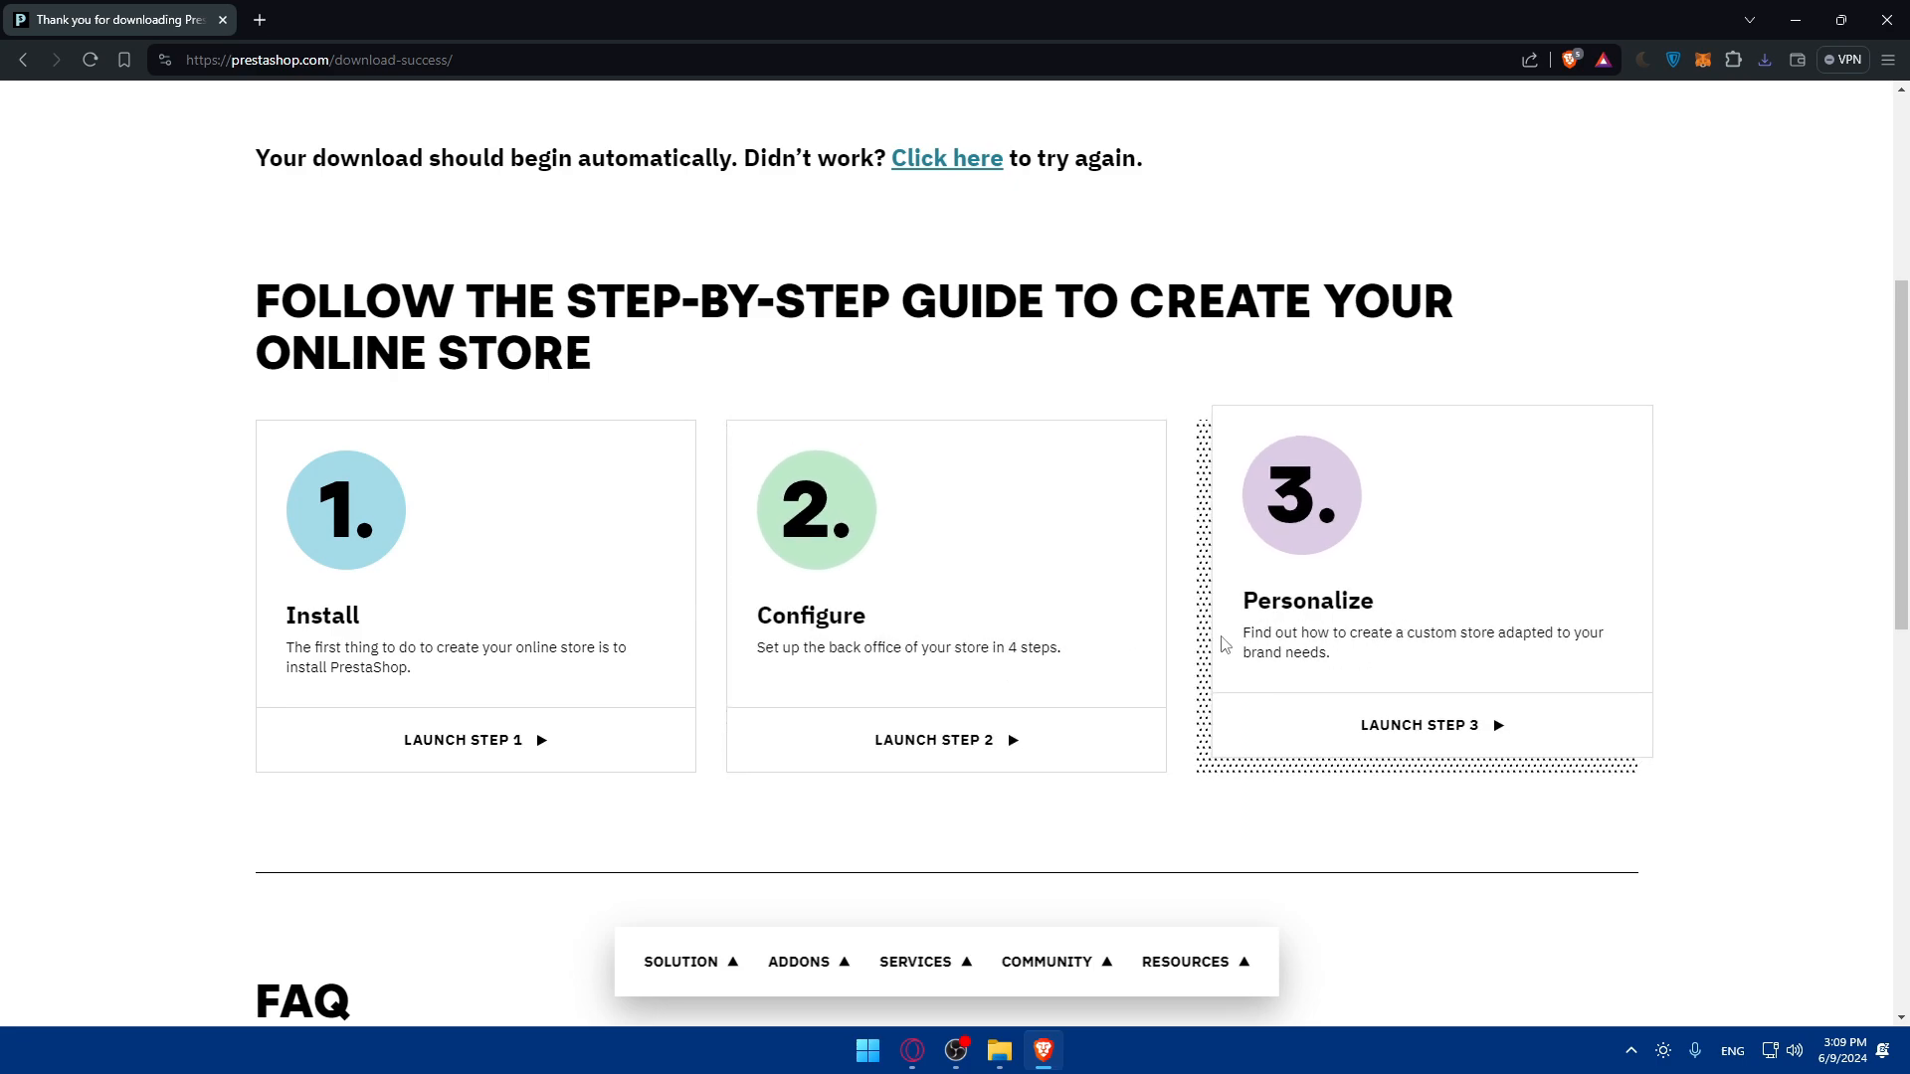
mouse_move(1516, 669)
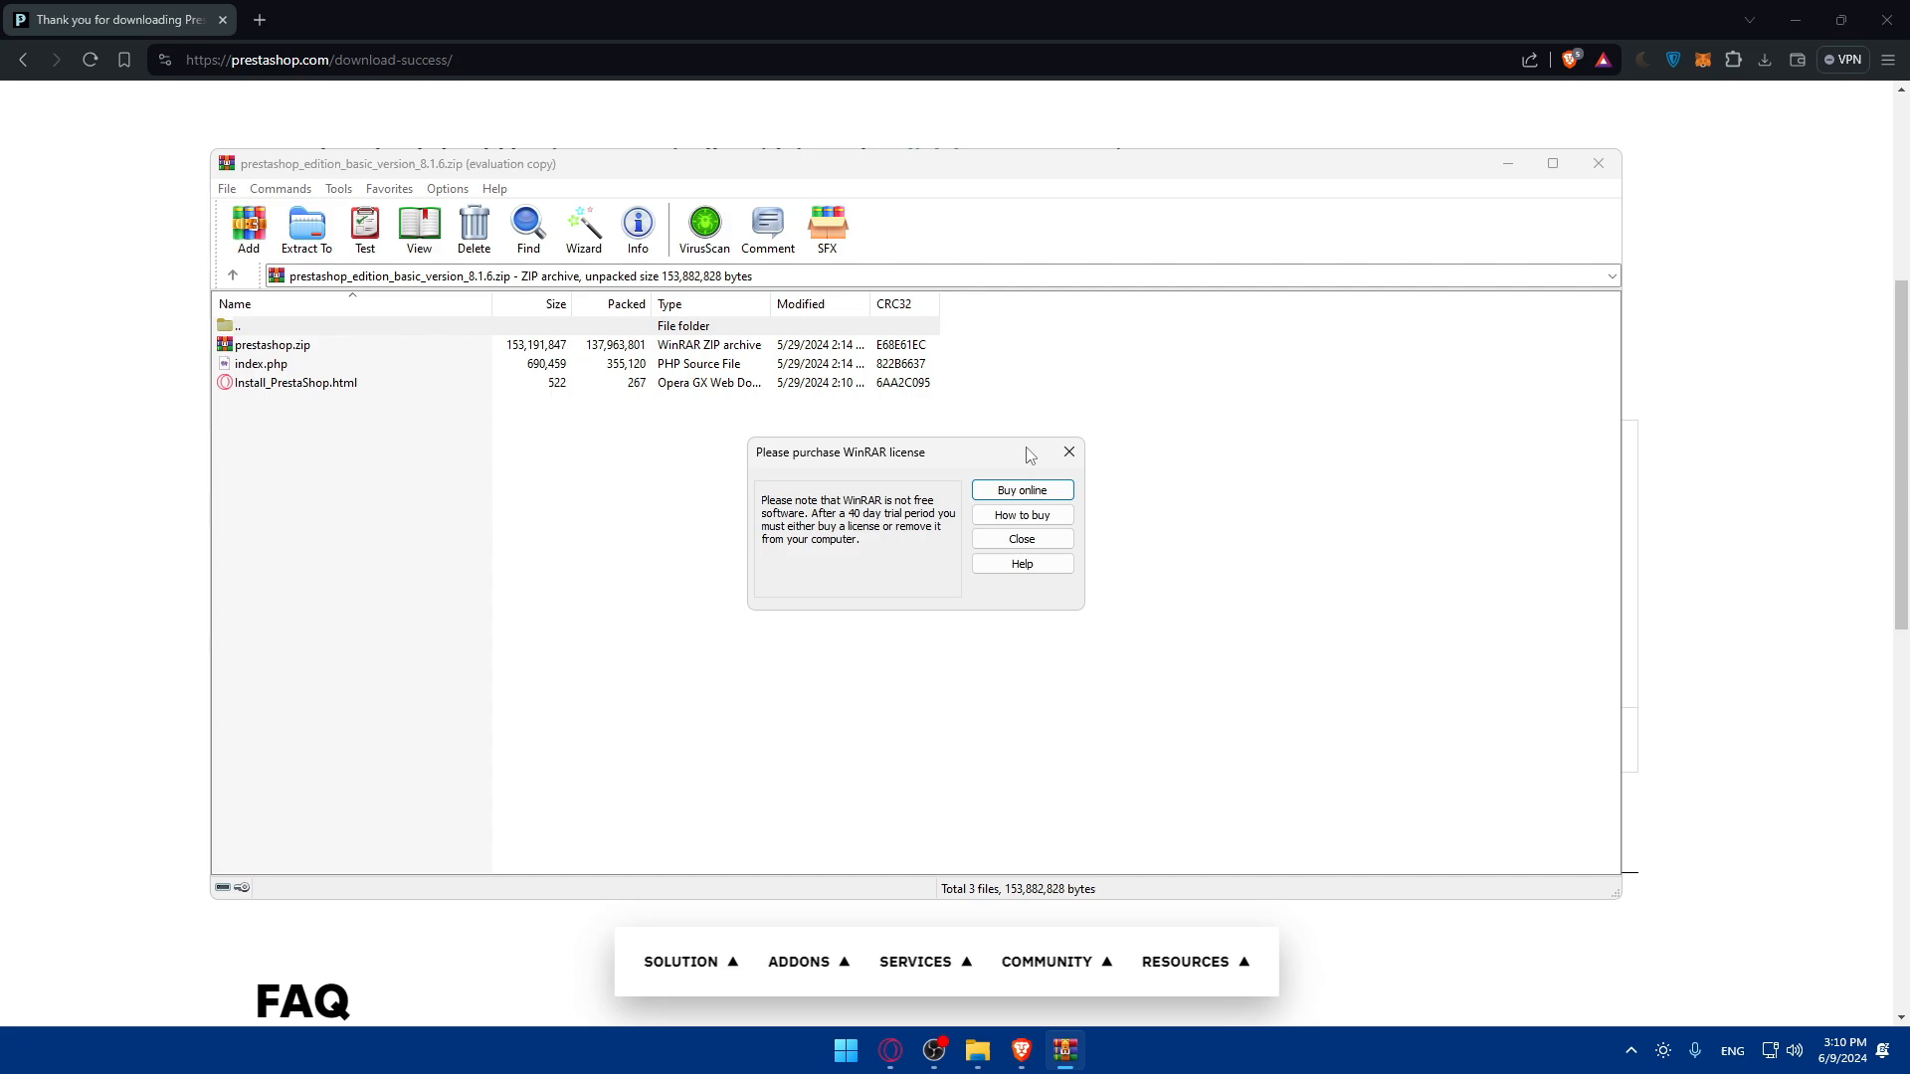
Dismiss WinRAR's license reminder and close the opened PrestaShop 8.1.6 archive.
click(1022, 538)
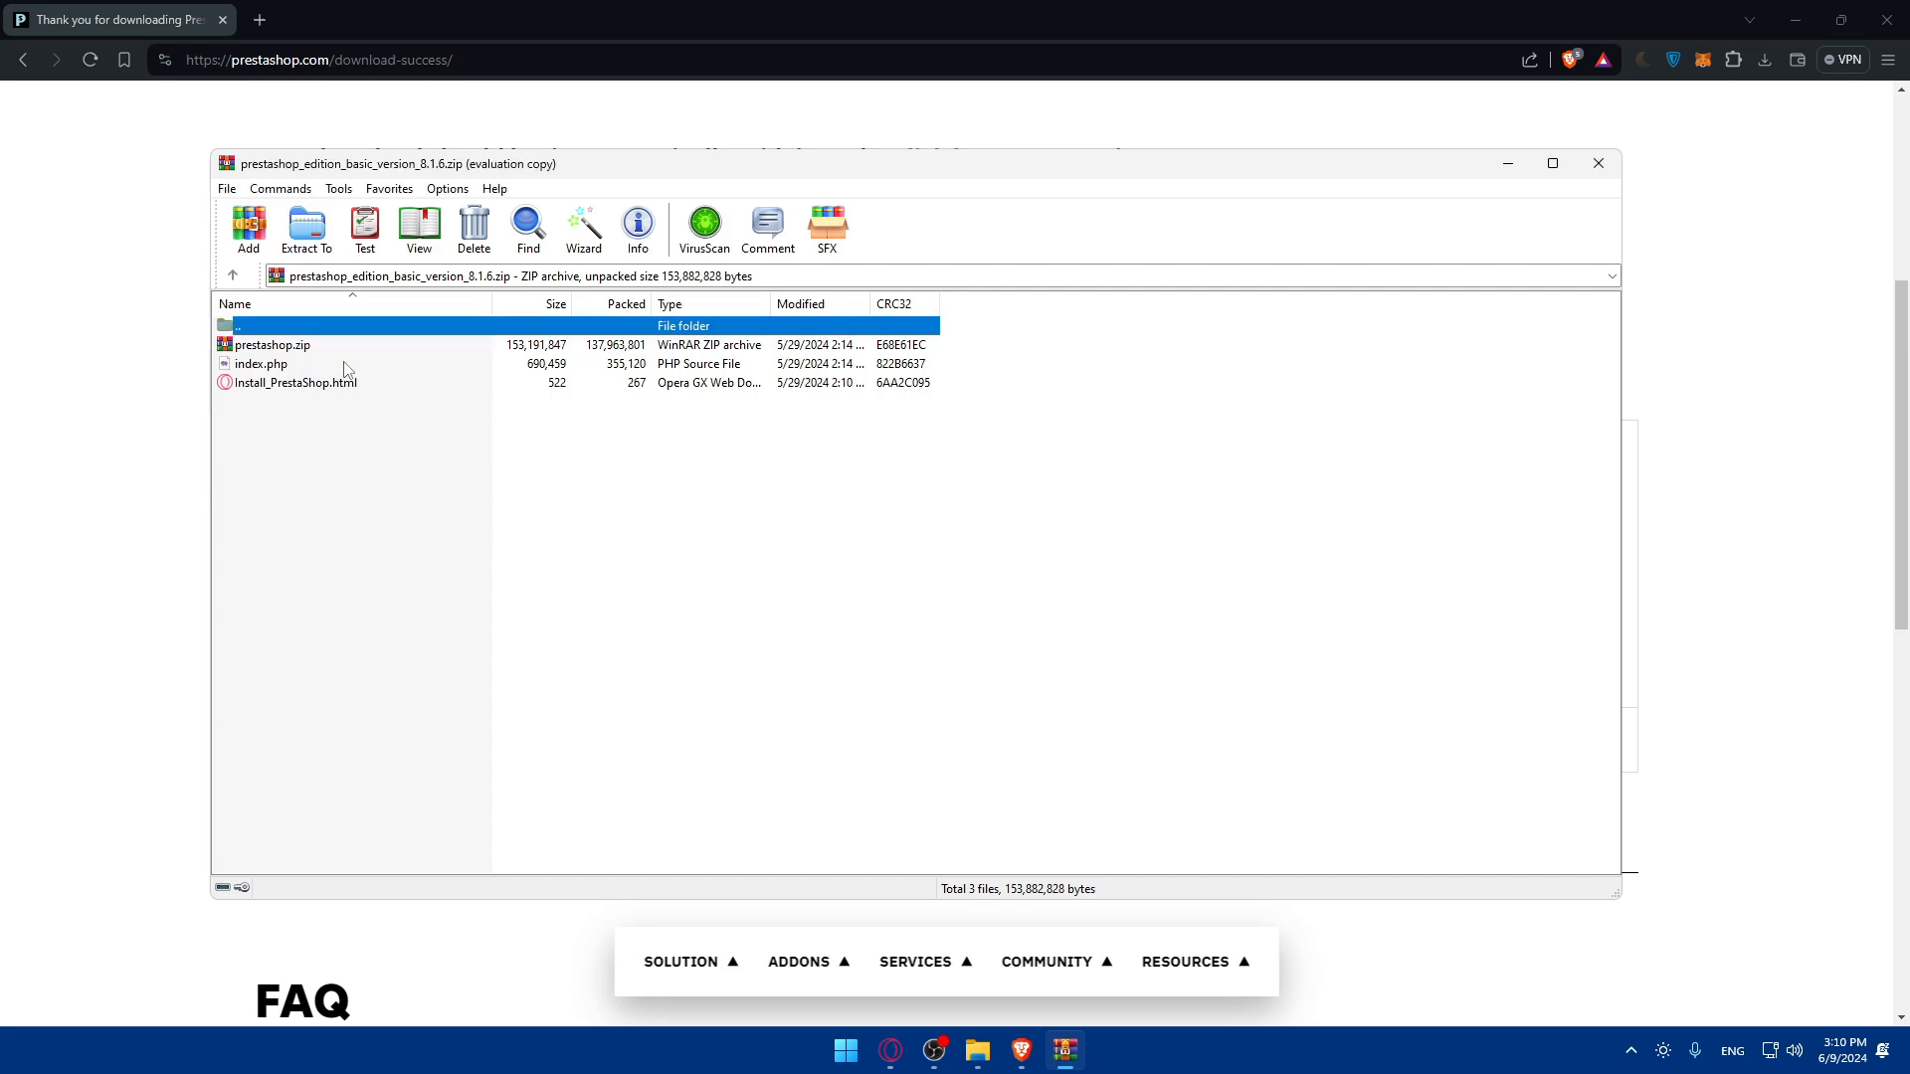
mouse_move(336, 348)
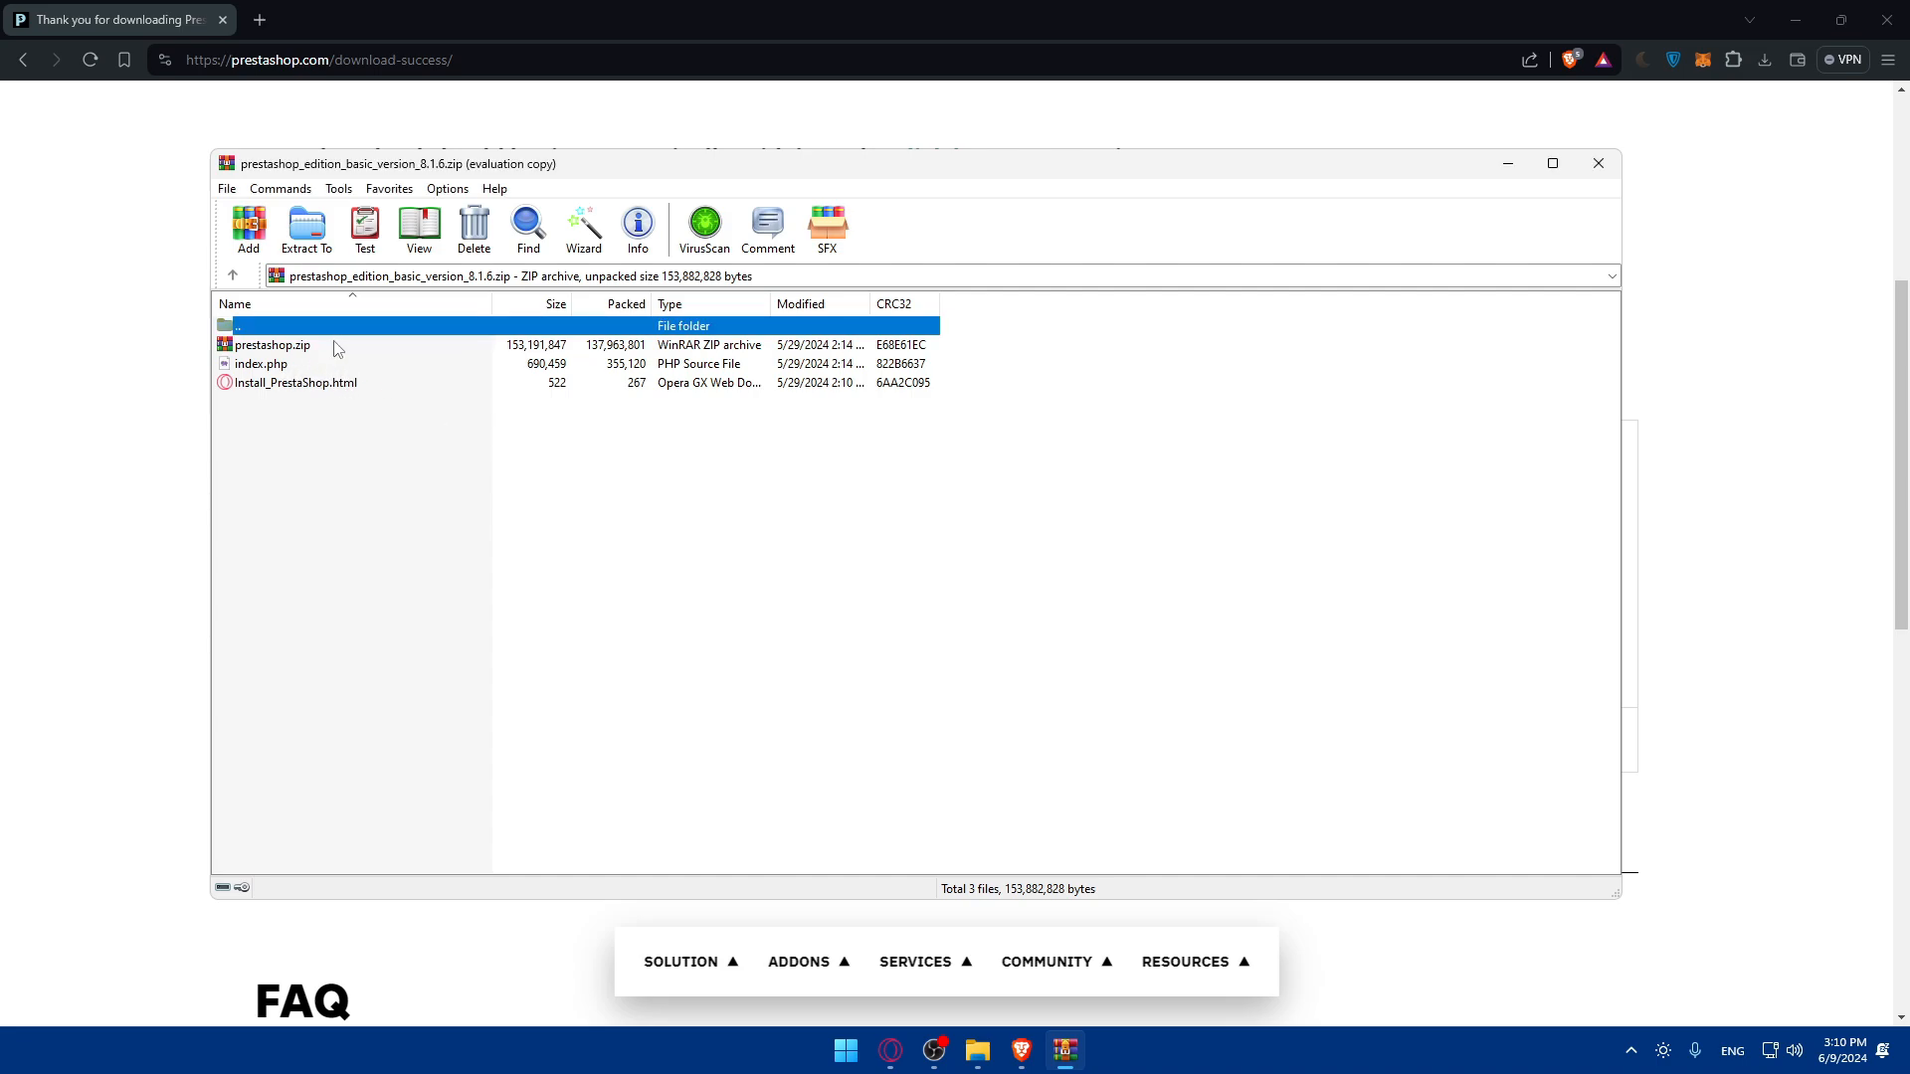
click(1599, 163)
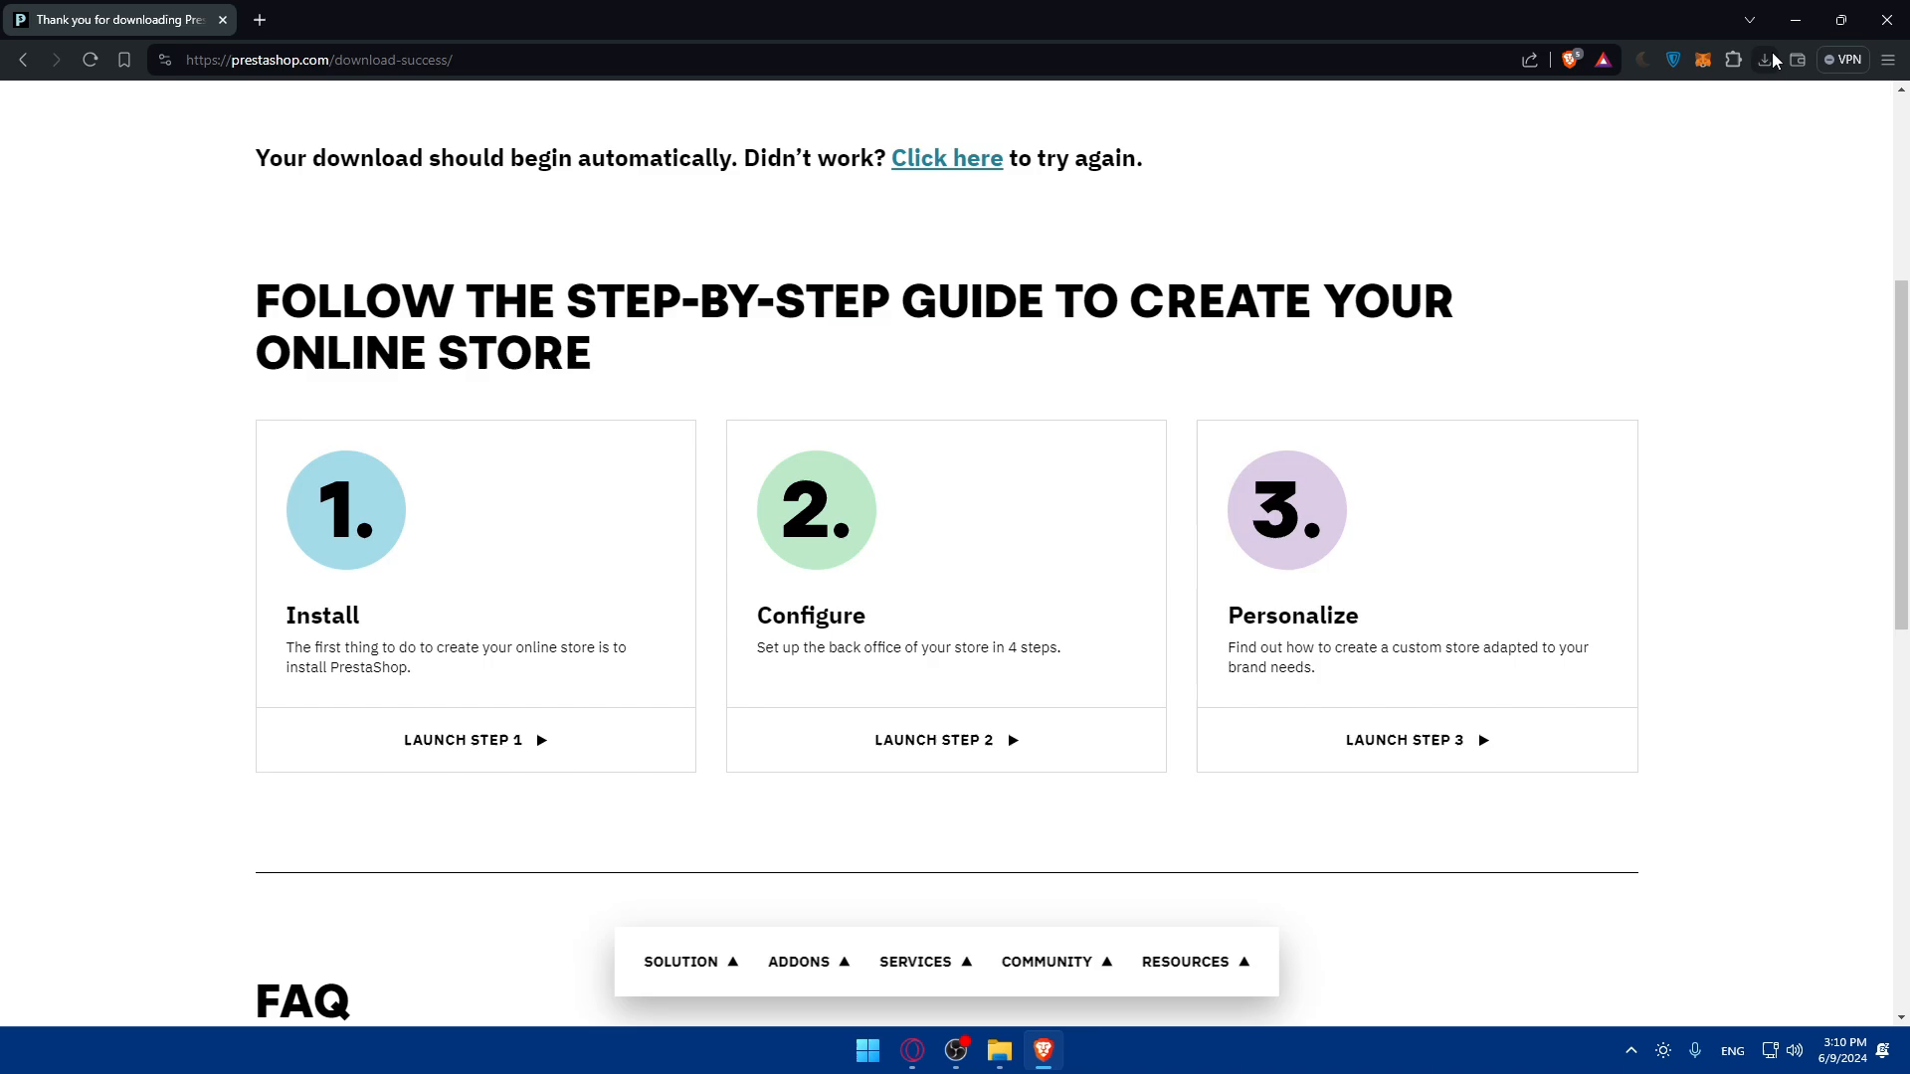
click(1763, 59)
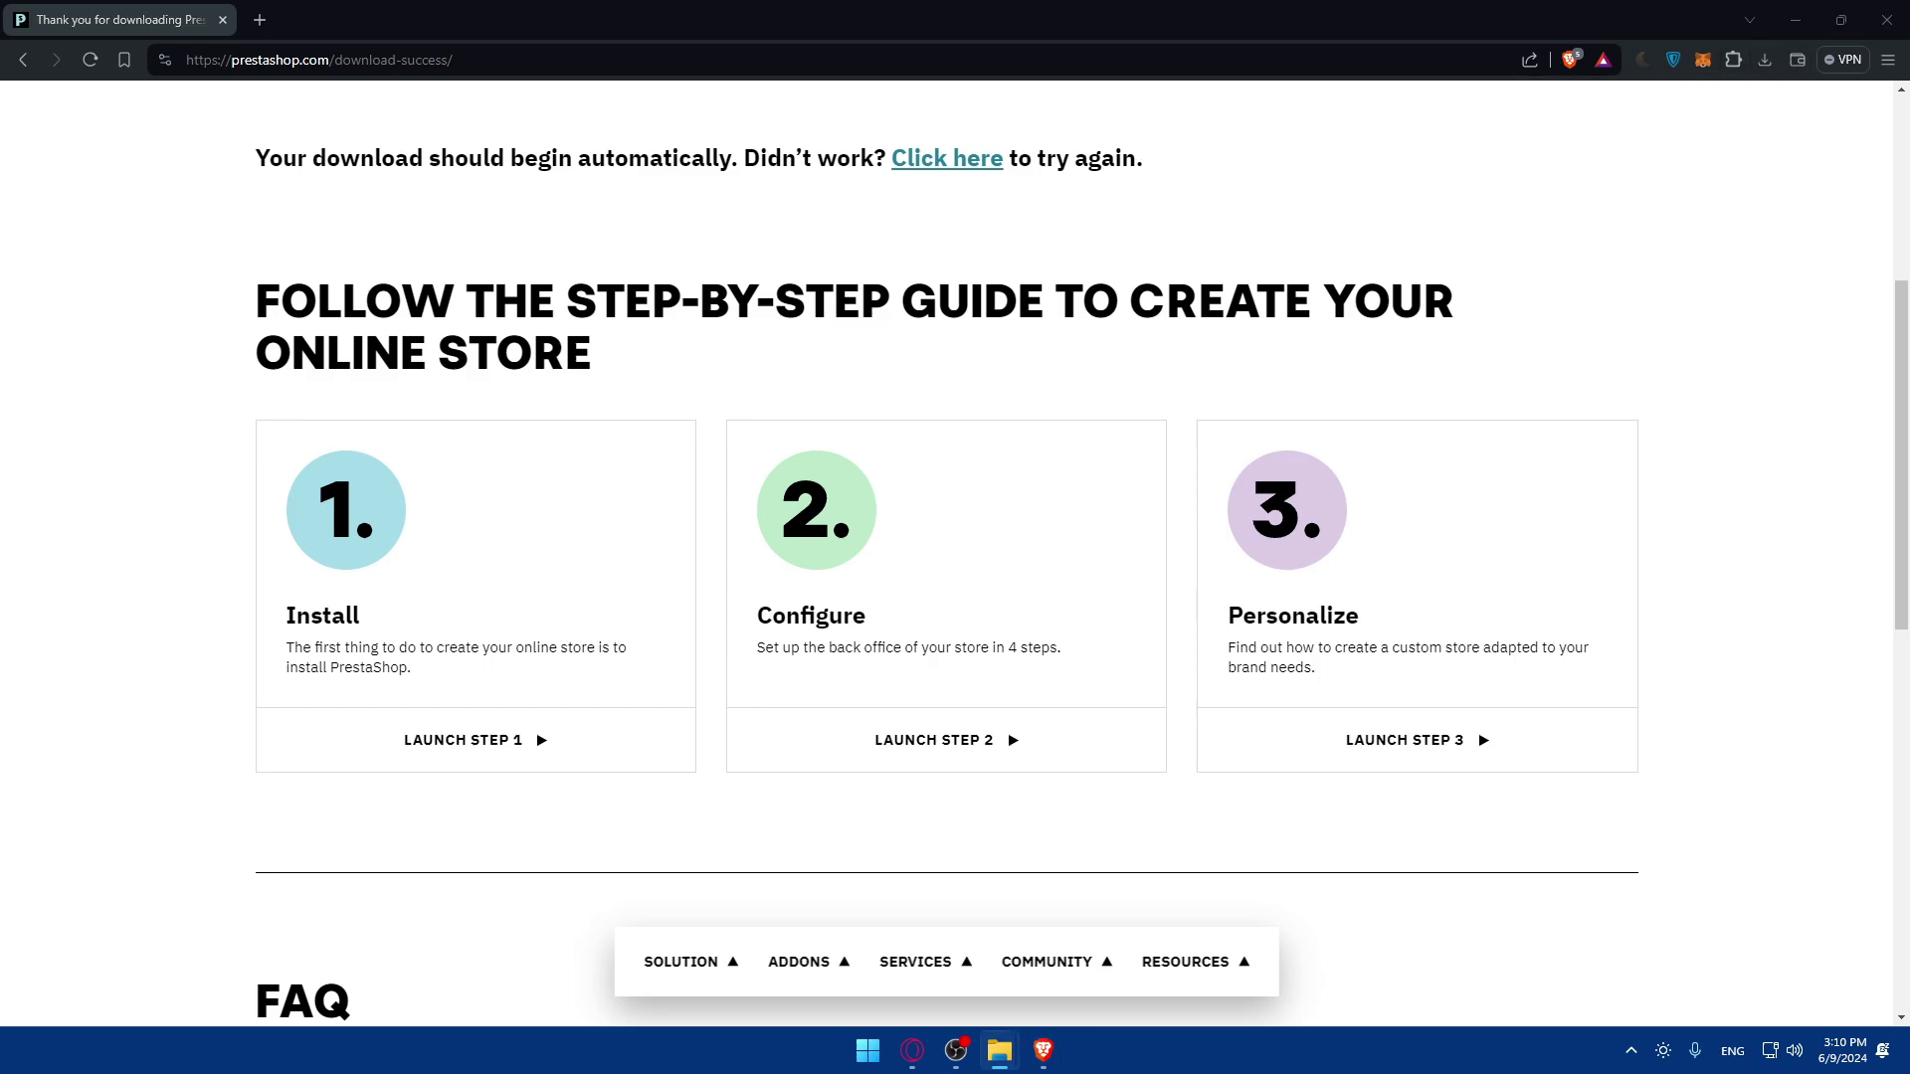
Extract the 8.1.6 zip in Downloads via Extract Here, yielding prestashop.zip, index.php and Install_PrestaShop.html.
click(999, 1051)
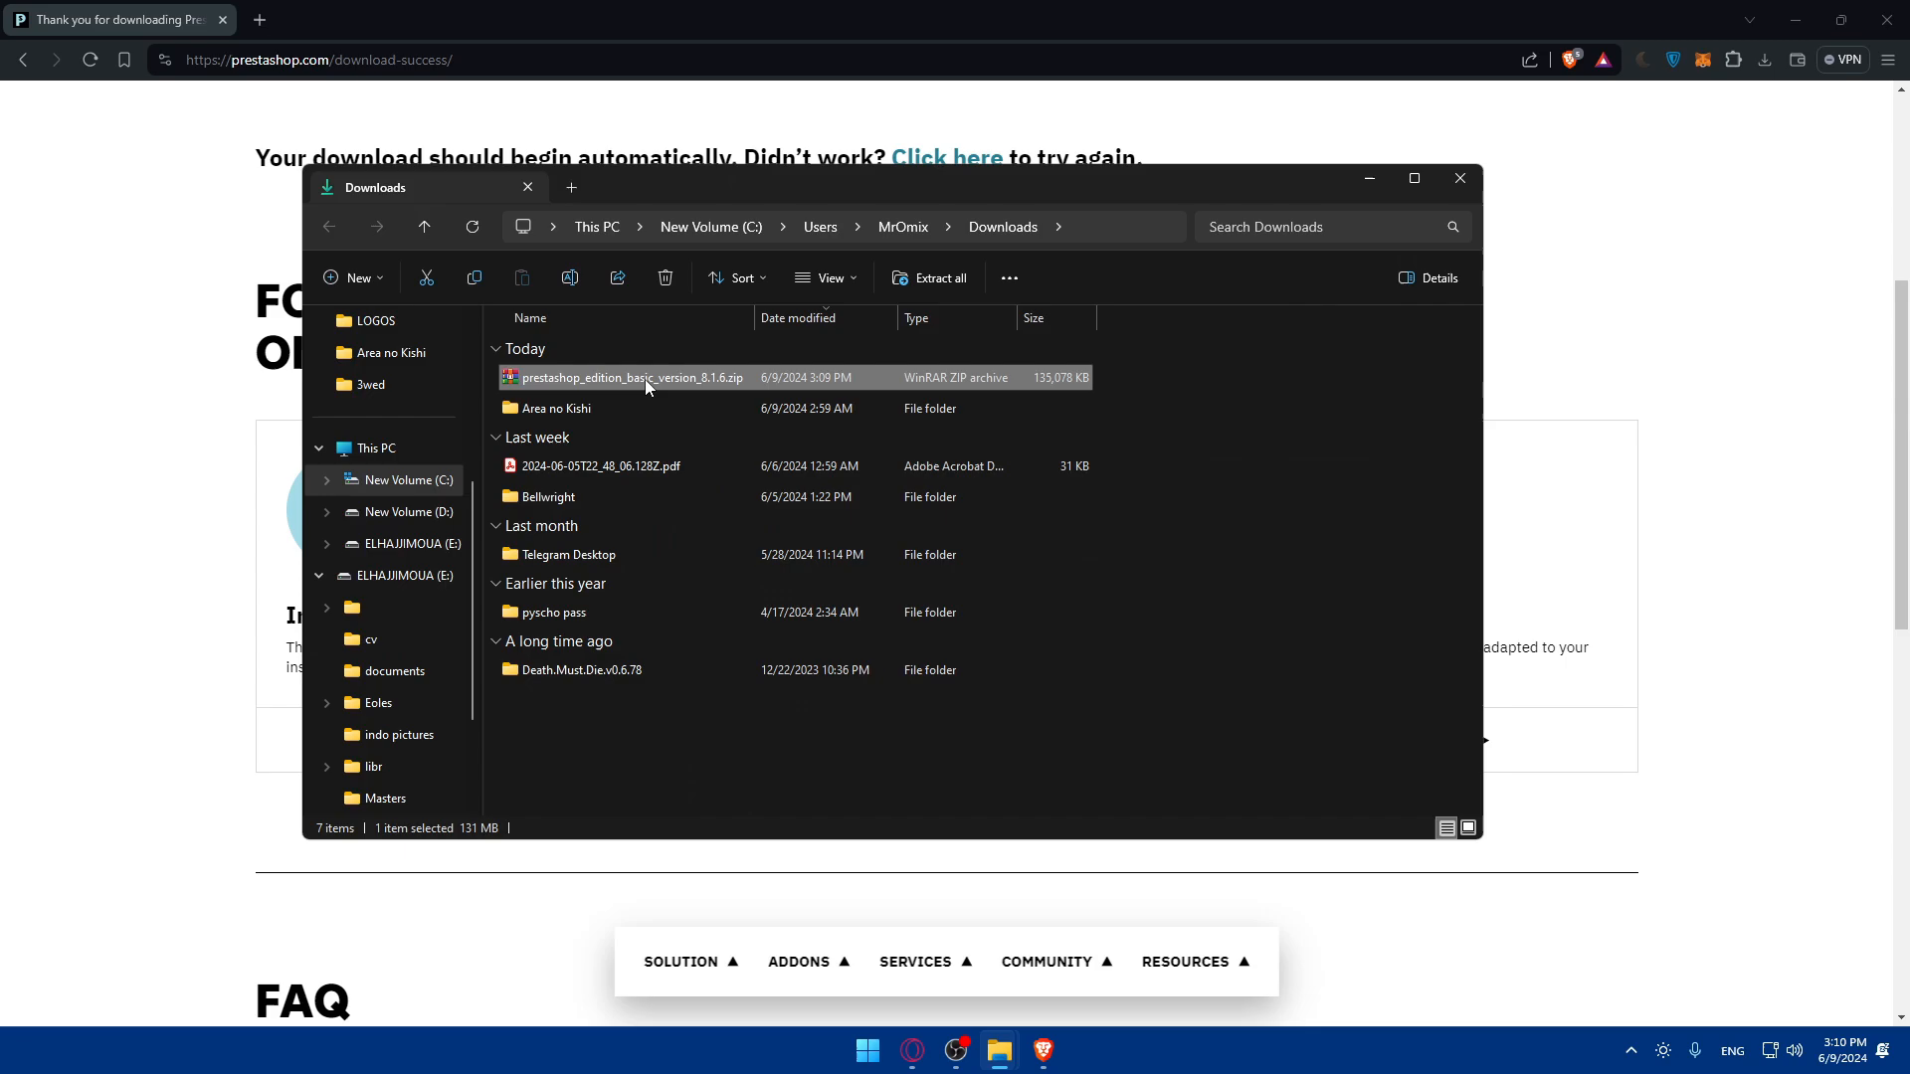
right_click(631, 378)
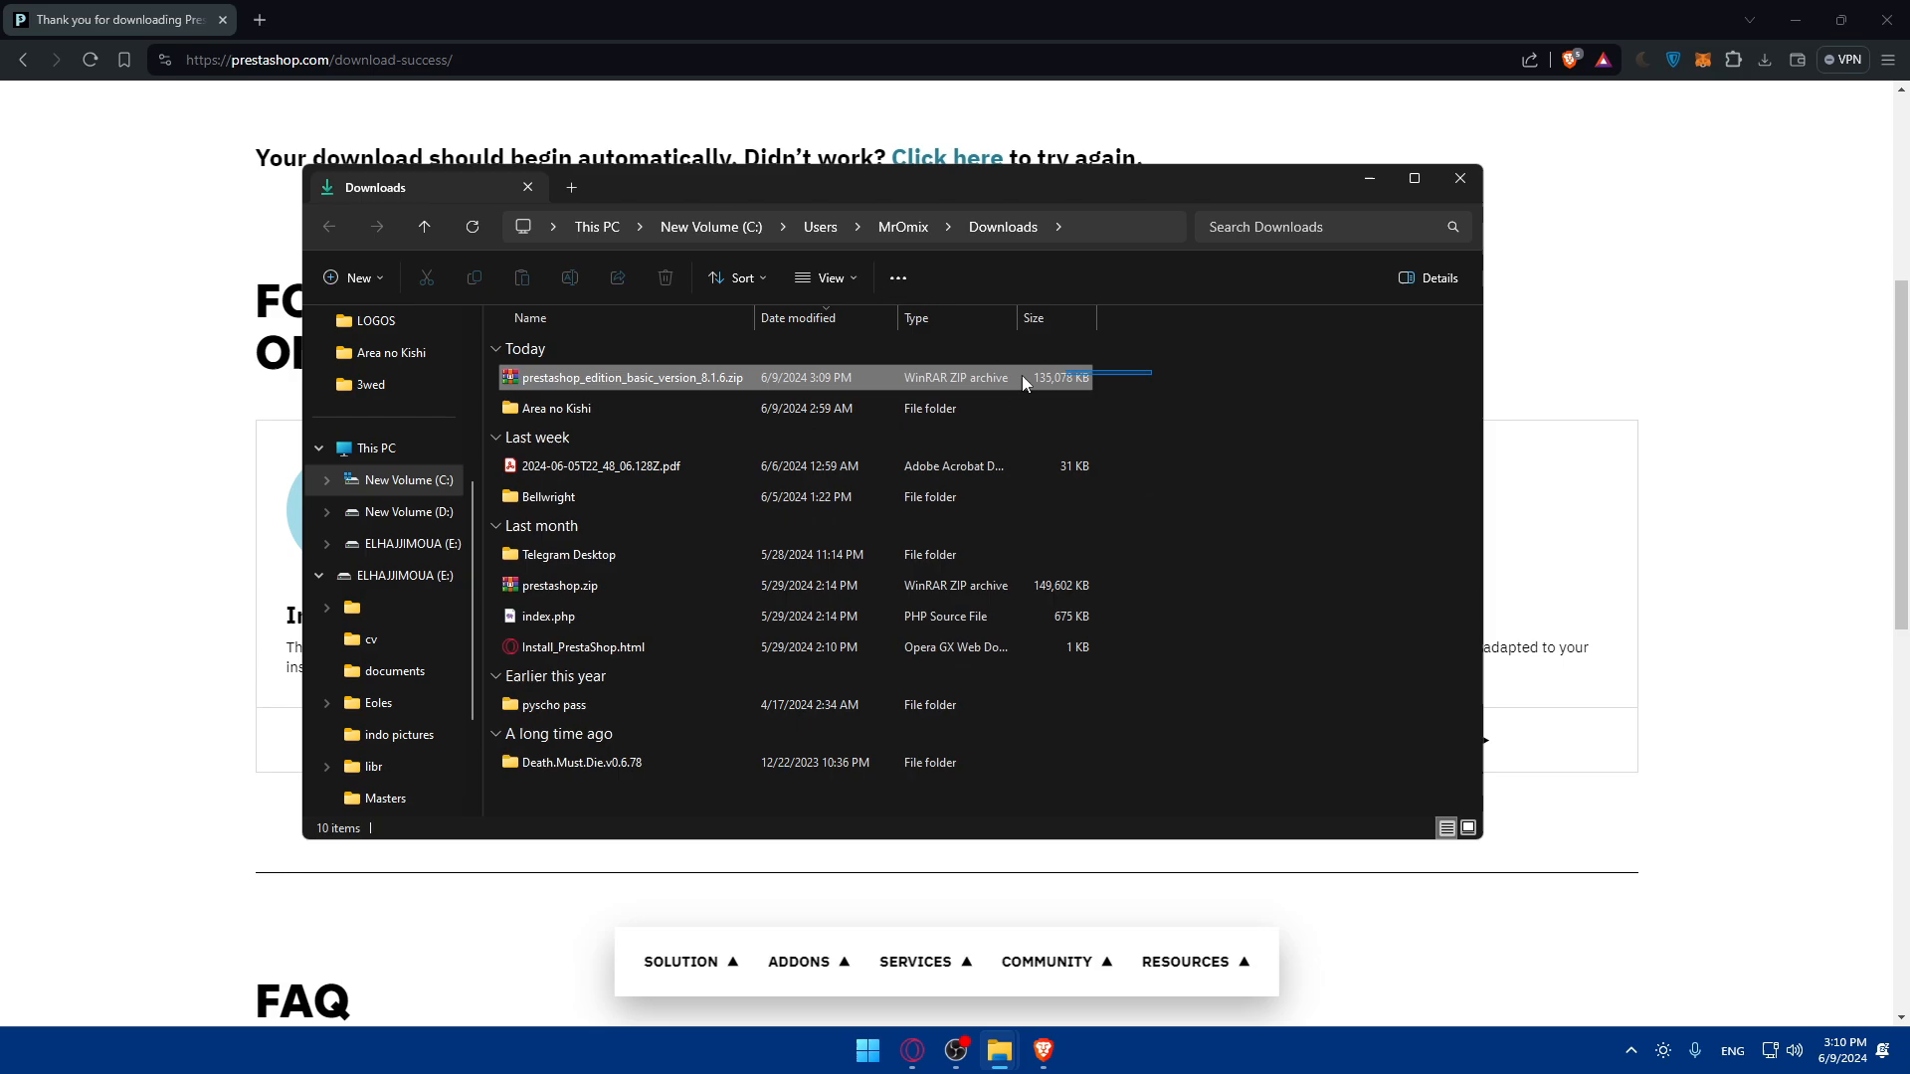
click(633, 378)
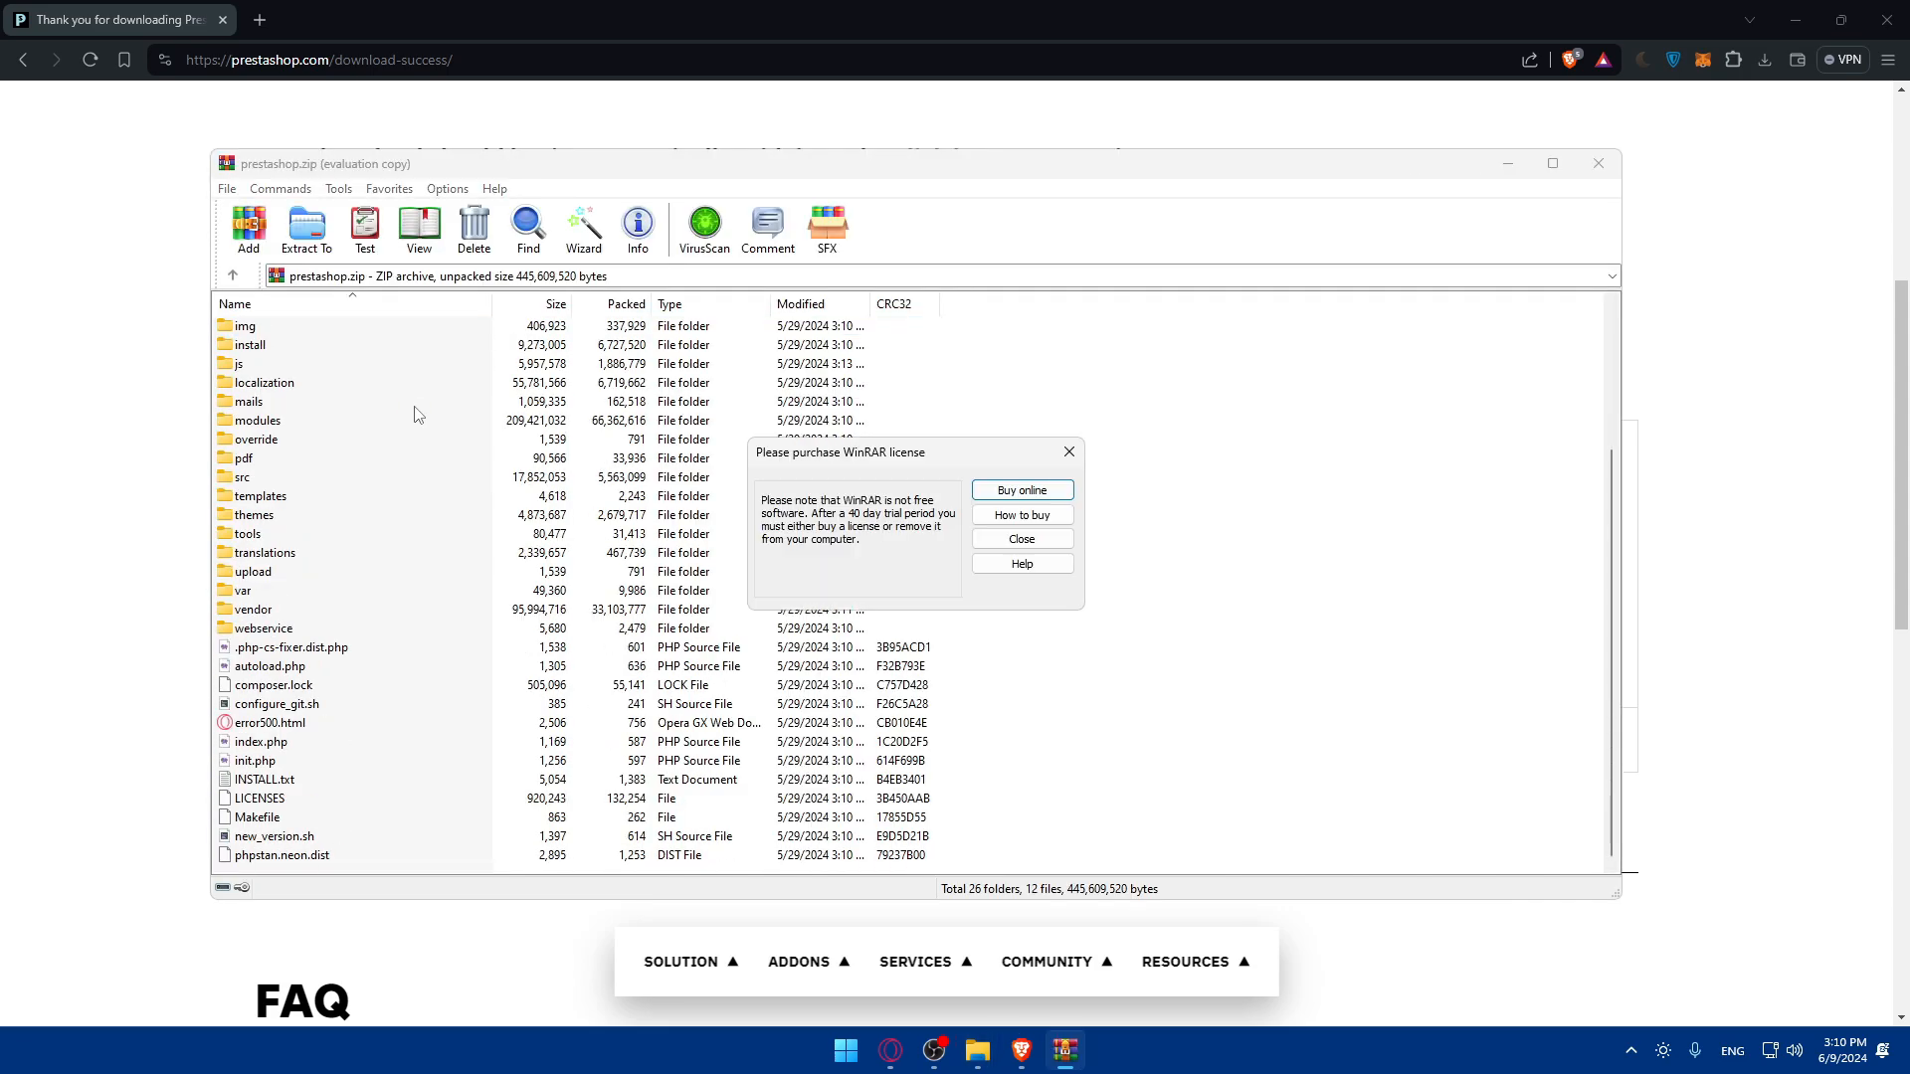
Return to Downloads and bring up the context actions for the extracted prestashop.zip.
click(1022, 539)
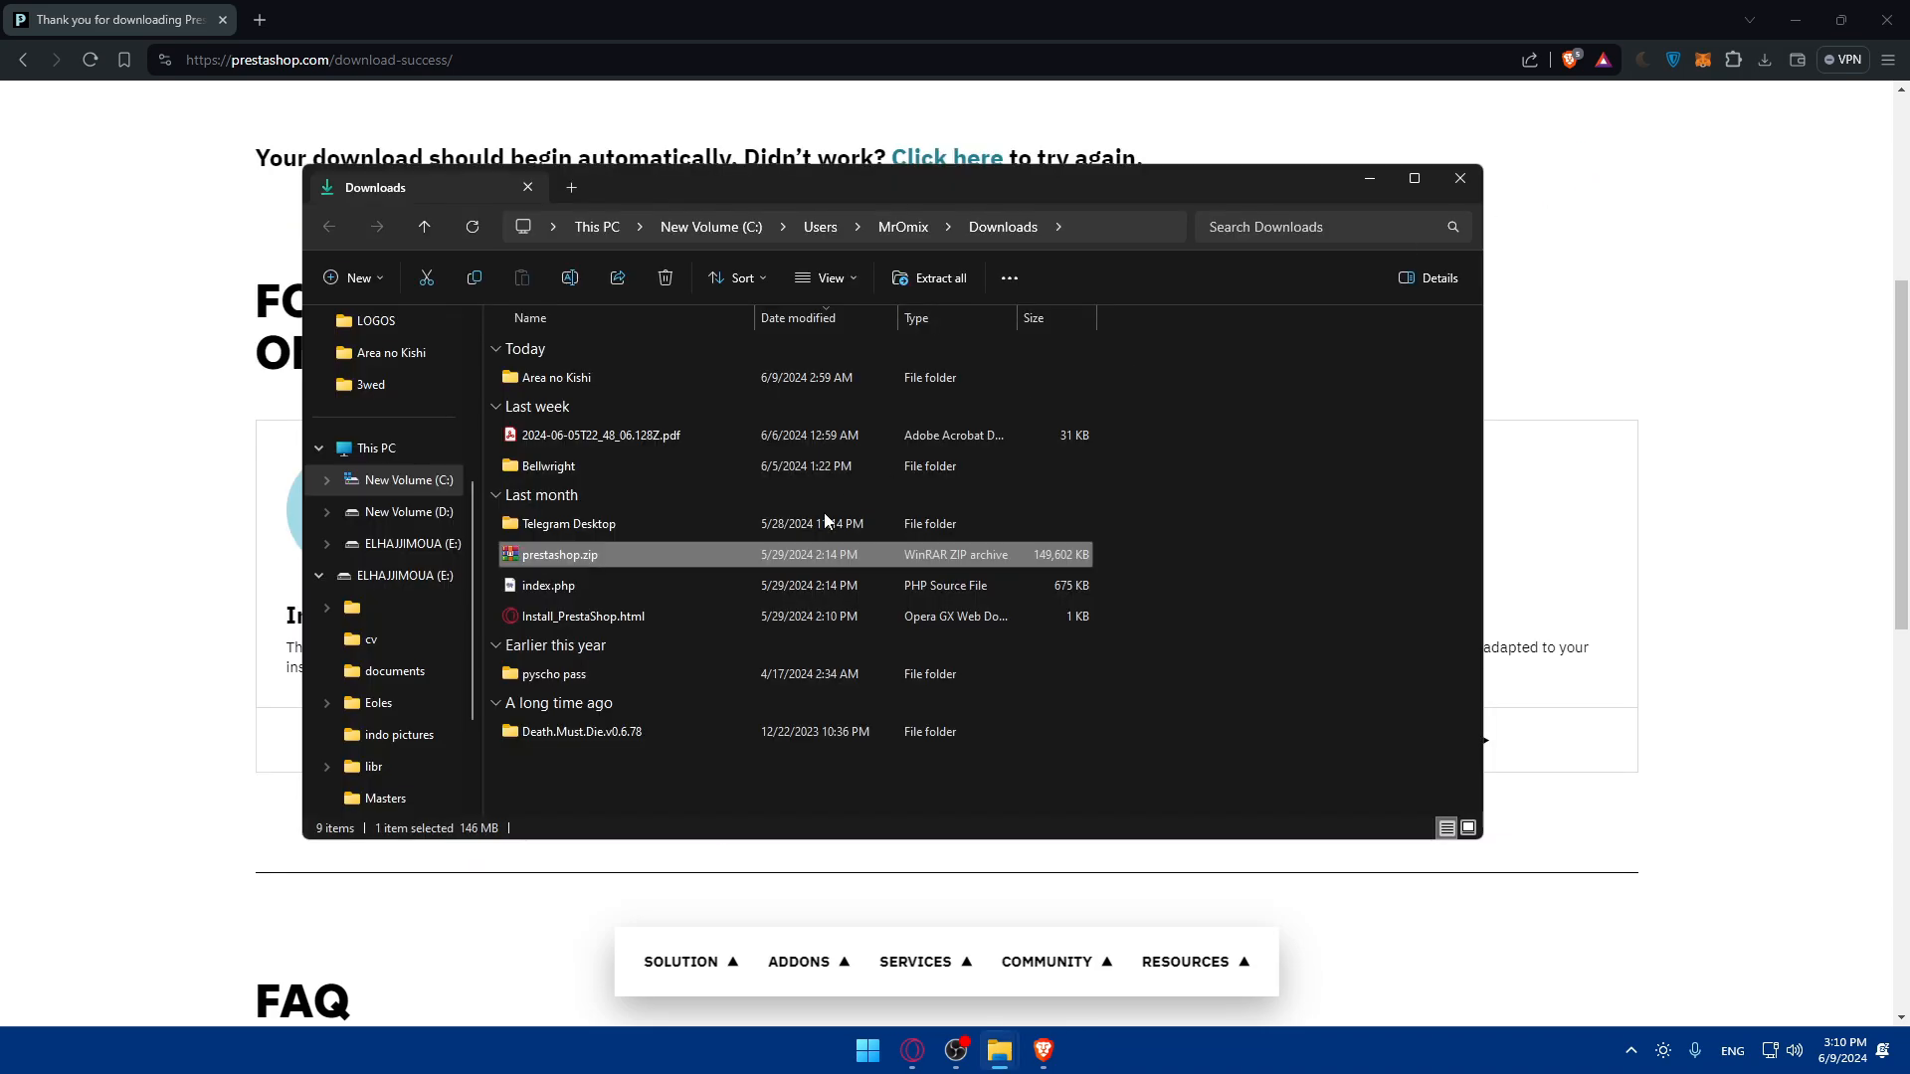
right_click(559, 553)
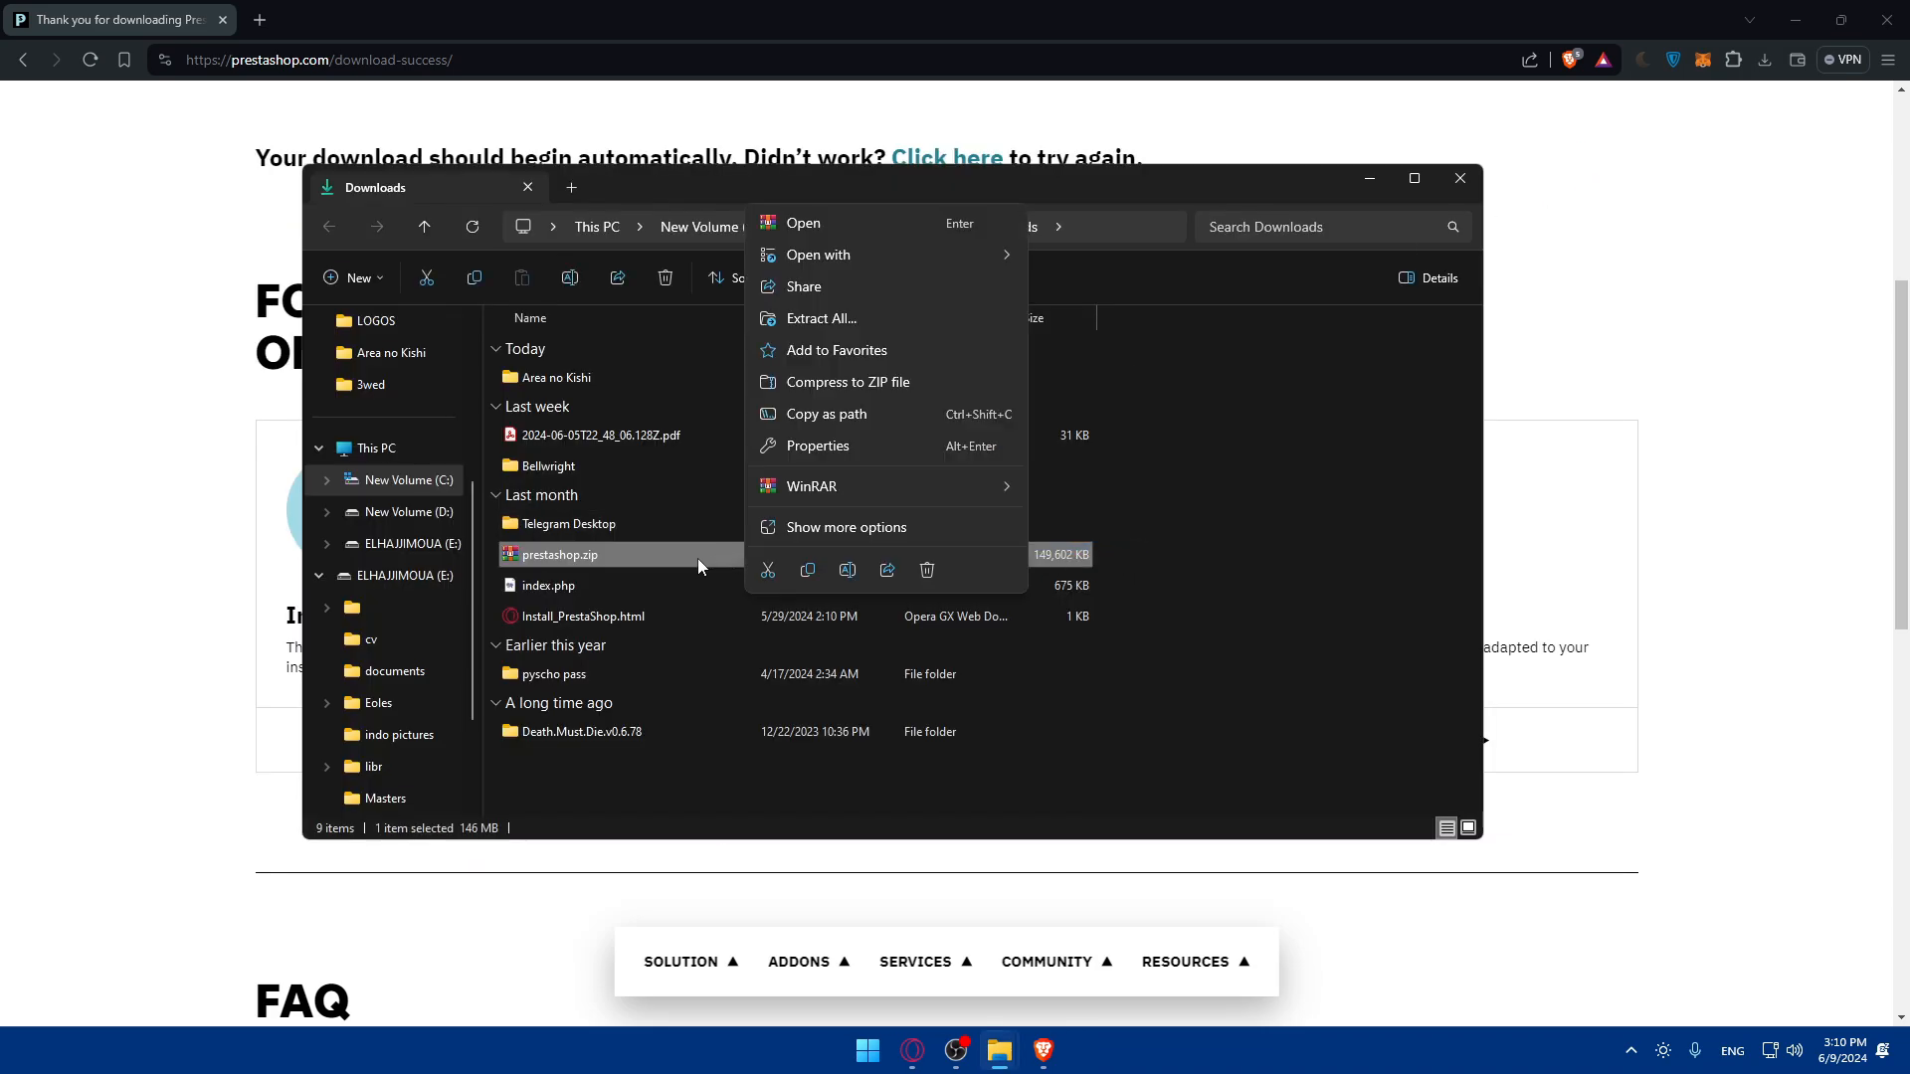
click(820, 318)
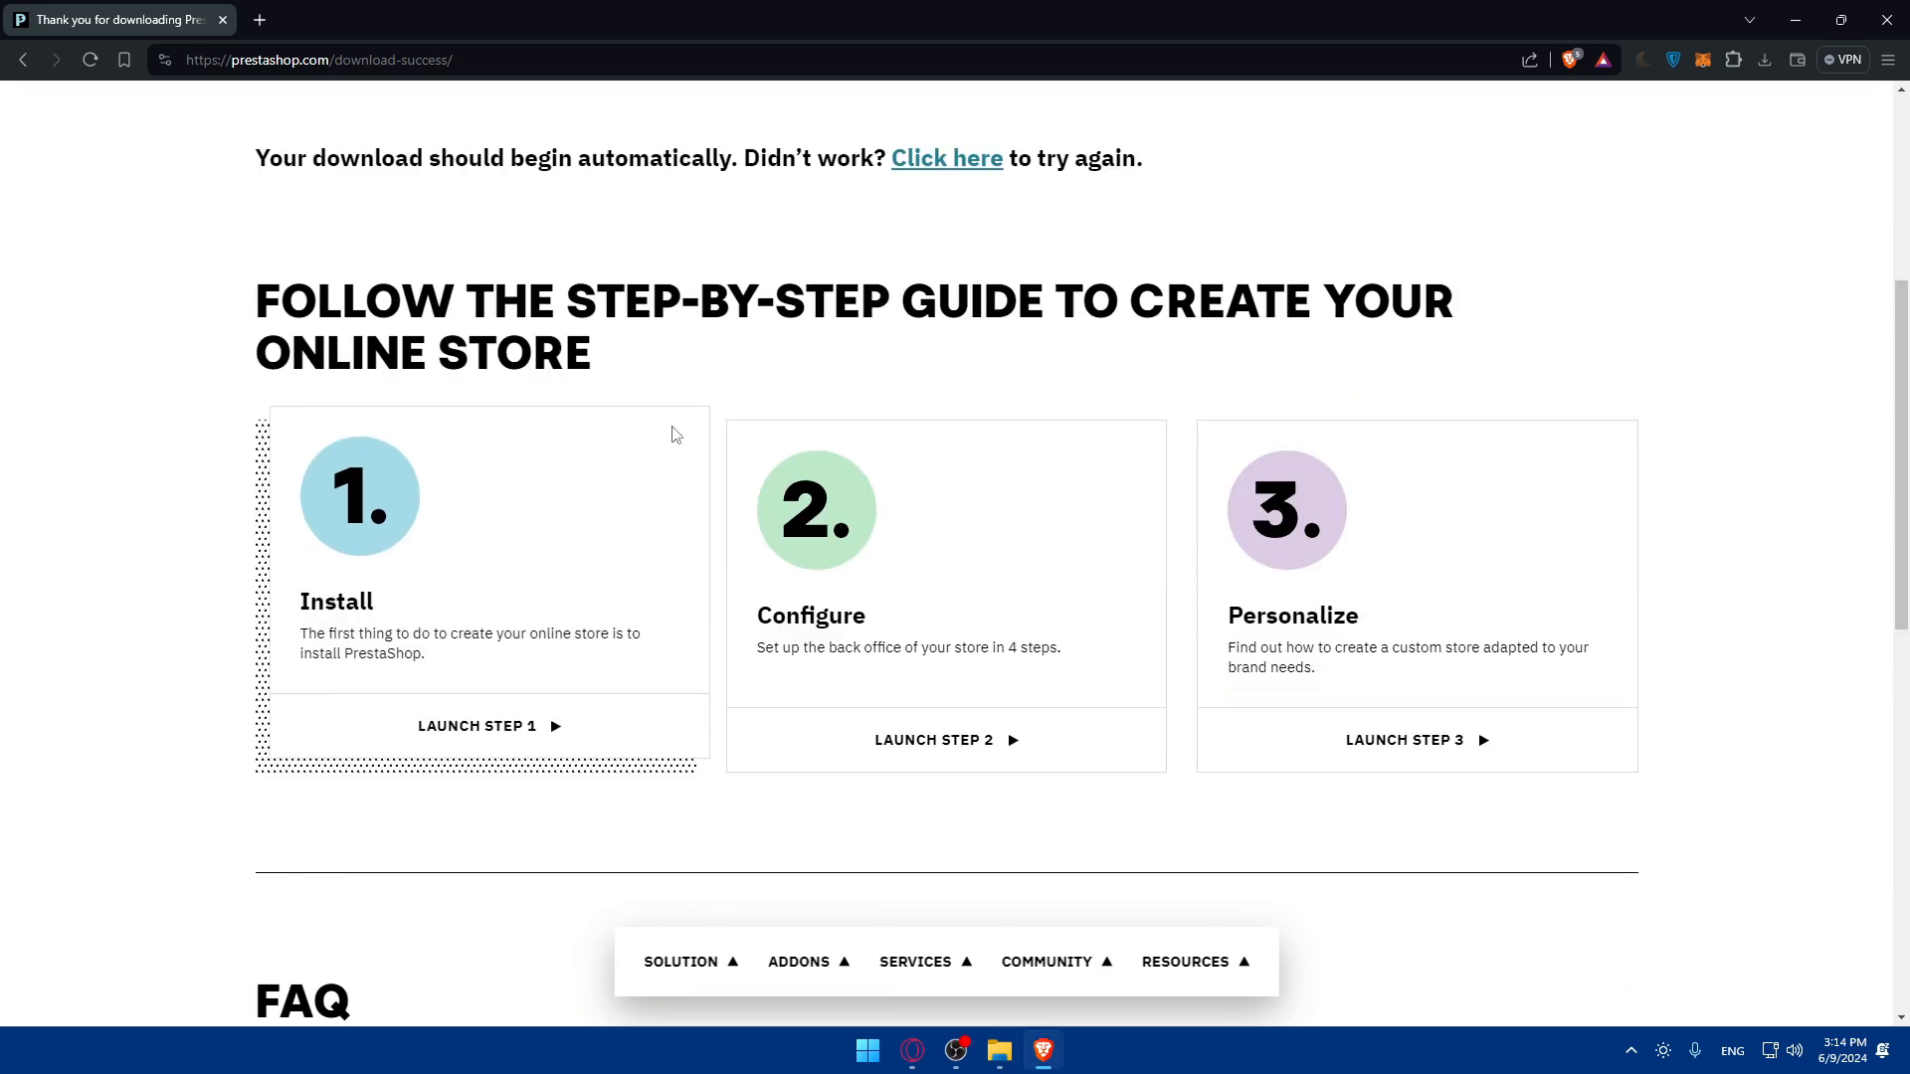
mouse_move(508, 581)
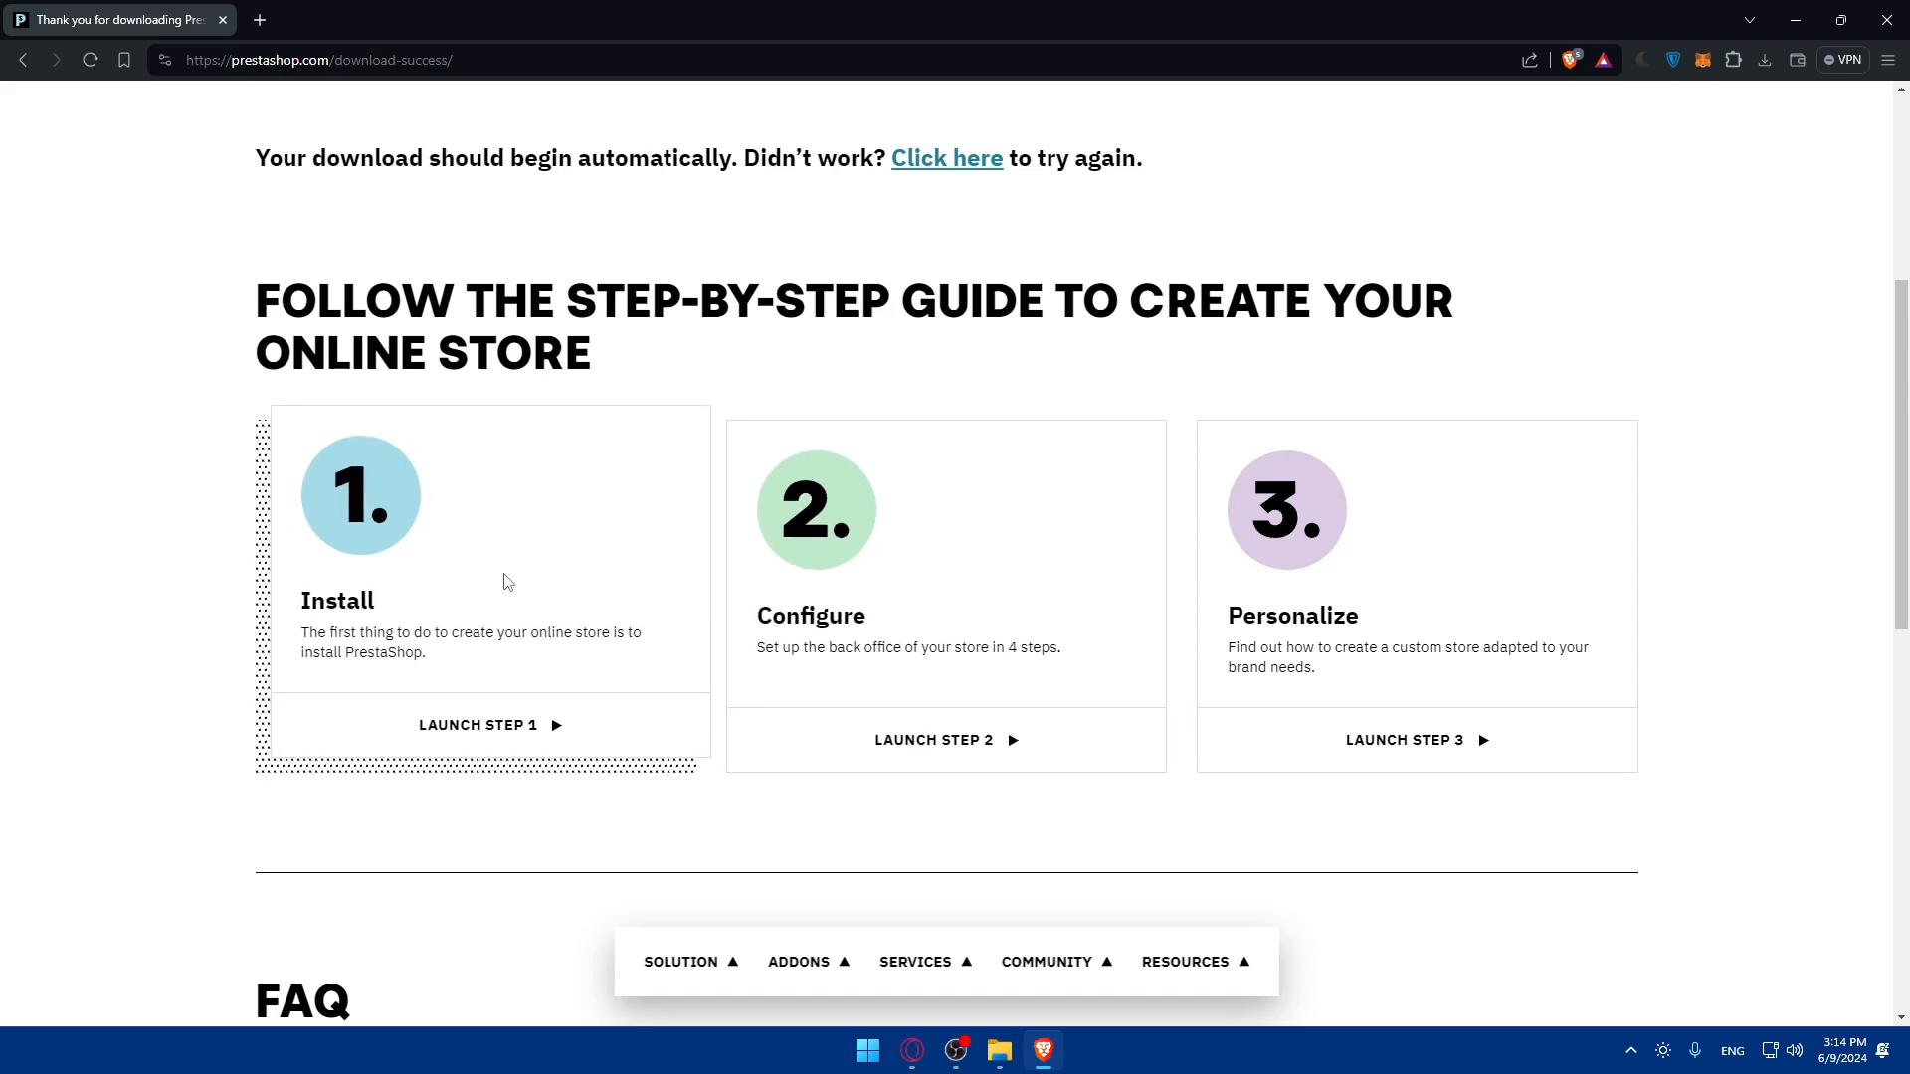
mouse_move(497, 724)
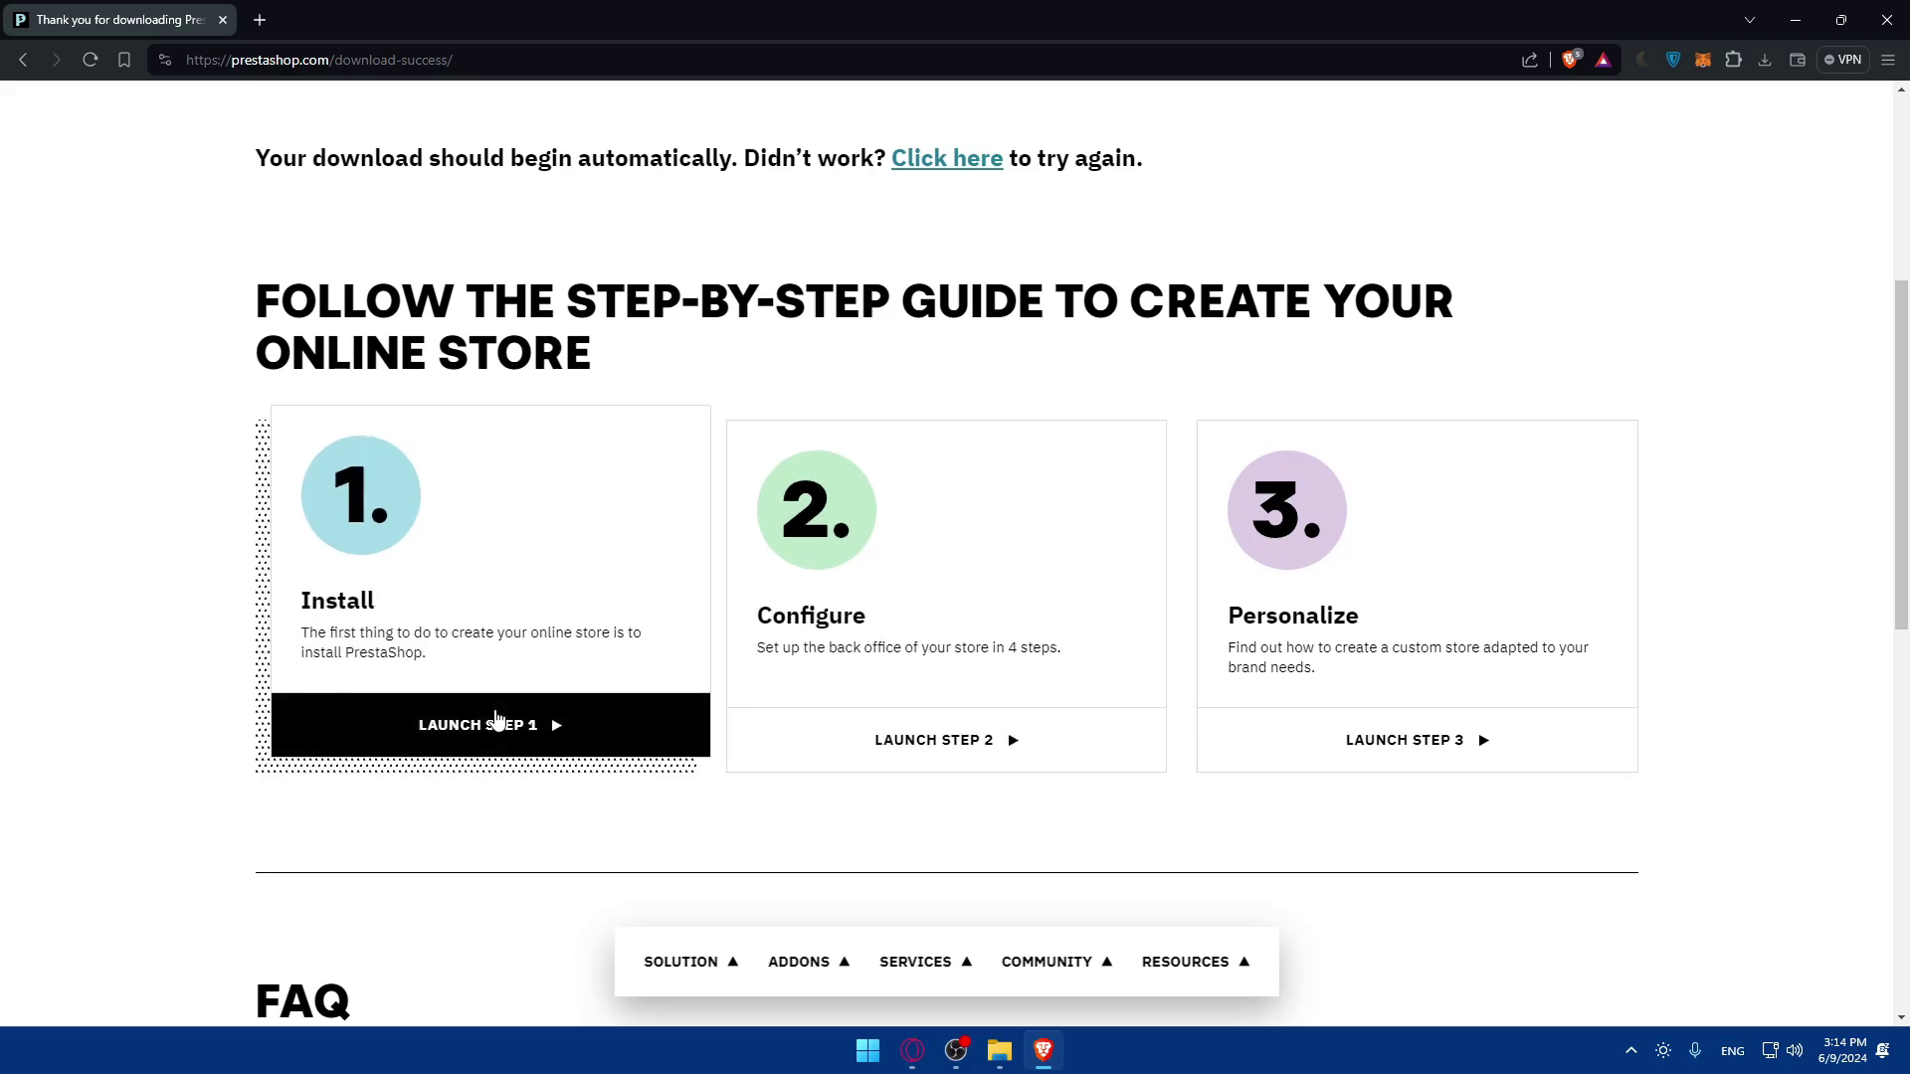
Launch Step 1 on the success page to show the store guide's welcome dialog.
click(489, 725)
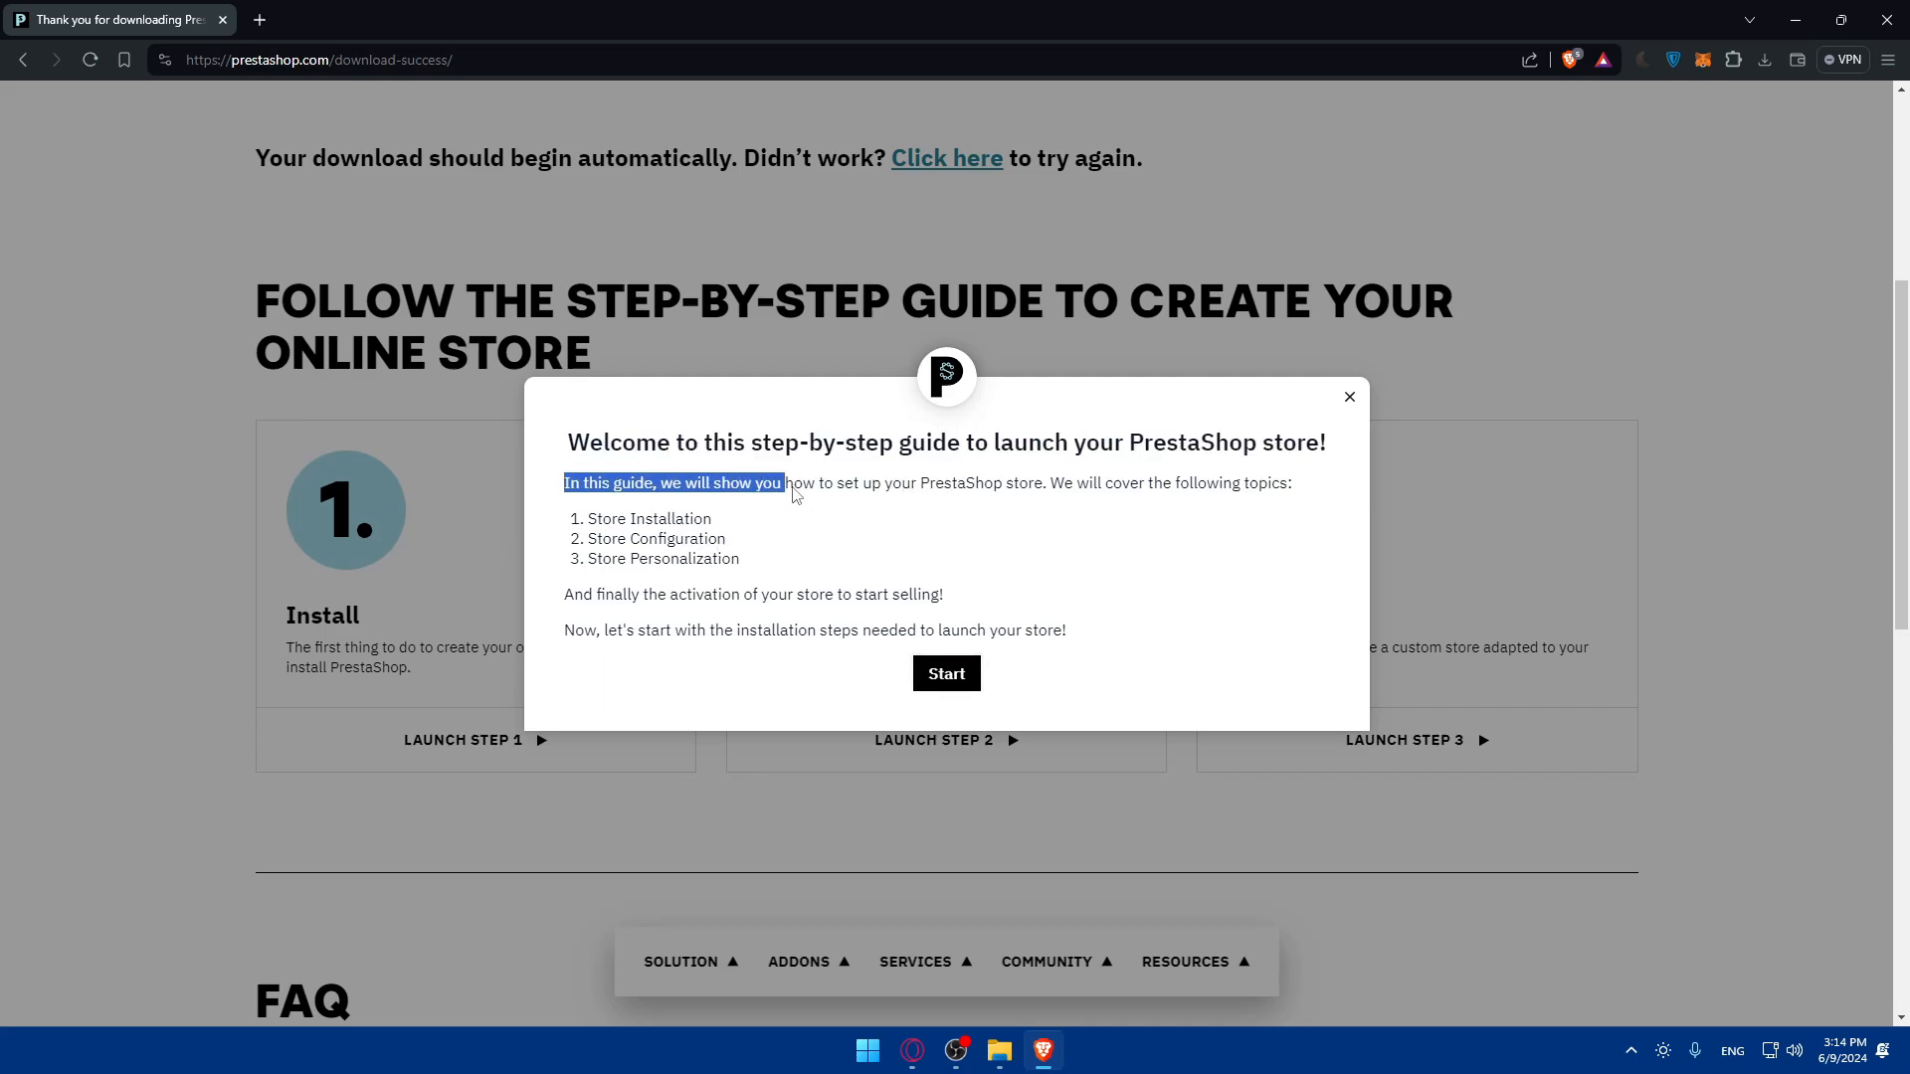
mouse_move(1058, 509)
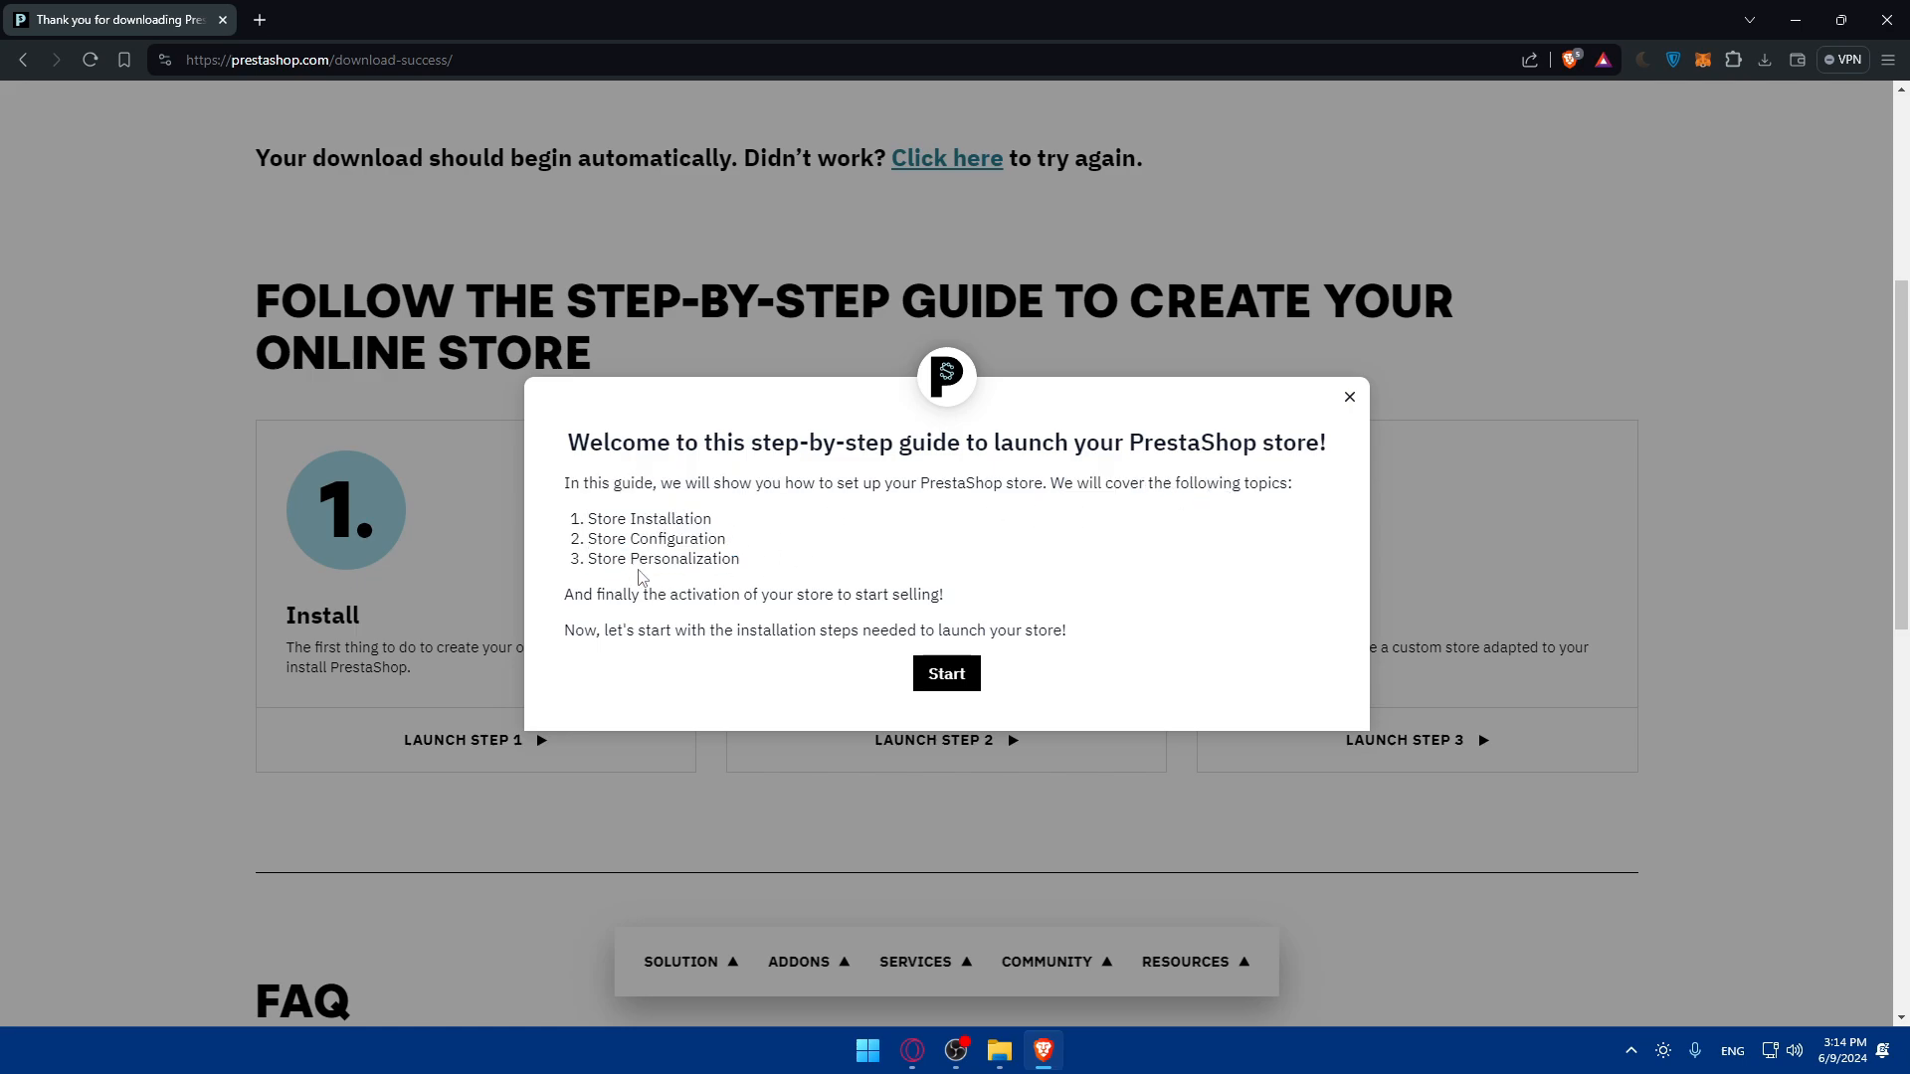
mouse_move(666, 573)
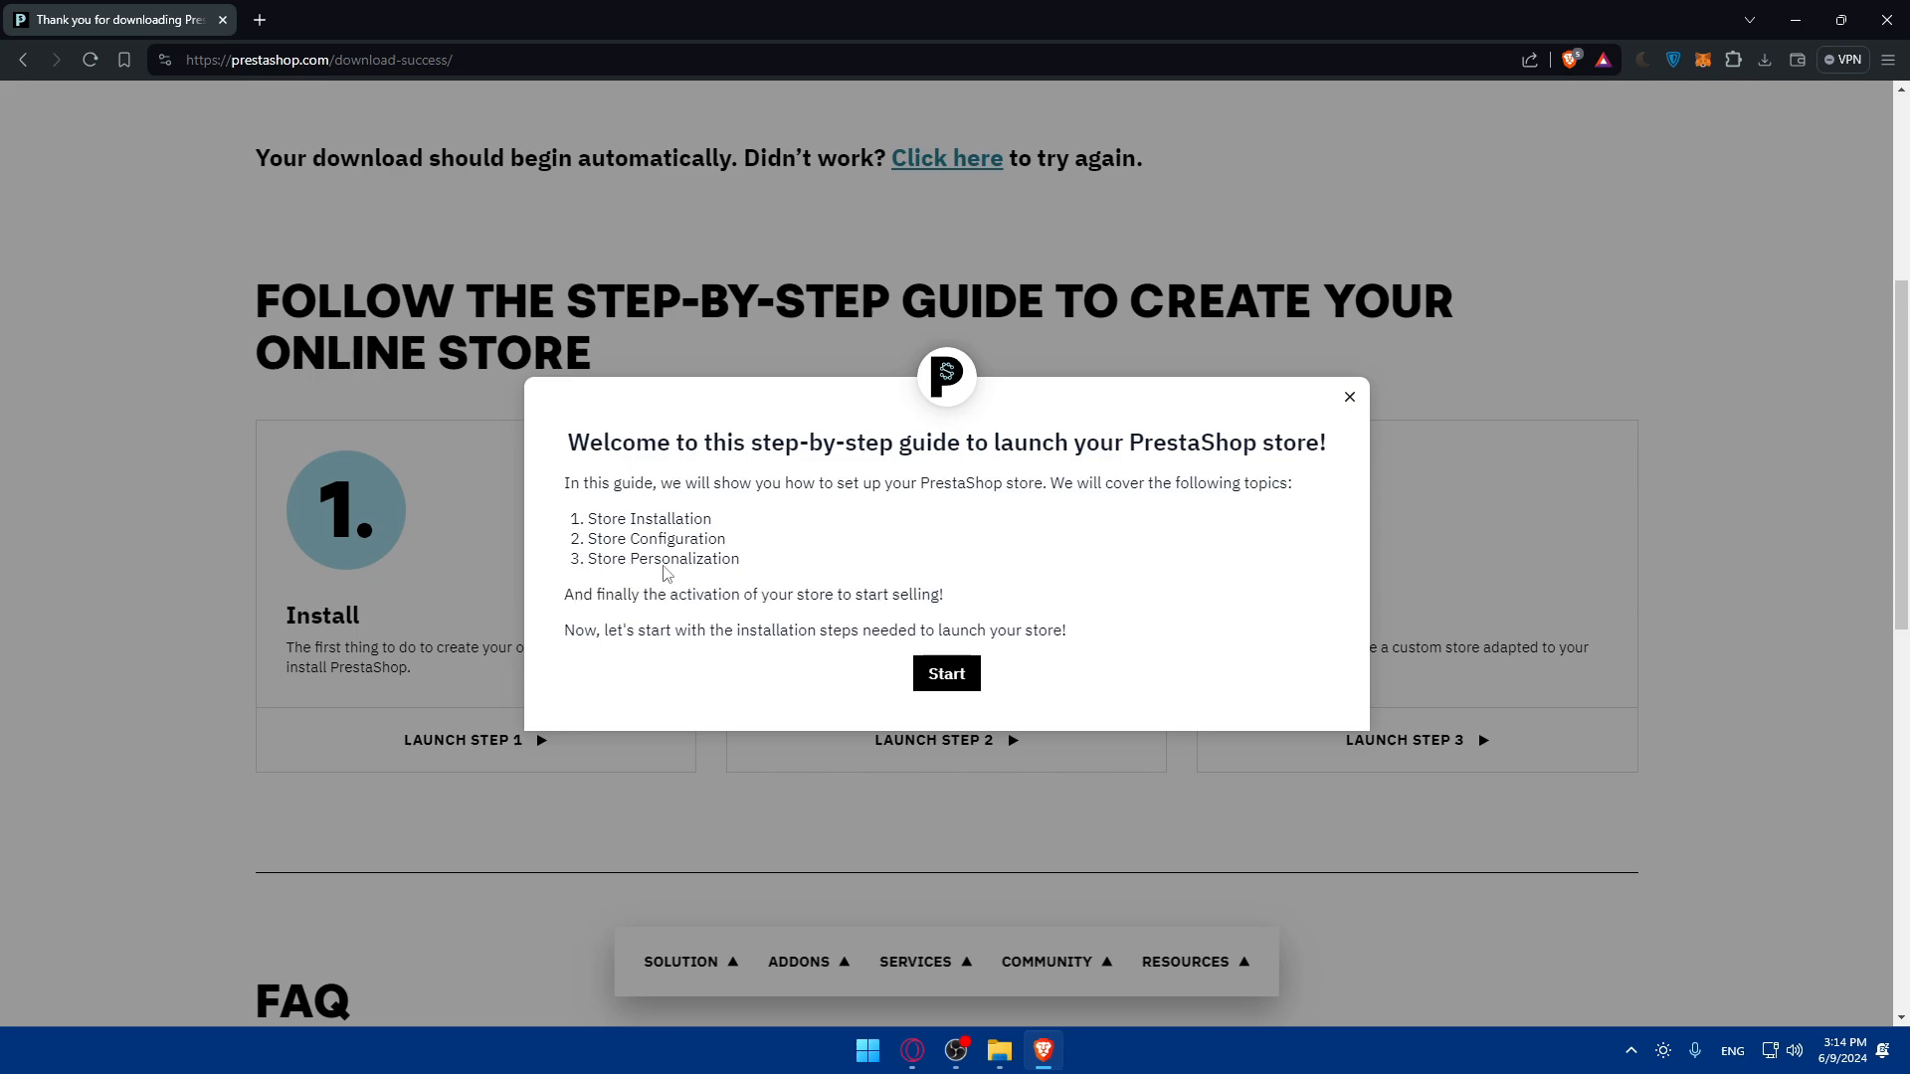
mouse_move(756, 593)
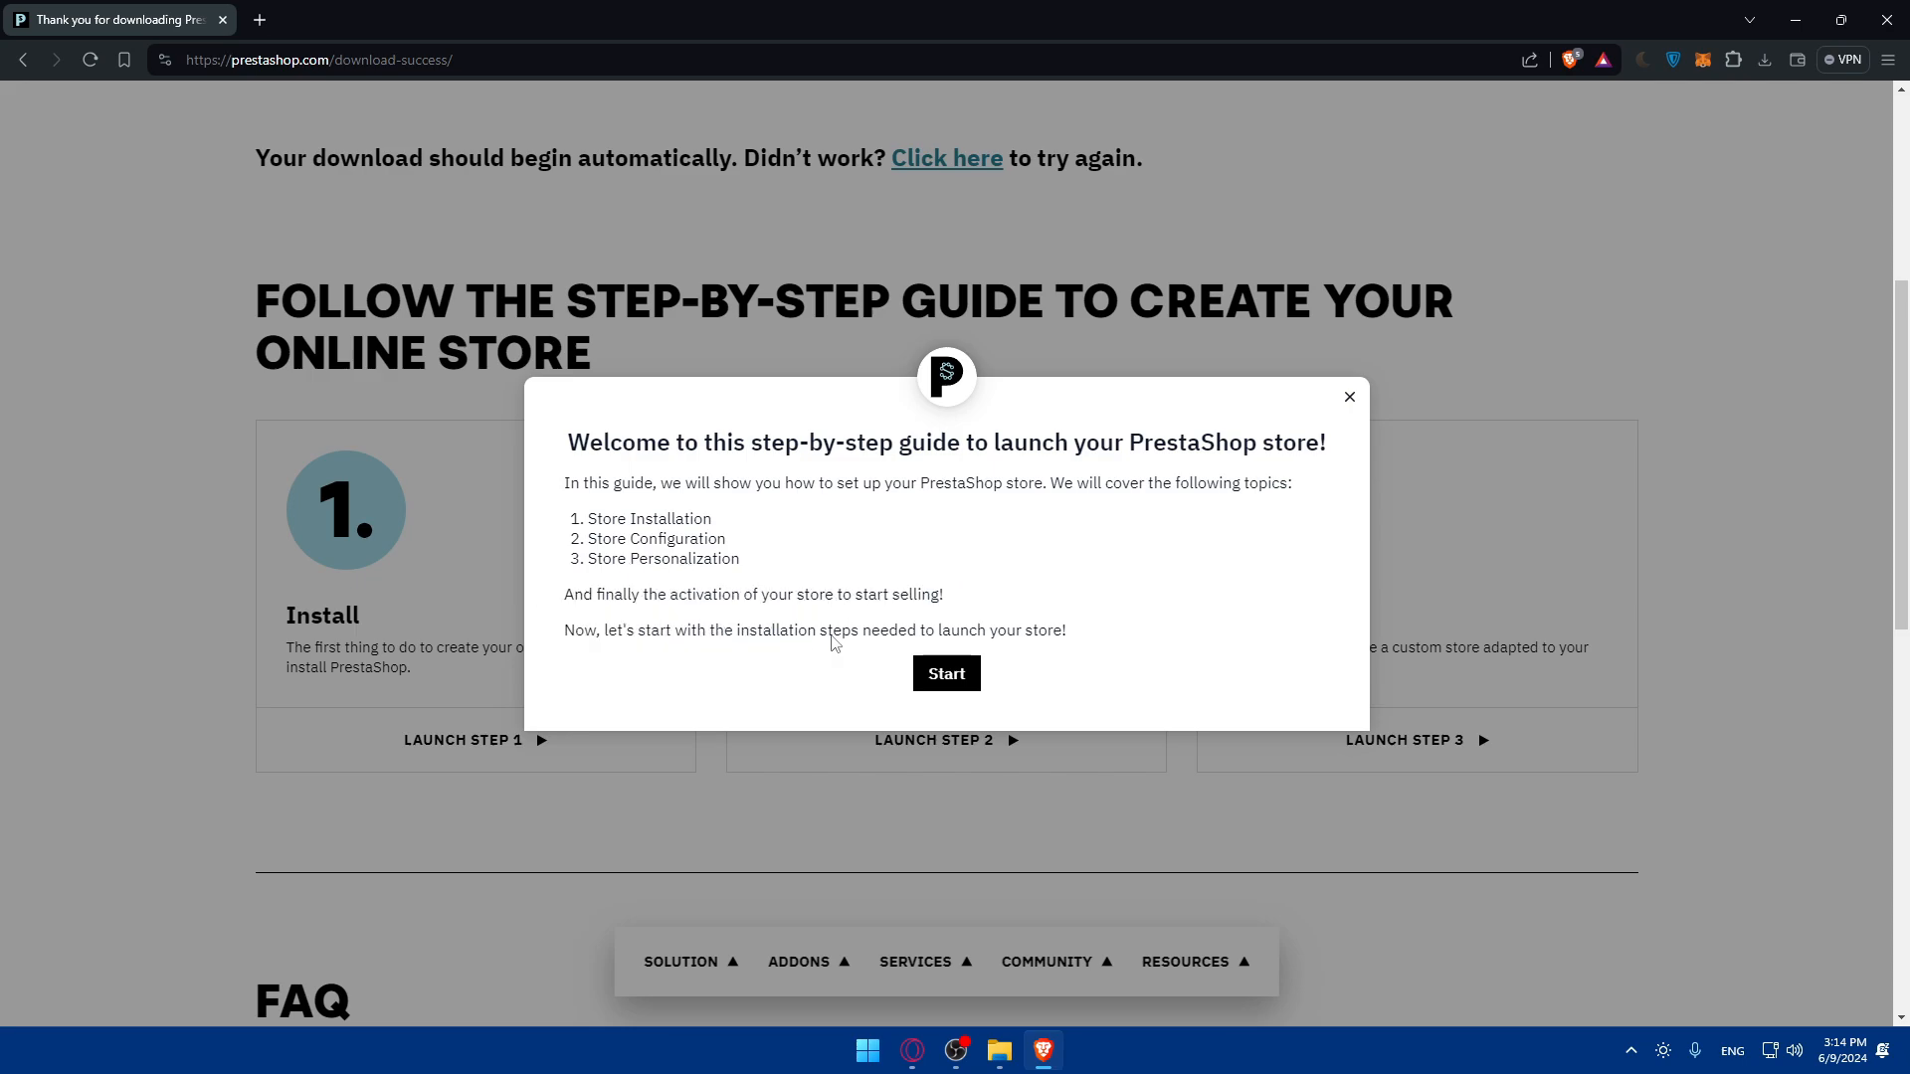
Start the guide at step 1.1 on hosting and domain, viewing the hosting partners' offers page.
click(947, 673)
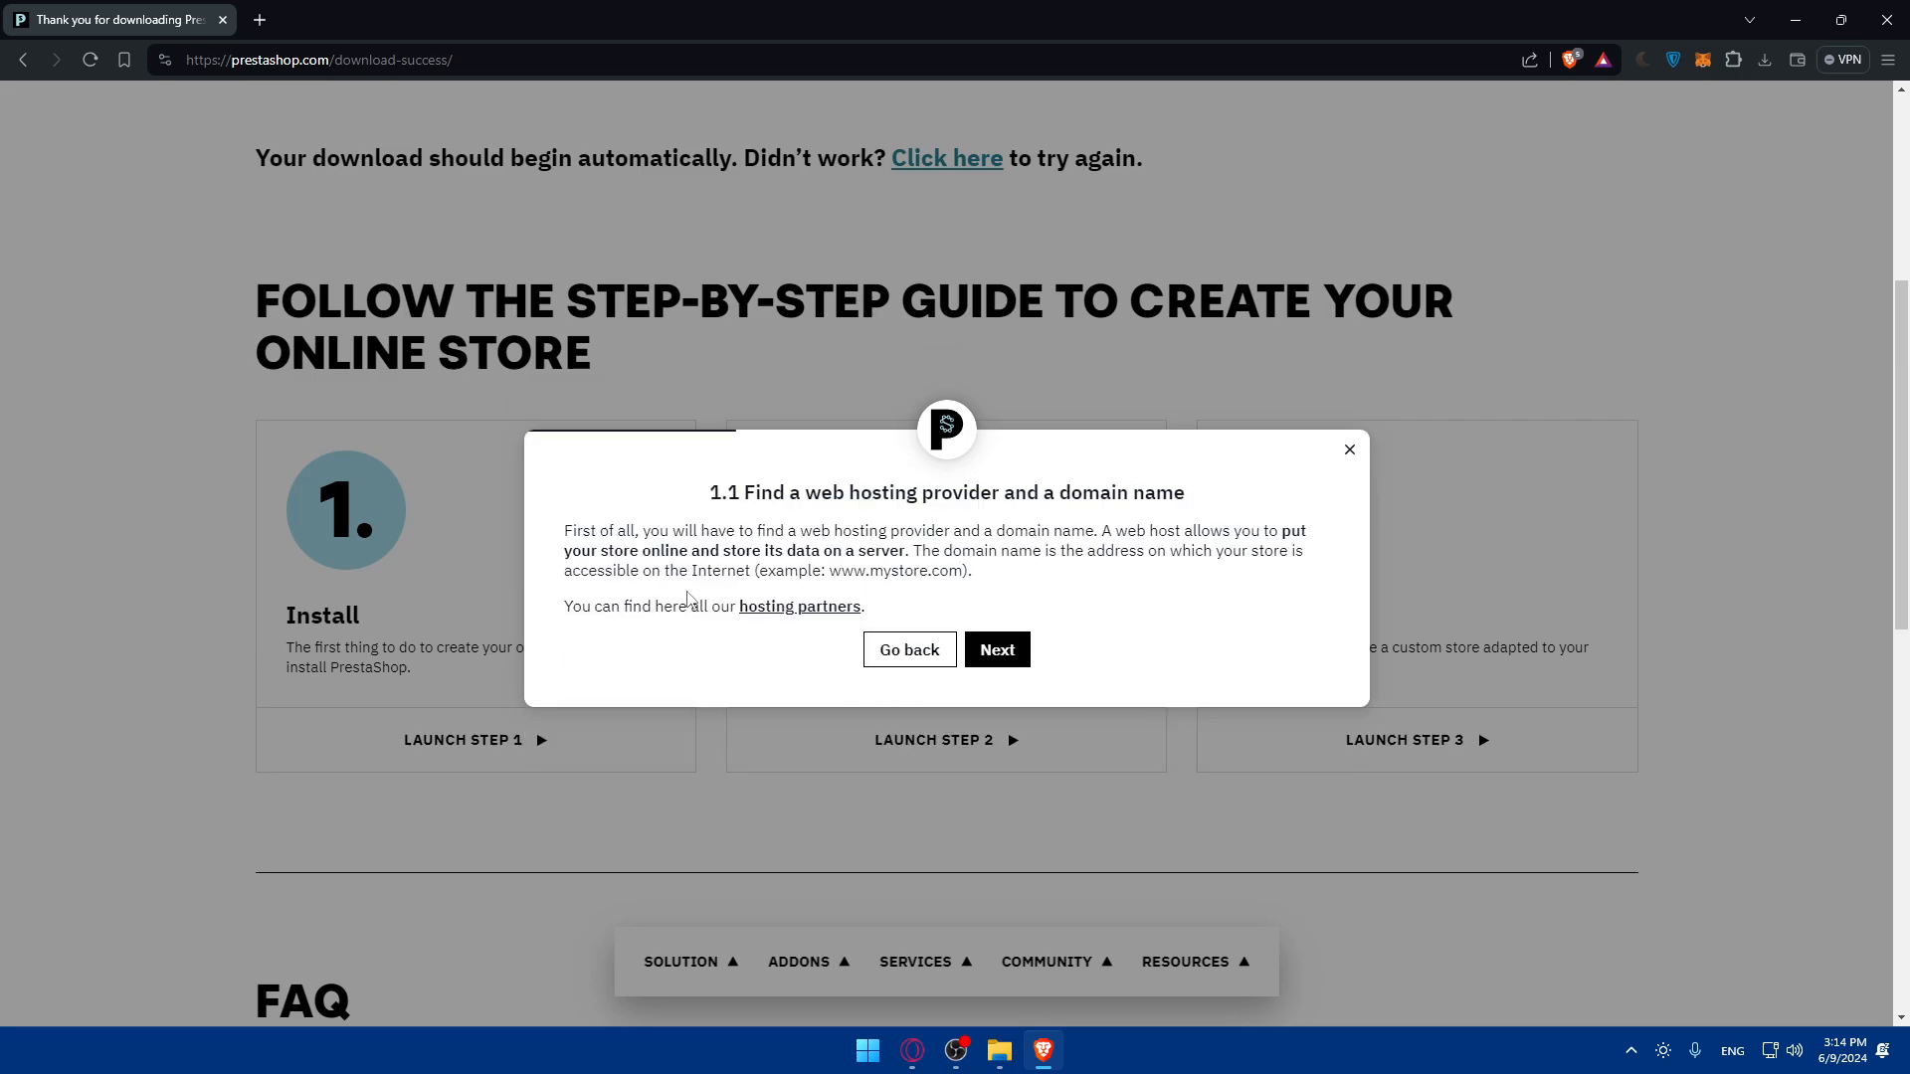
mouse_move(722, 545)
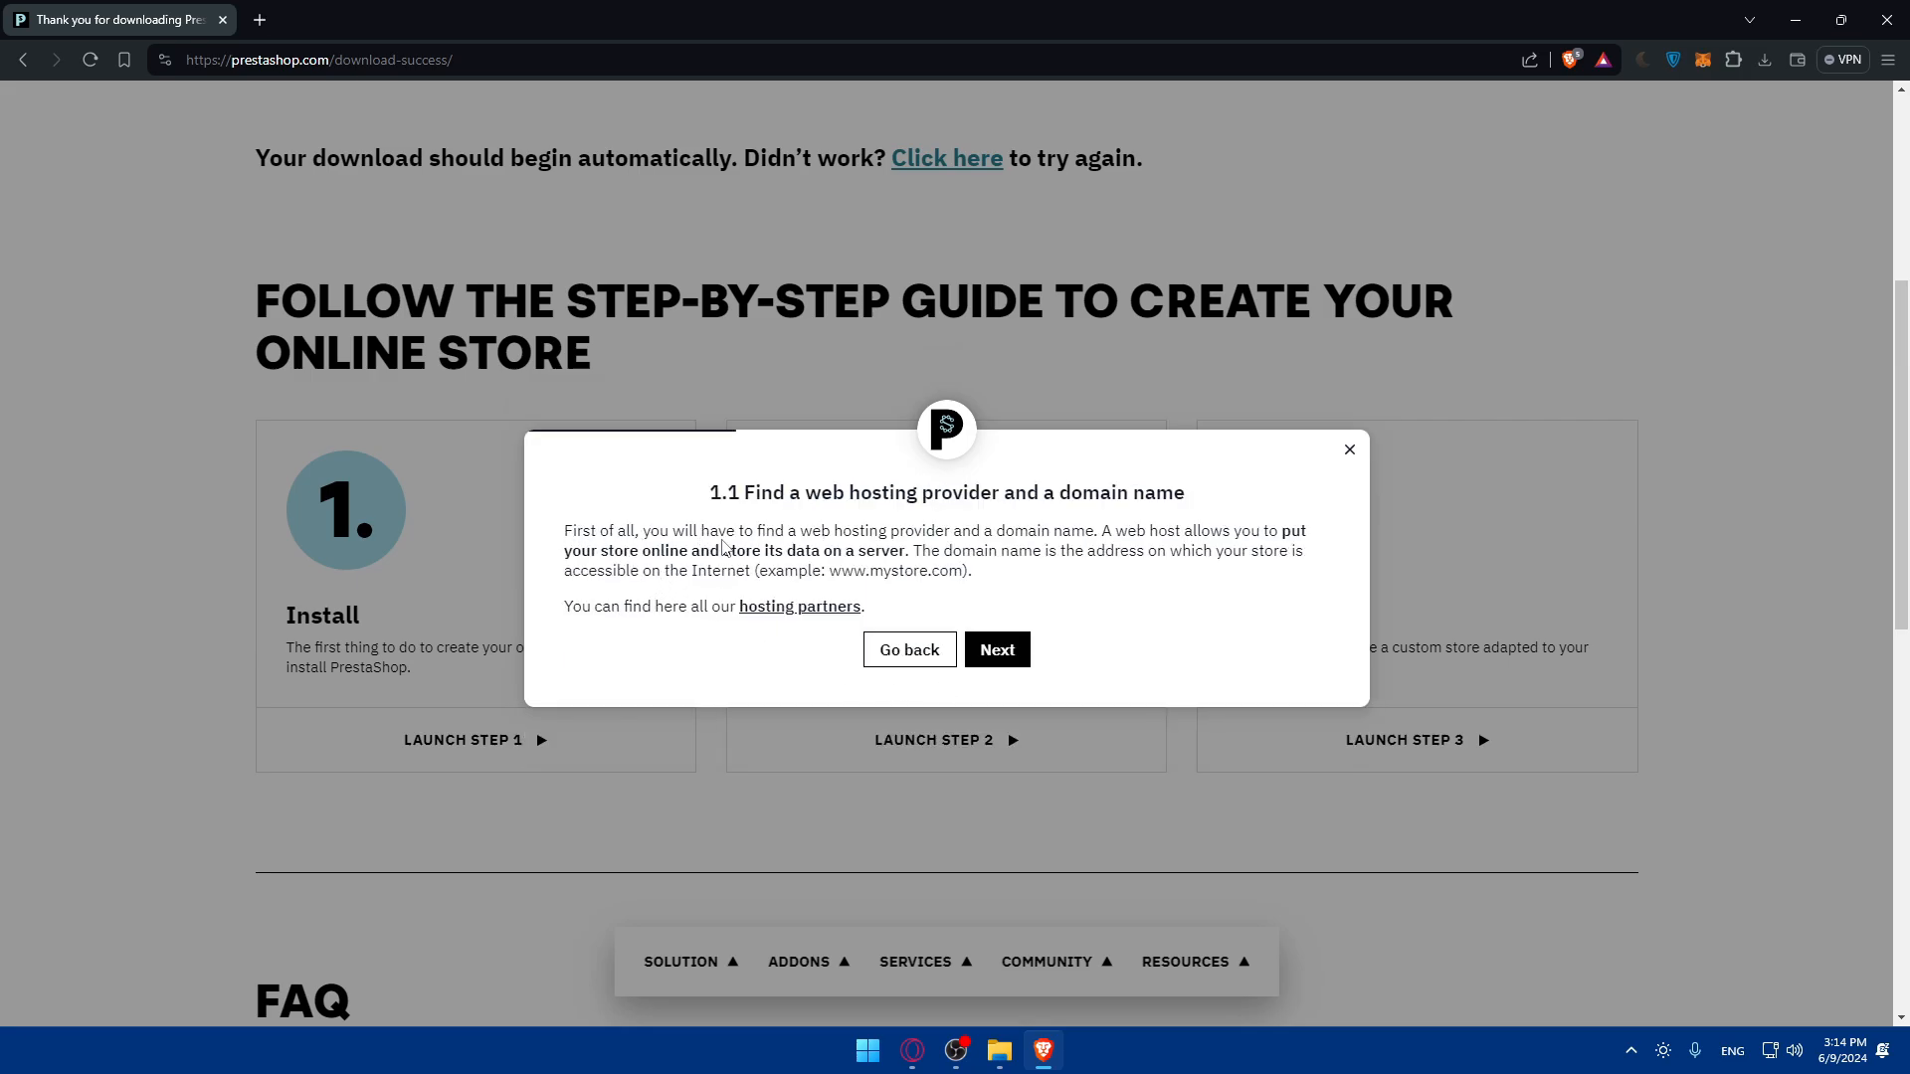
mouse_move(965, 553)
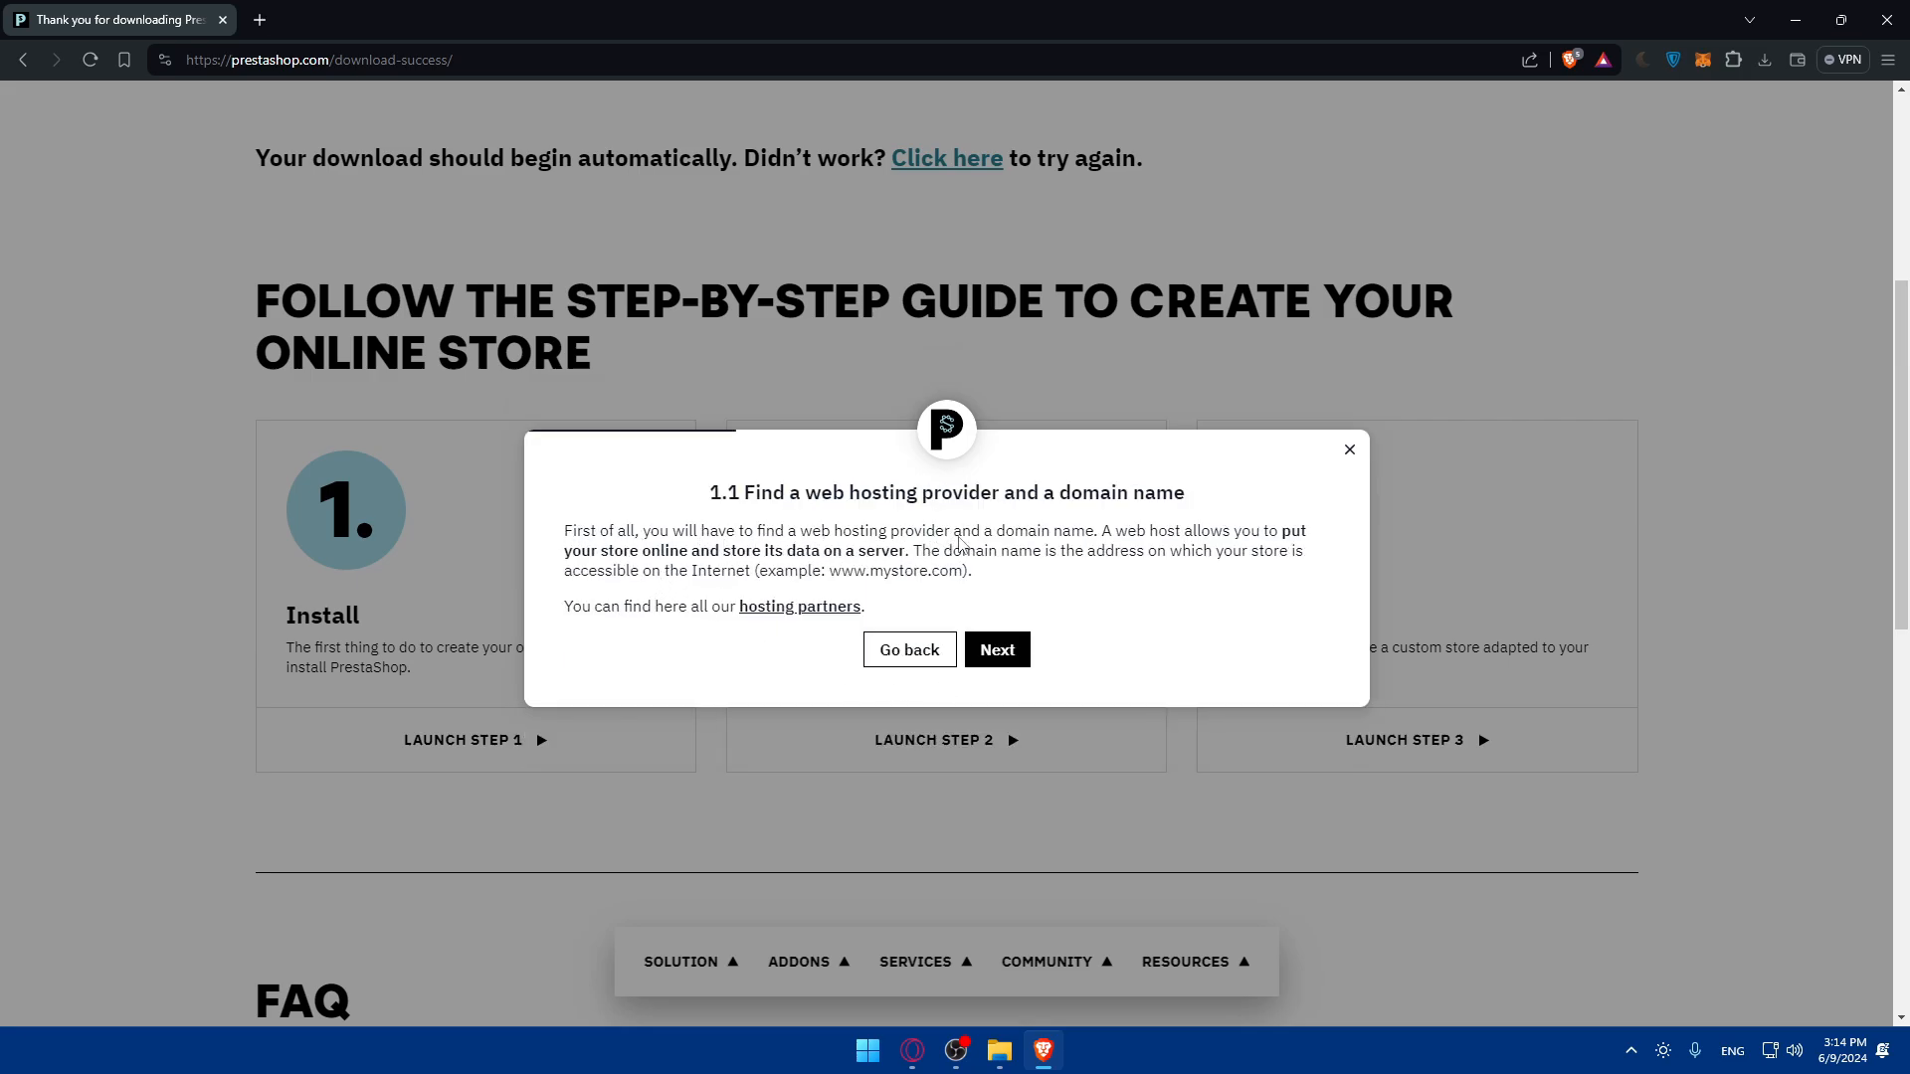
mouse_move(1202, 549)
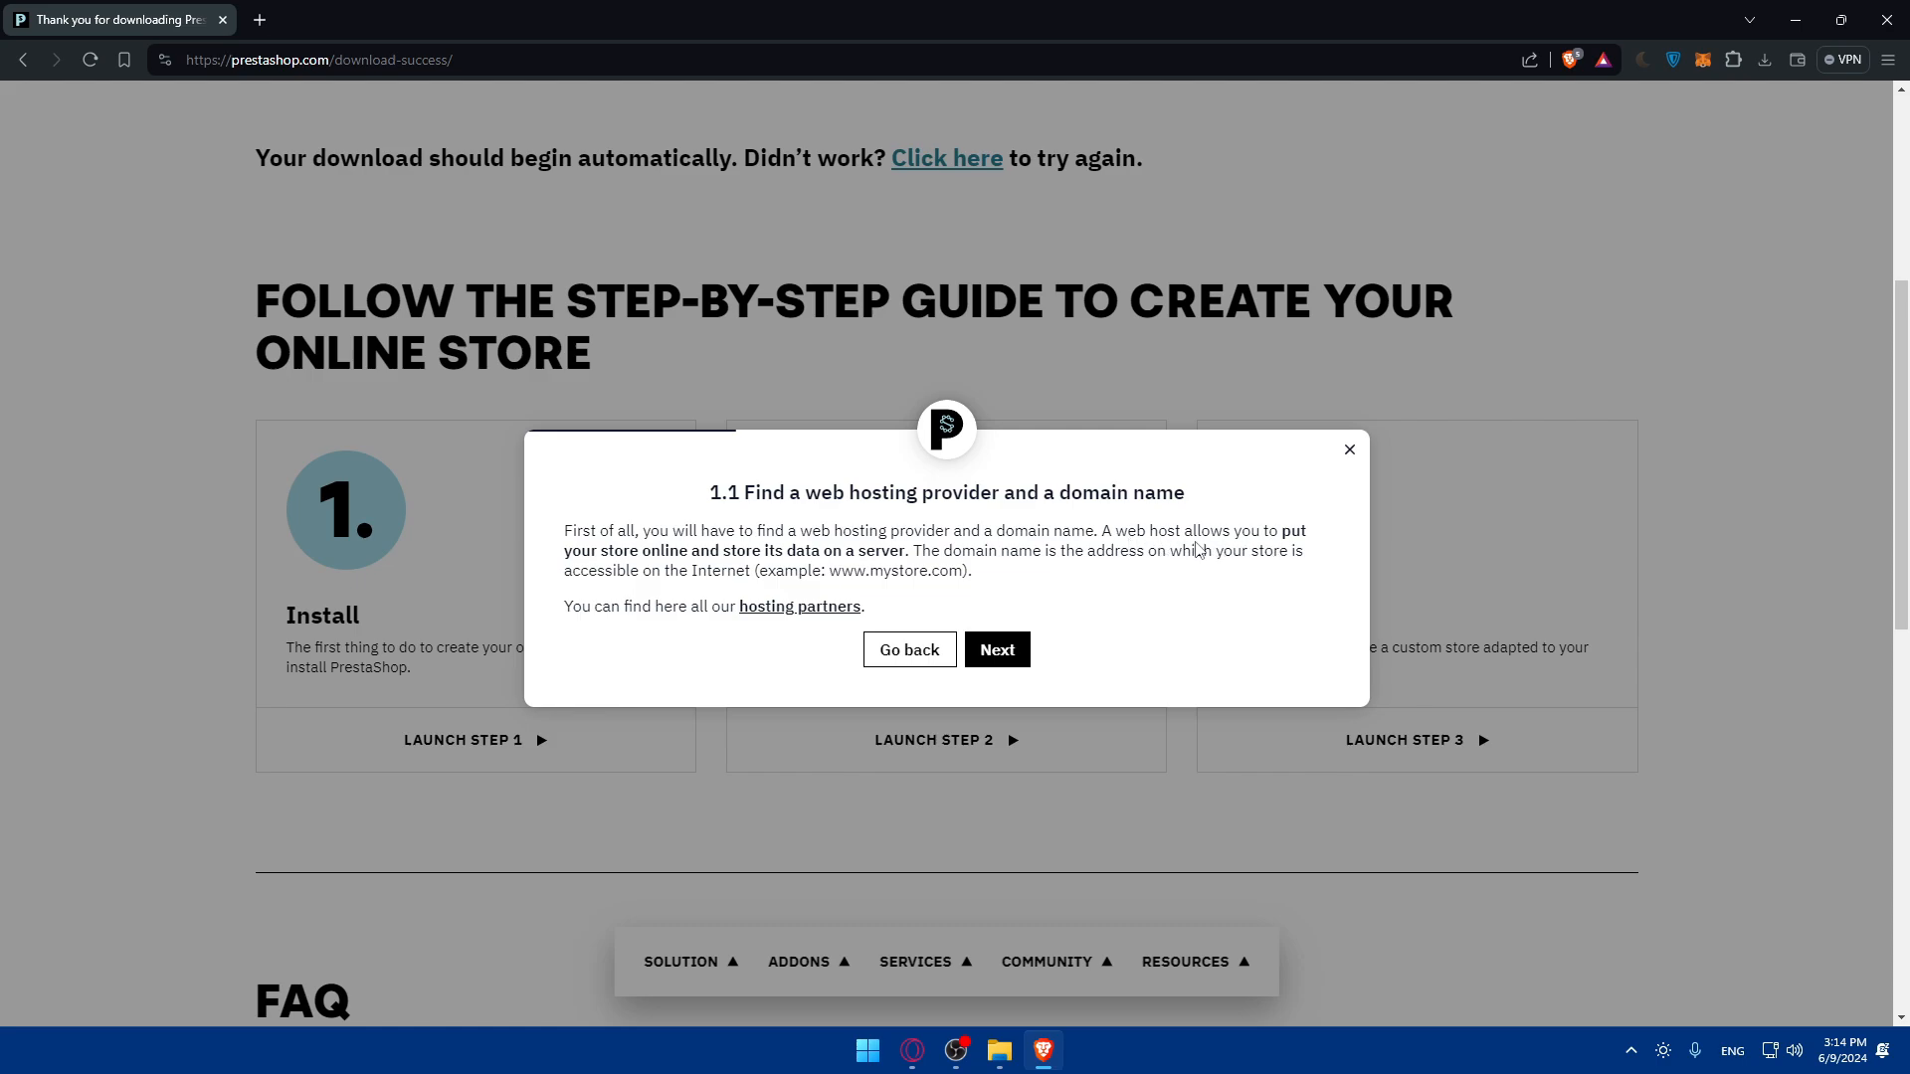
mouse_move(768, 563)
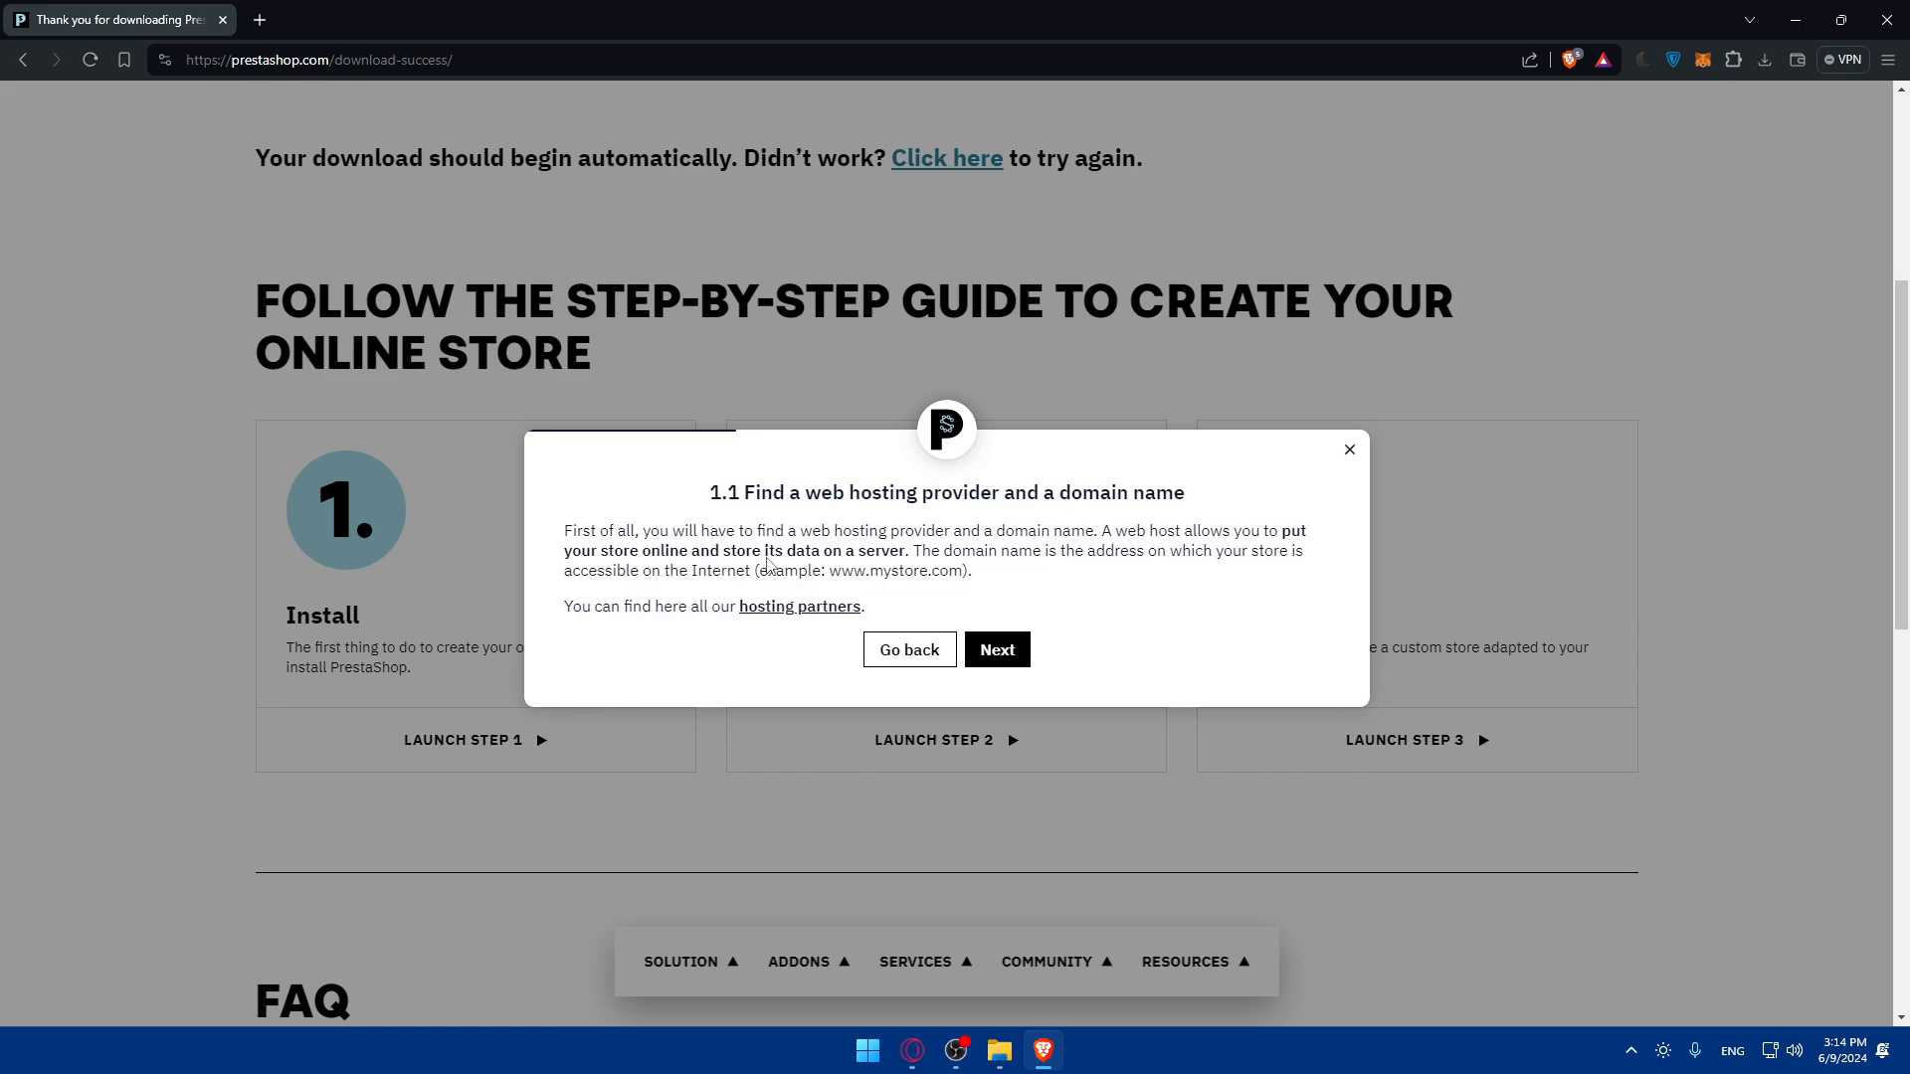
drag(929, 551, 1126, 551)
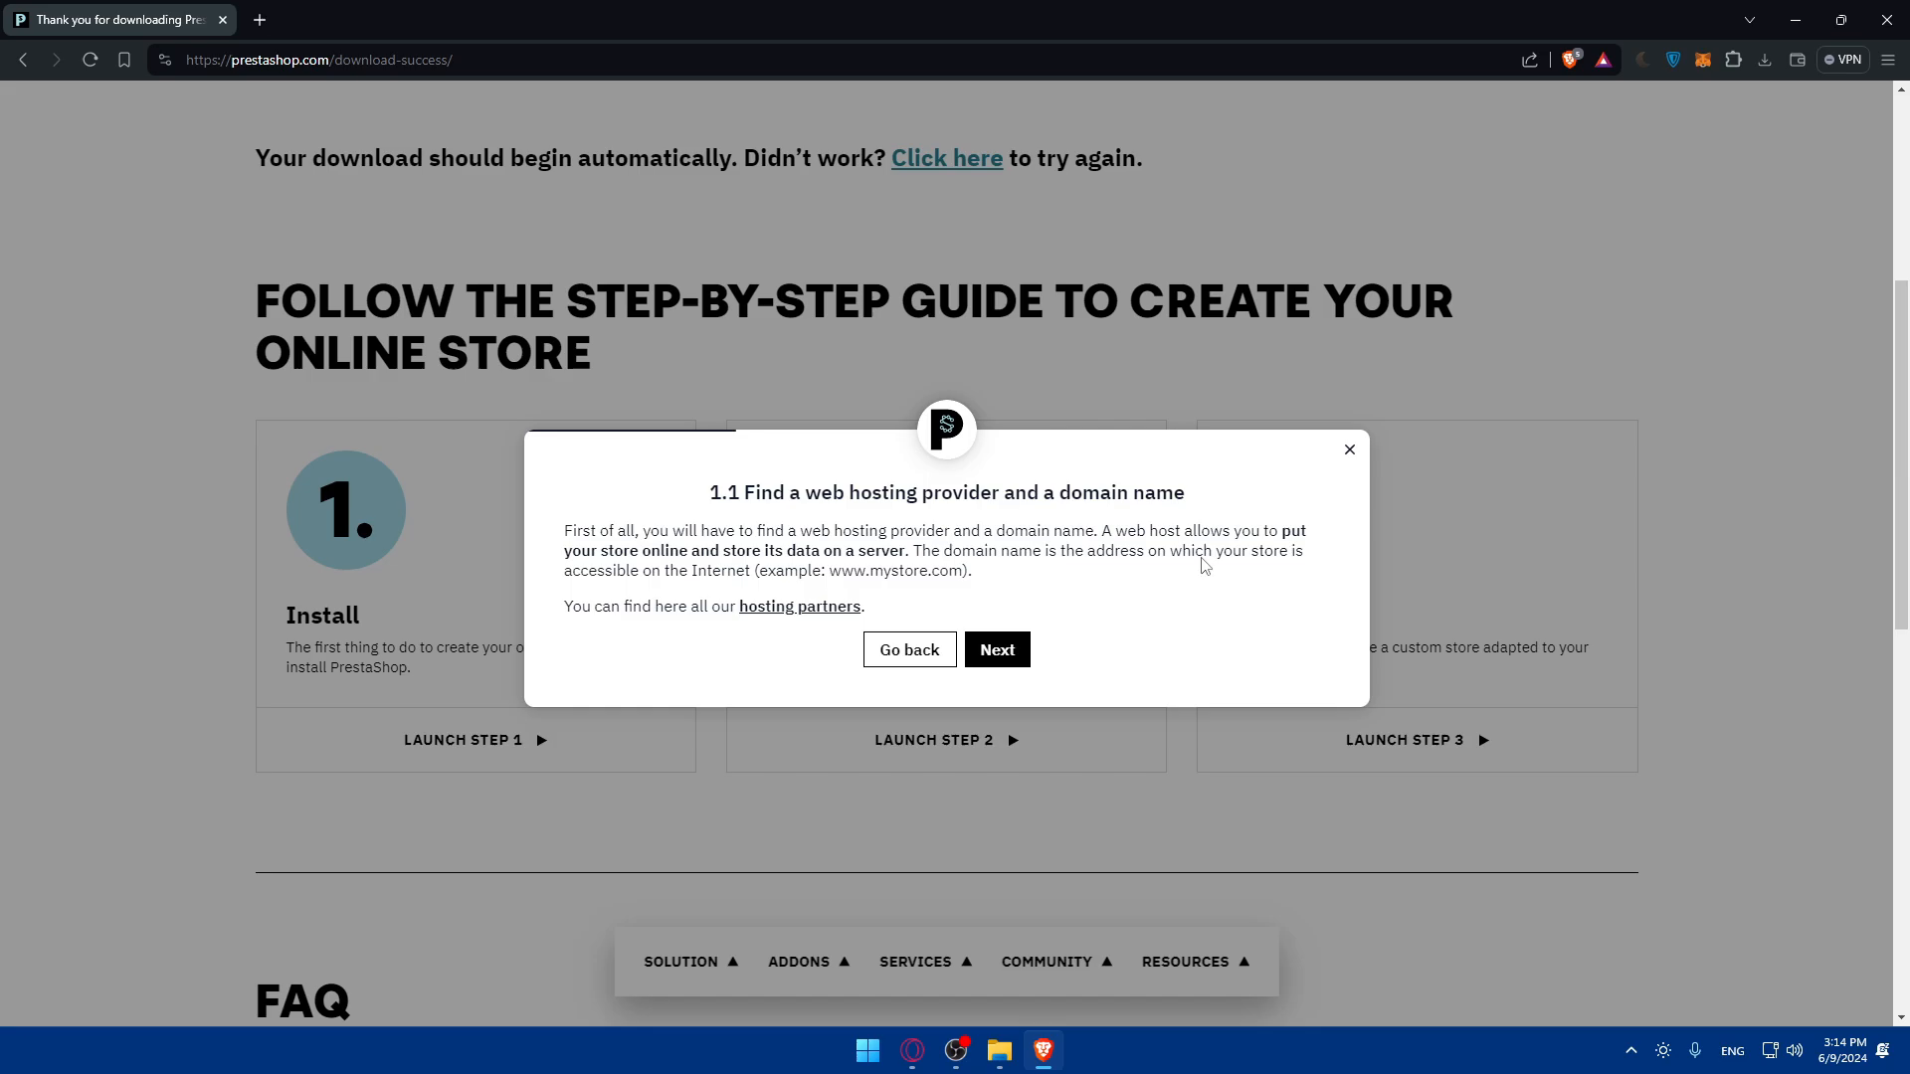
mouse_move(716, 621)
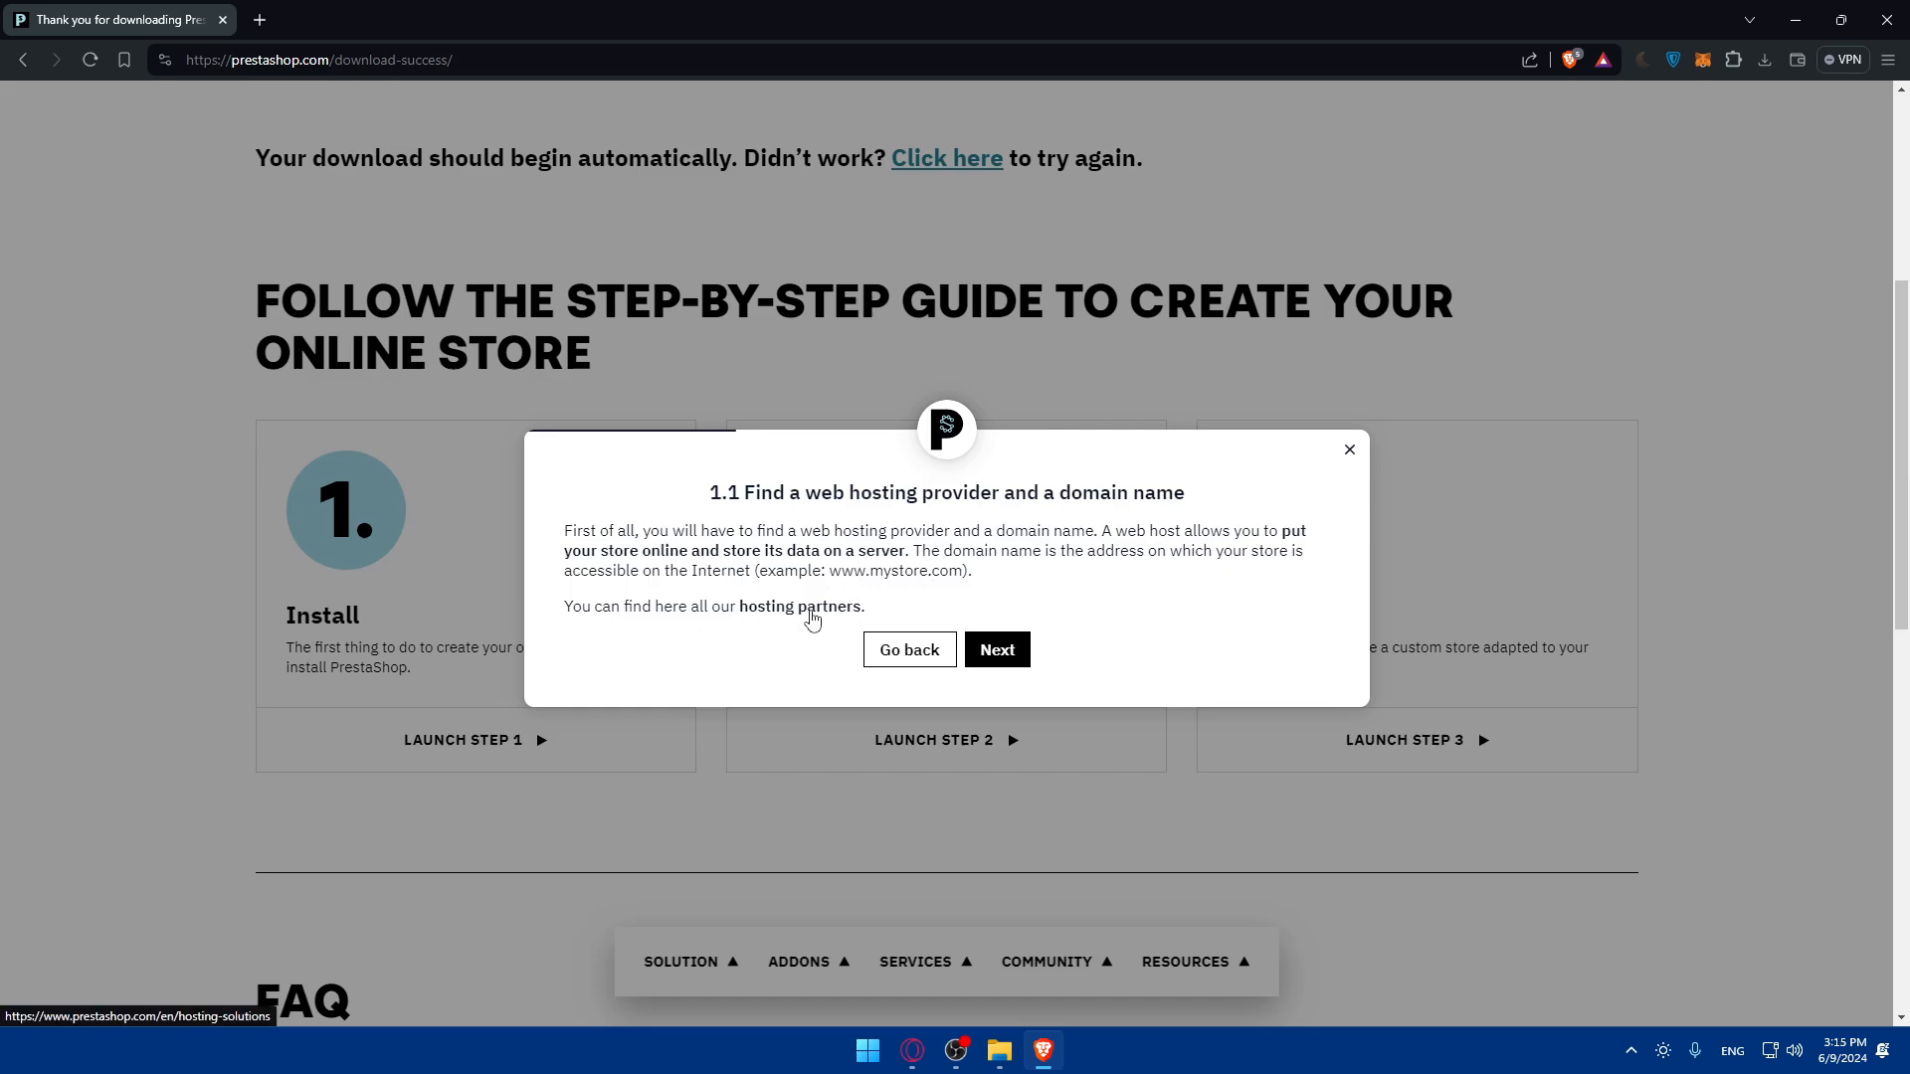
click(798, 605)
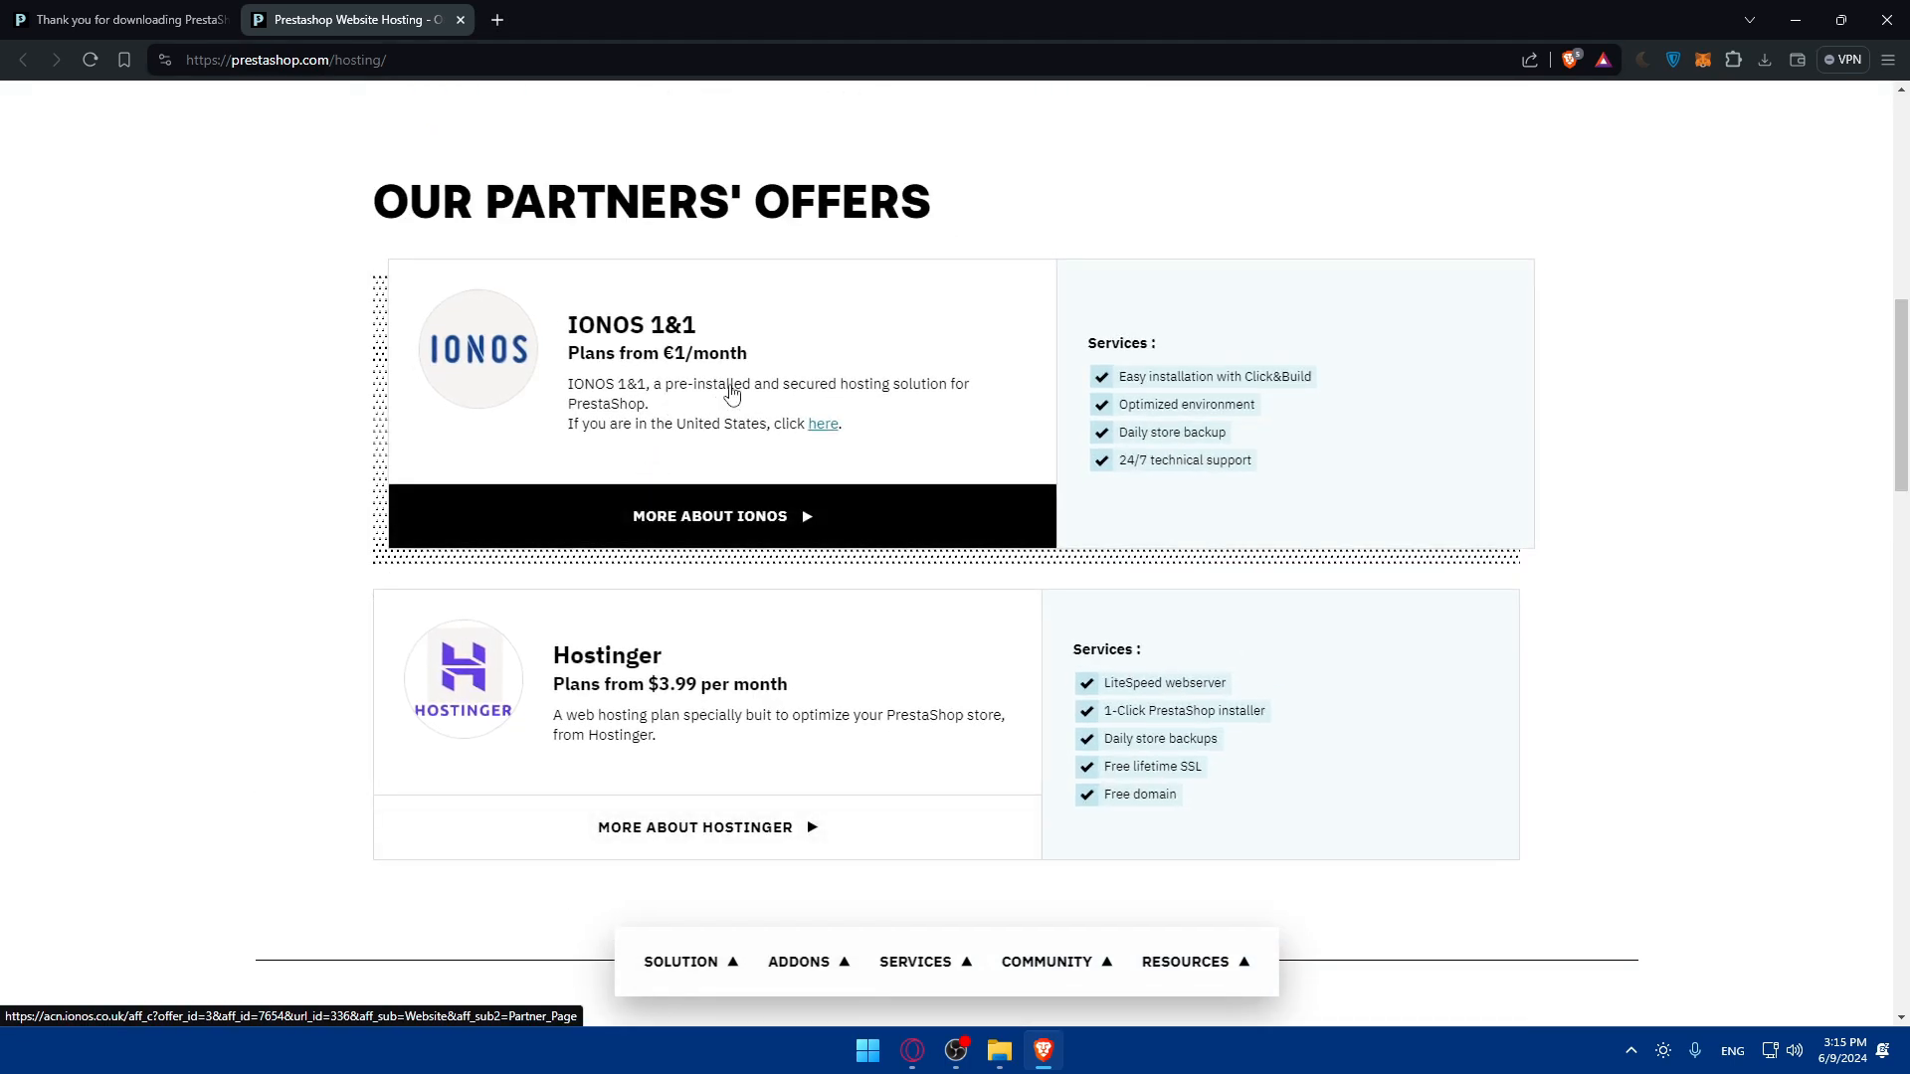
mouse_move(672, 354)
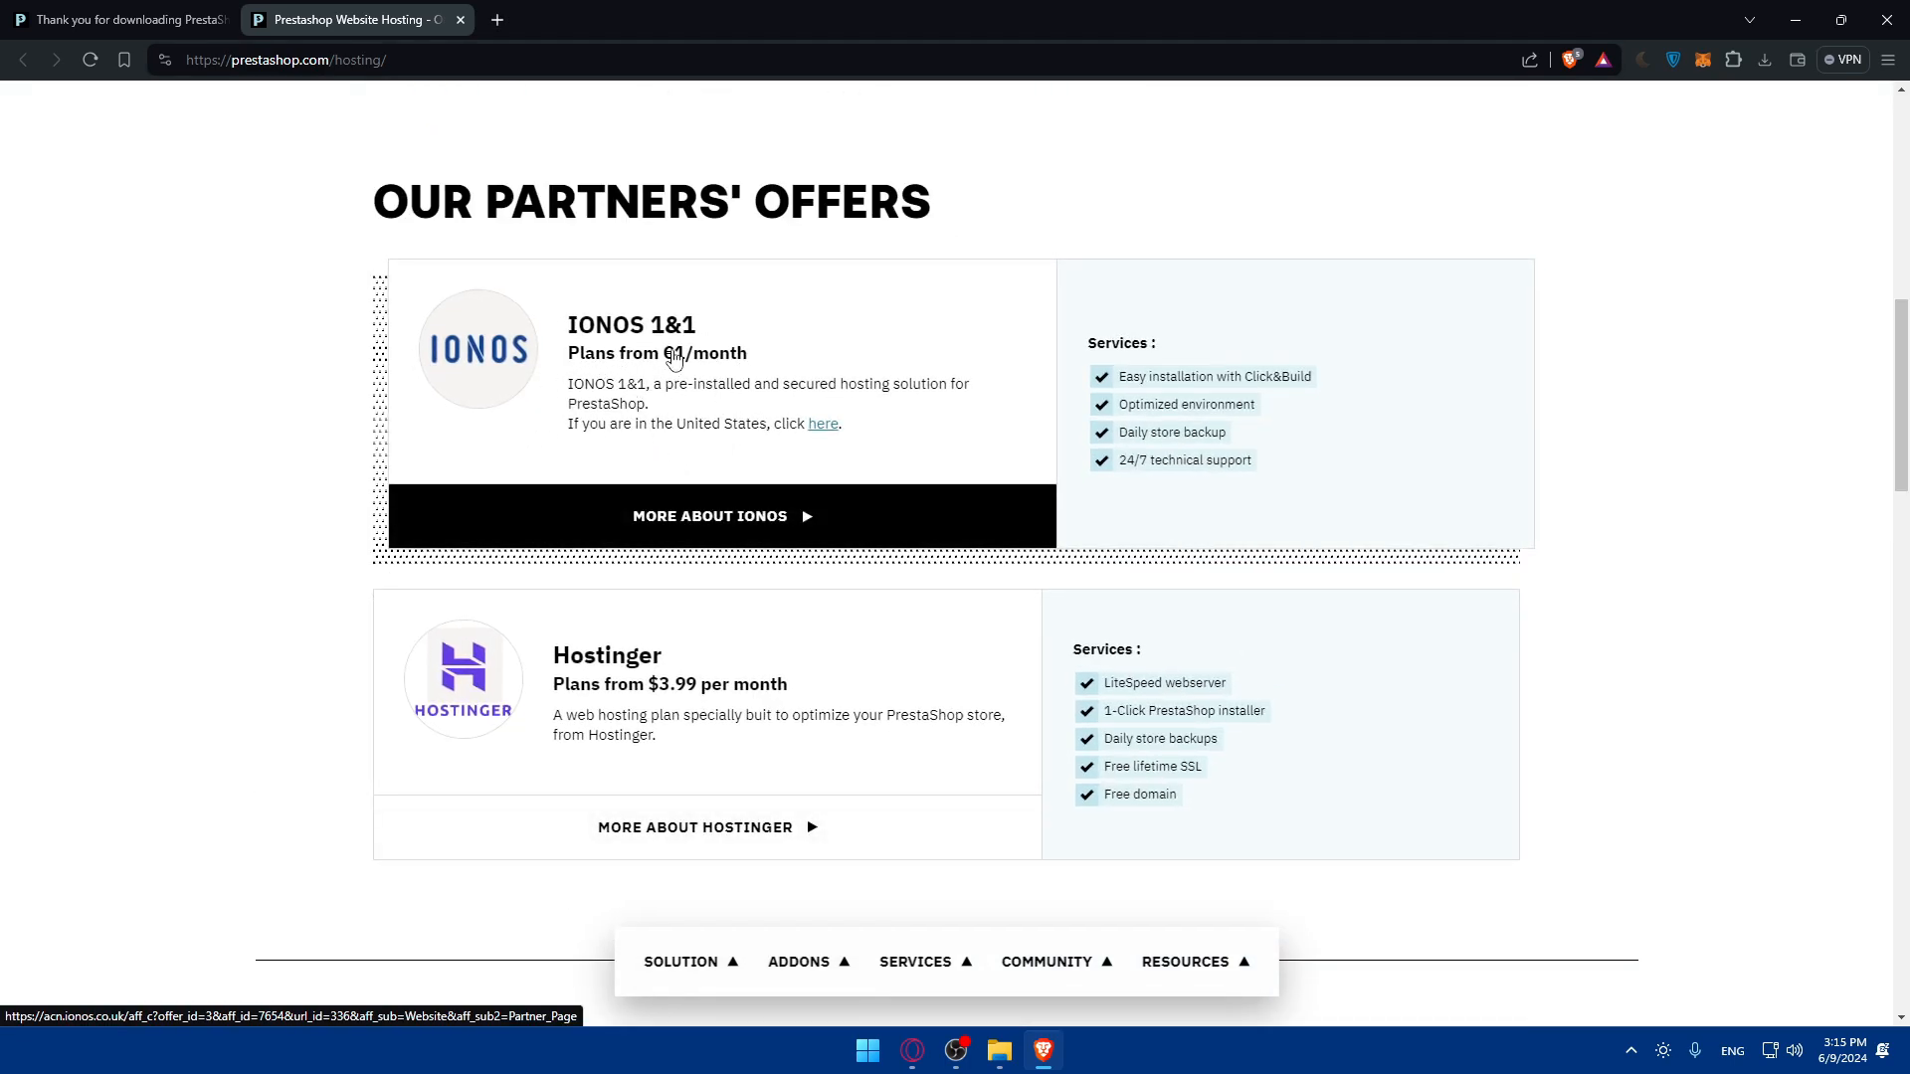
scroll(up, 3)
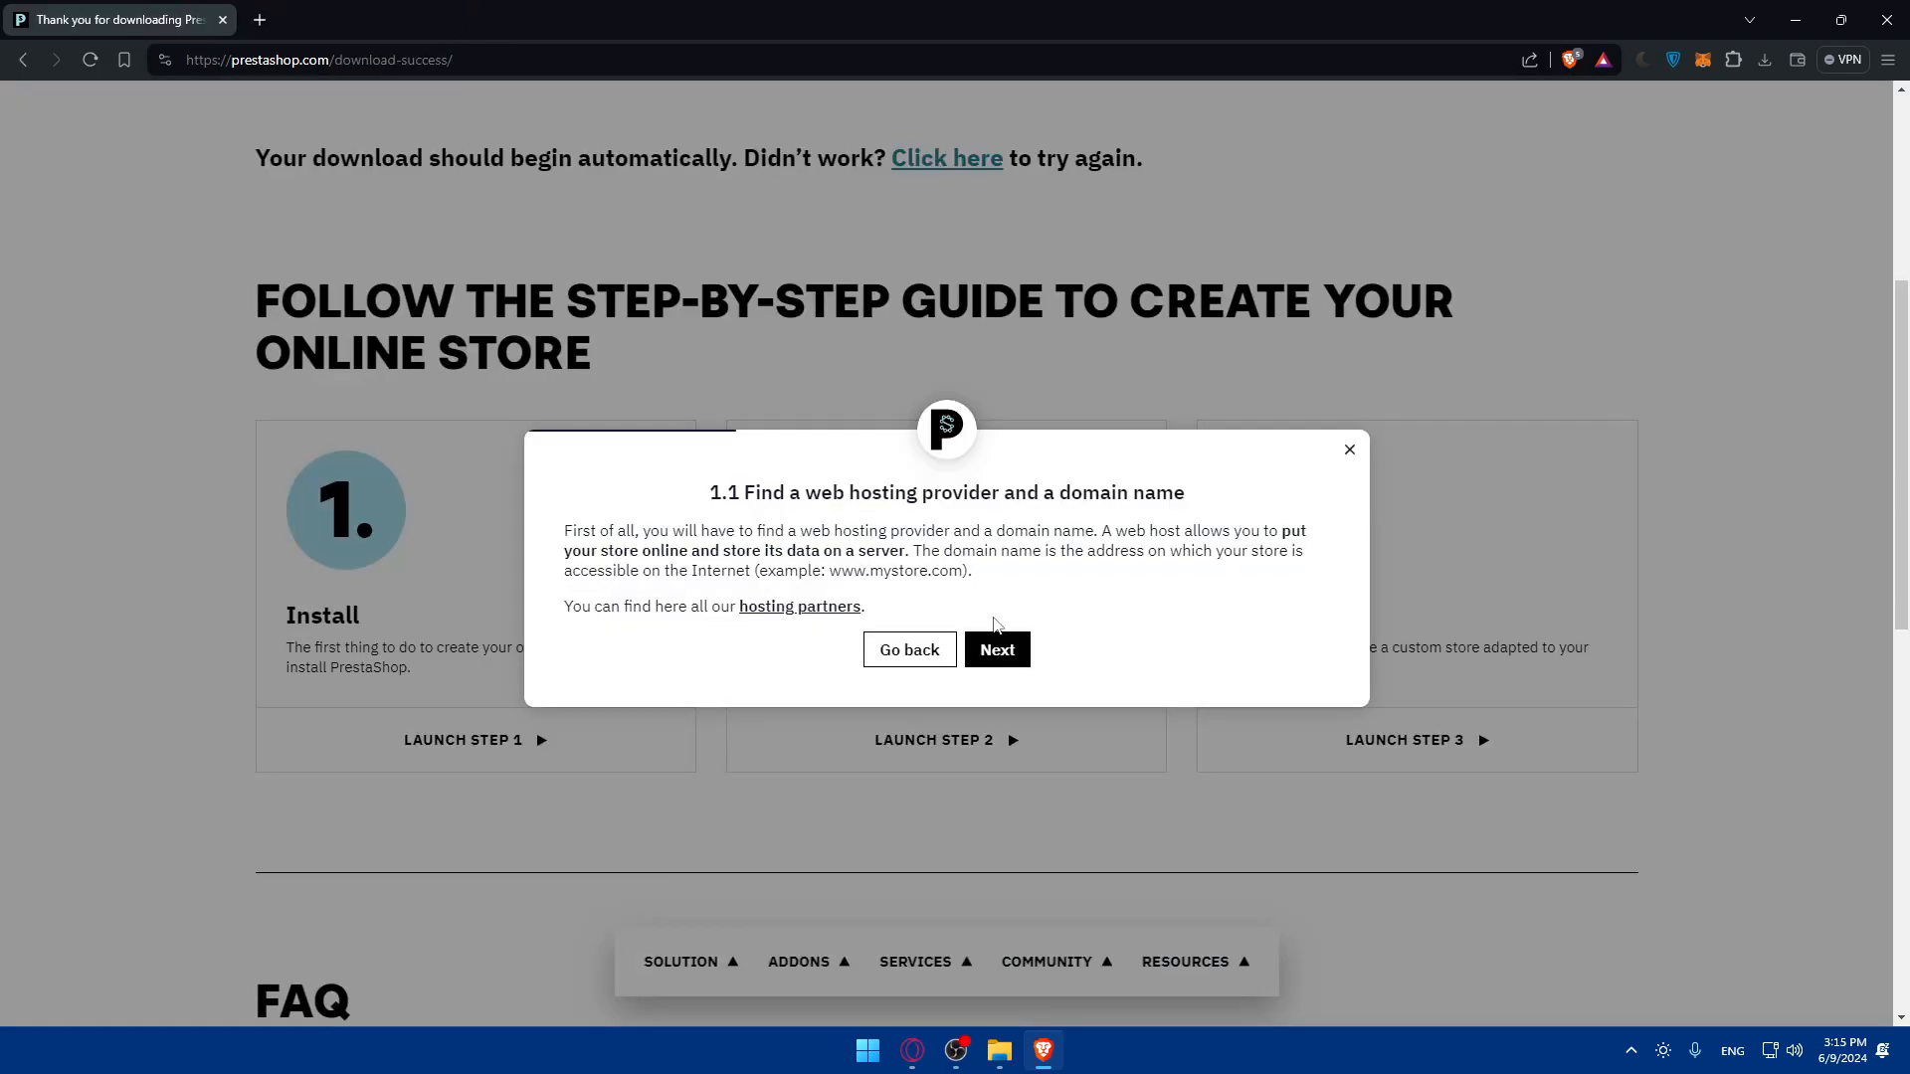
Advance past step 1.2, choosing Automatic Installation, to the Manual Installation instructions.
click(996, 648)
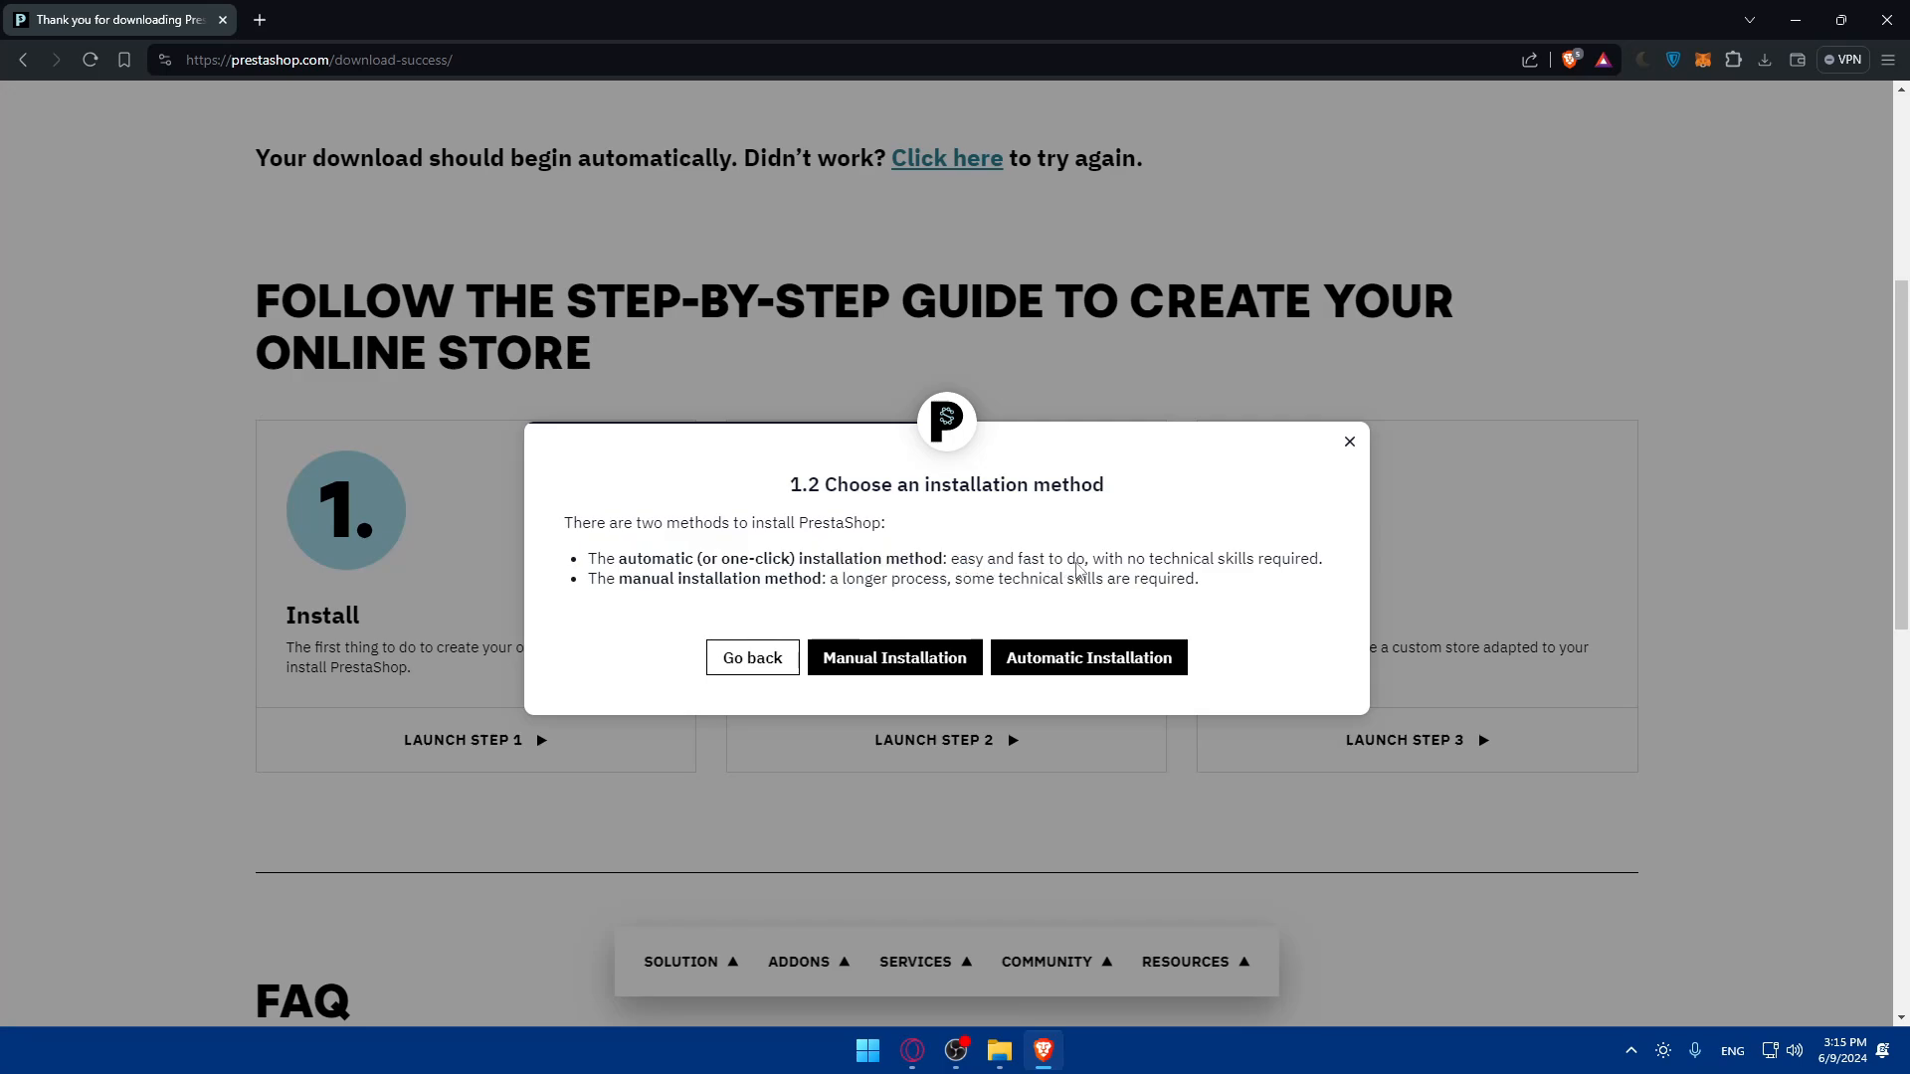
mouse_move(680, 589)
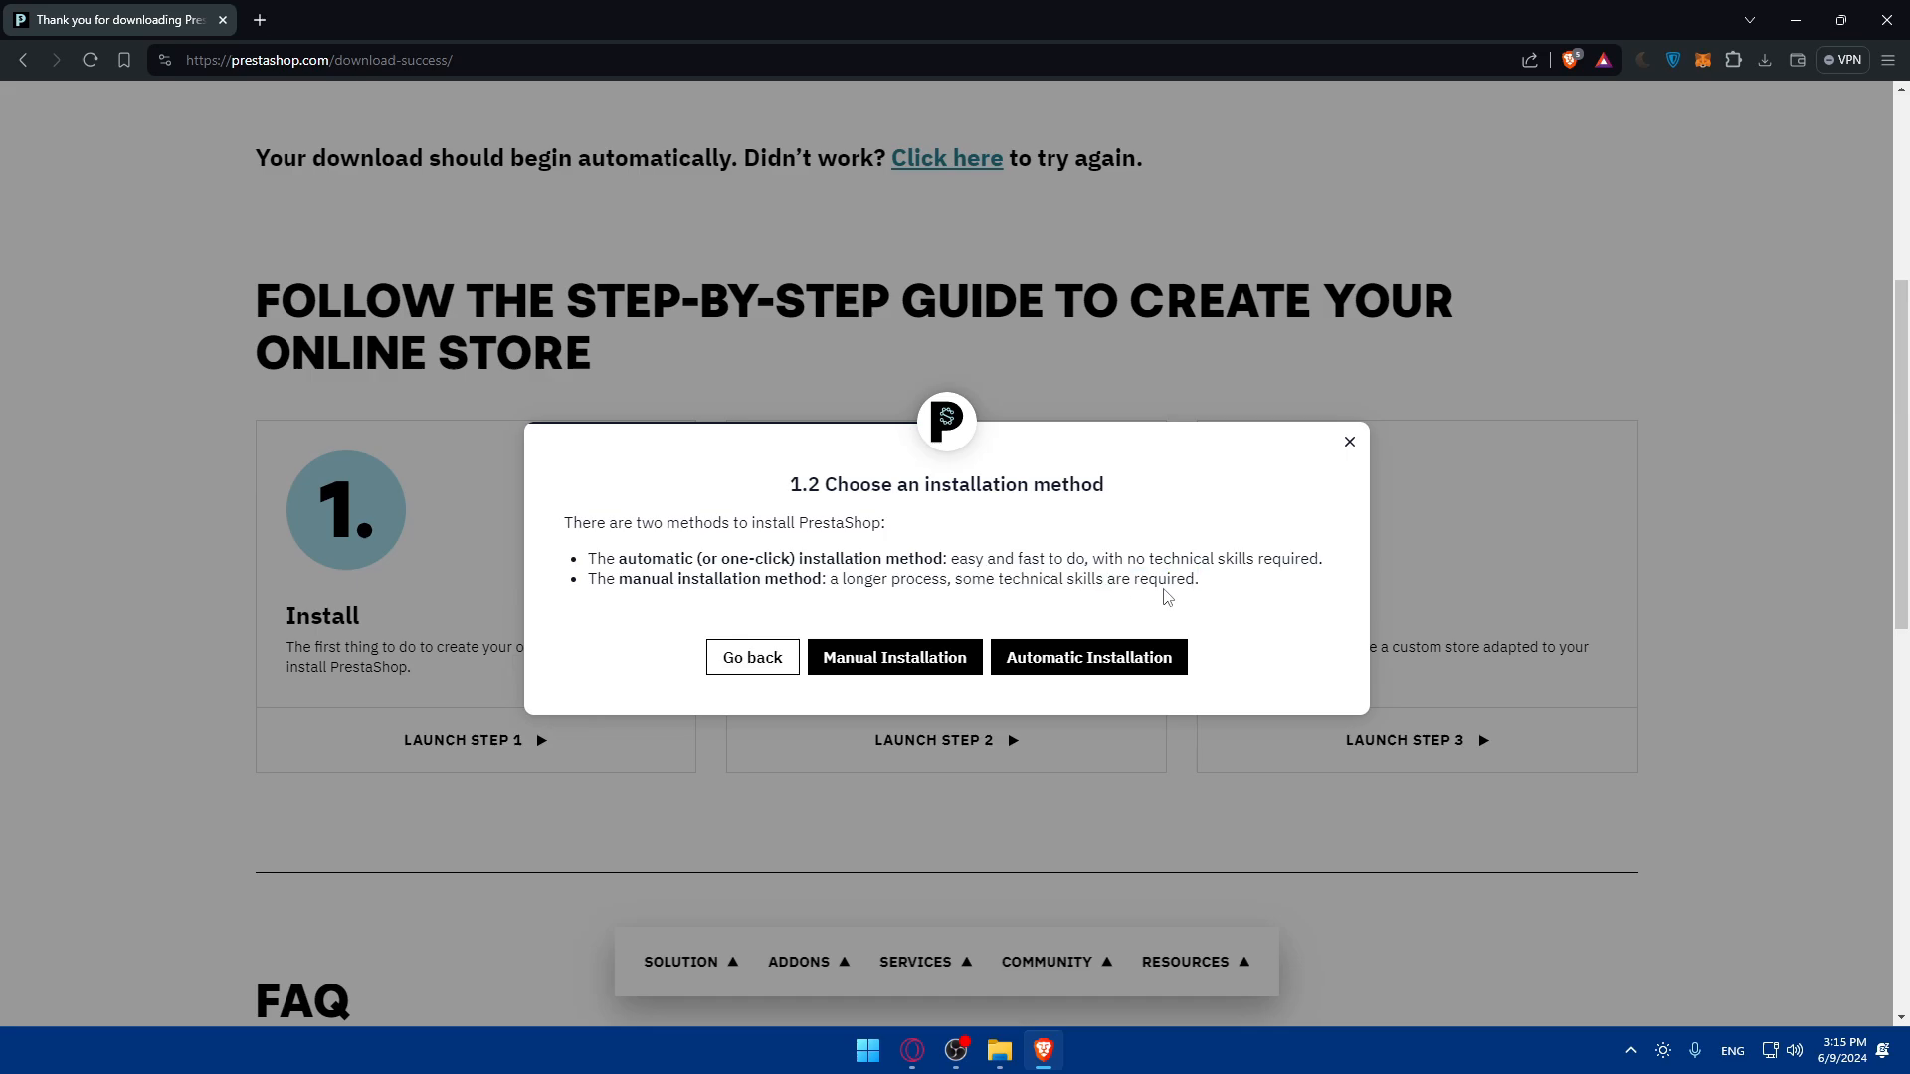
click(1088, 657)
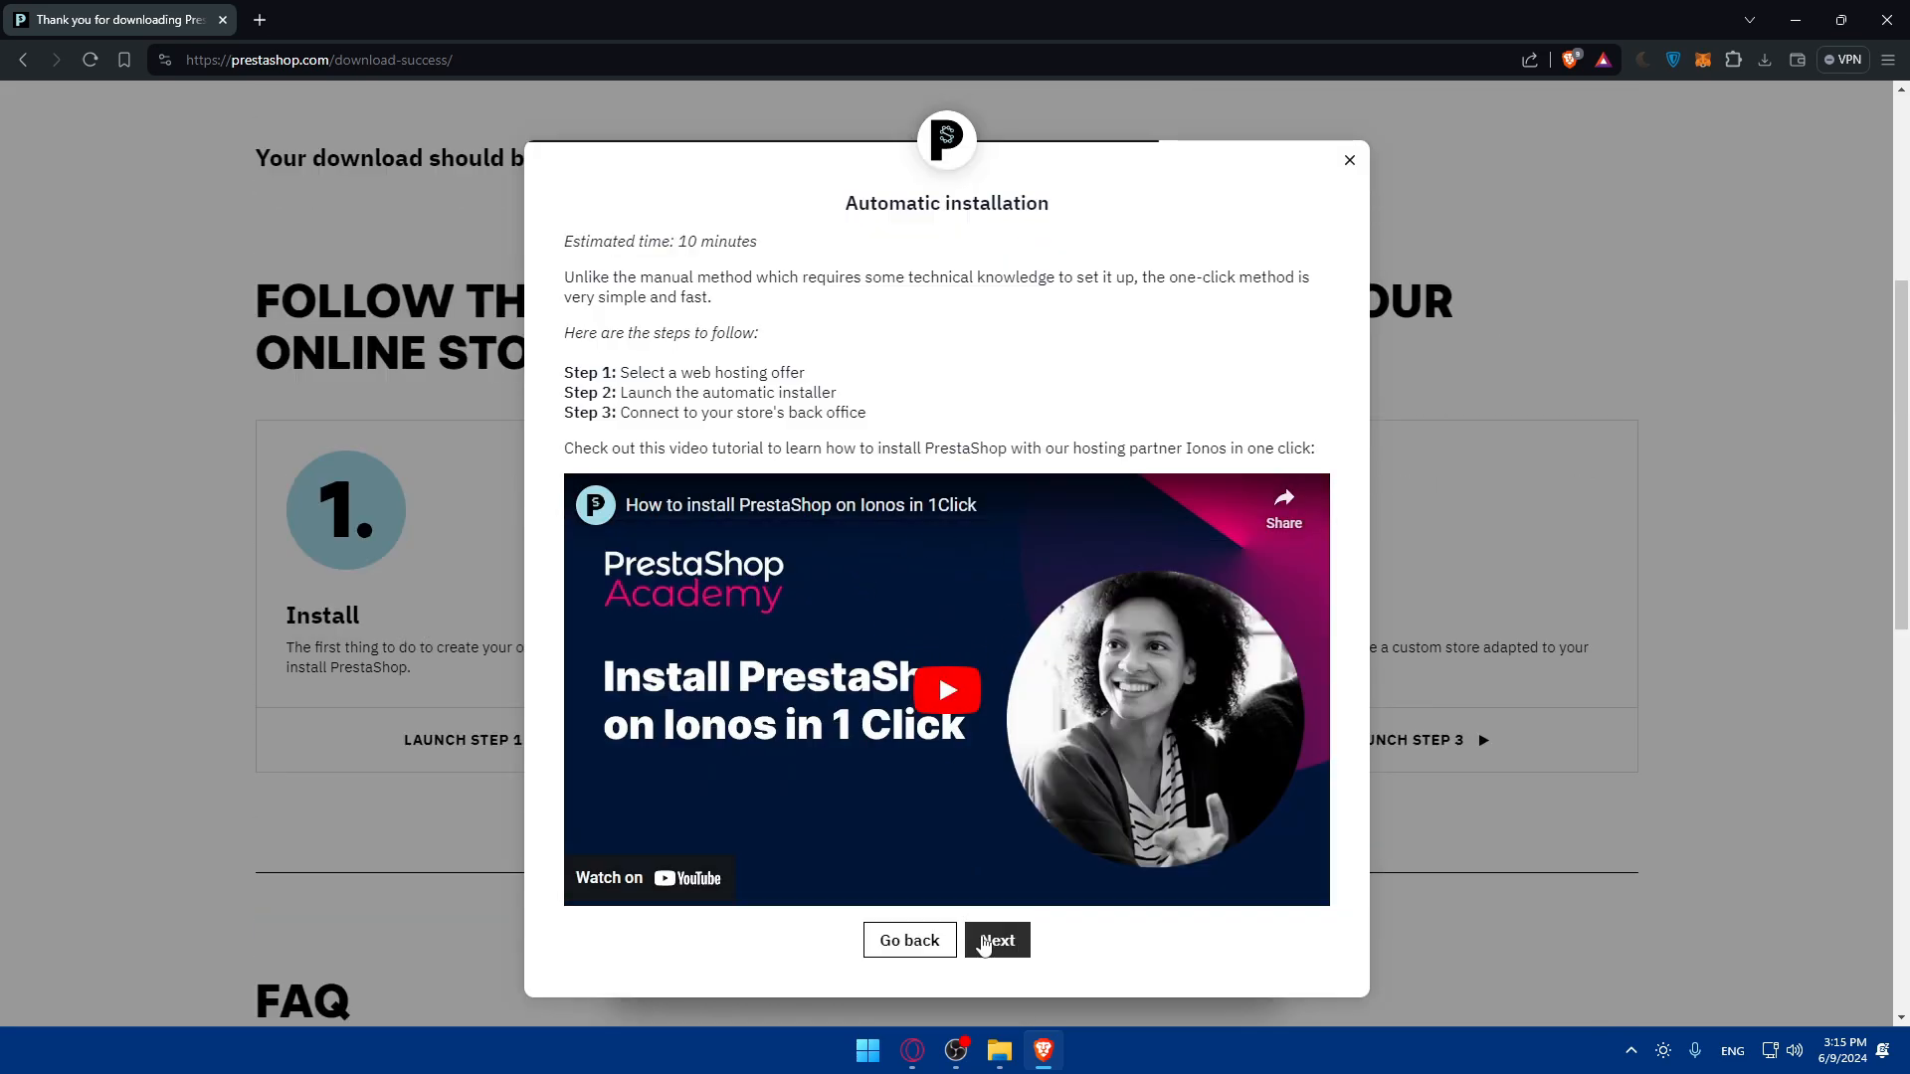
click(997, 940)
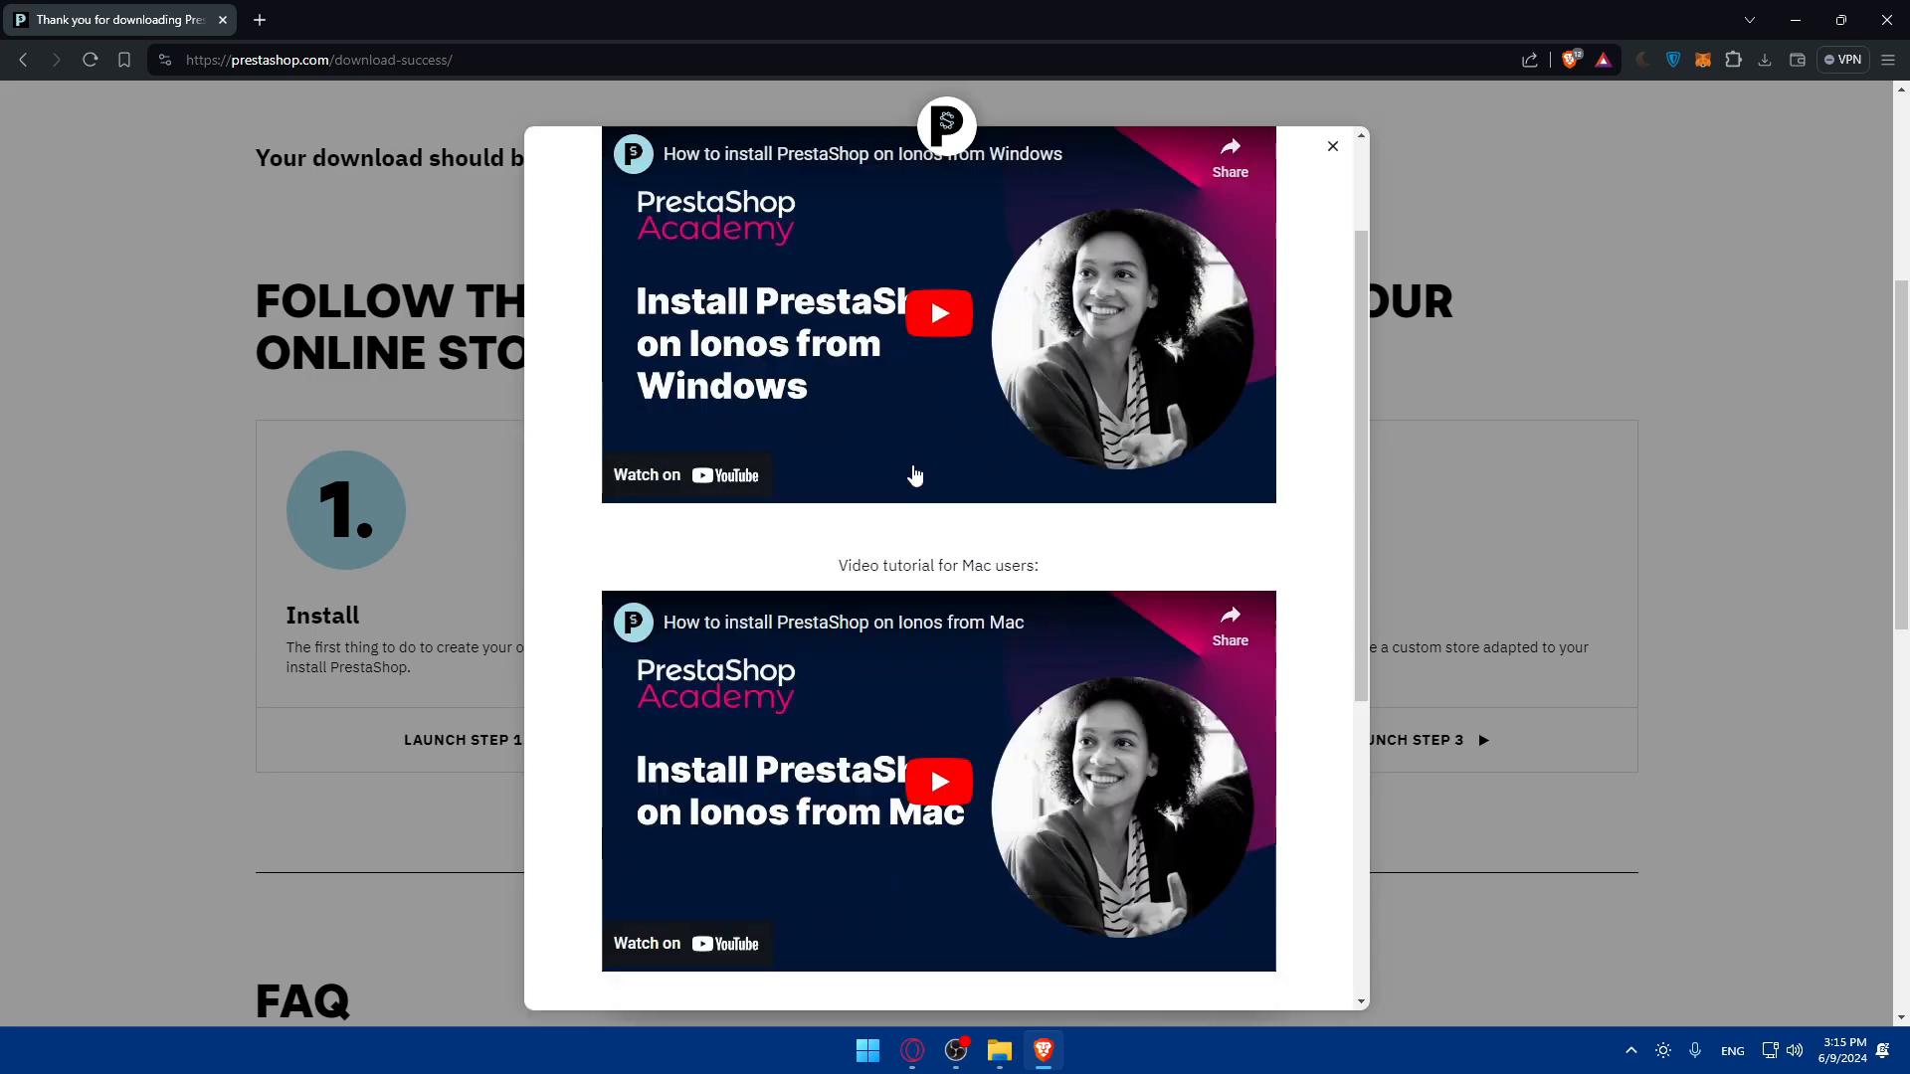
Scroll through the Manual Installation page to its Windows and Mac video tutorials.
scroll(down, 3)
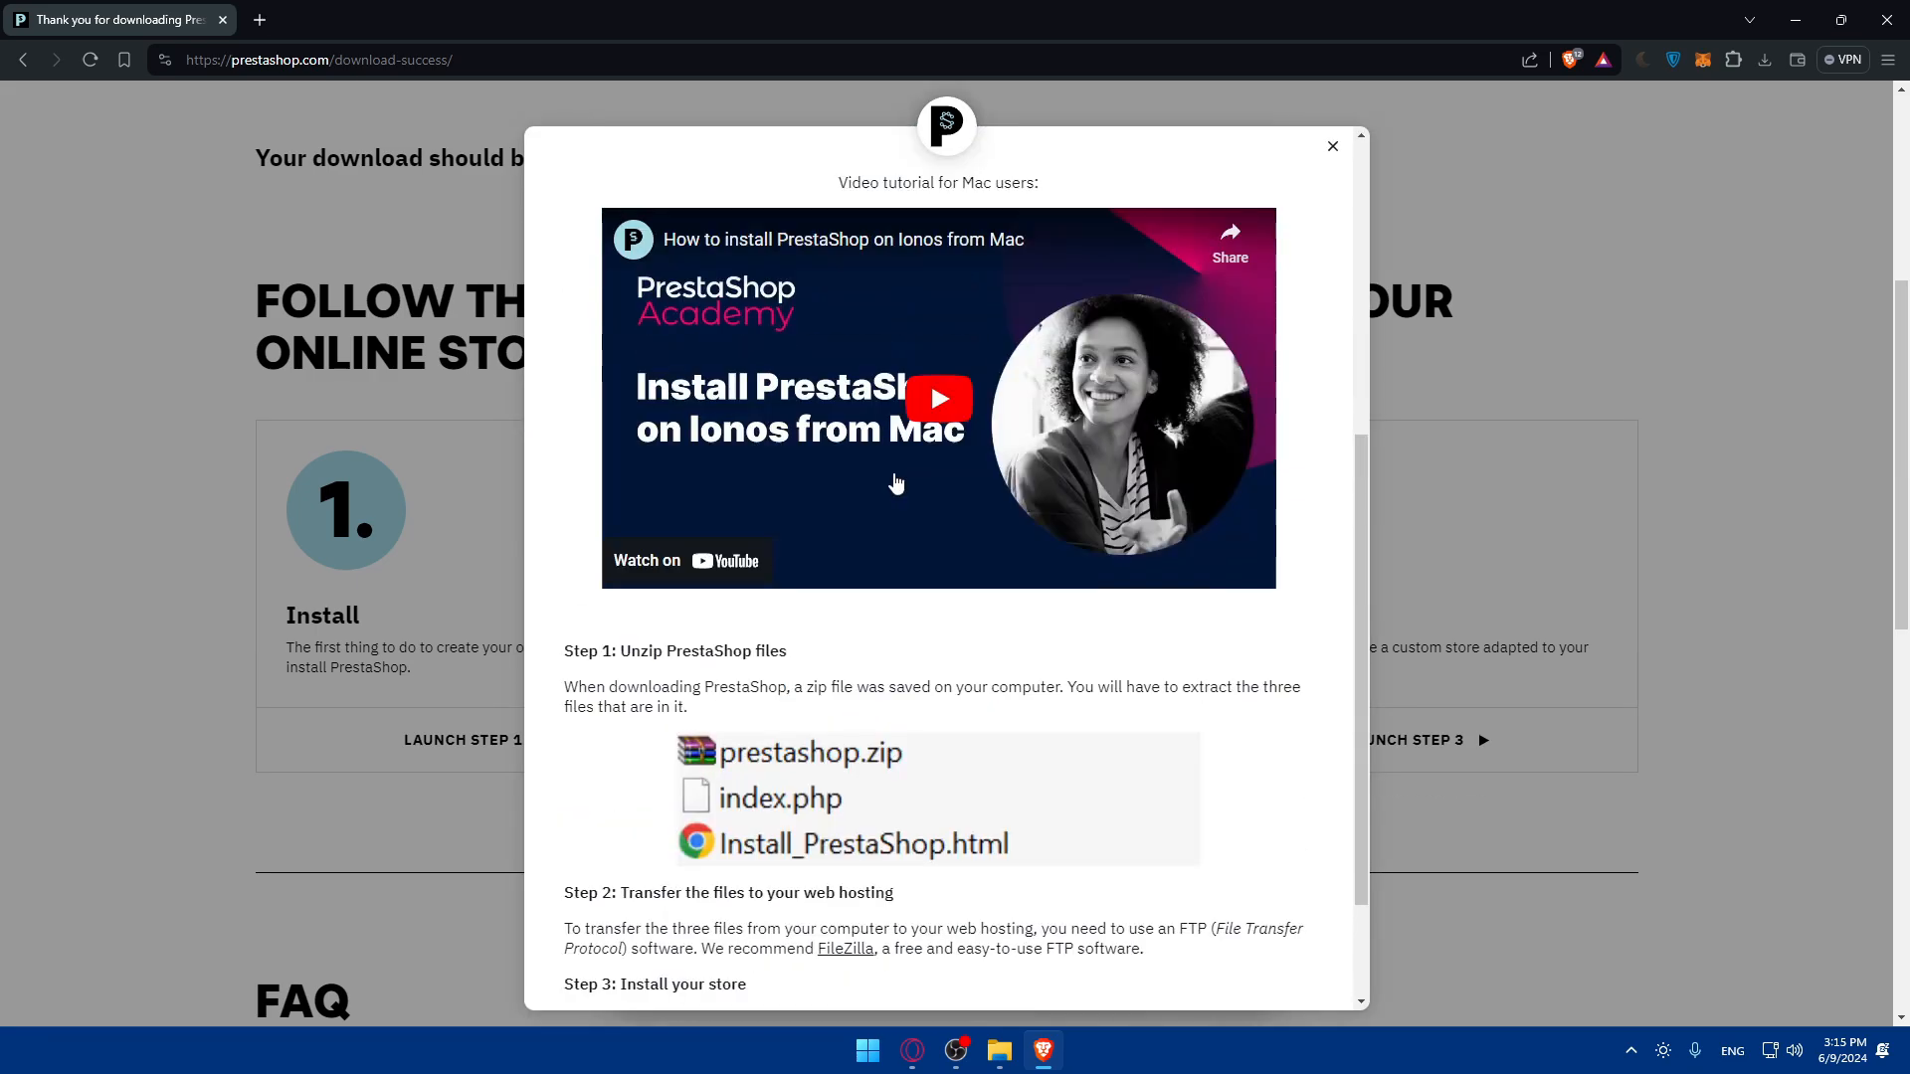
scroll(down, 3)
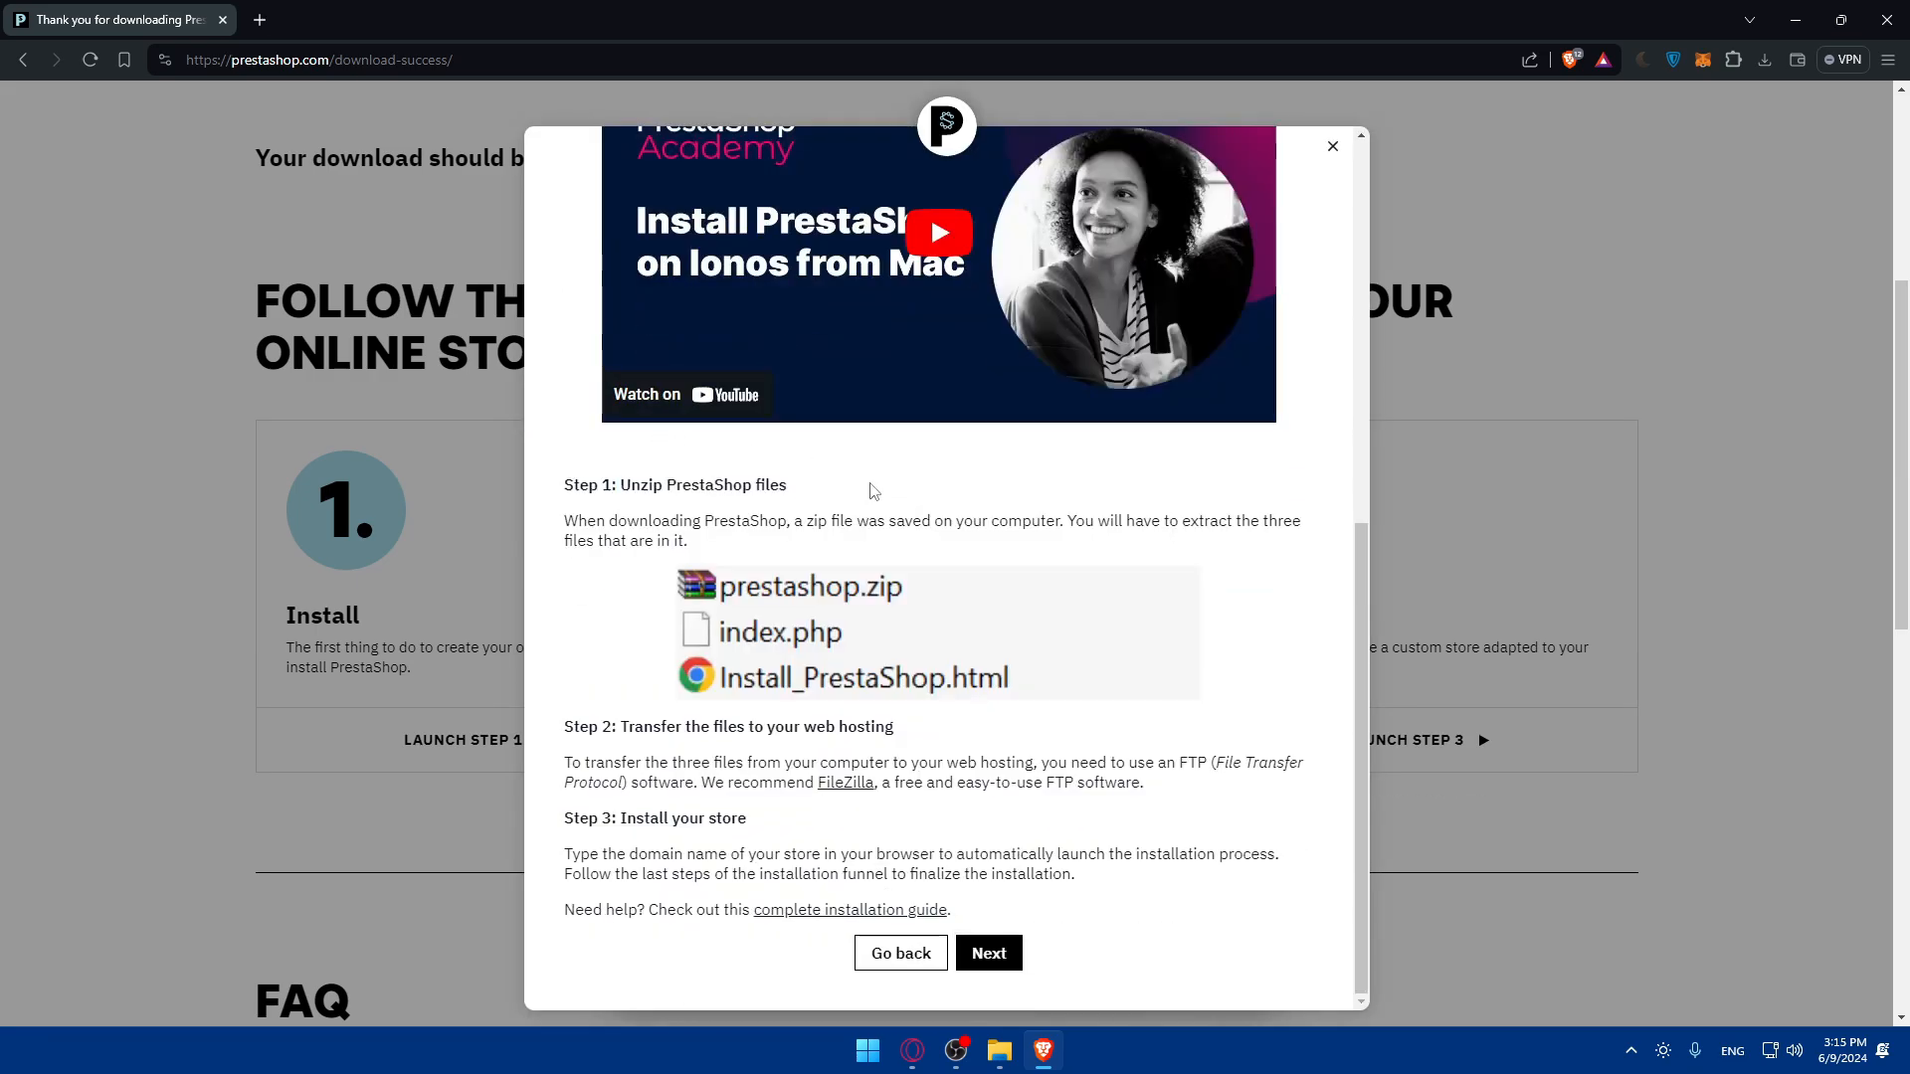
scroll(down, 3)
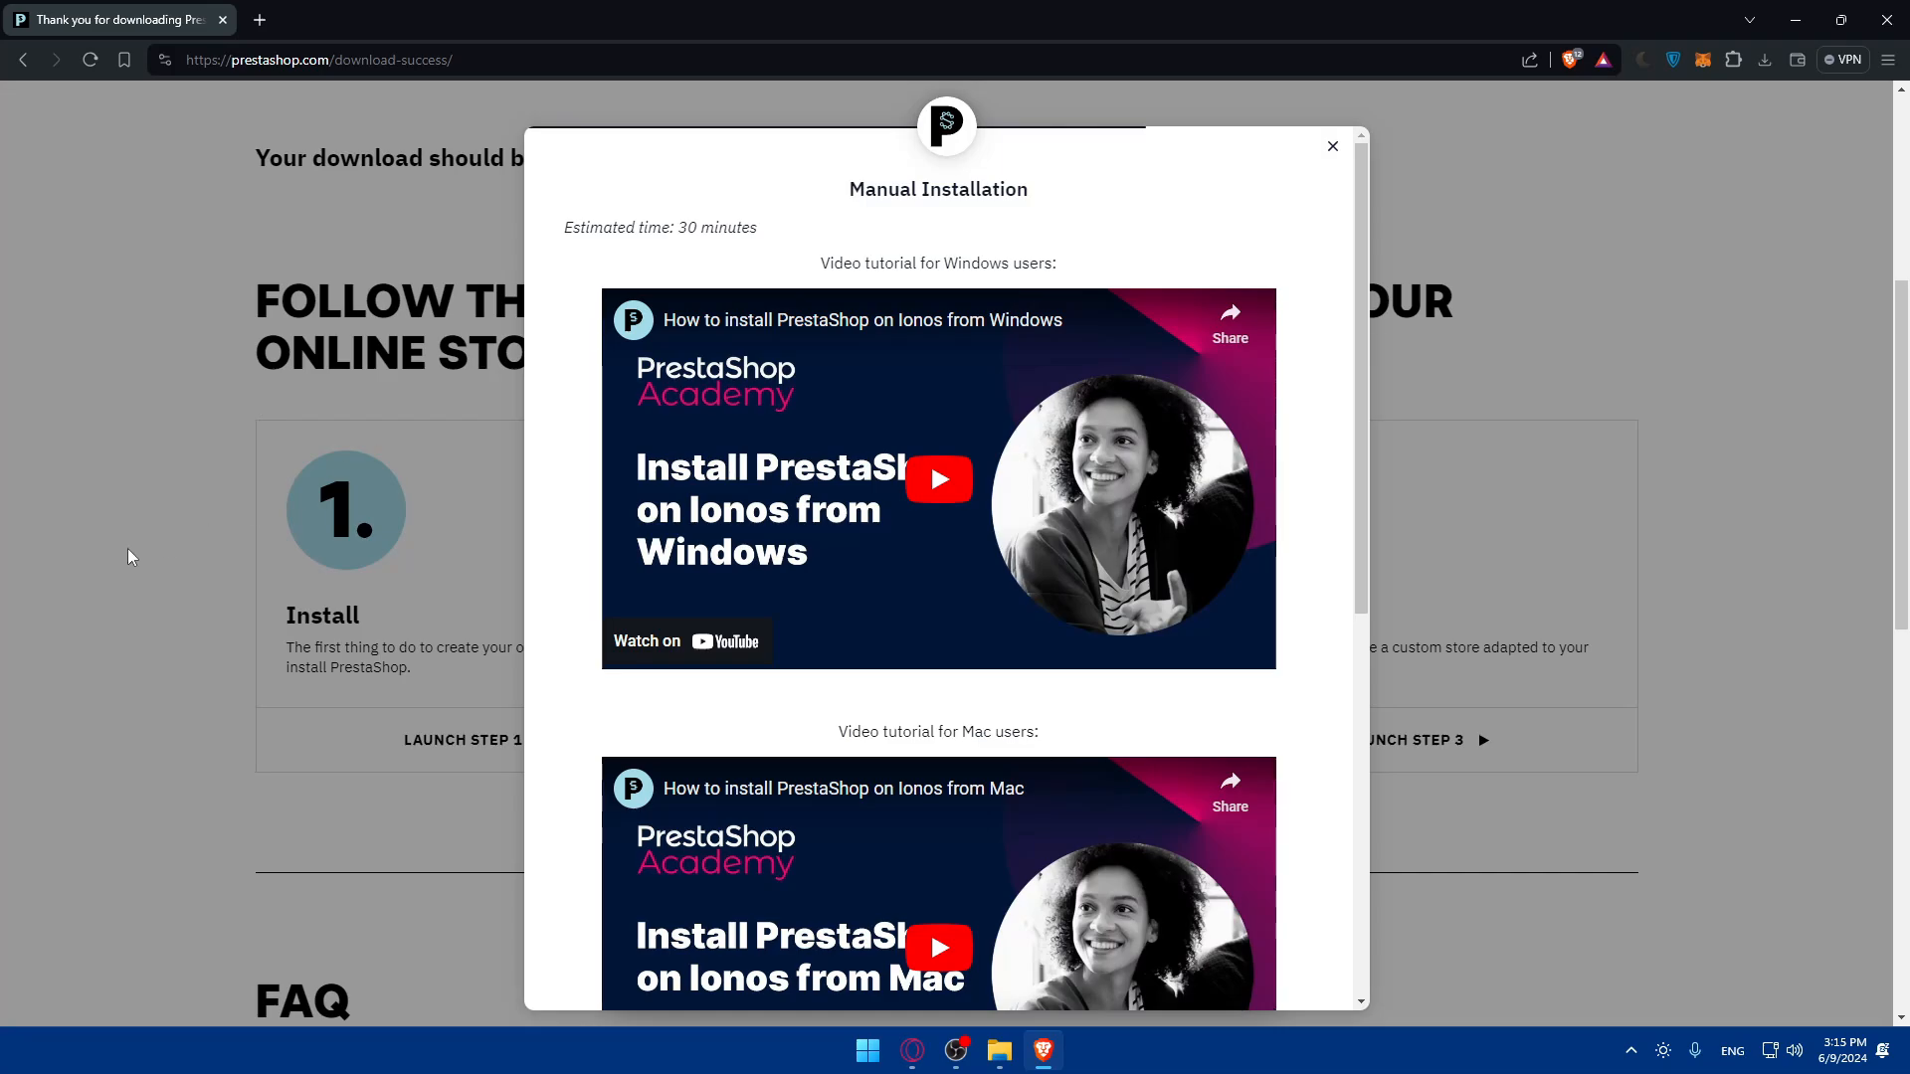
mouse_move(183, 538)
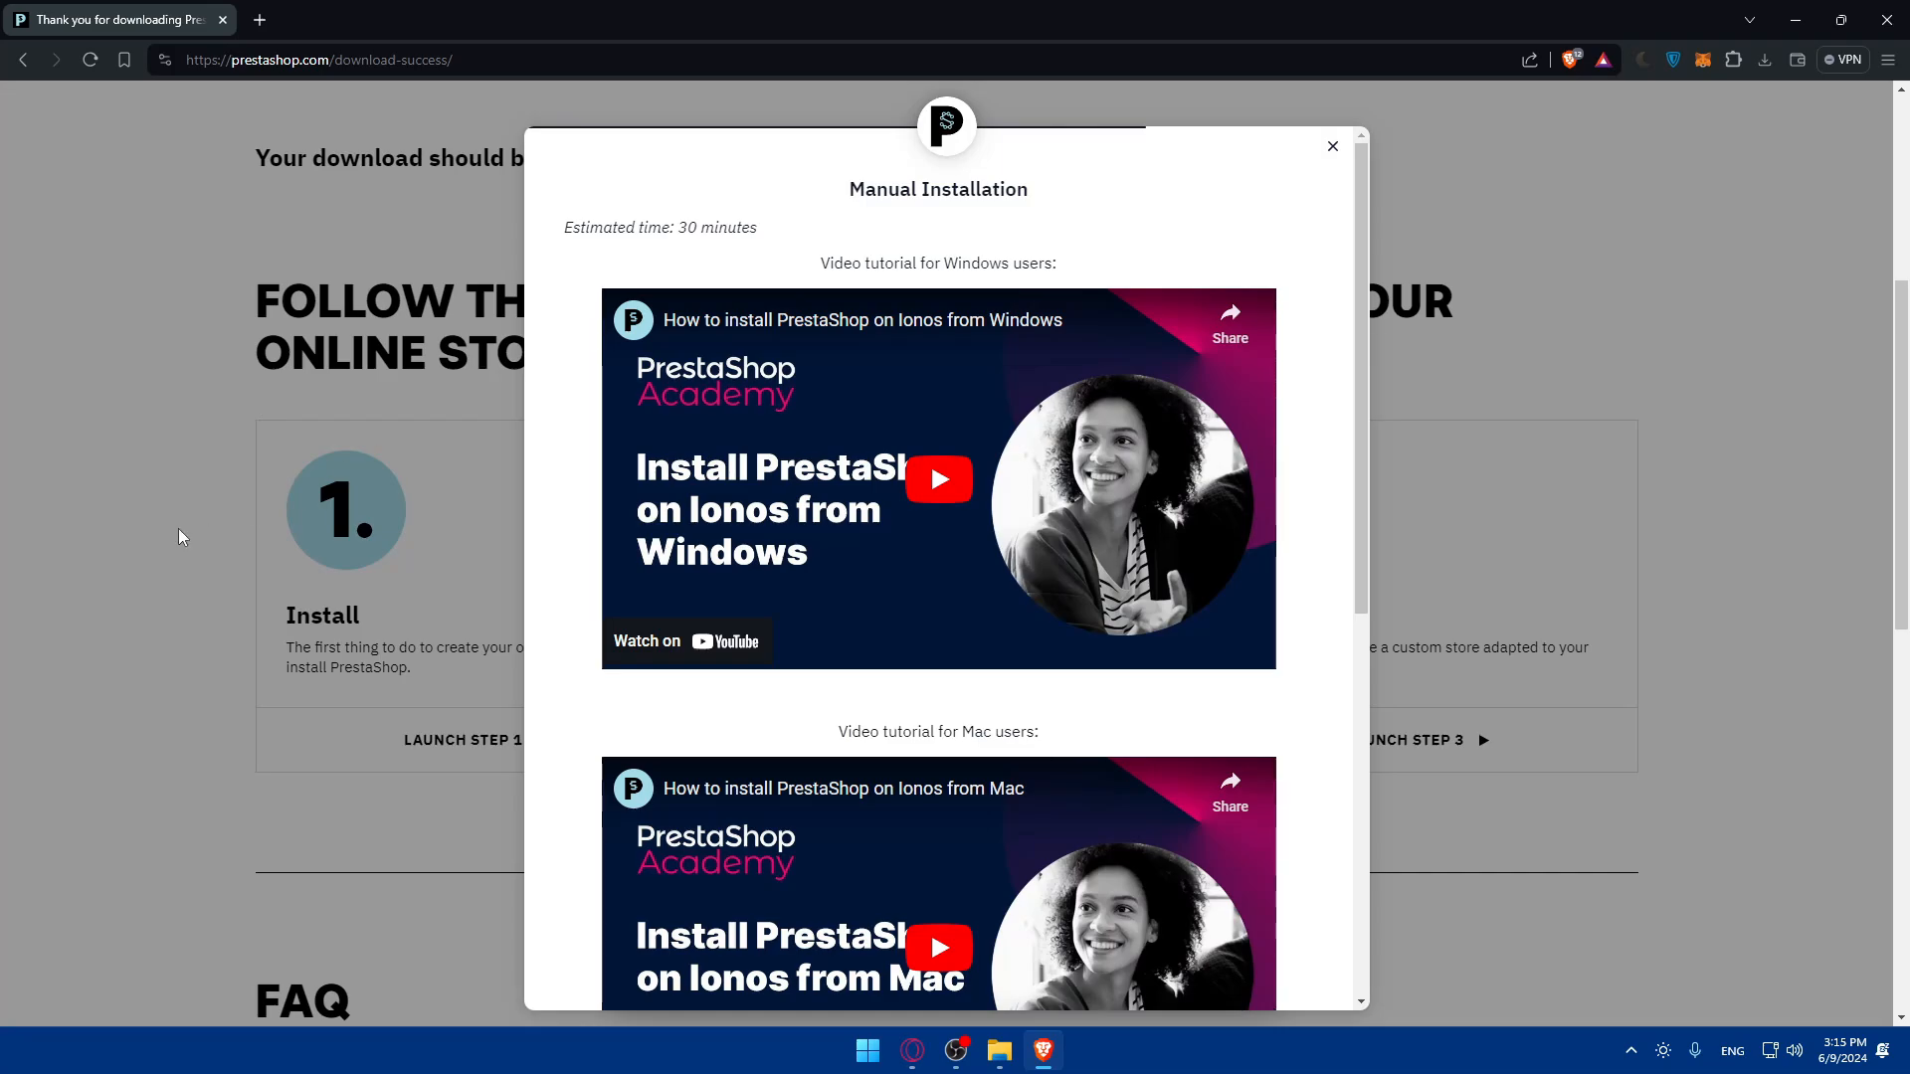
mouse_move(159, 541)
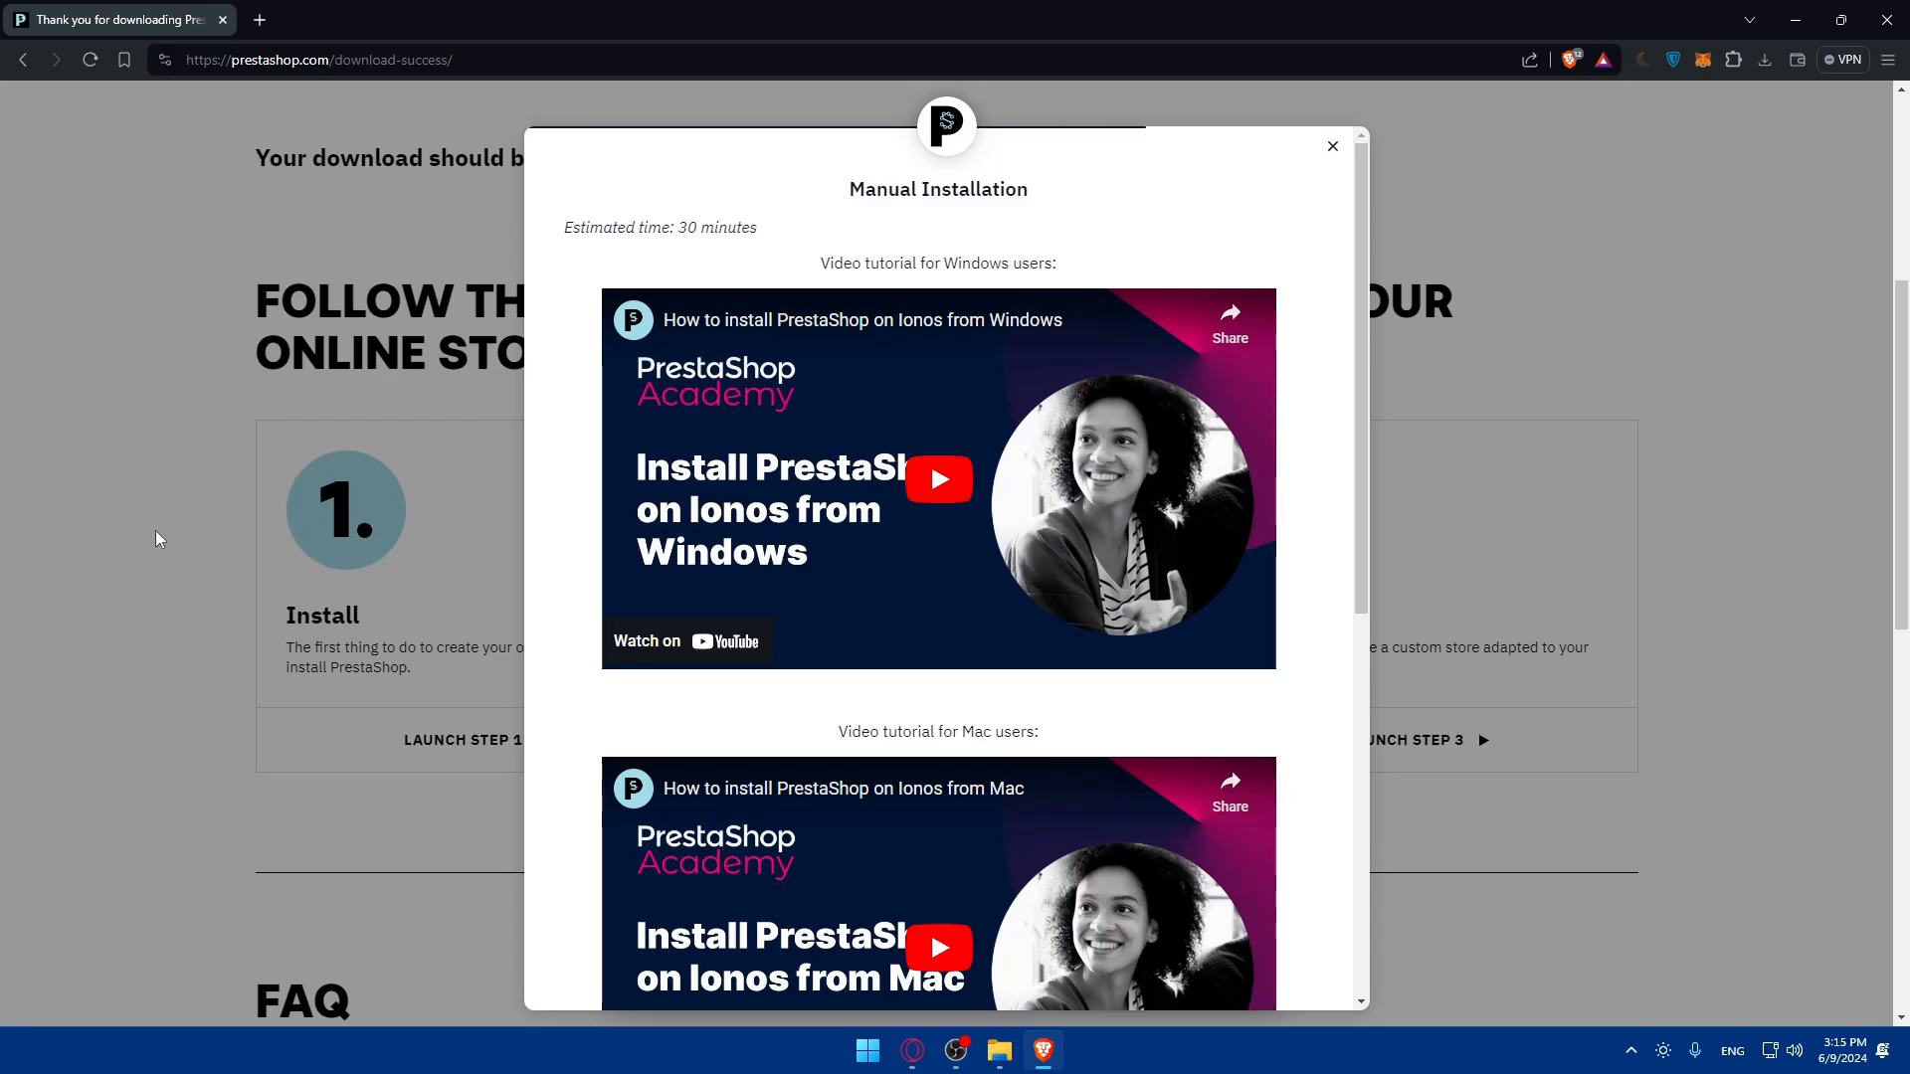
mouse_move(438, 458)
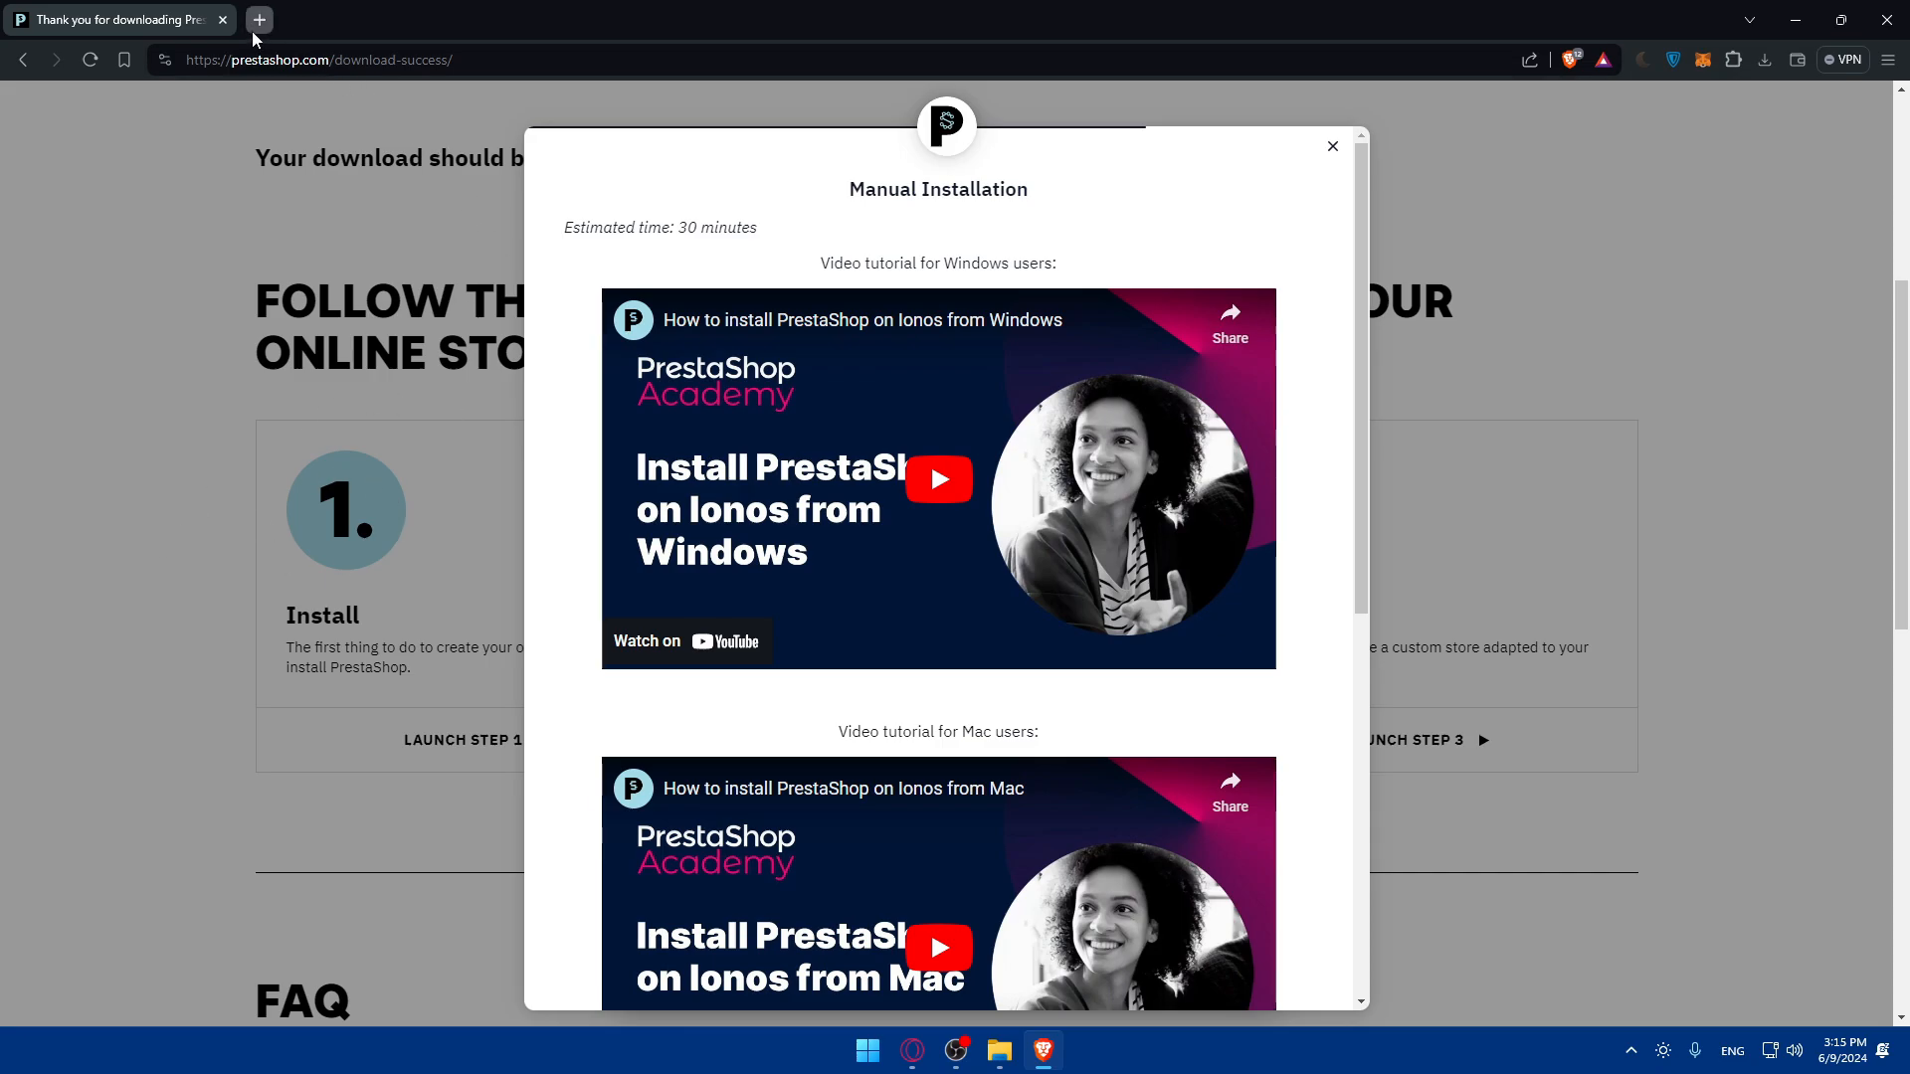
Search Google for installing PrestaShop on localhost and open the 'Install PrestaShop locally on your computer' article.
text(install prestashop on localhost)
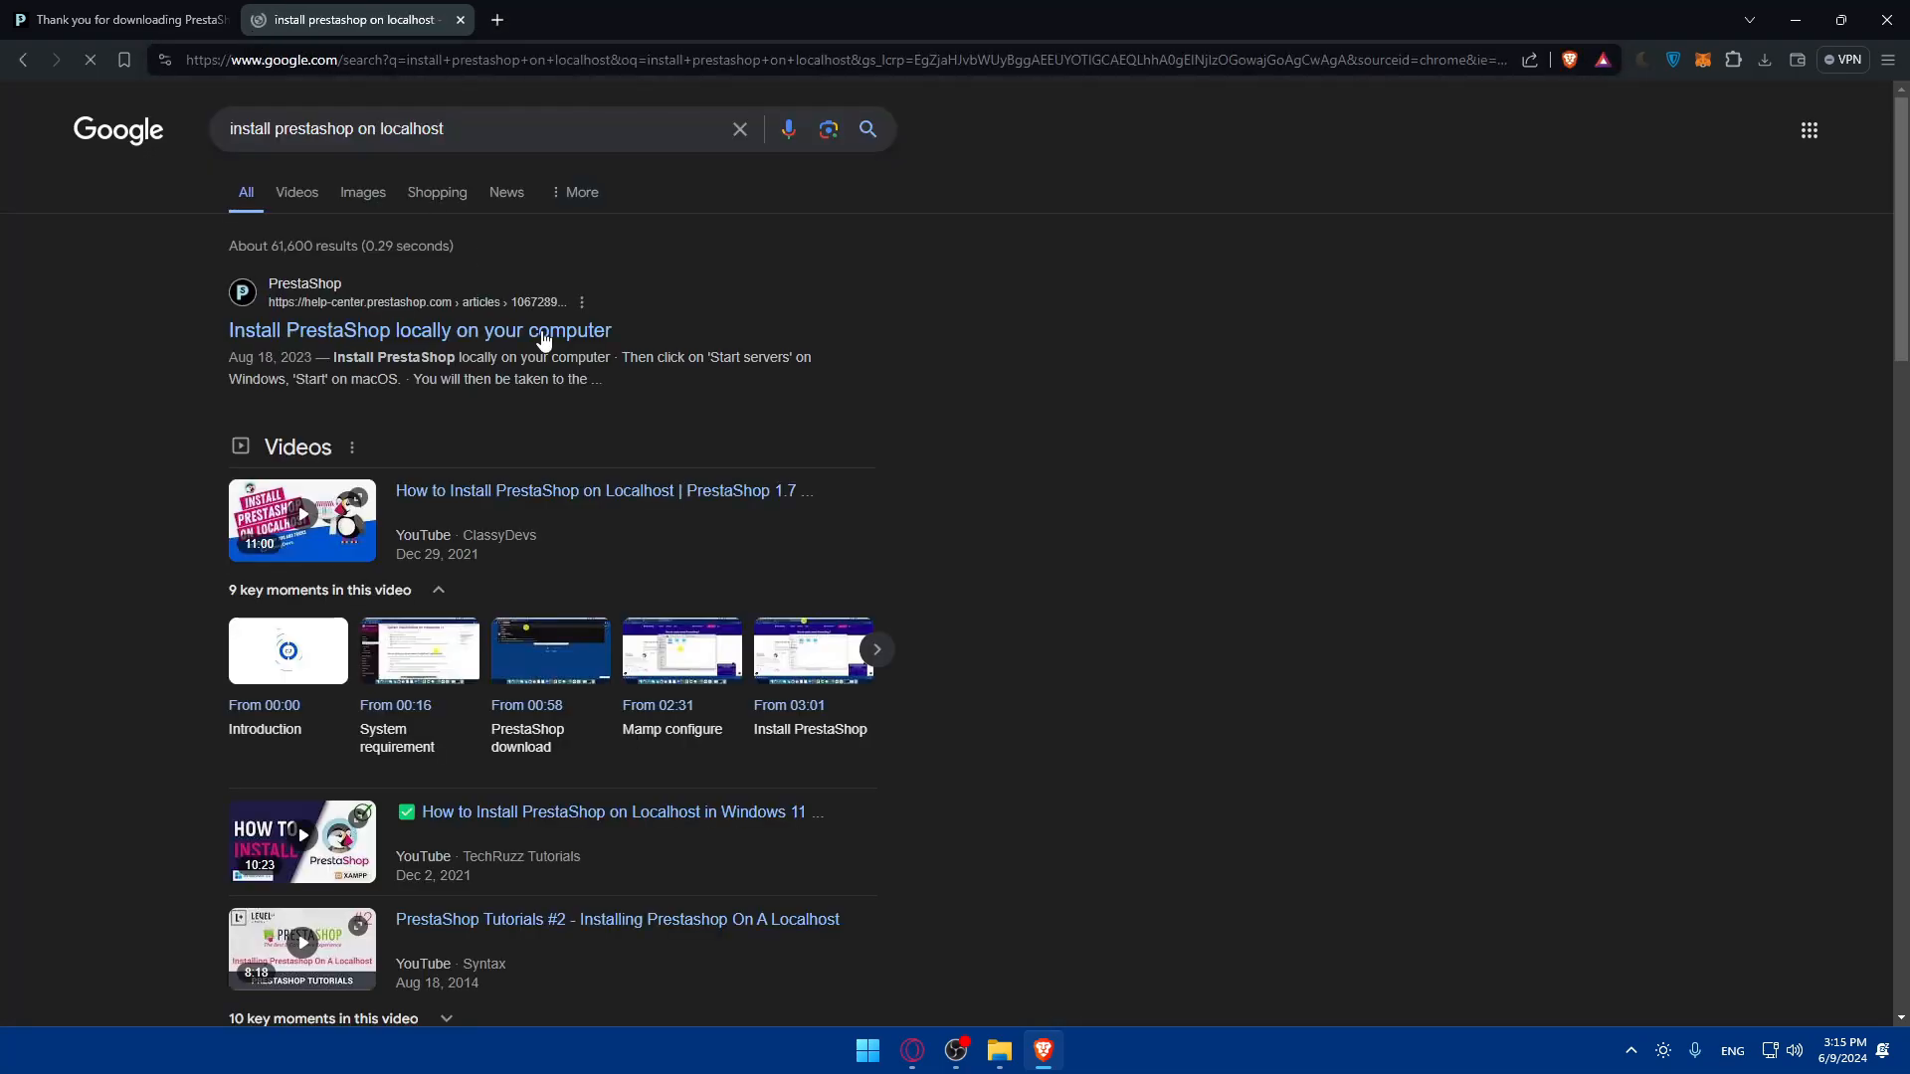
click(418, 330)
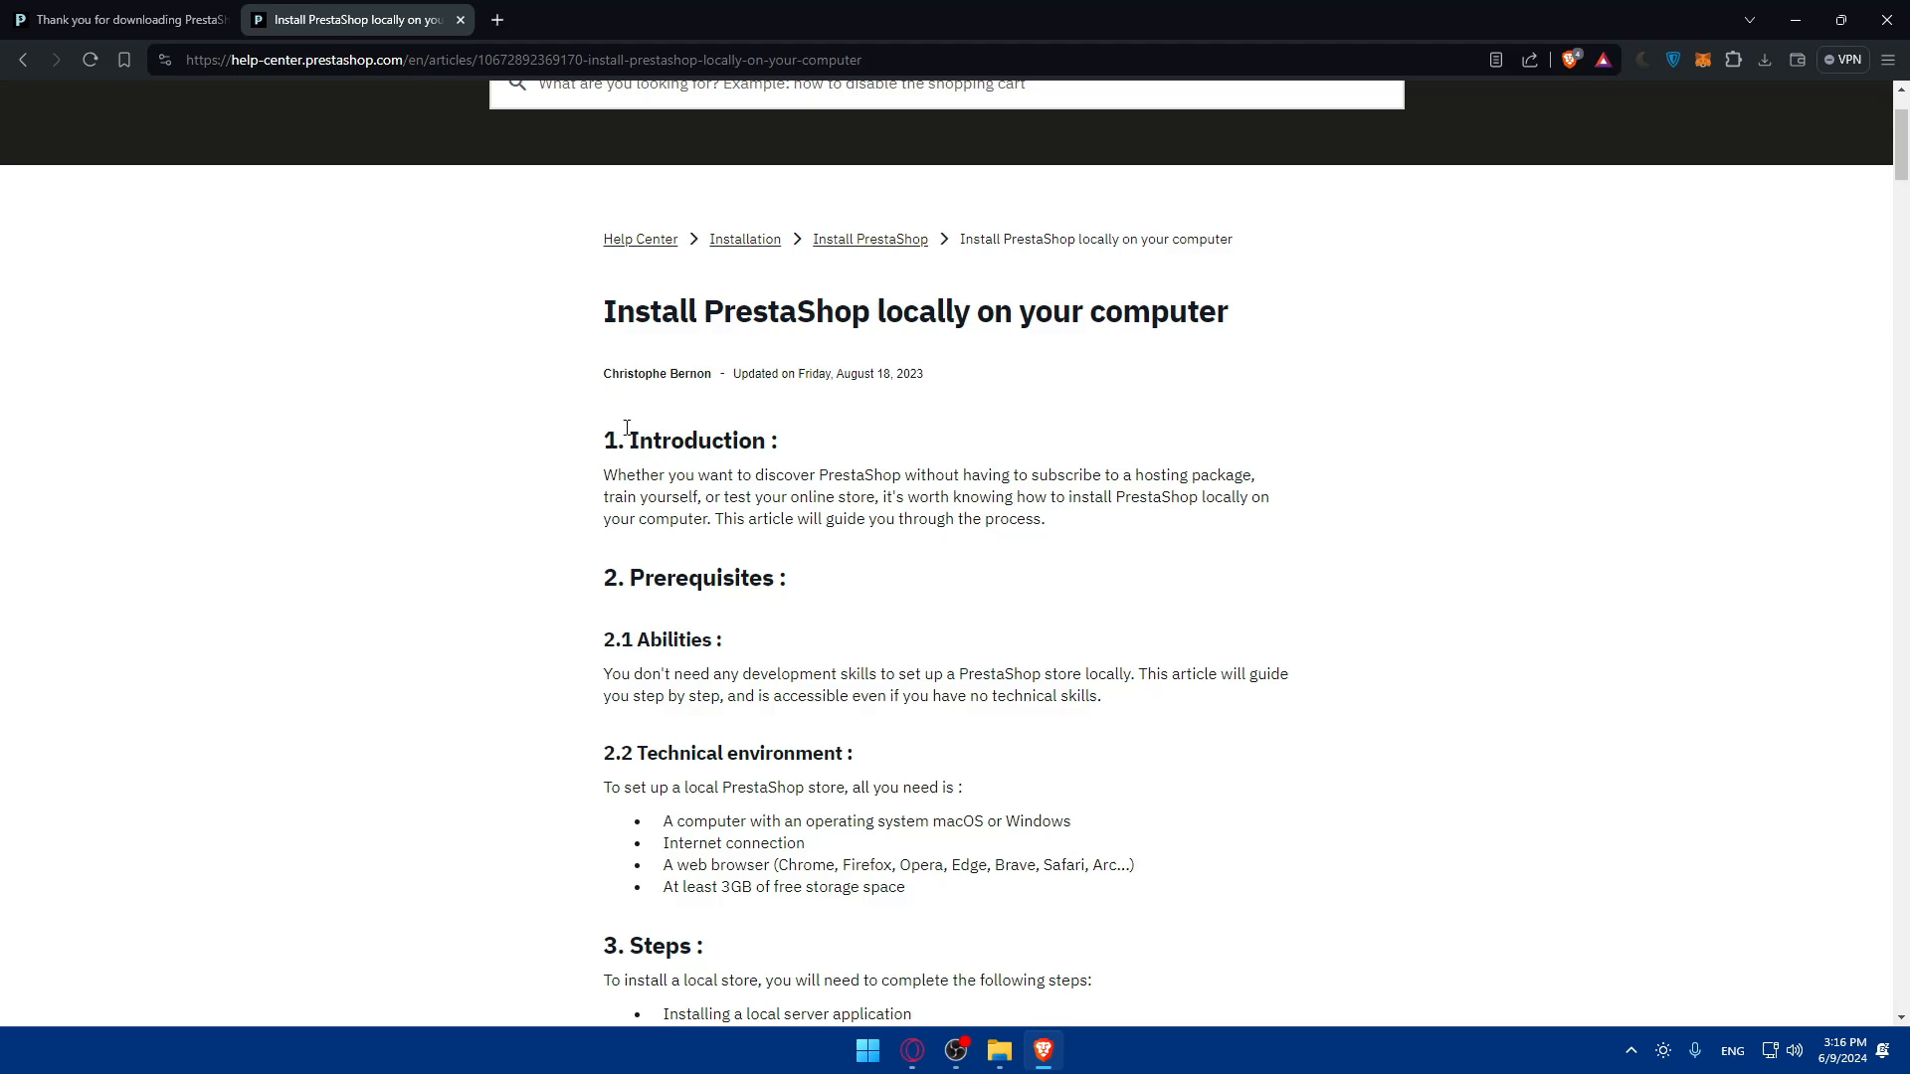
mouse_move(820, 406)
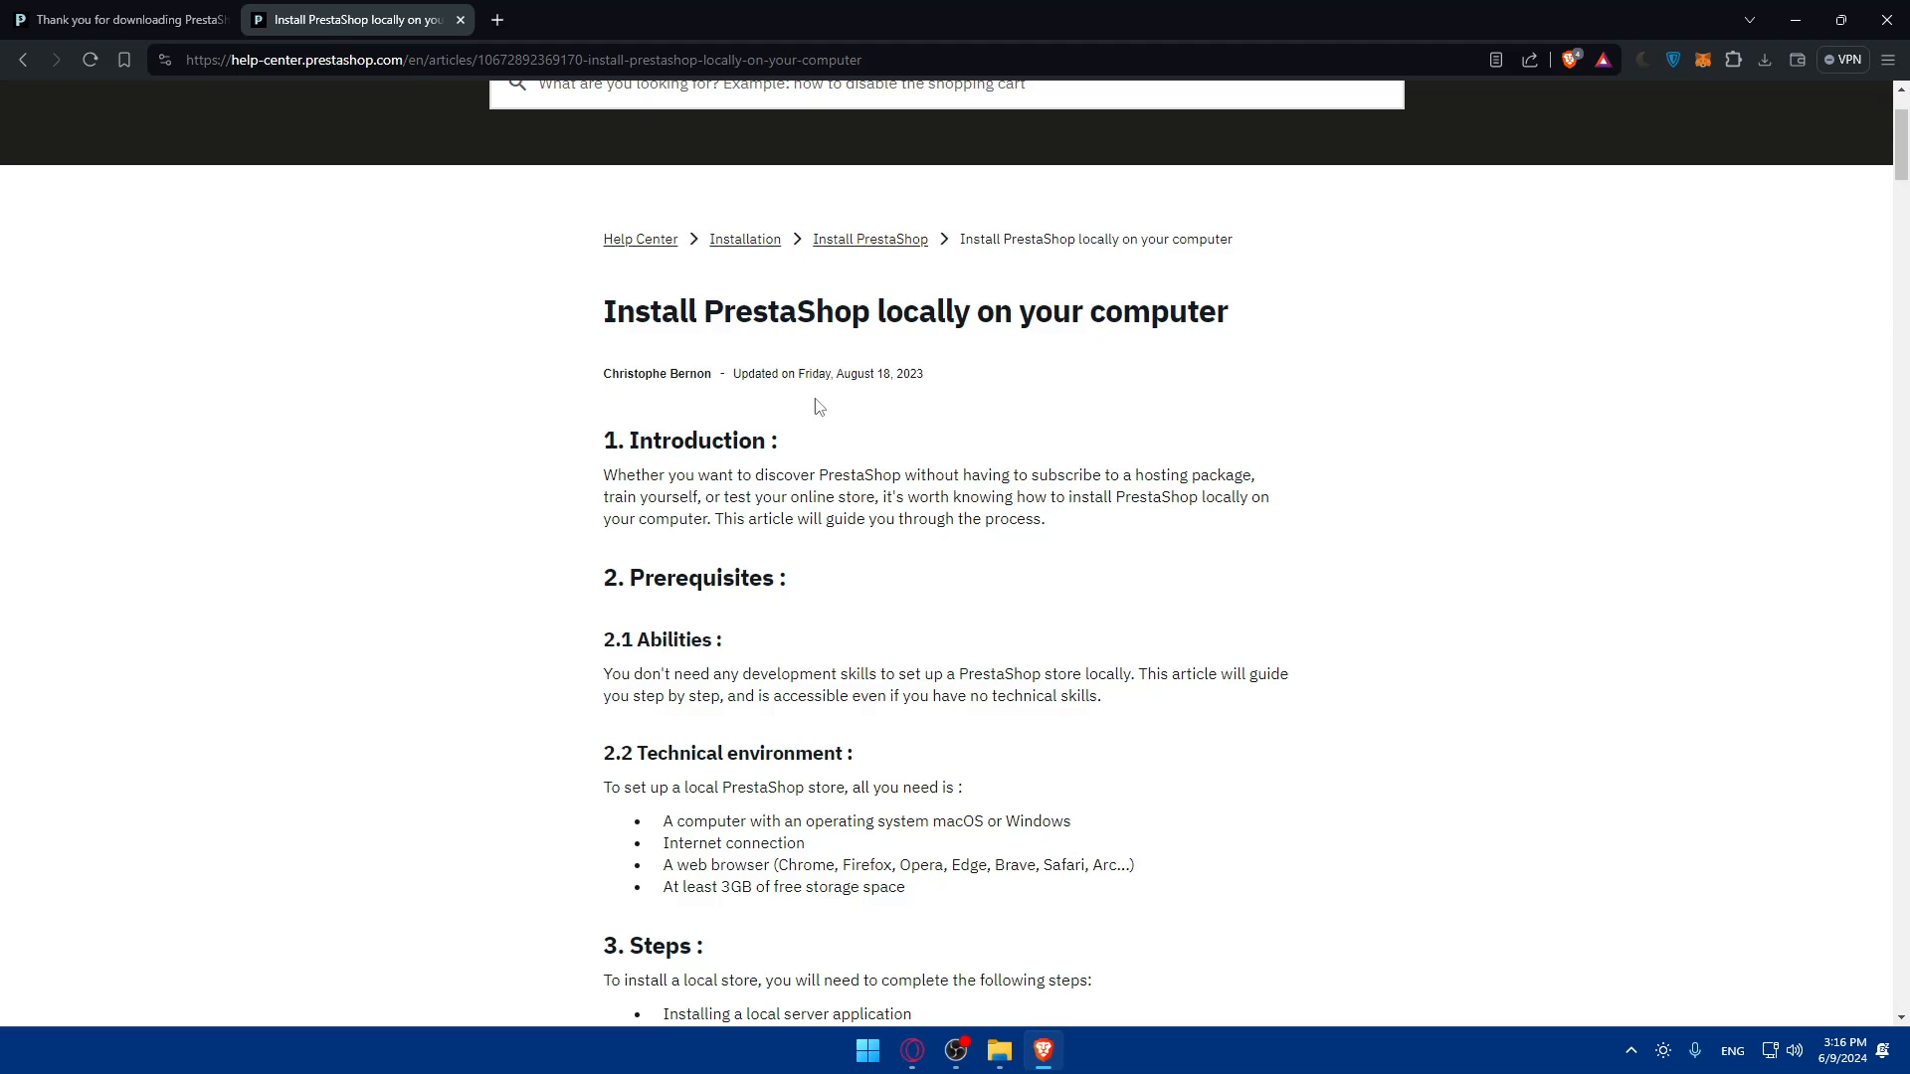
mouse_move(648, 319)
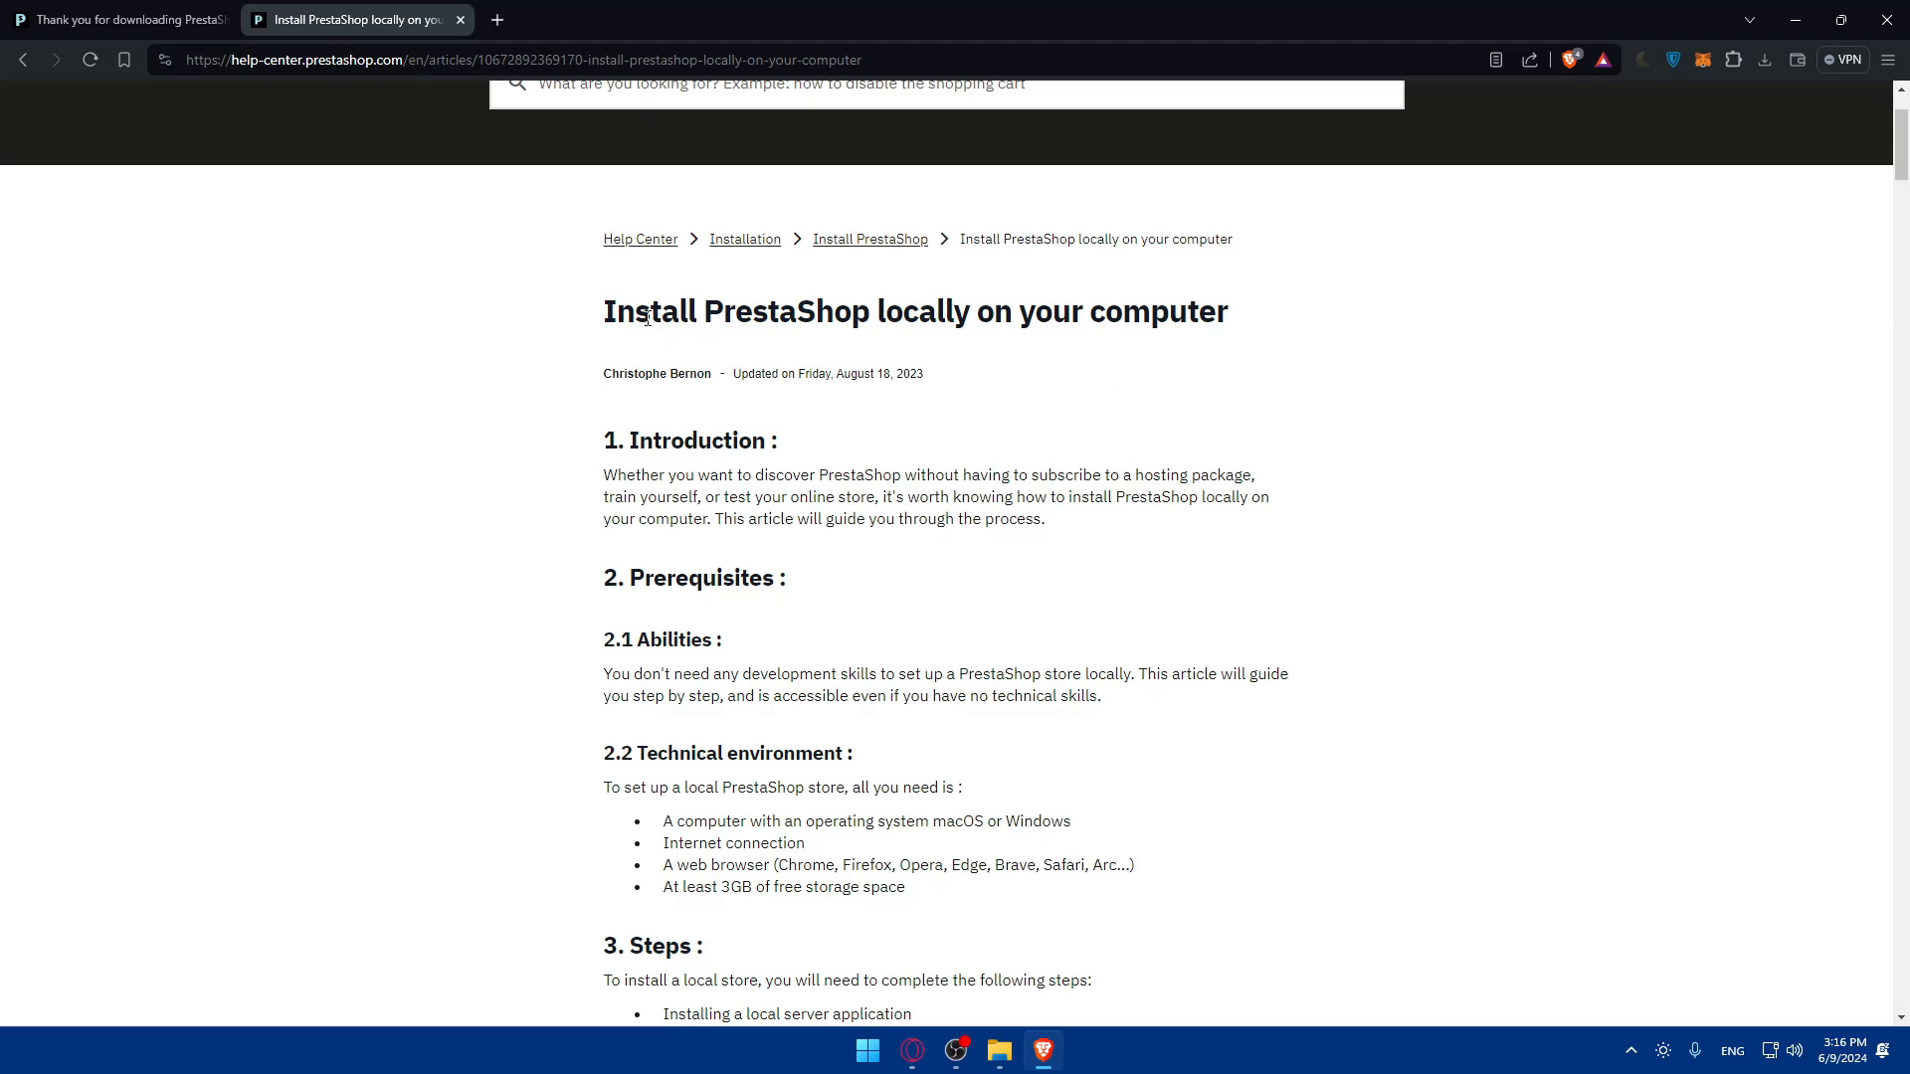
mouse_move(617, 473)
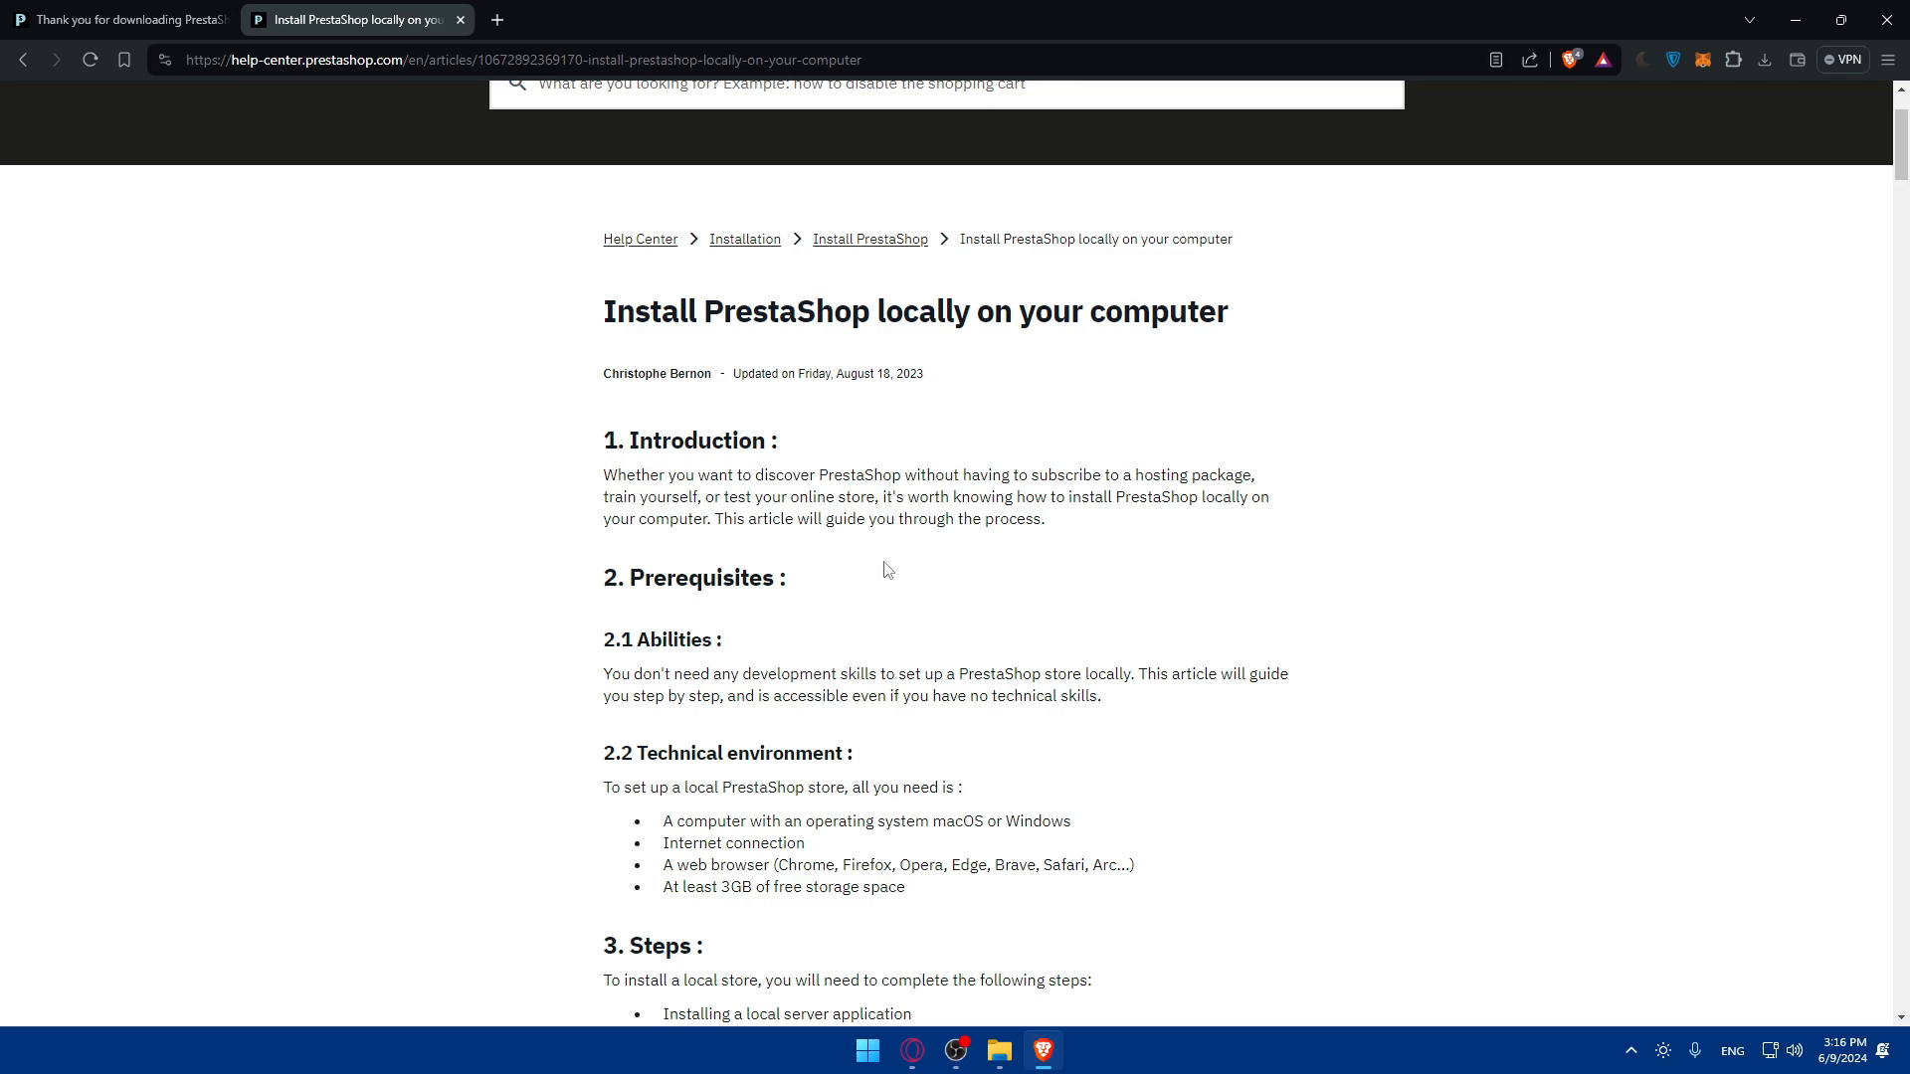
mouse_move(1174, 529)
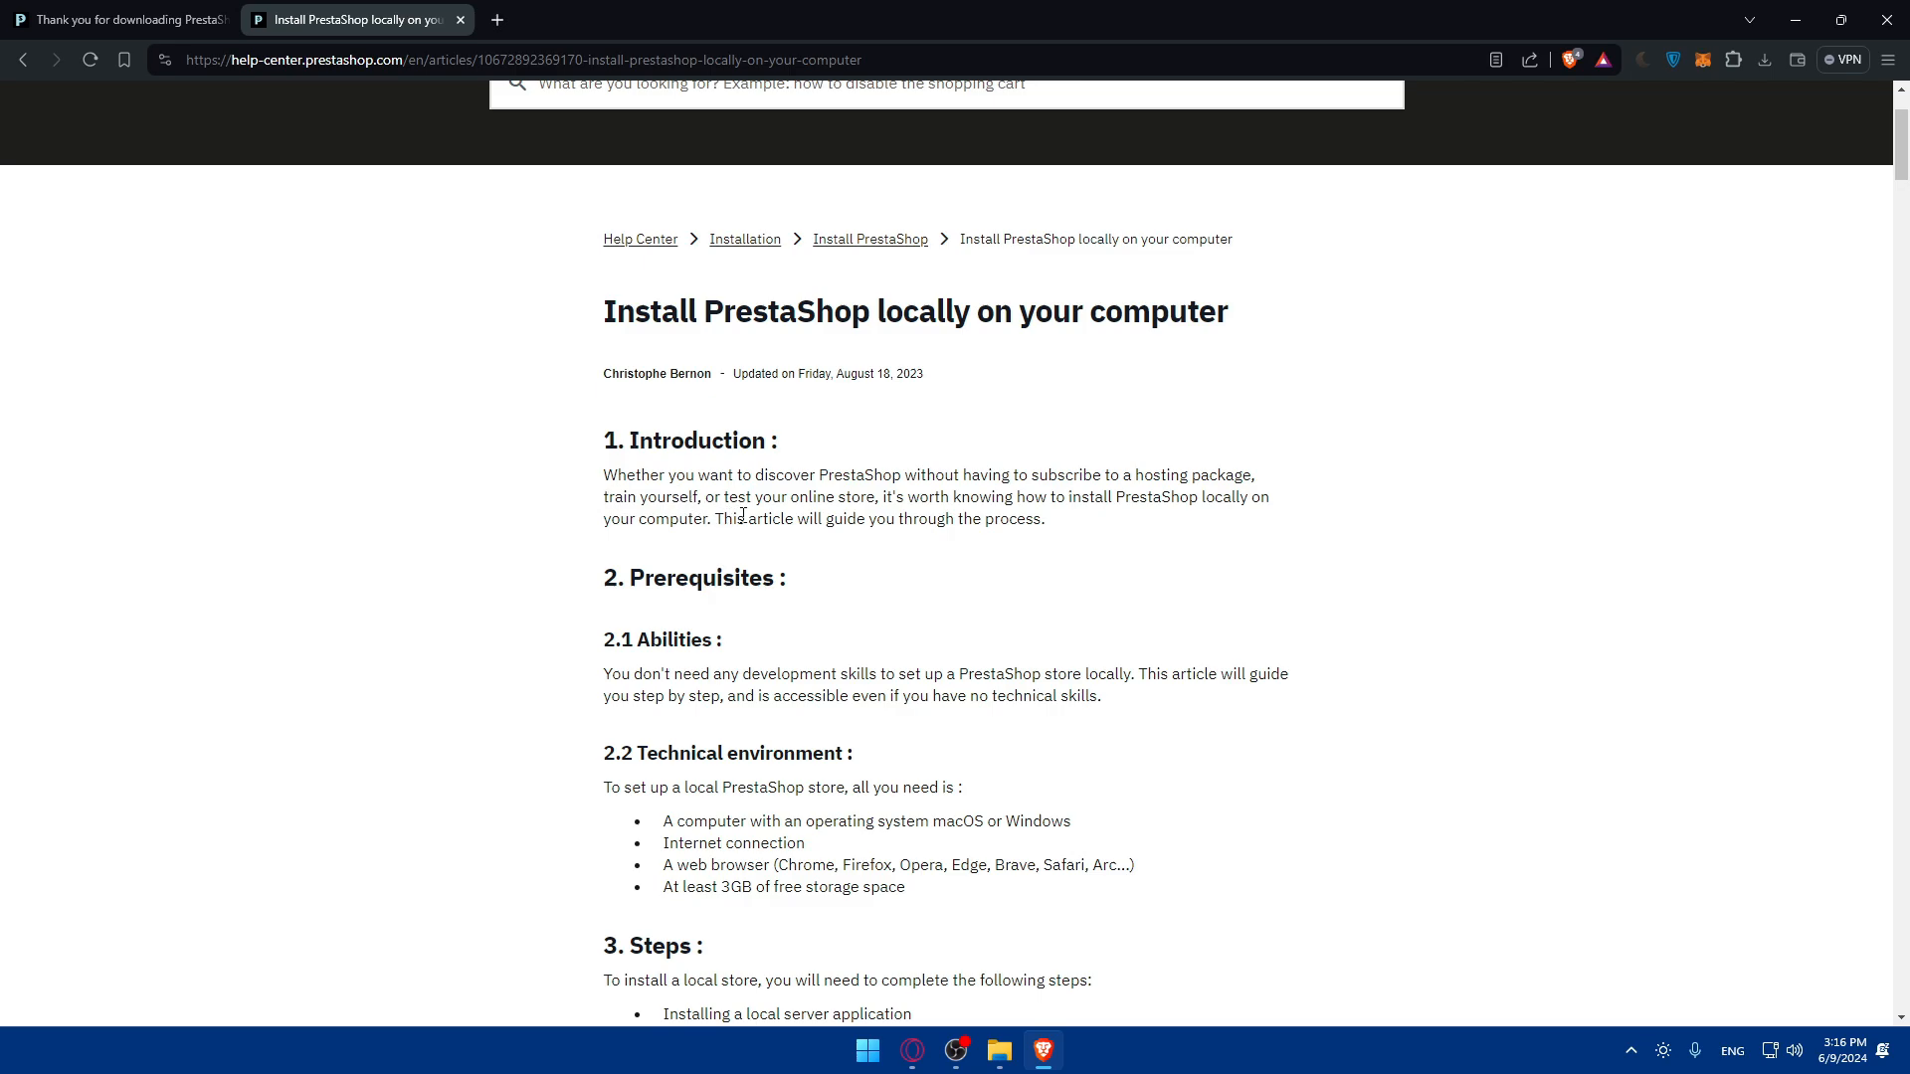
mouse_move(1122, 505)
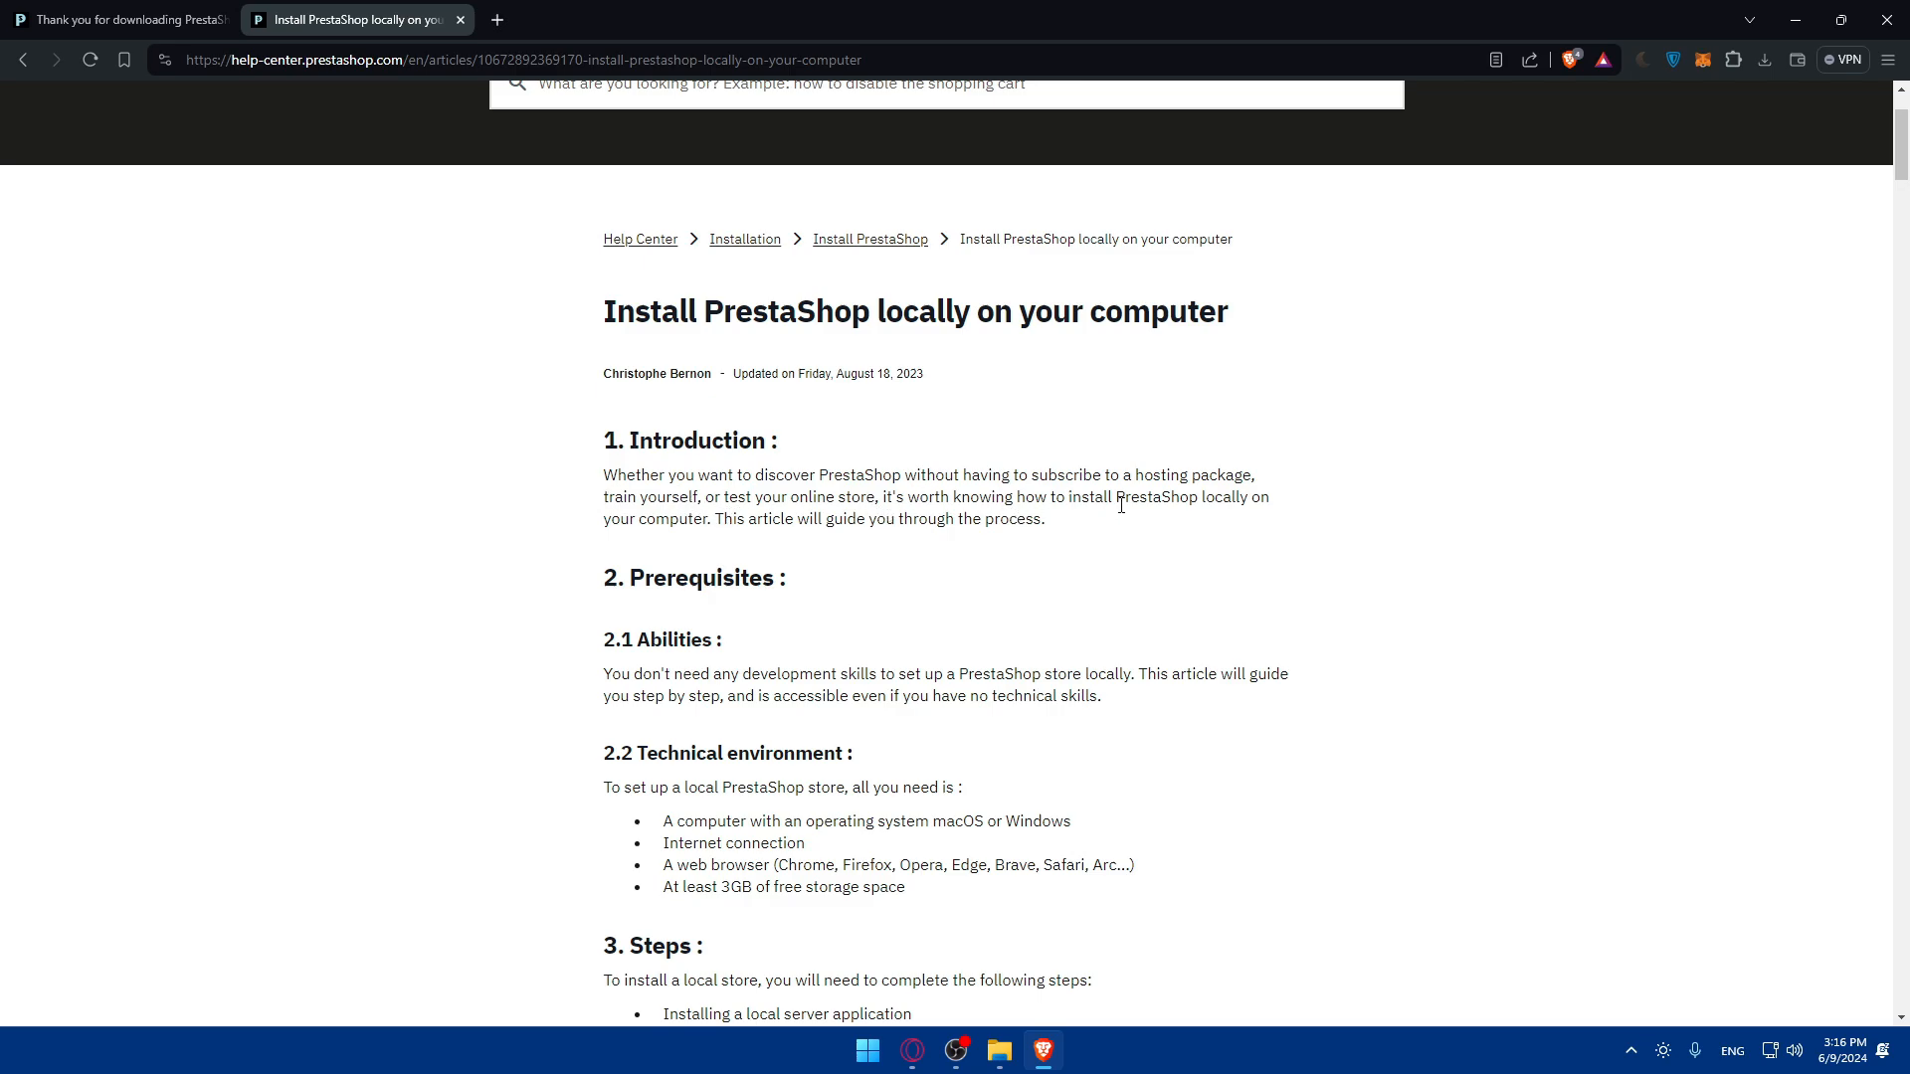
mouse_move(736, 537)
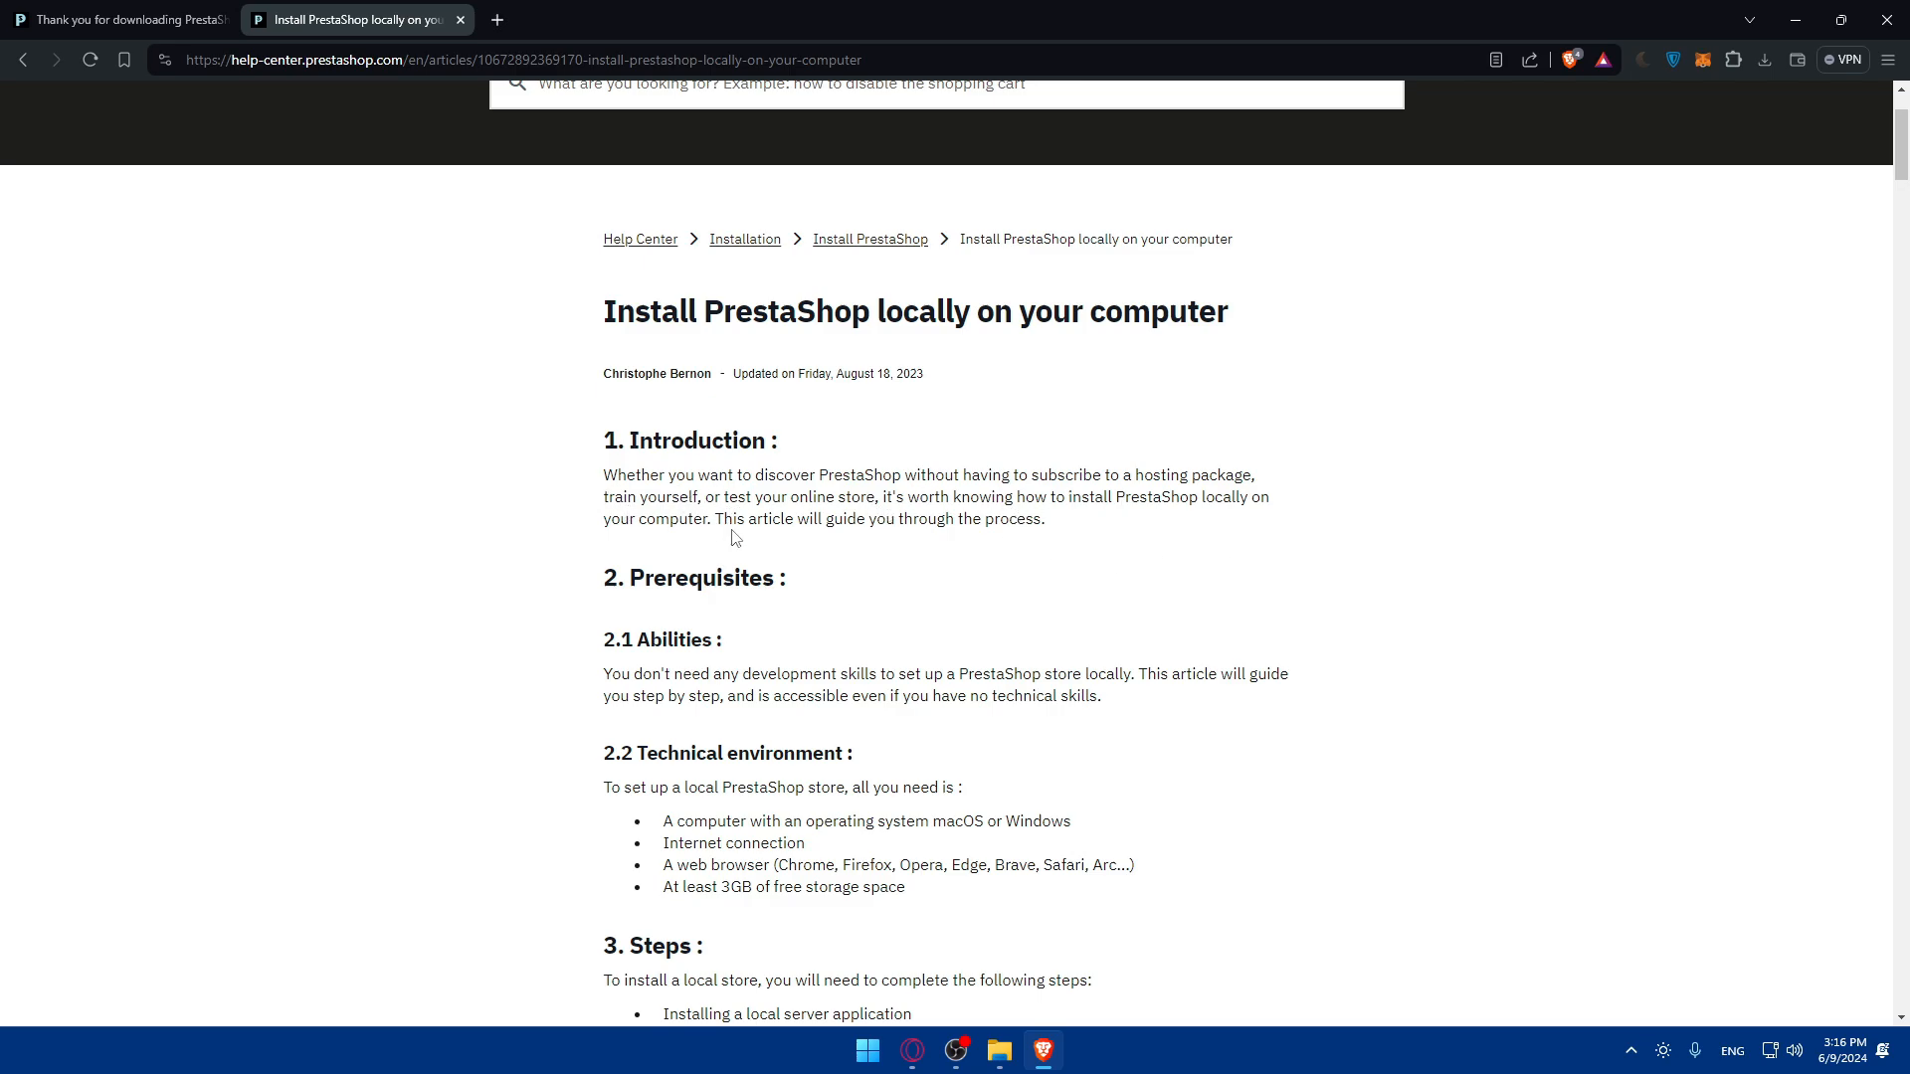
mouse_move(854, 587)
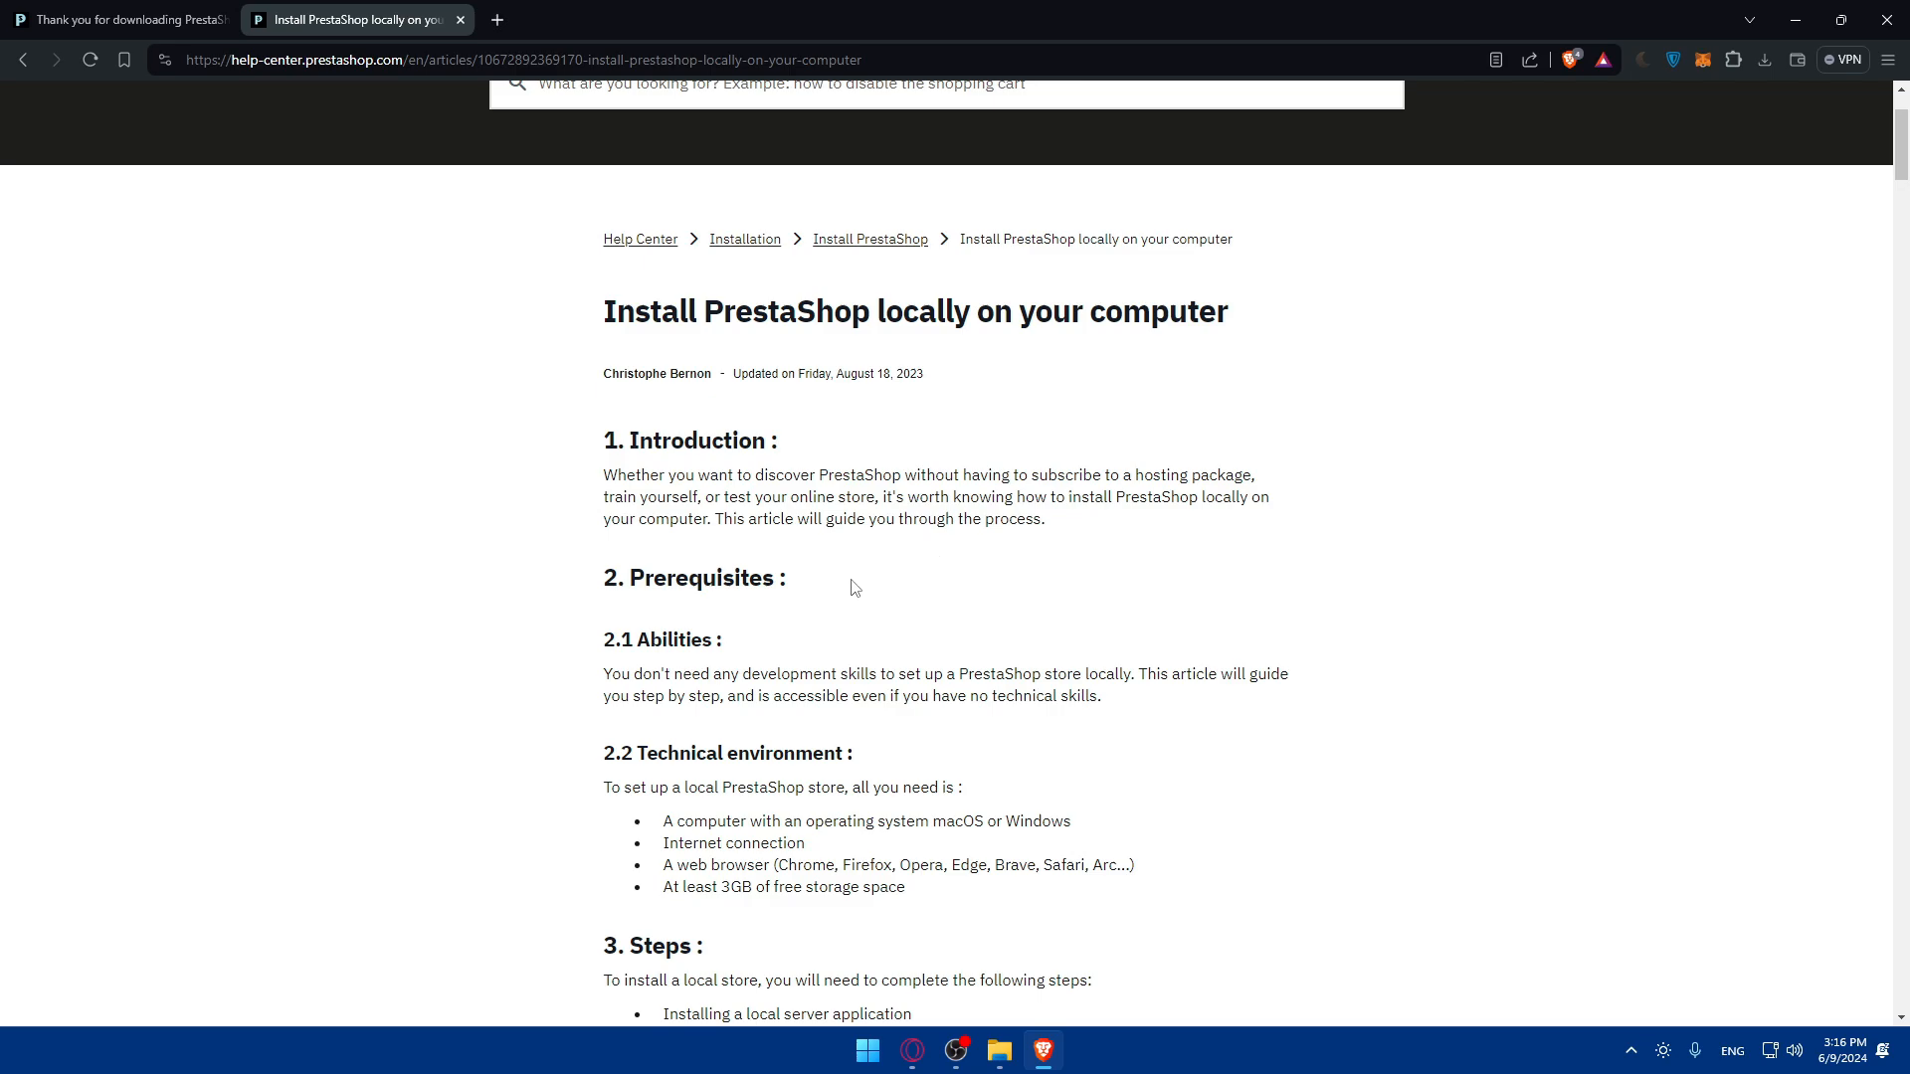
Read down through the Introduction and Prerequisites until the Steps list is in view.
scroll(down, 3)
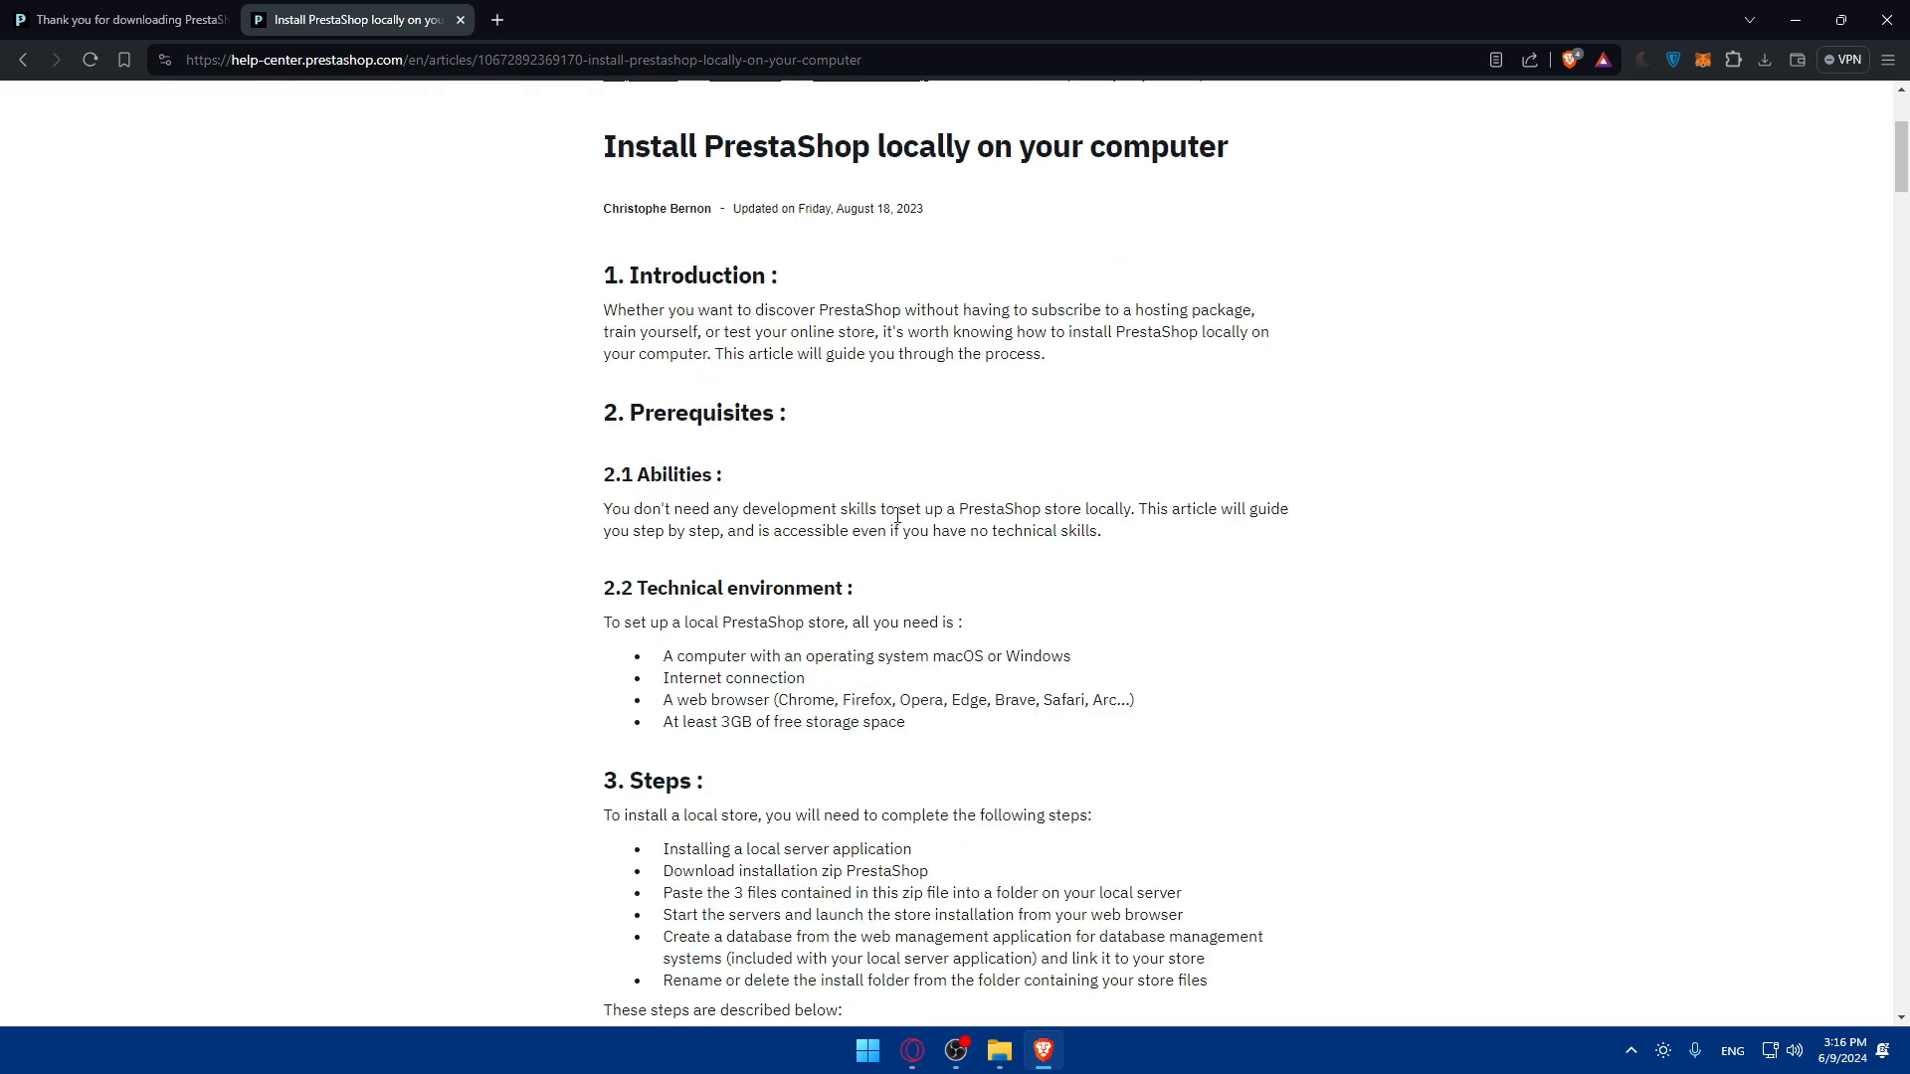
mouse_move(983, 513)
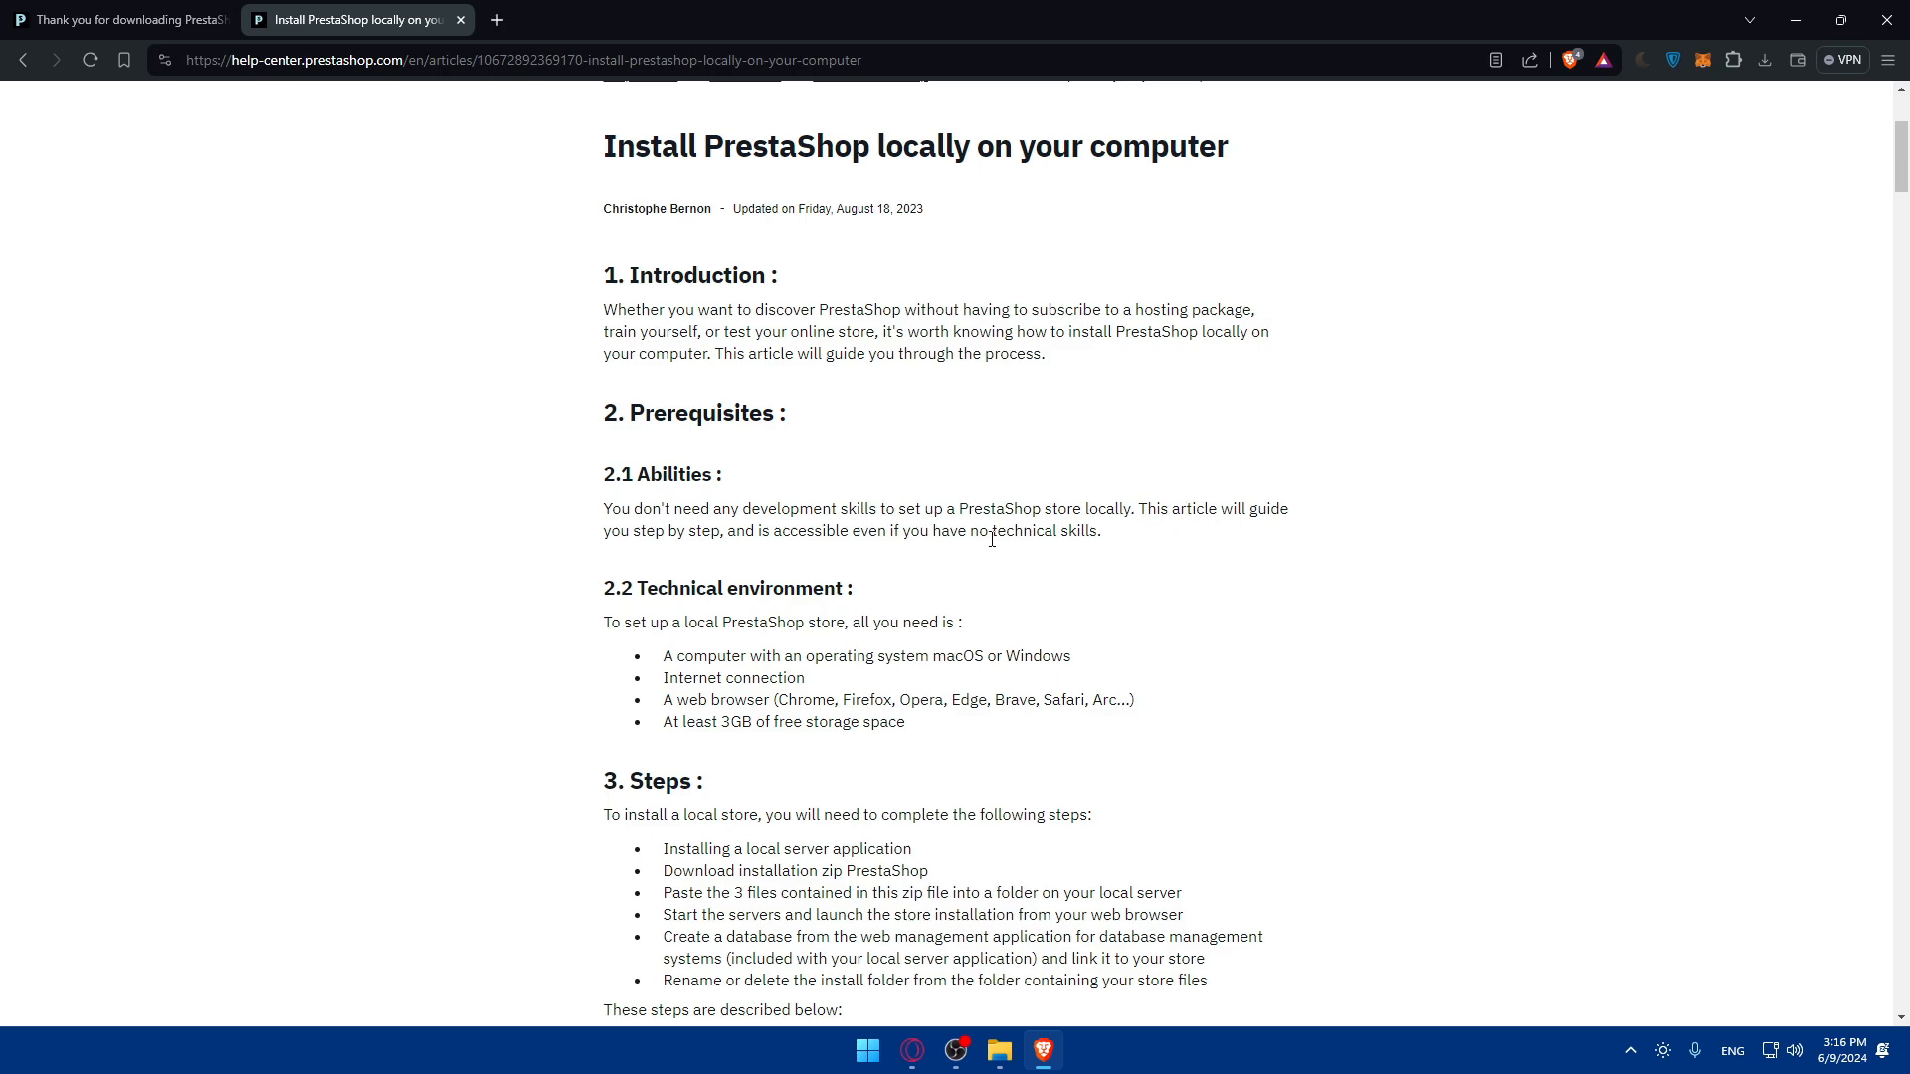
mouse_move(816, 561)
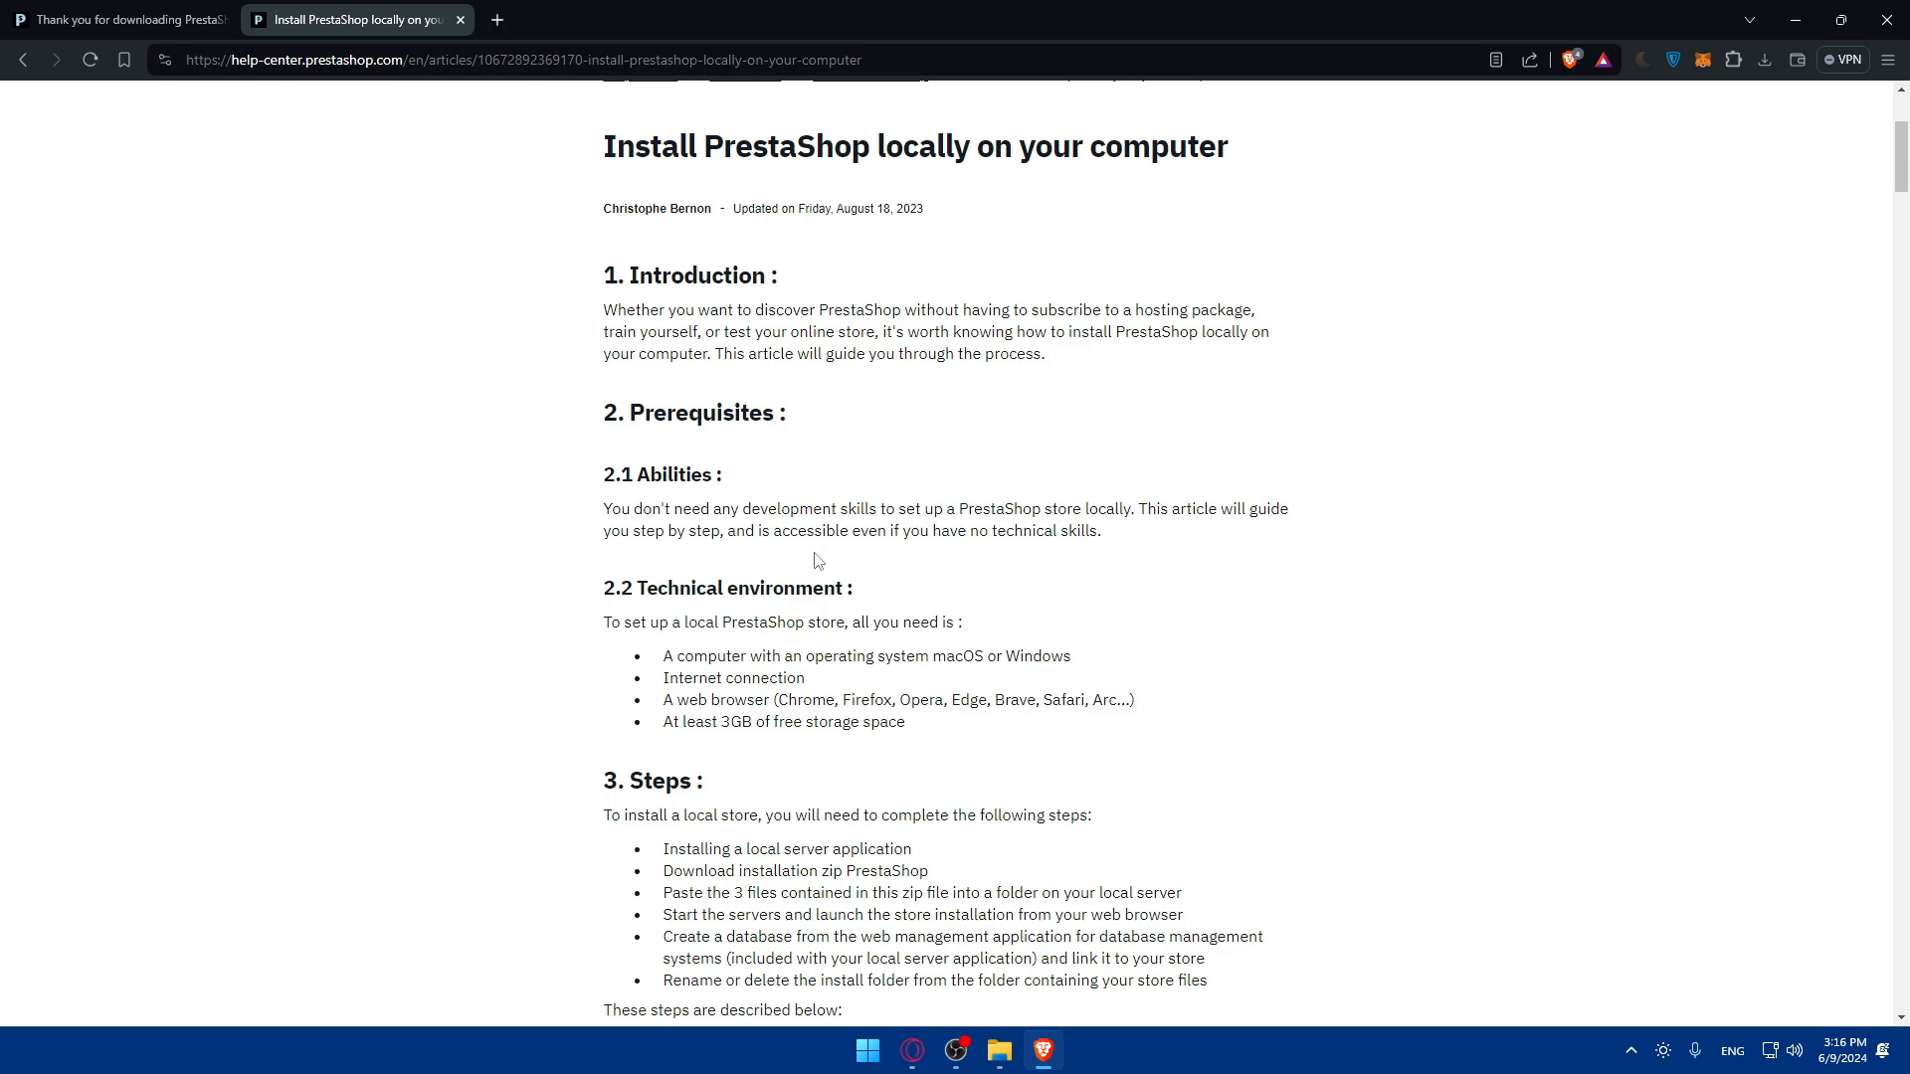
scroll(down, 3)
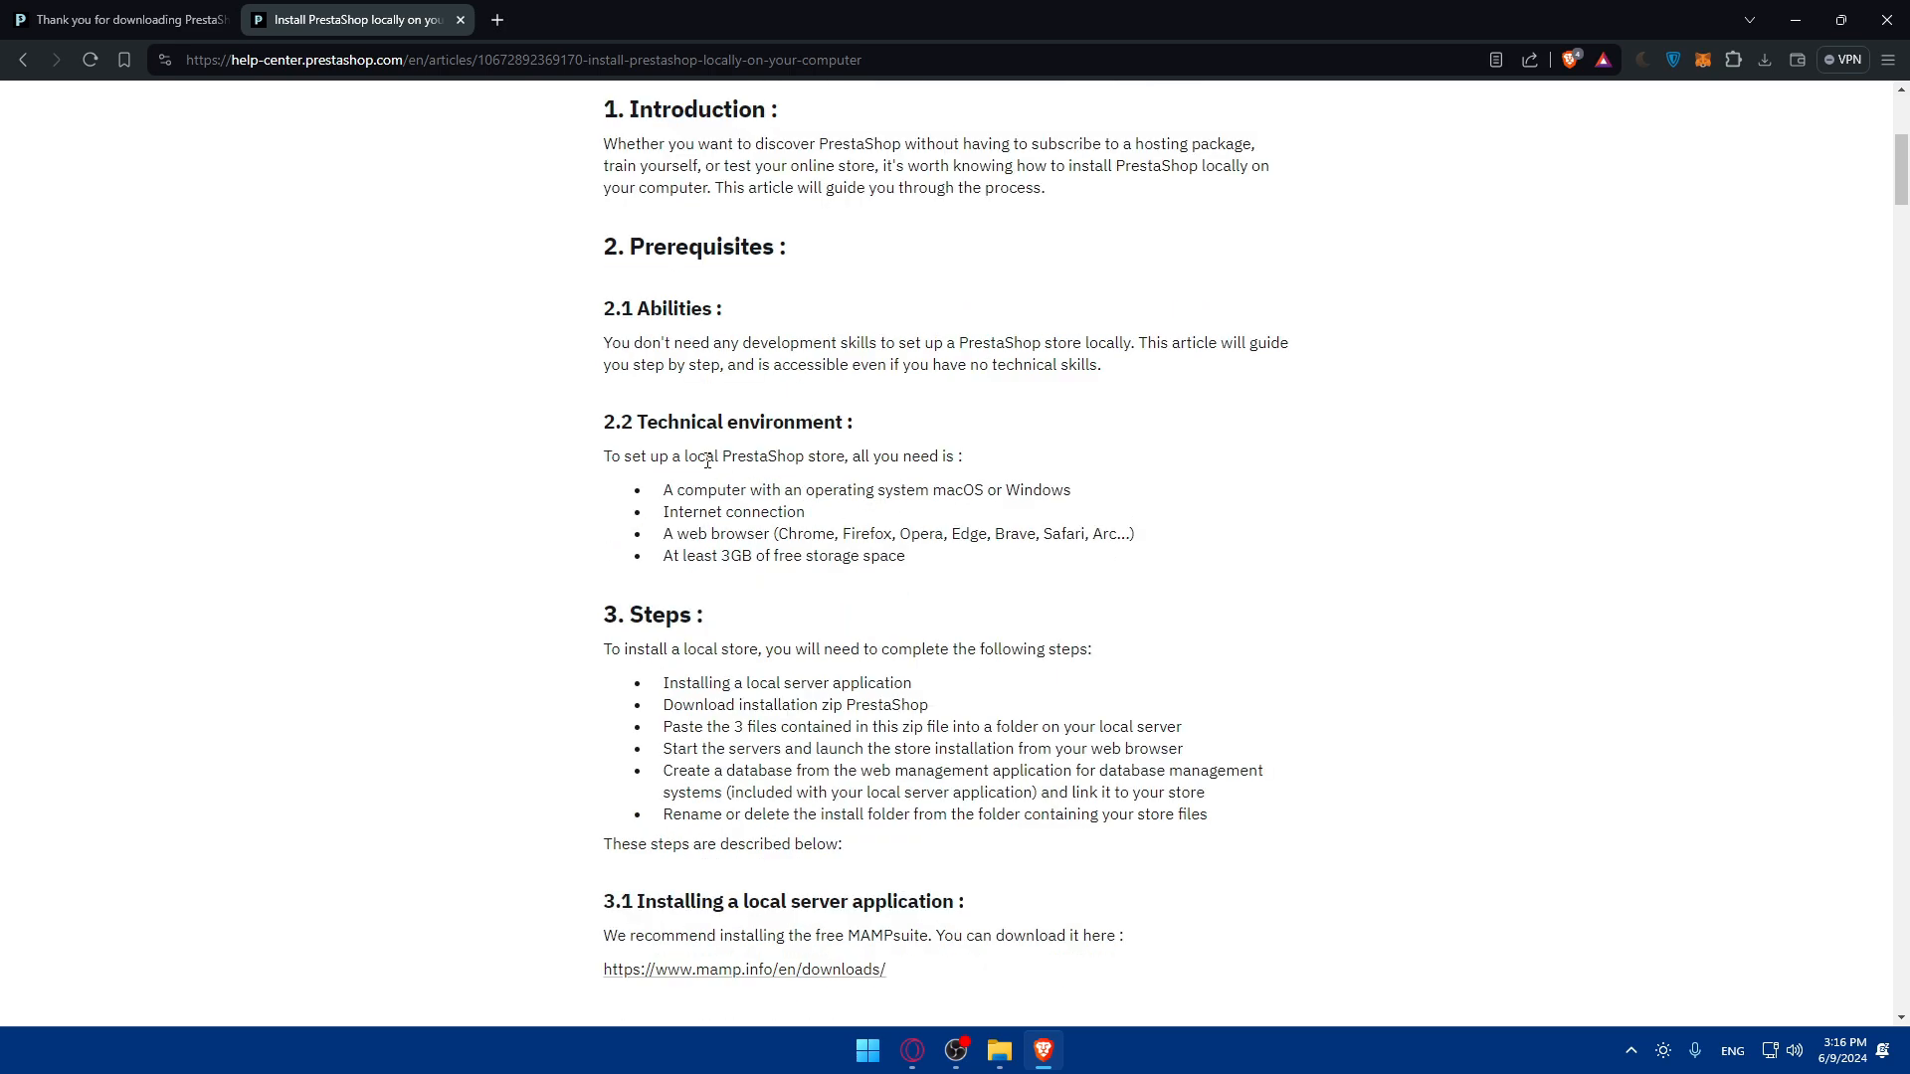
drag(665, 489, 792, 489)
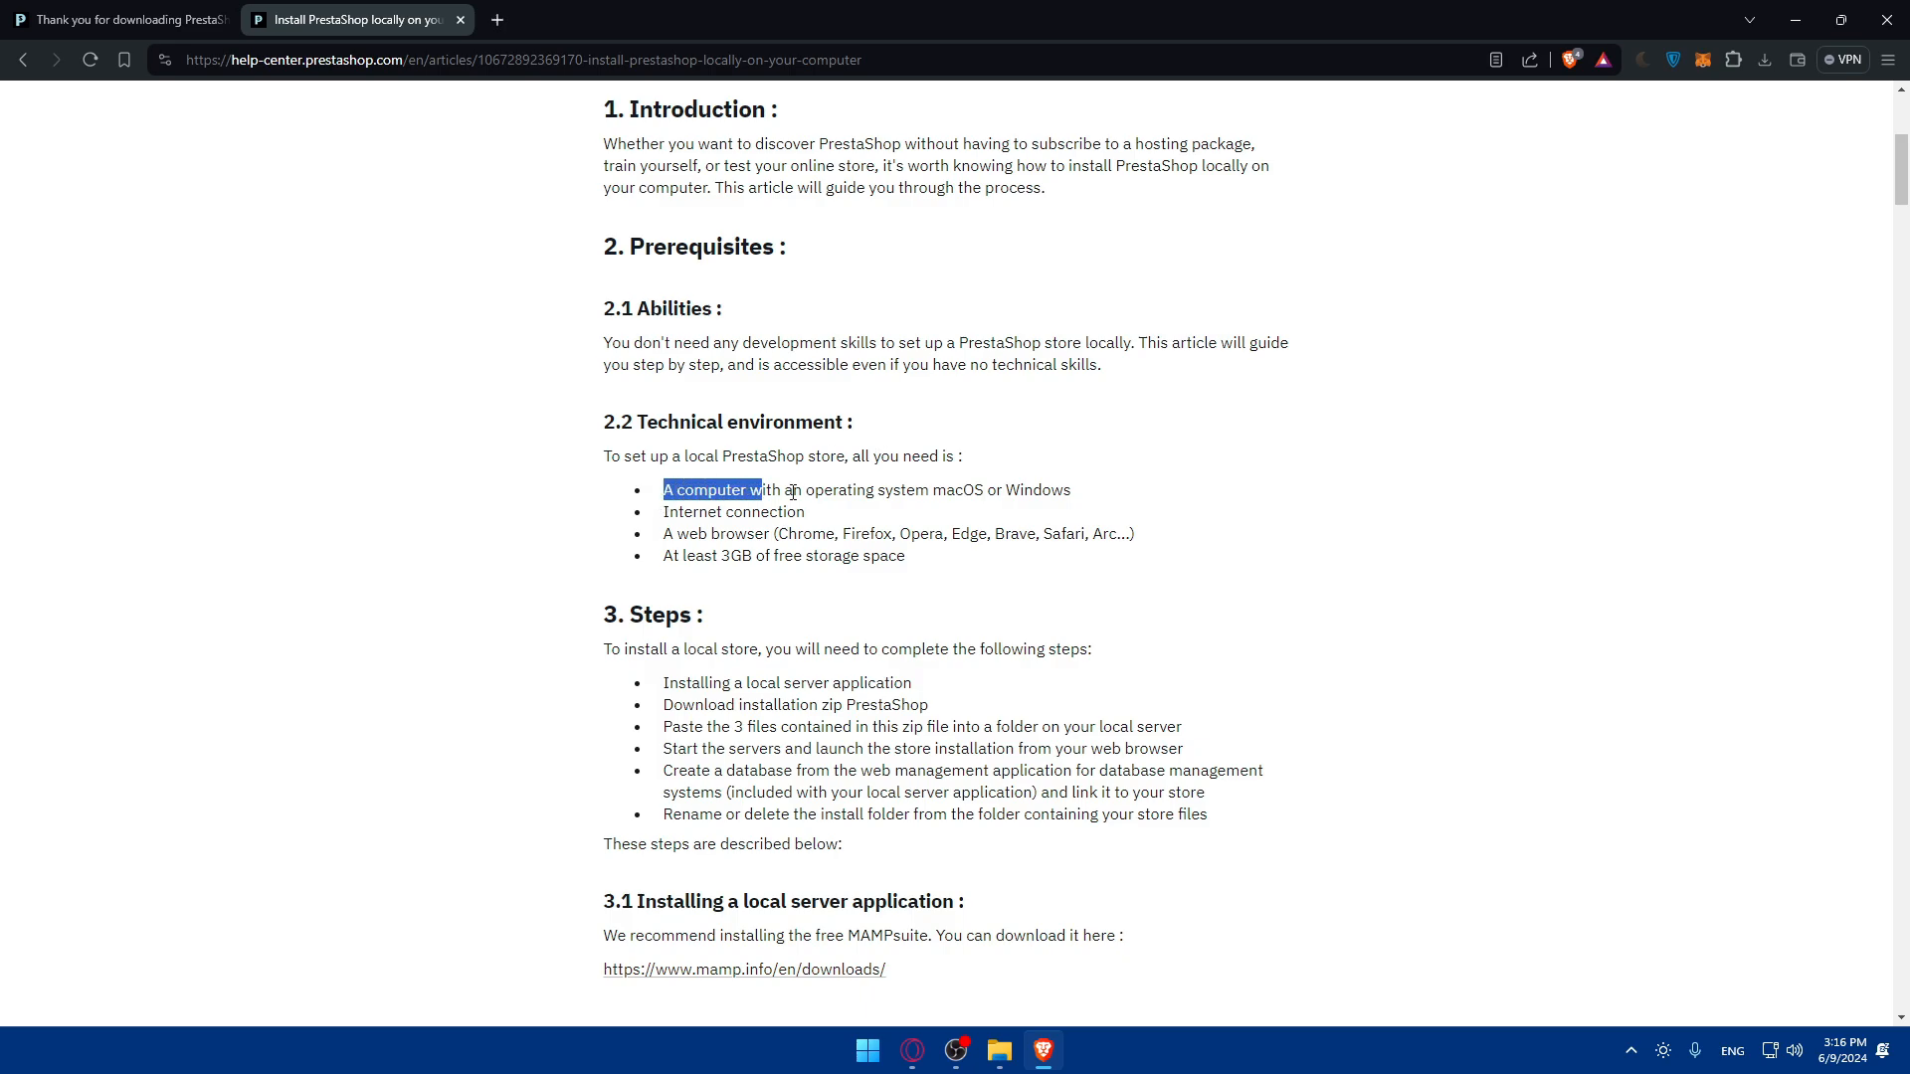
click(1005, 489)
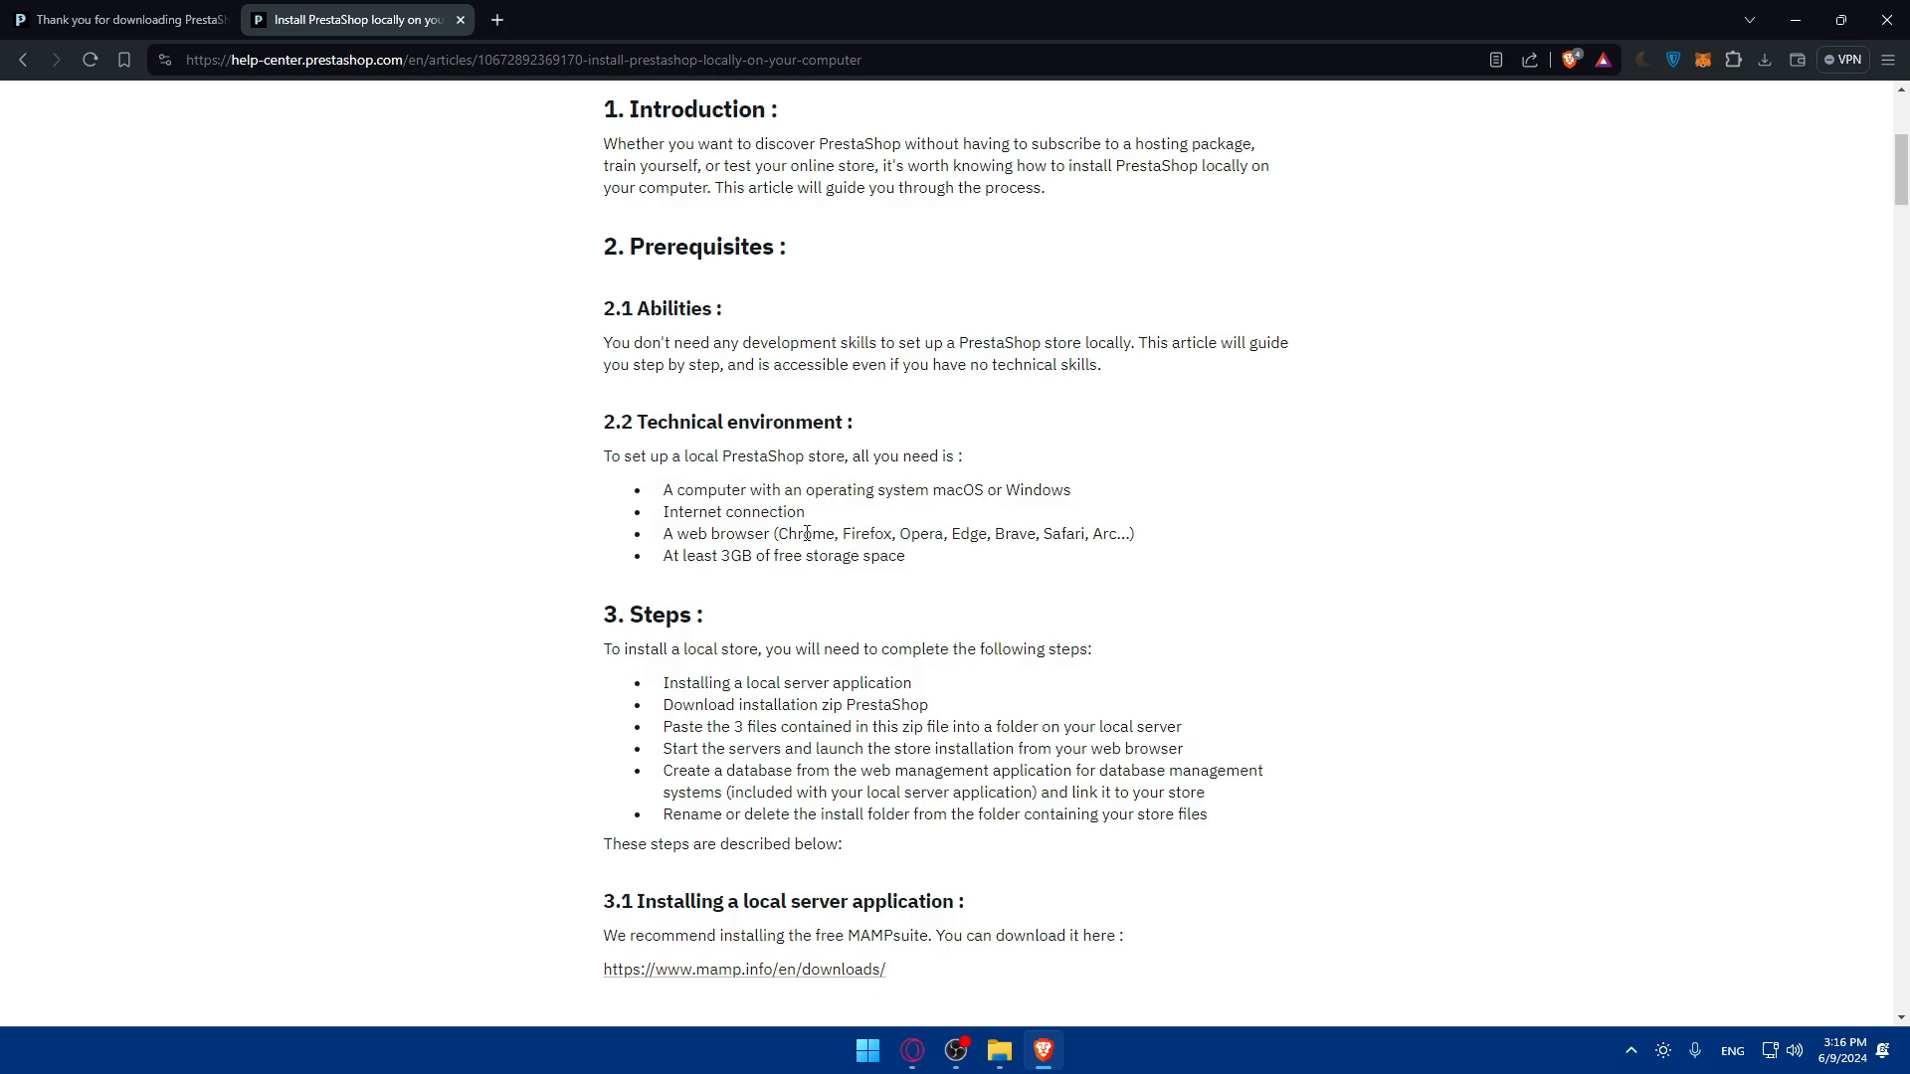
mouse_move(791, 577)
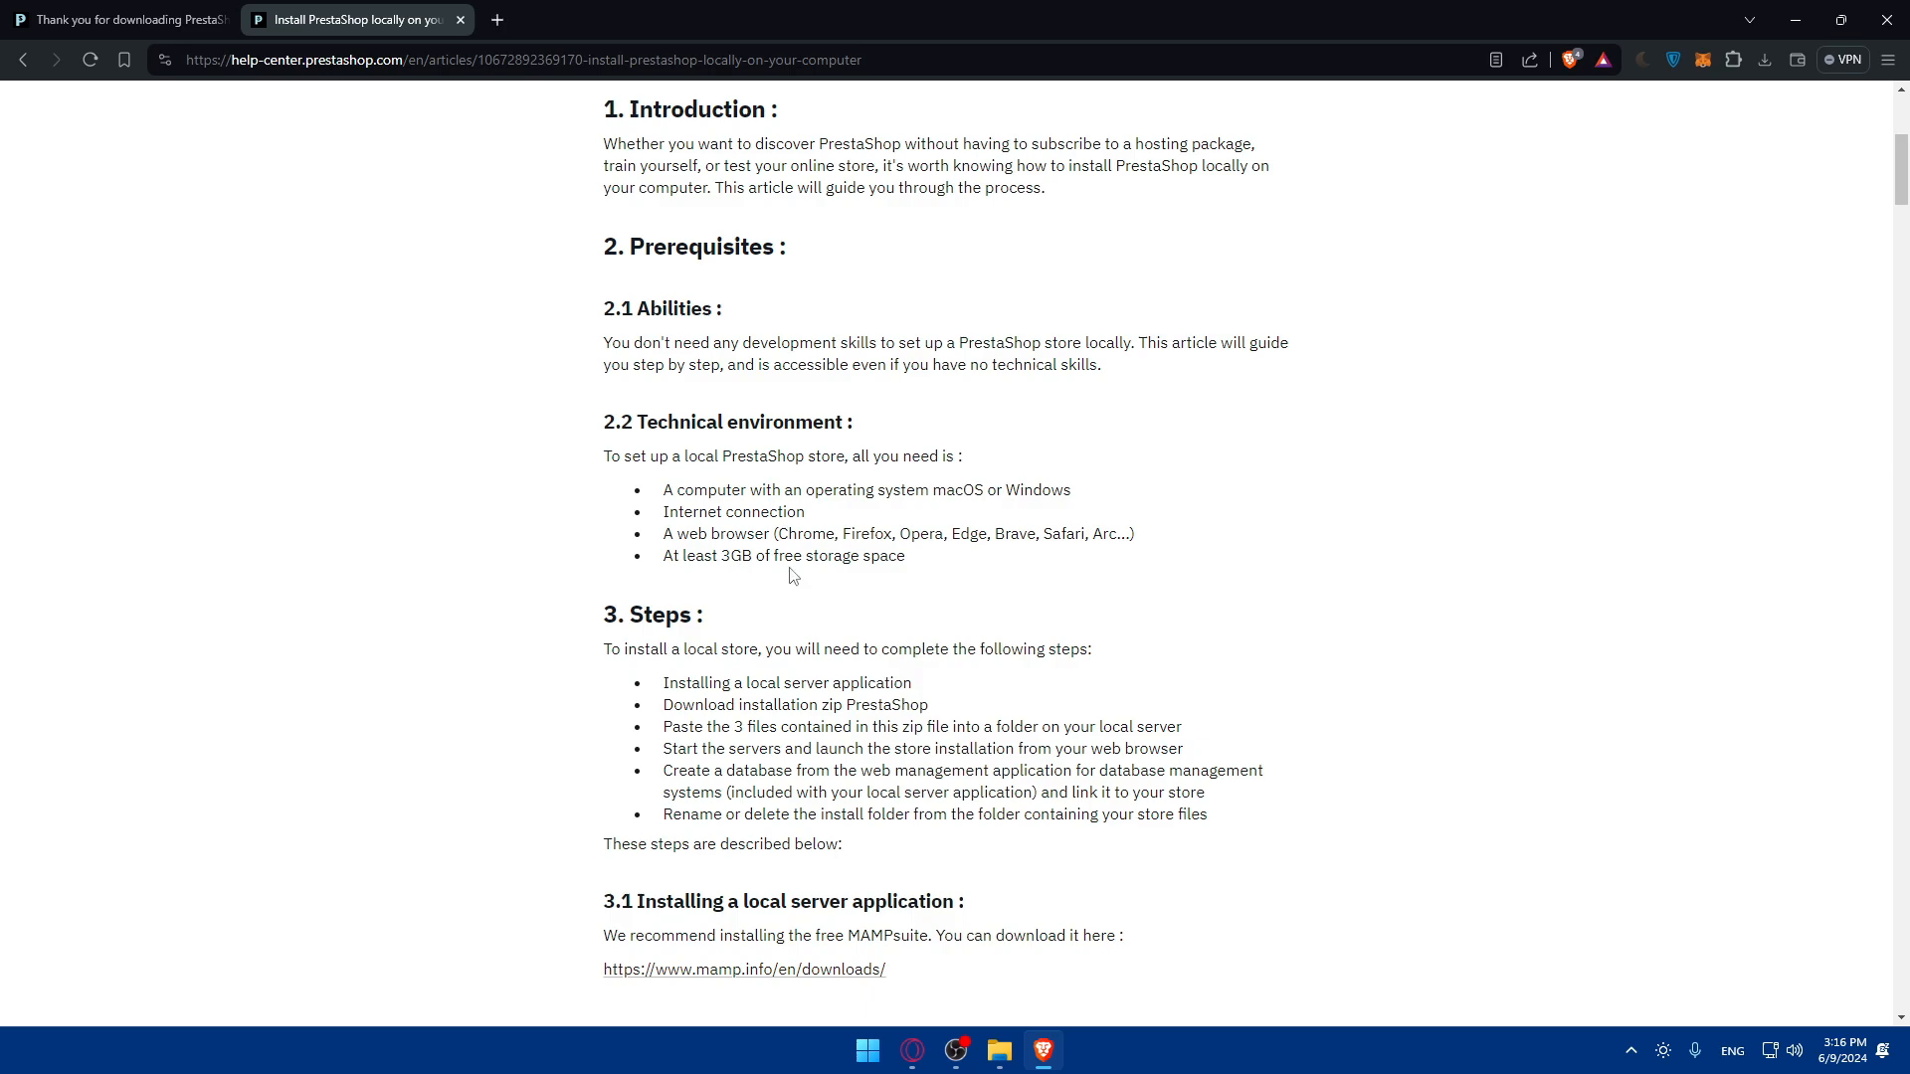
scroll(down, 3)
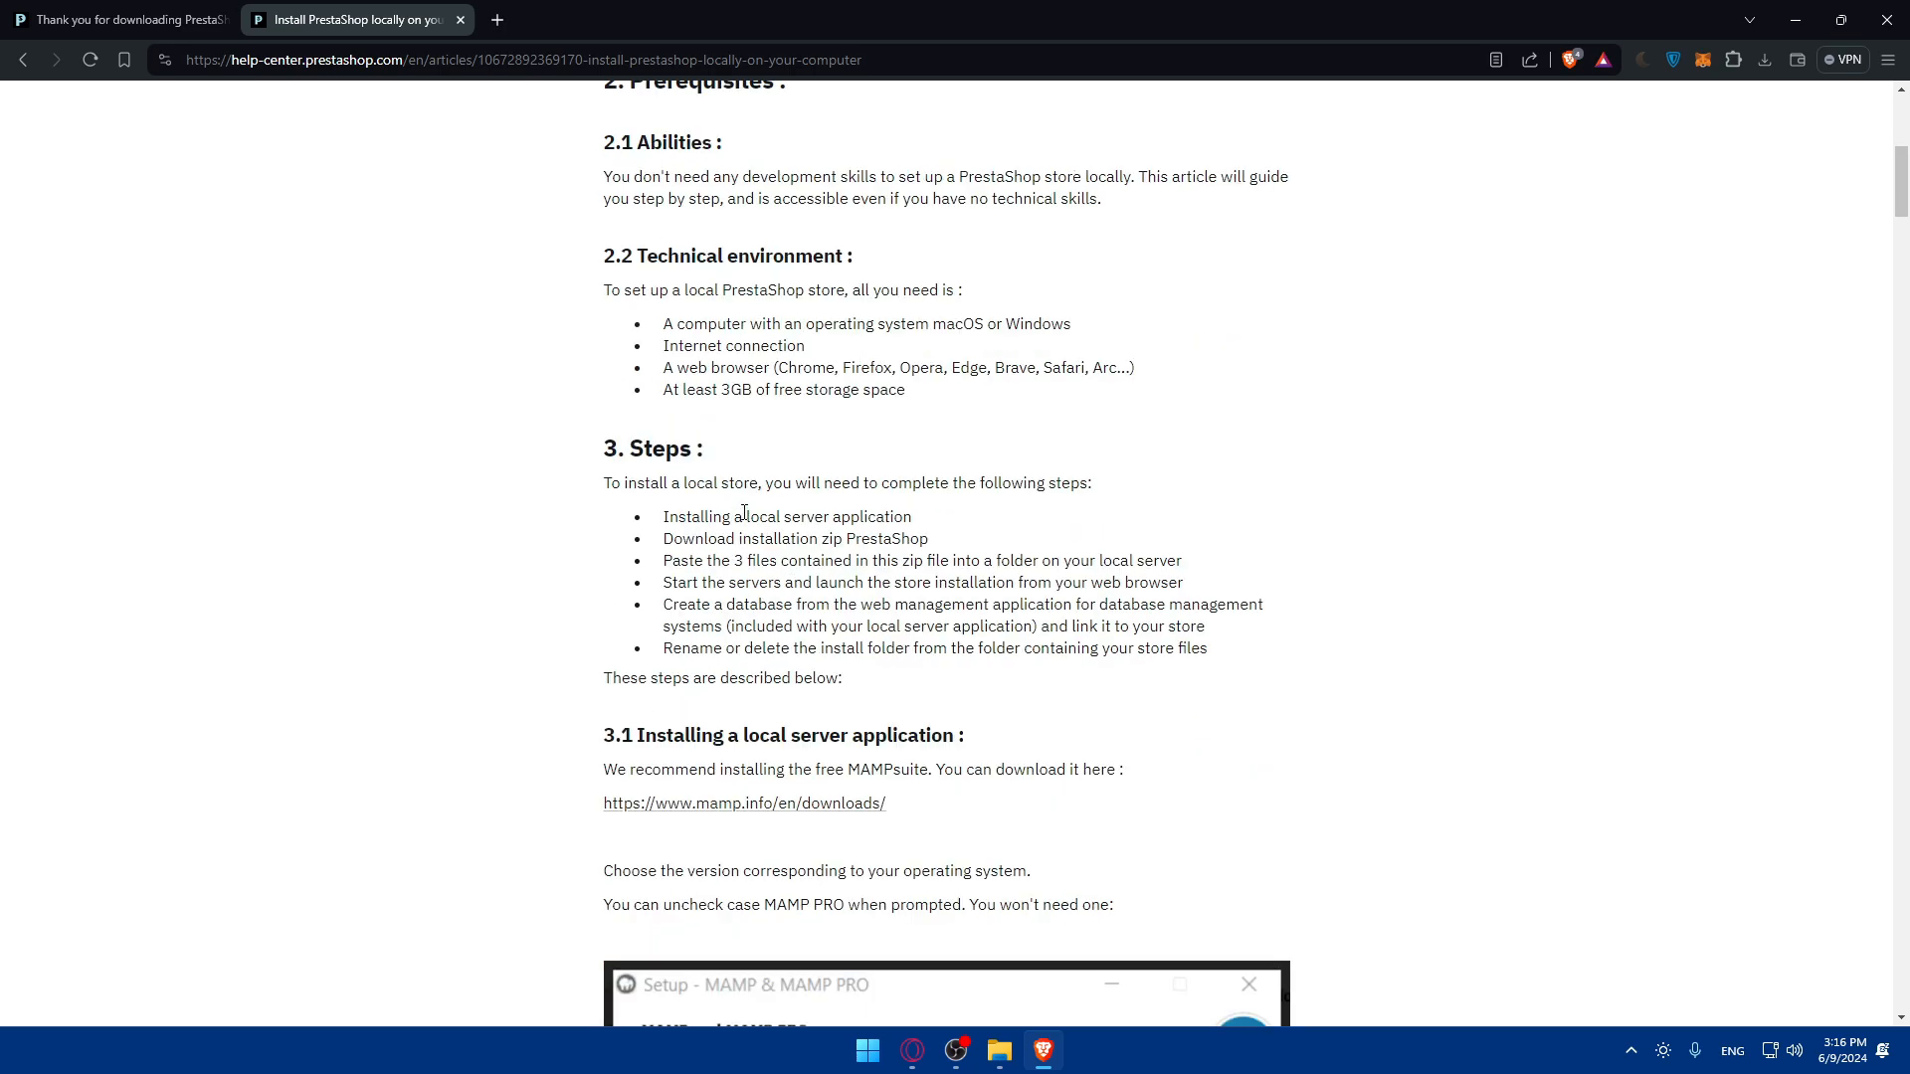
mouse_move(752, 513)
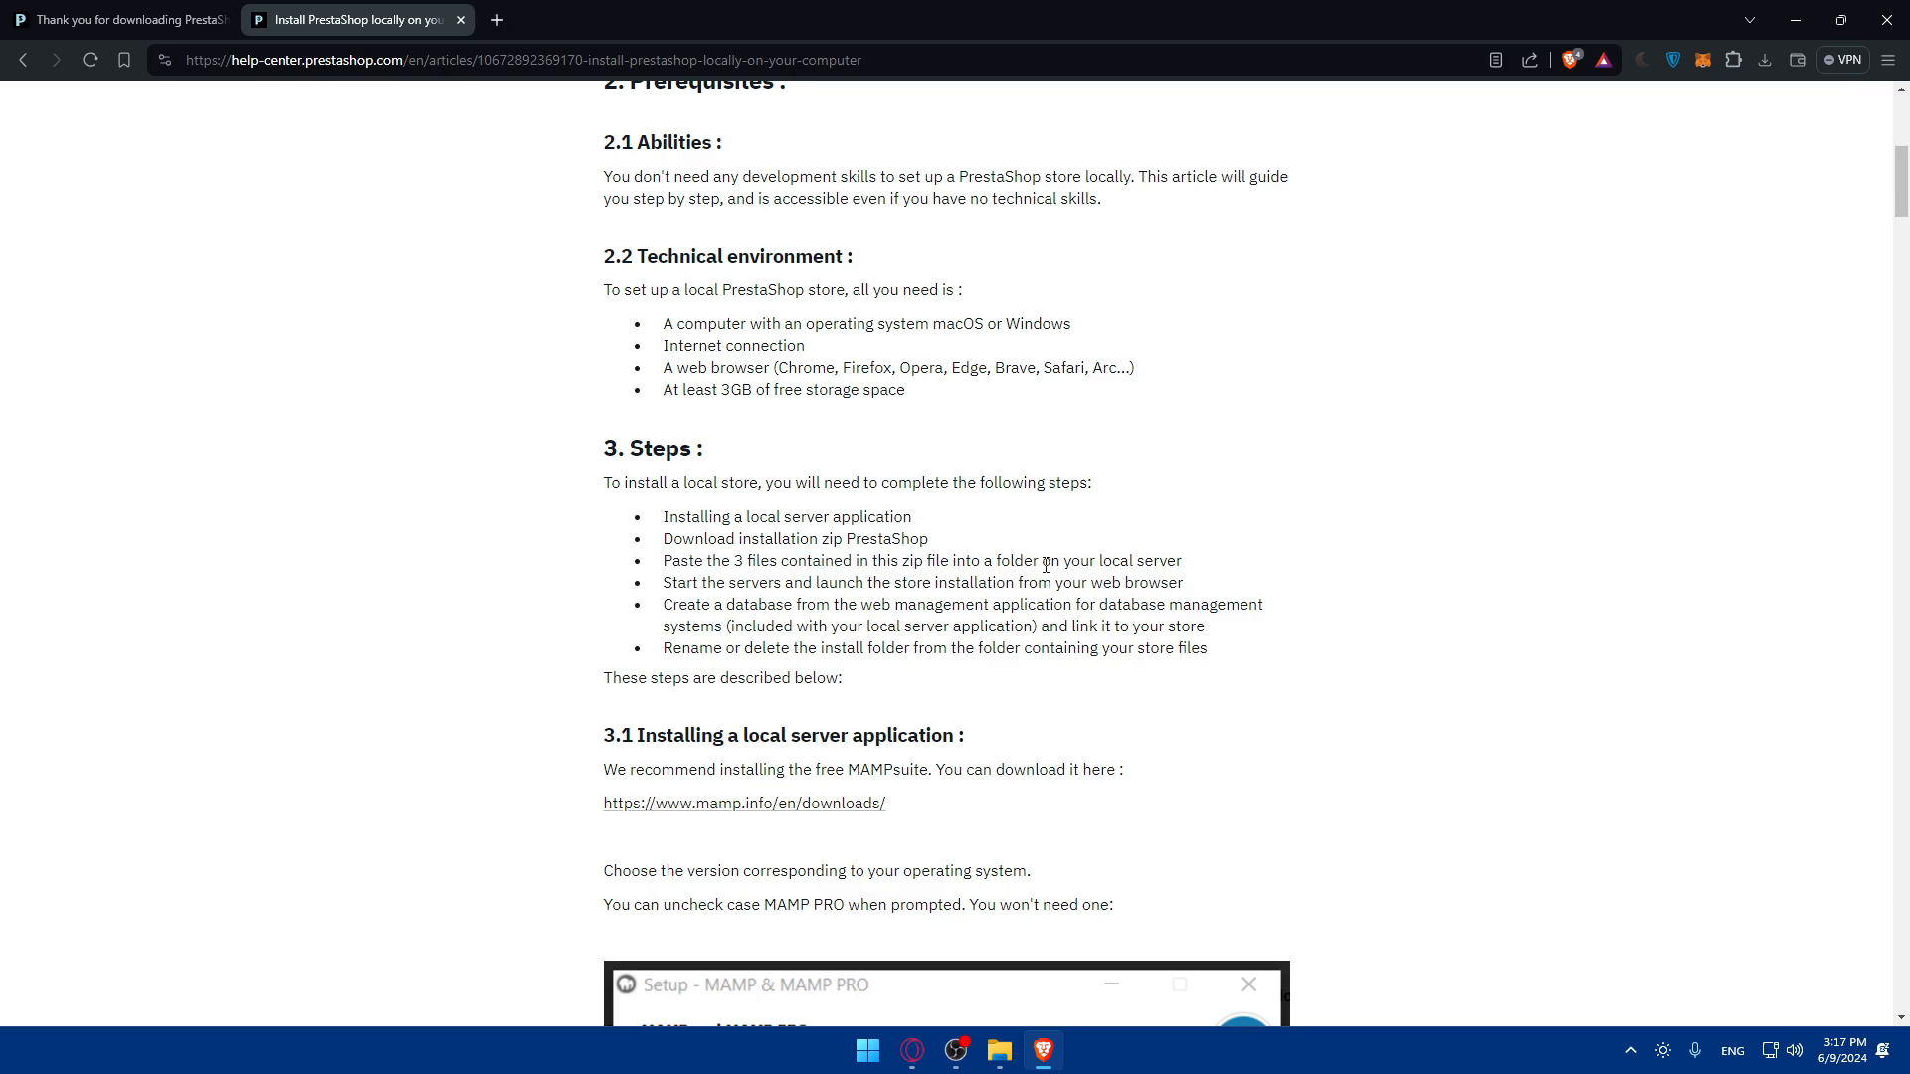
mouse_move(719, 585)
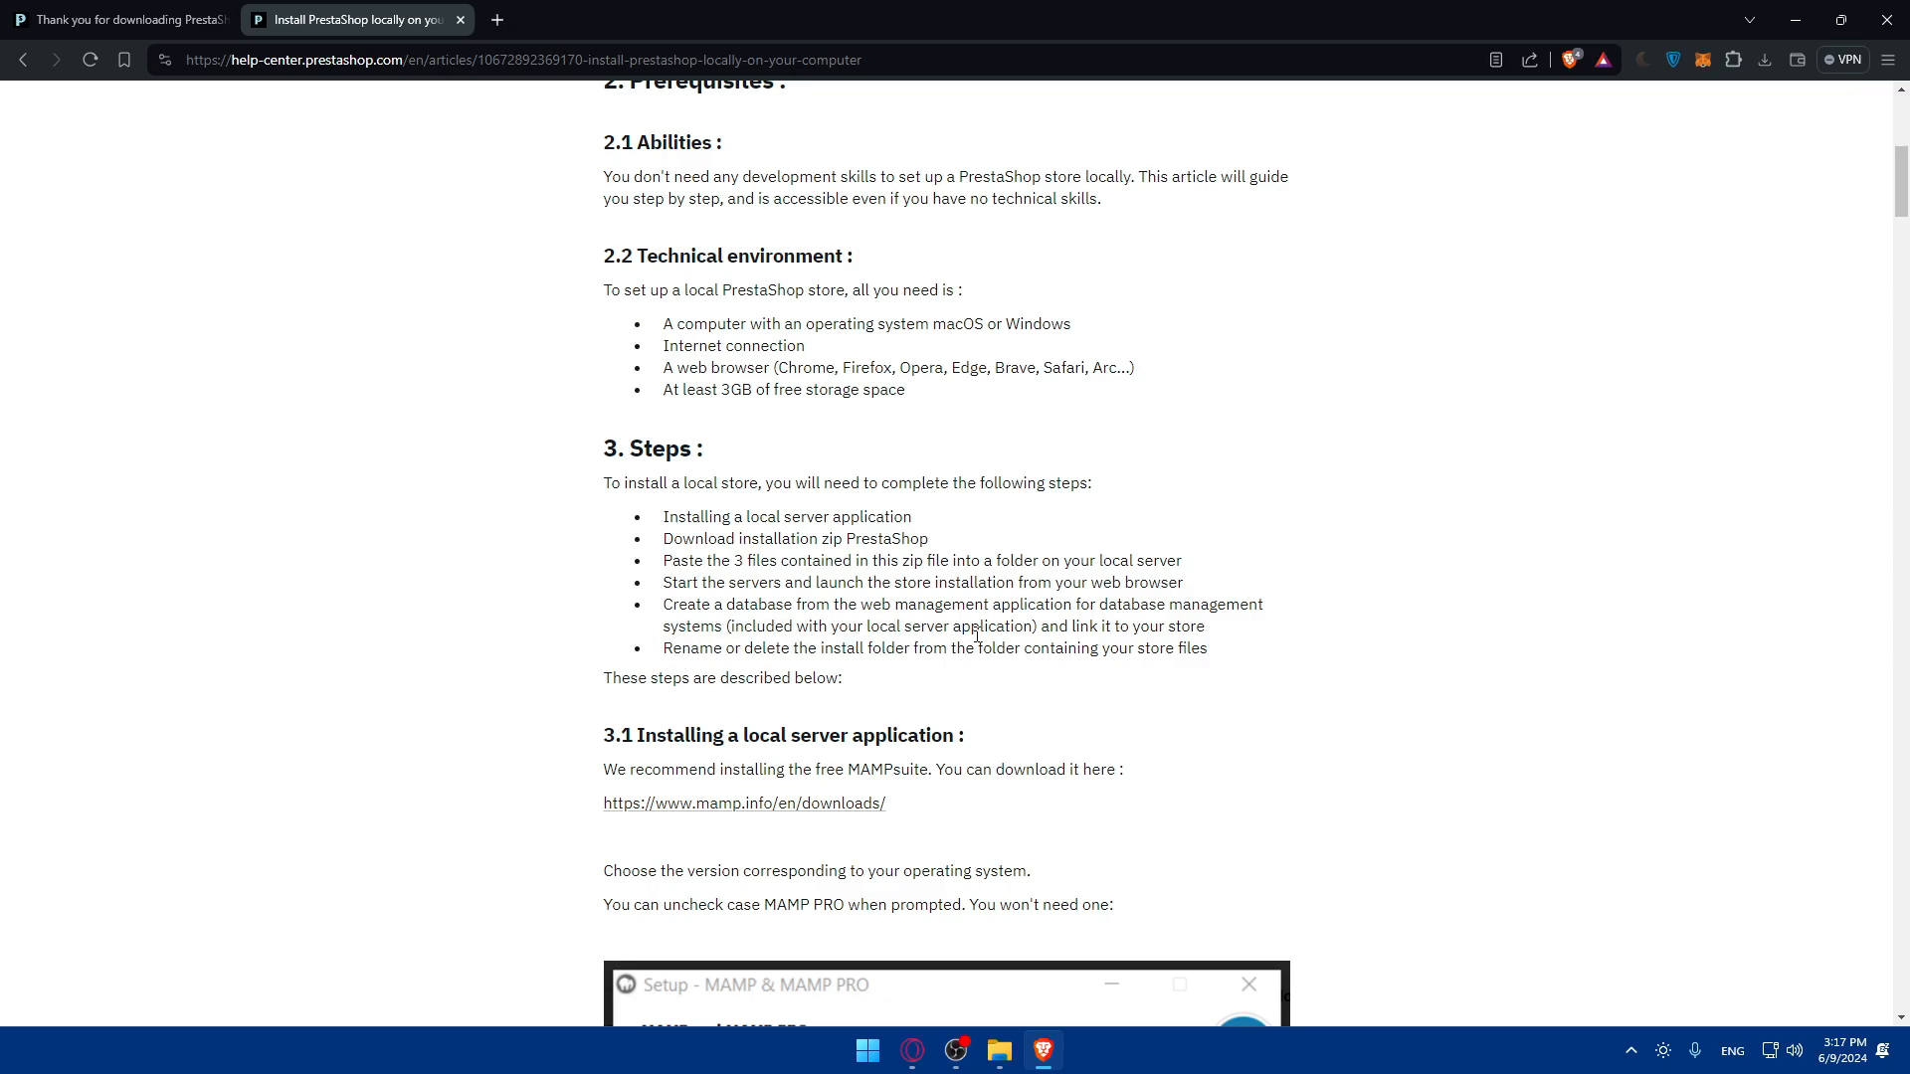
mouse_move(971, 636)
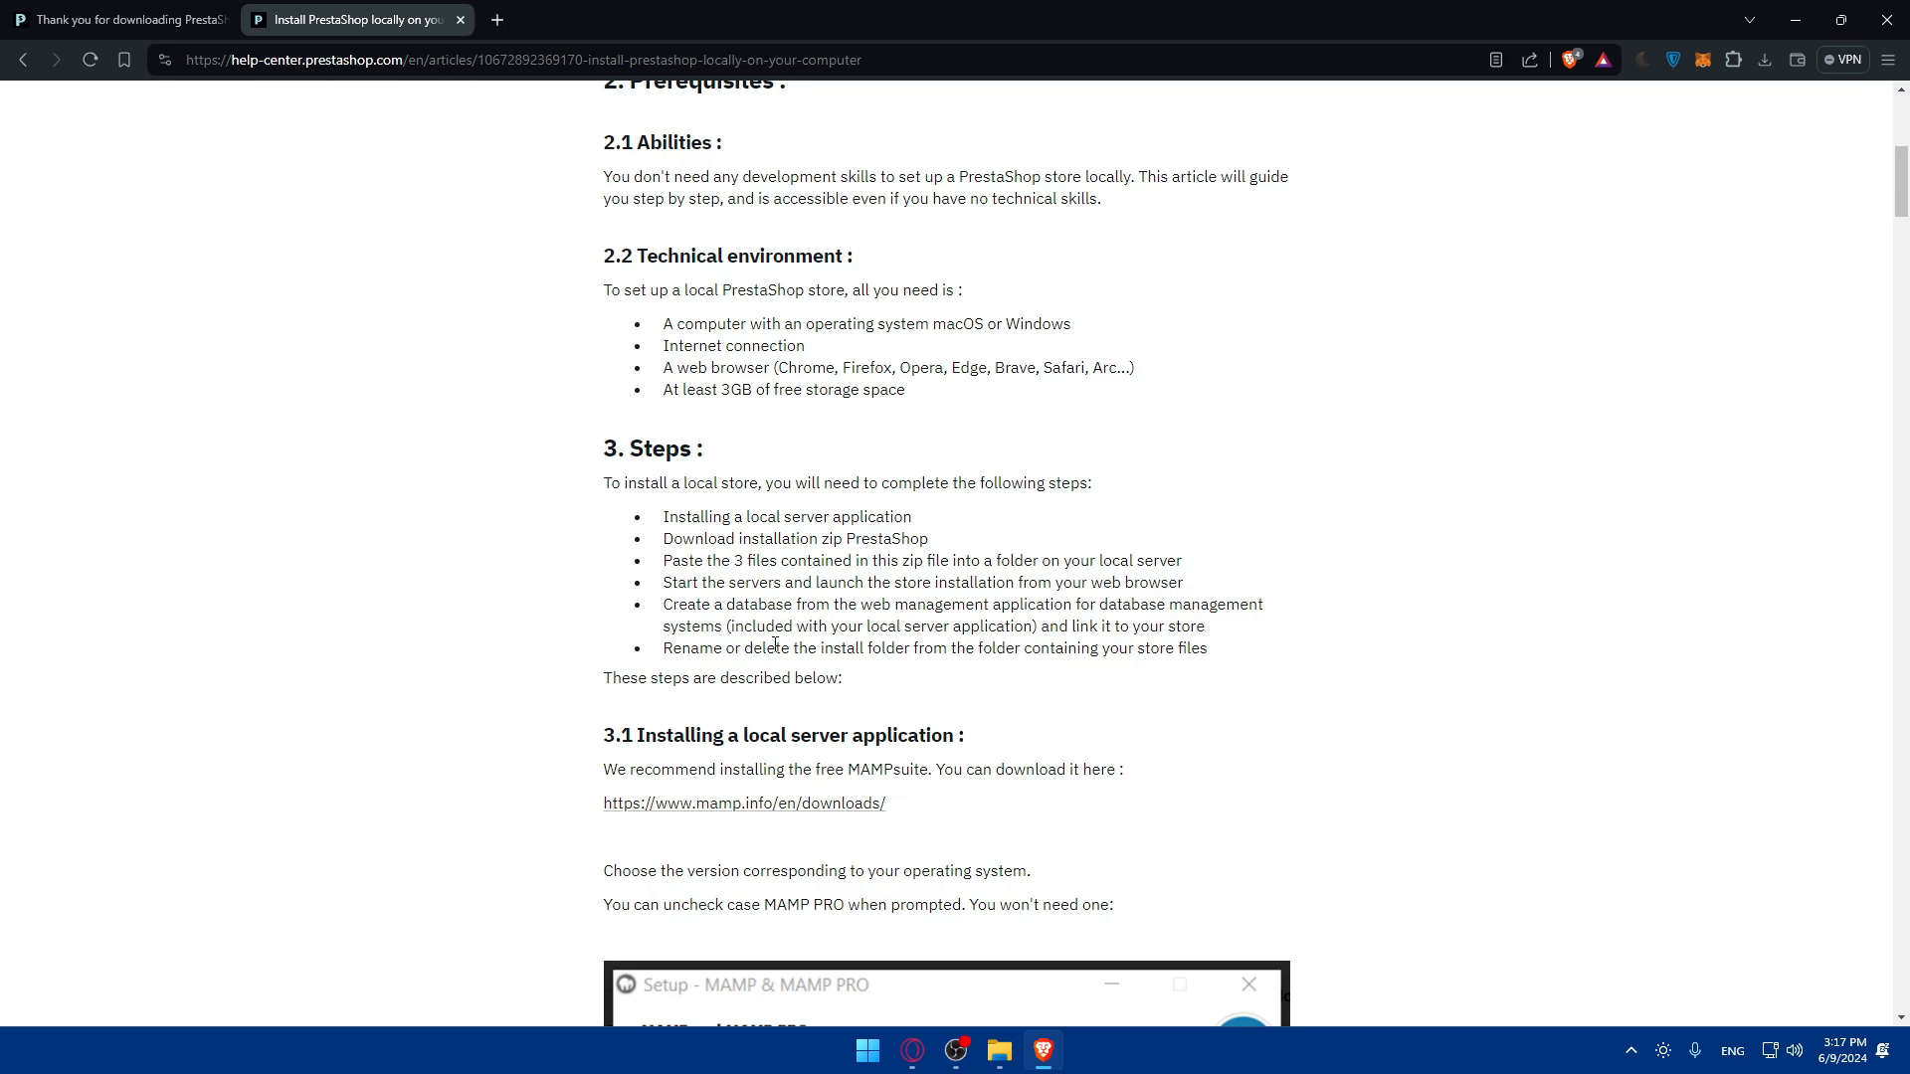
mouse_move(955, 672)
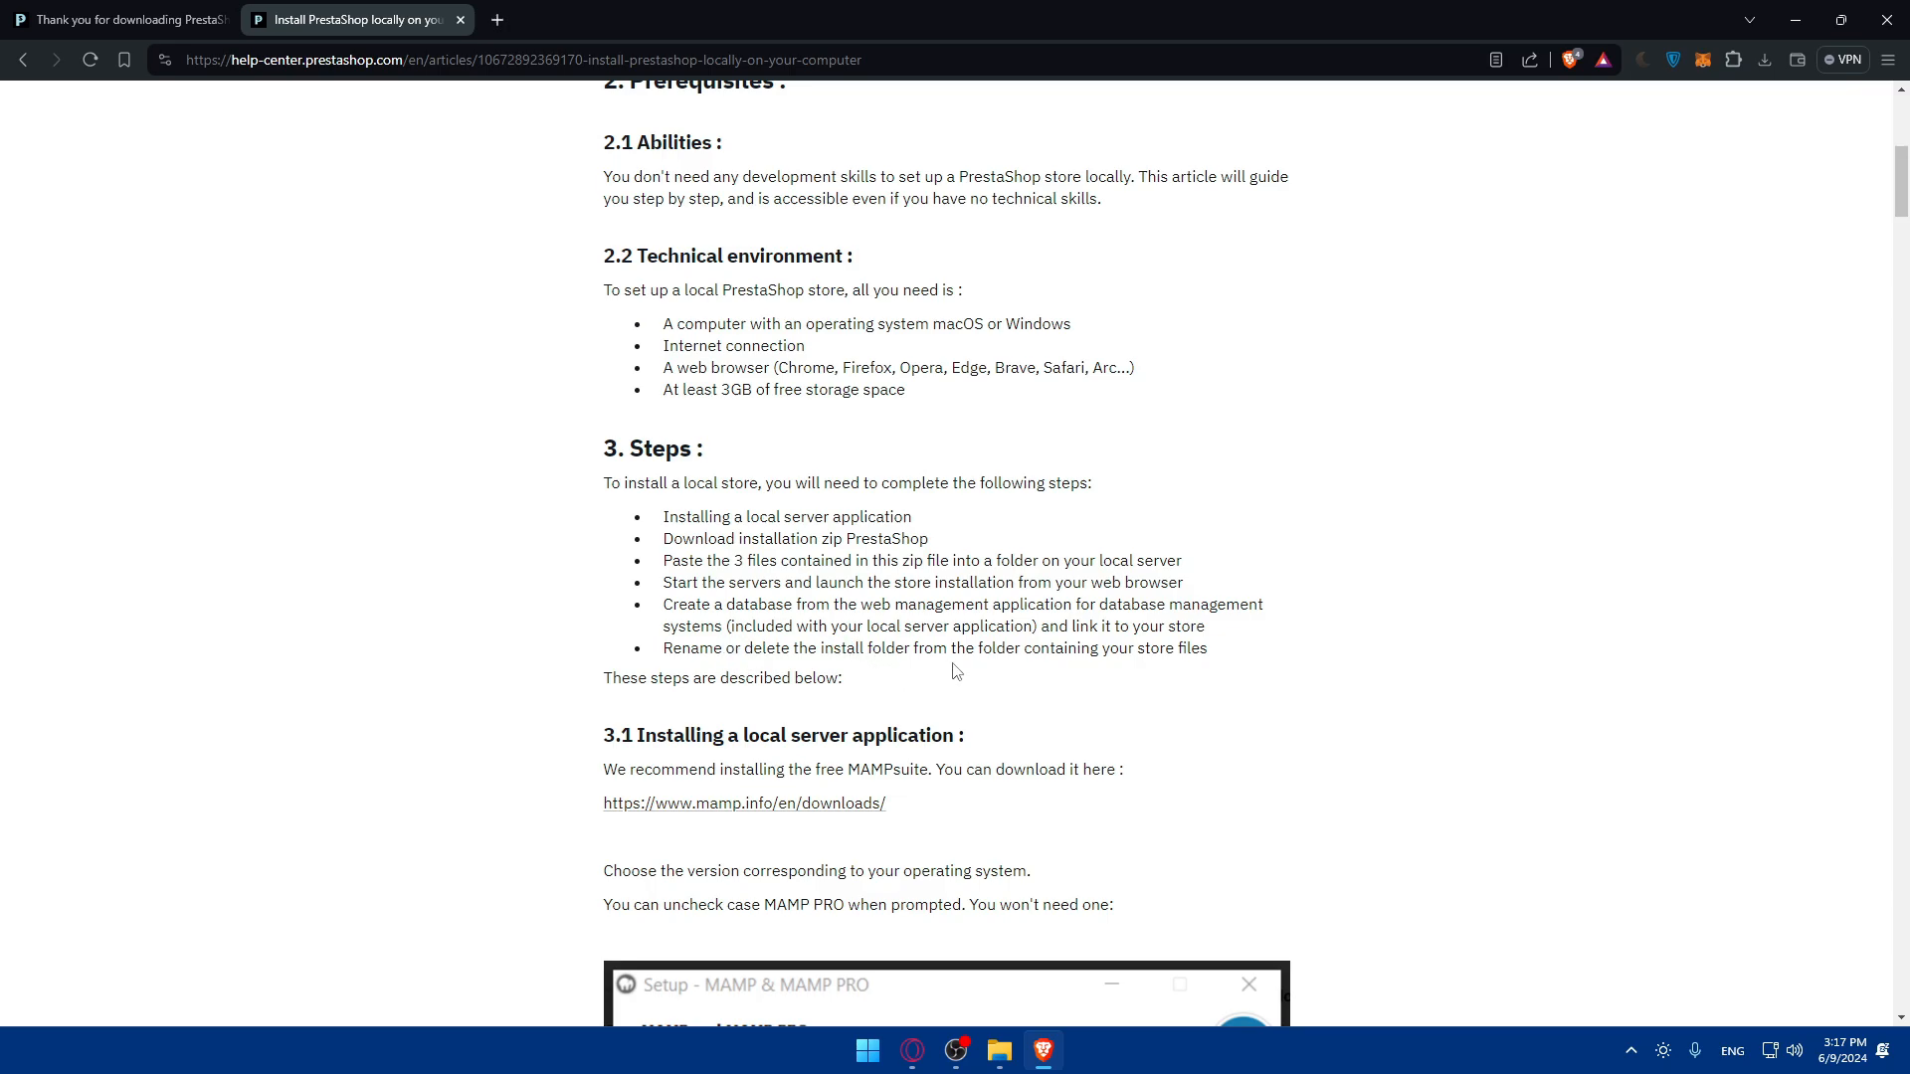
mouse_move(1061, 666)
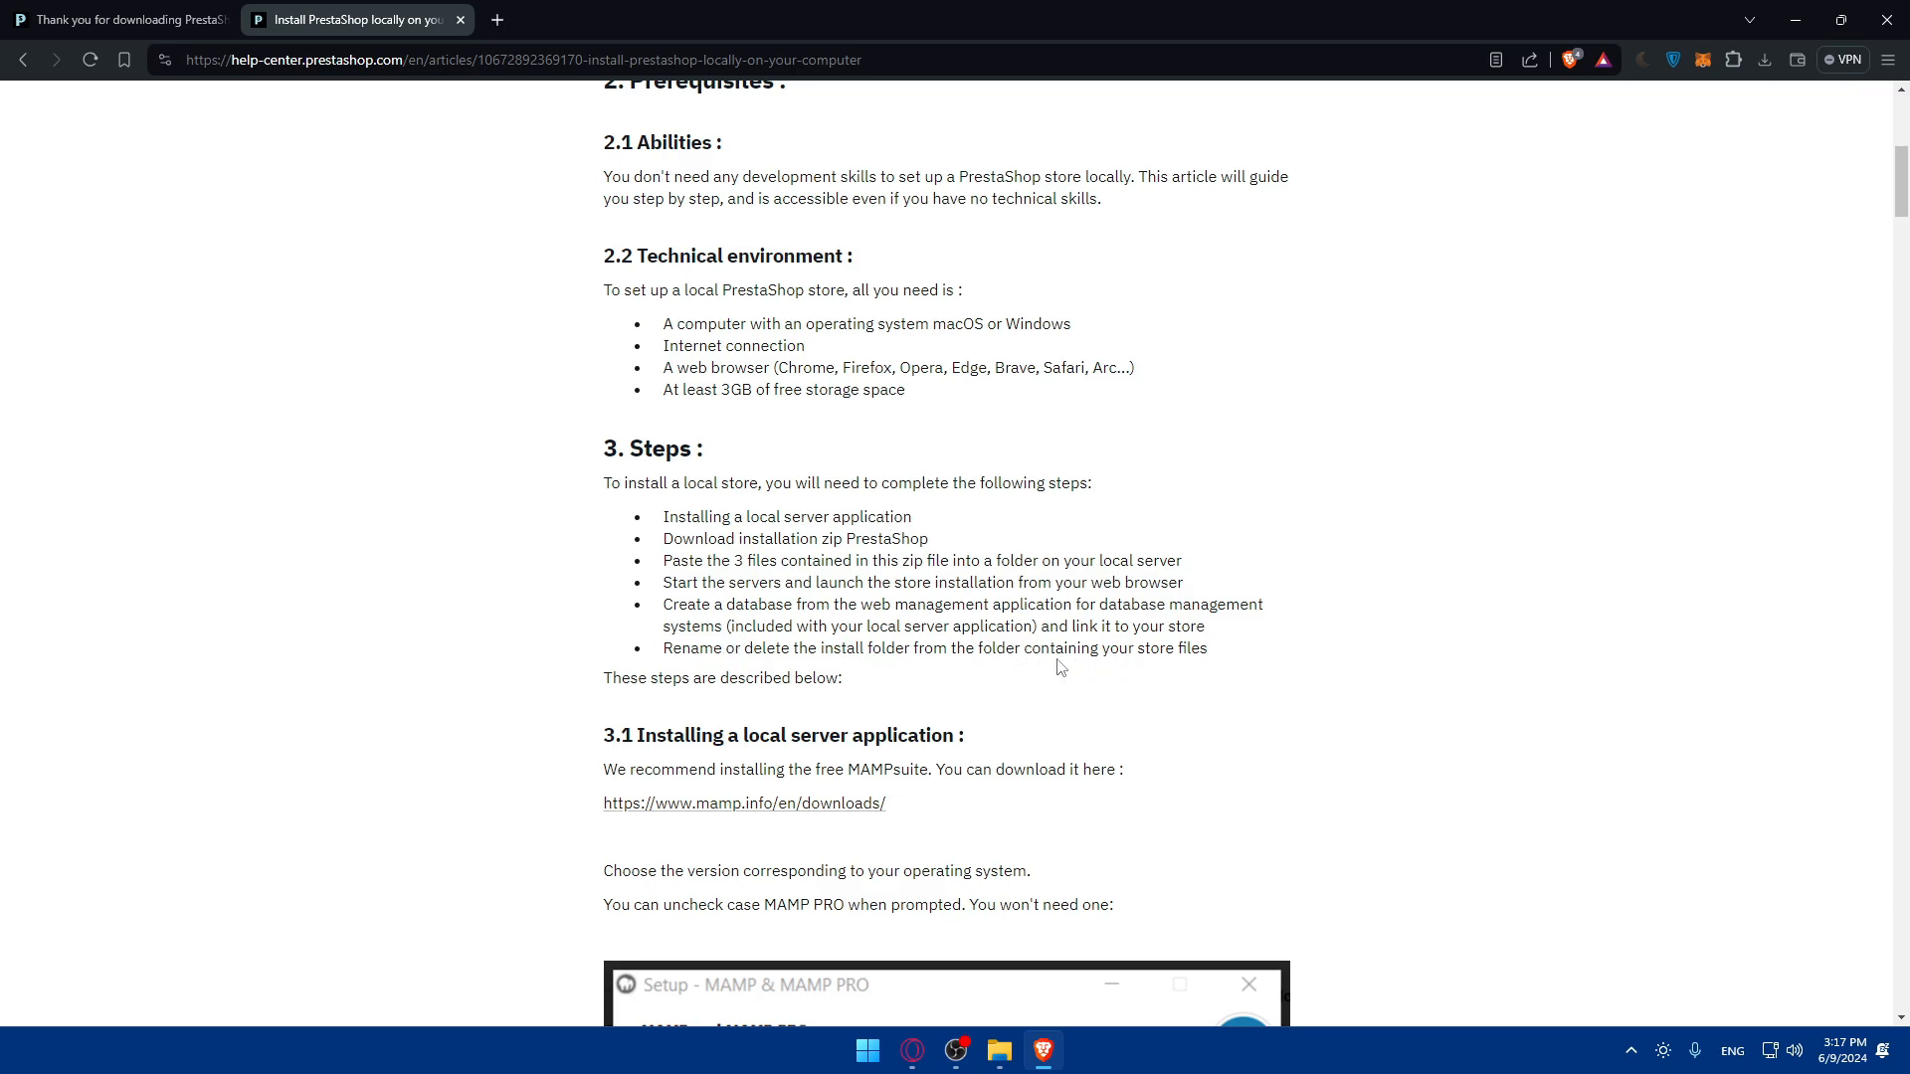
mouse_move(603, 688)
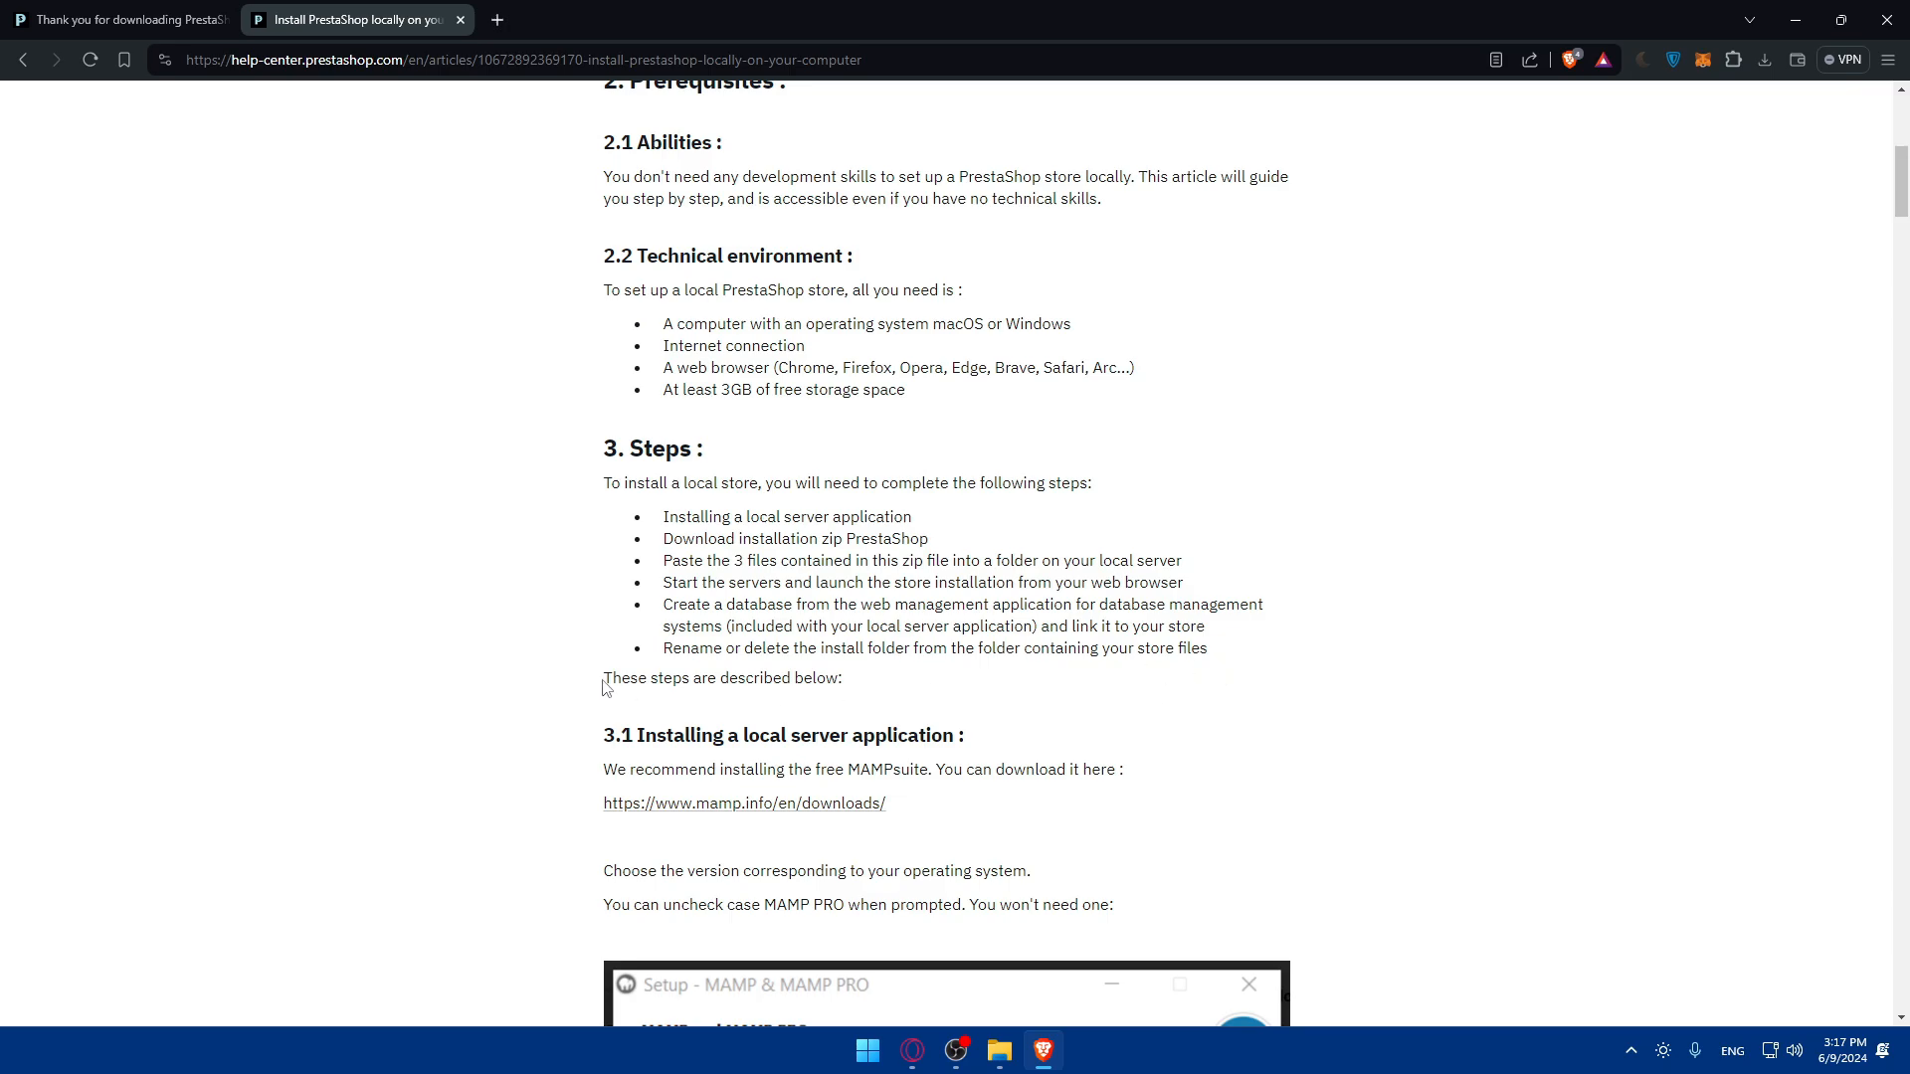
scroll(down, 3)
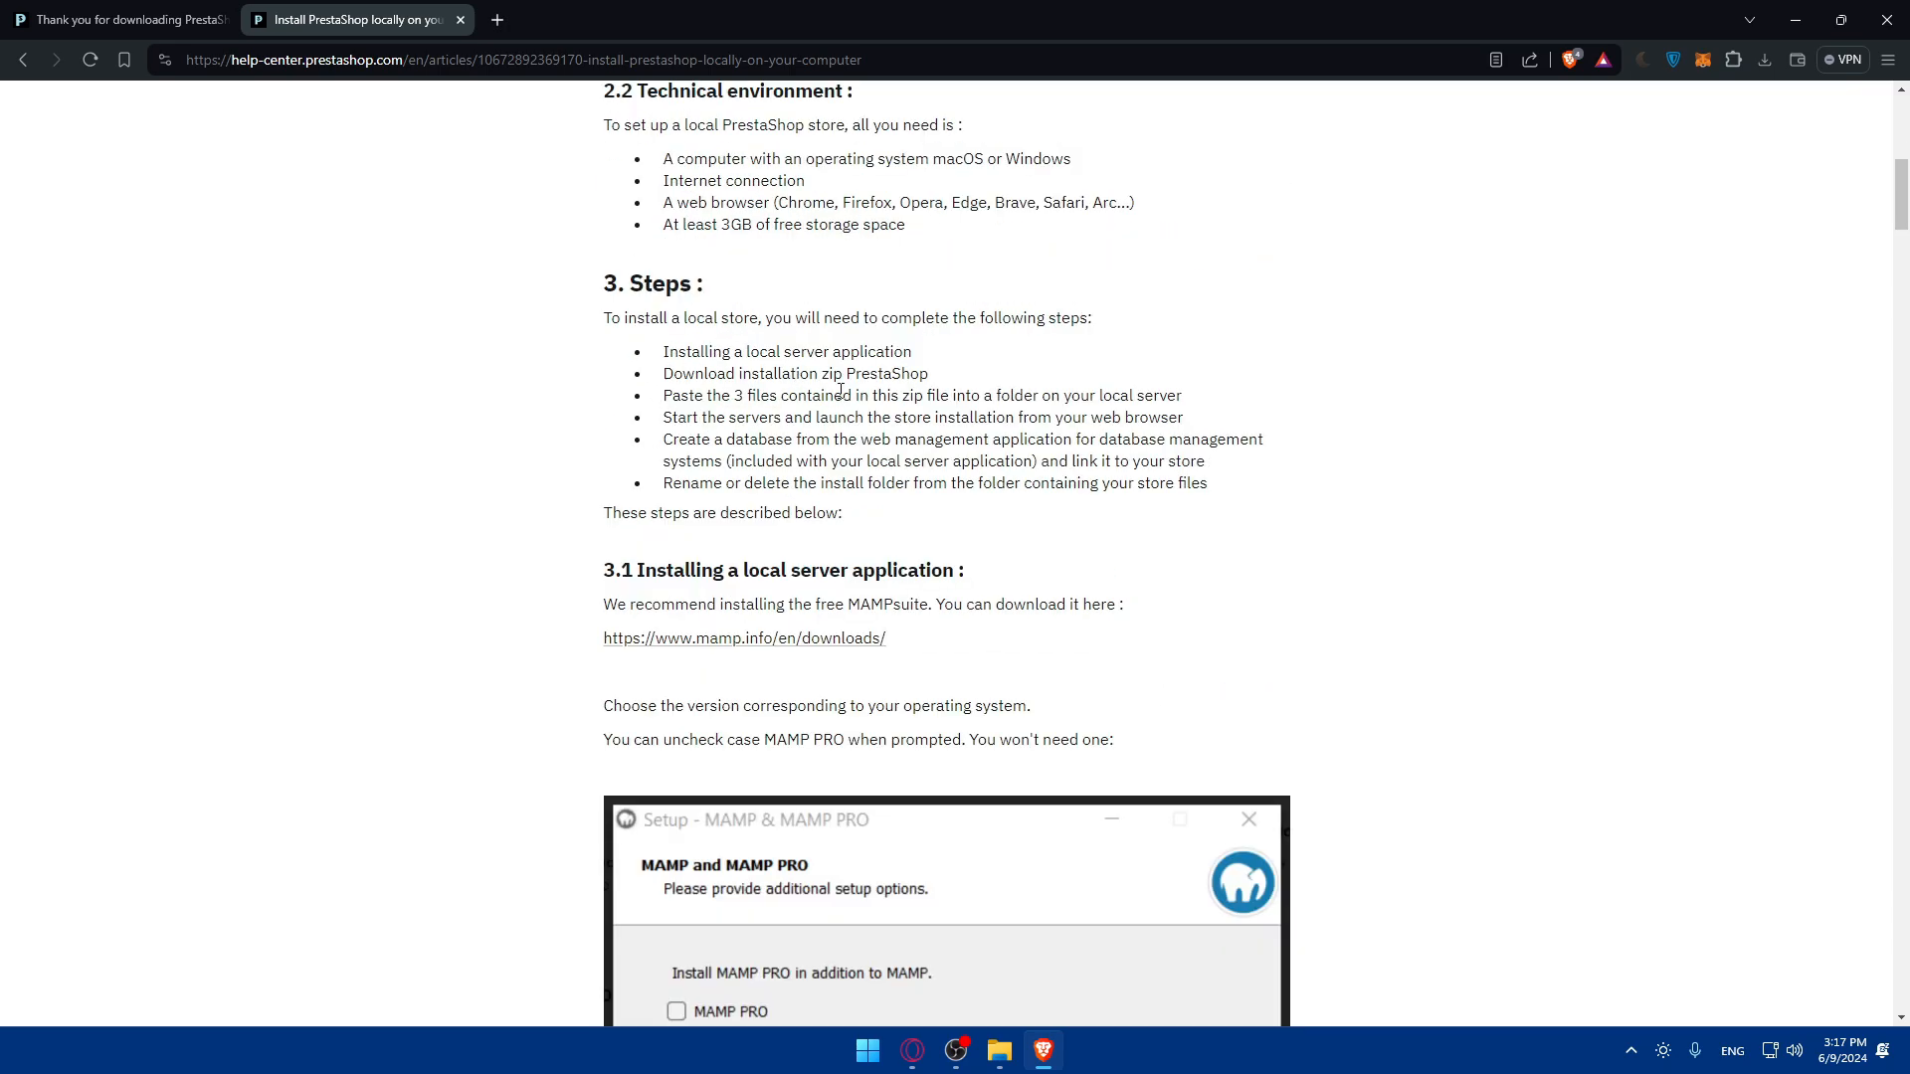
Highlight the first installation steps and move down to section 3.1 on installing MAMP.
drag(664, 350, 908, 438)
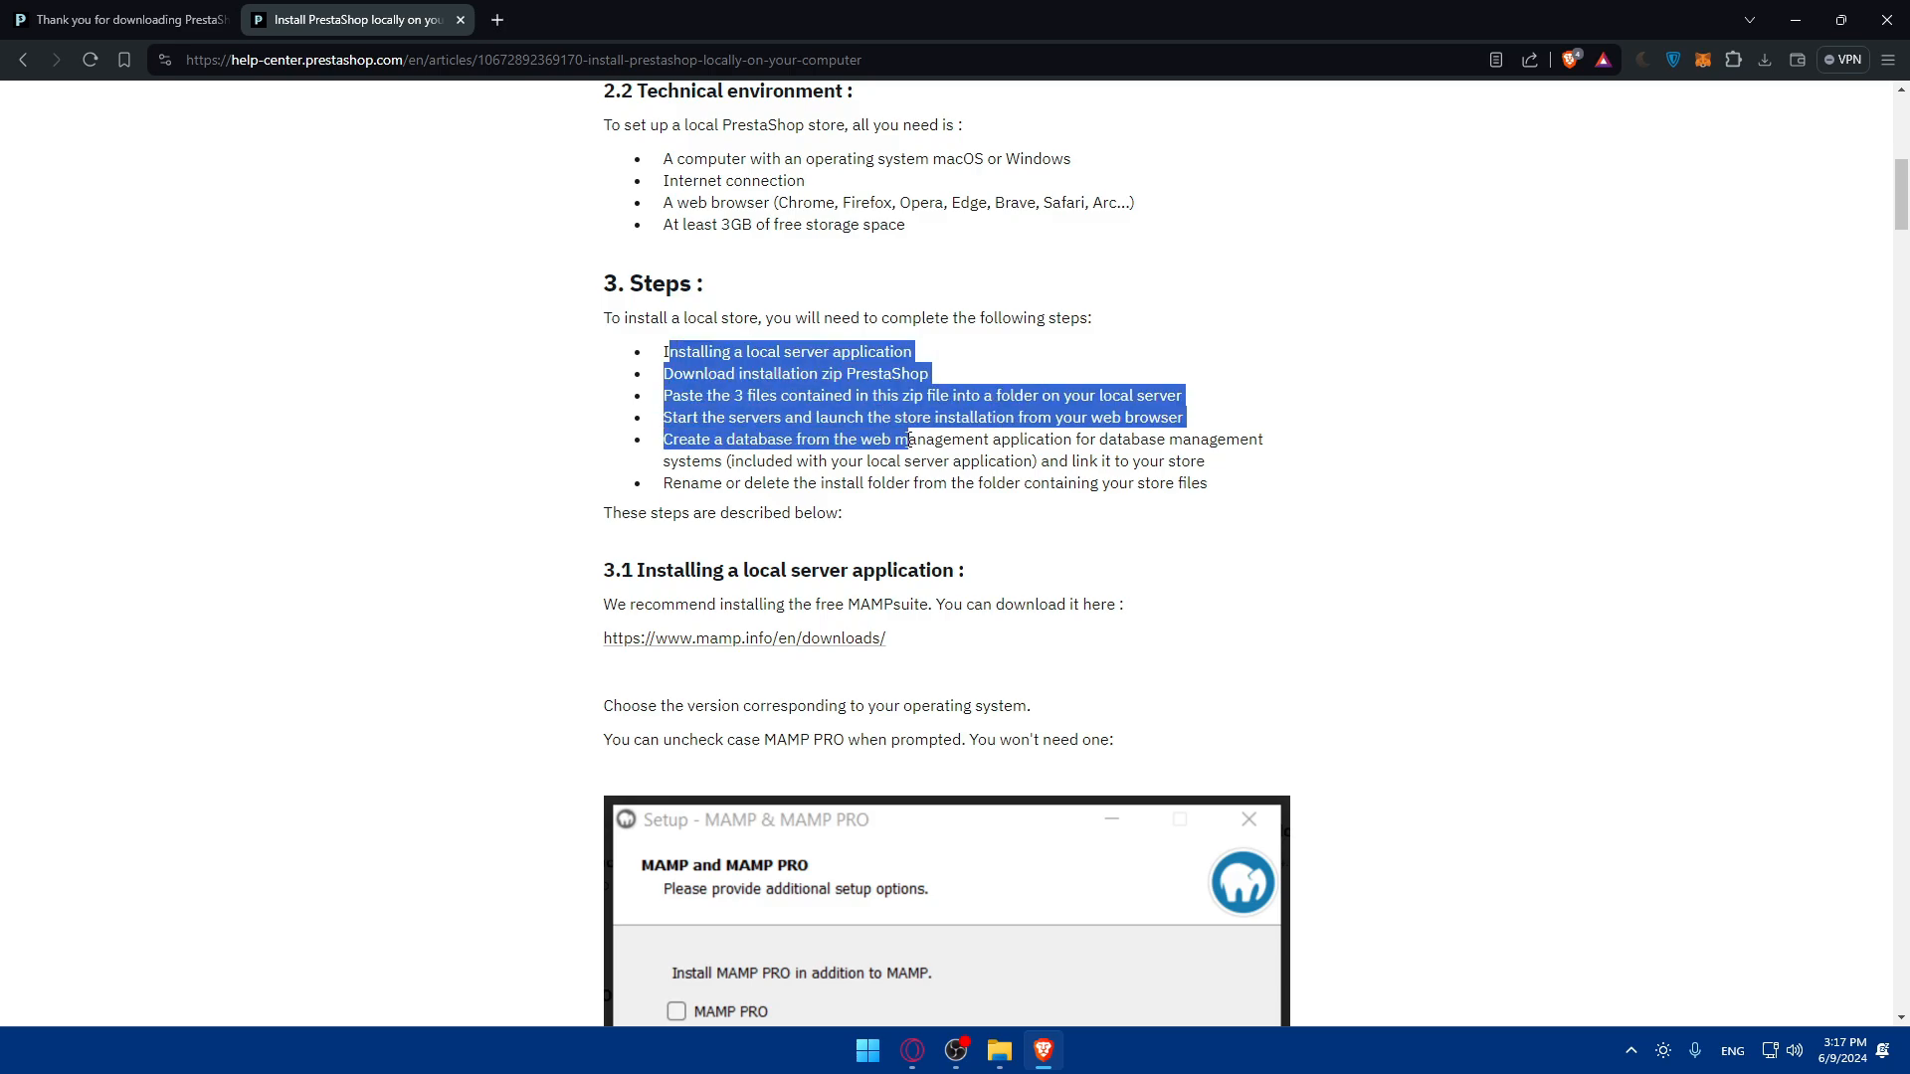
scroll(down, 3)
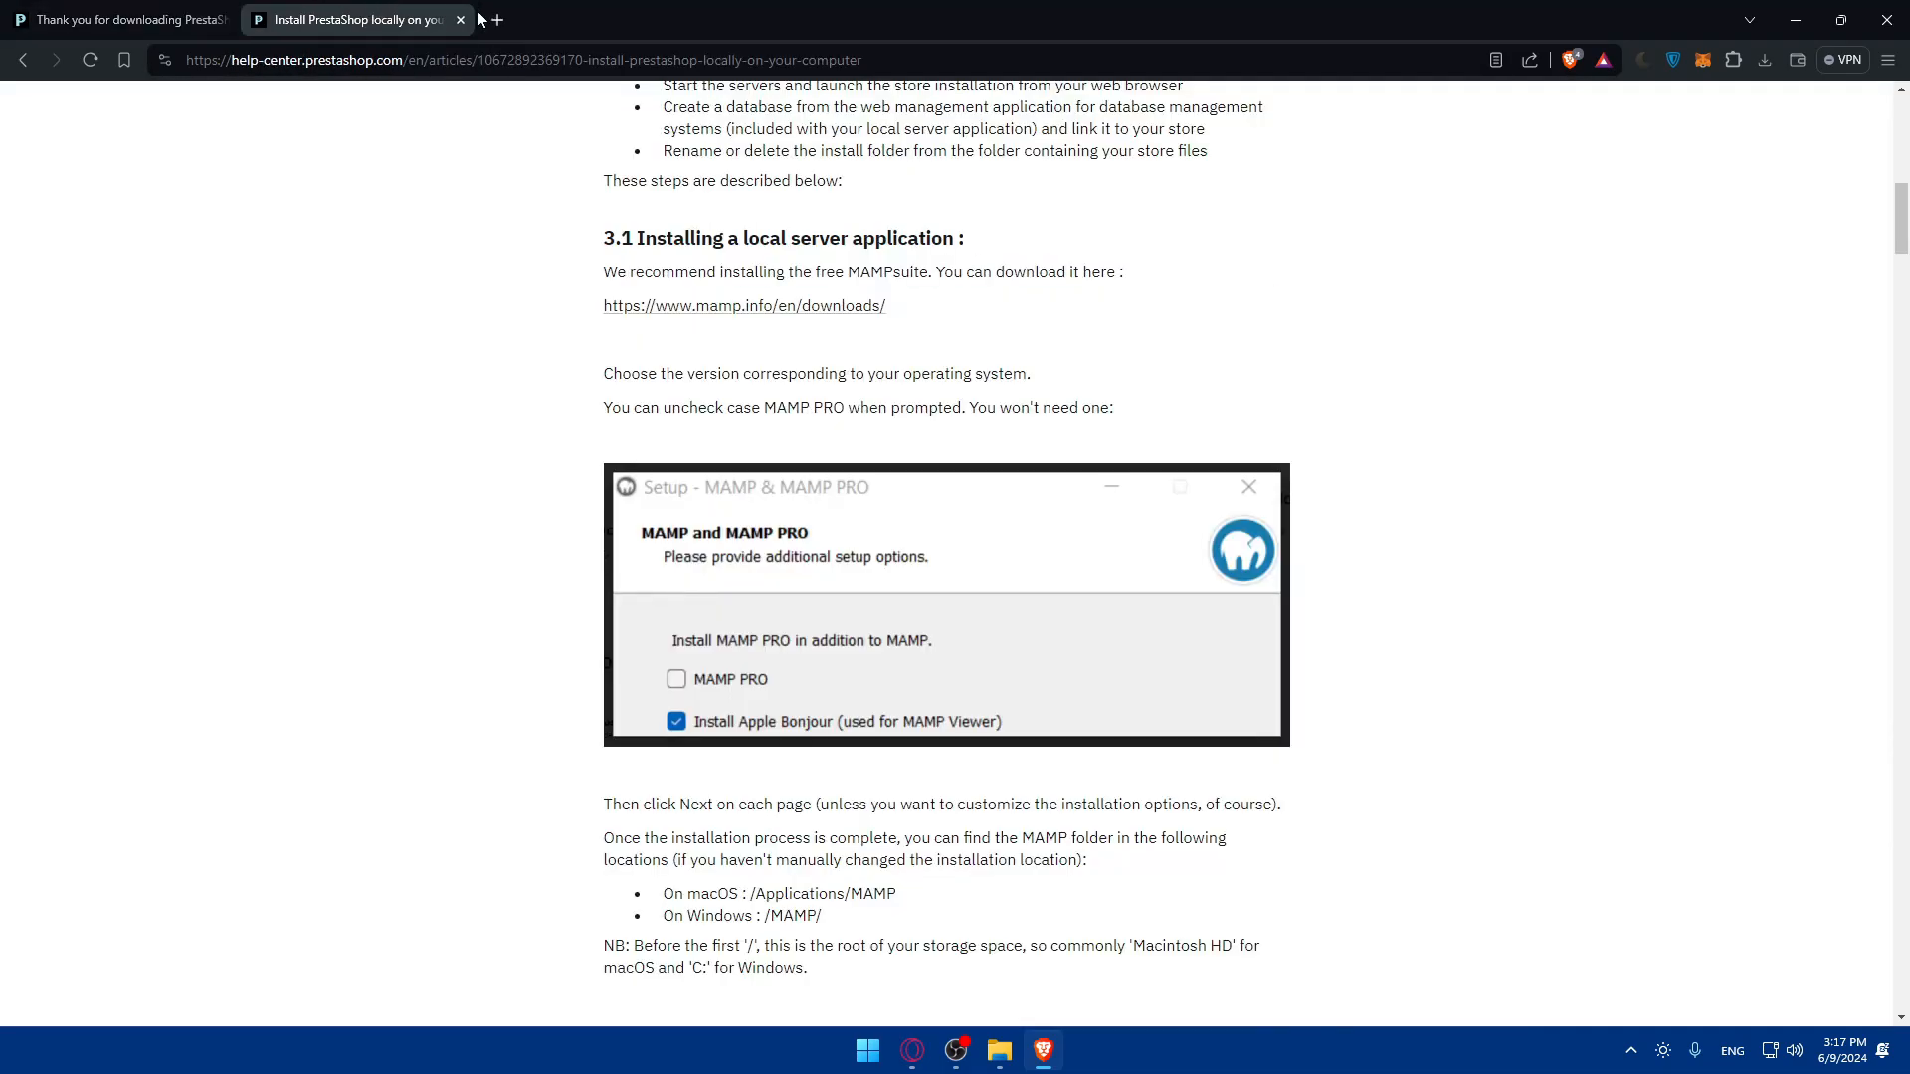
mouse_move(605, 310)
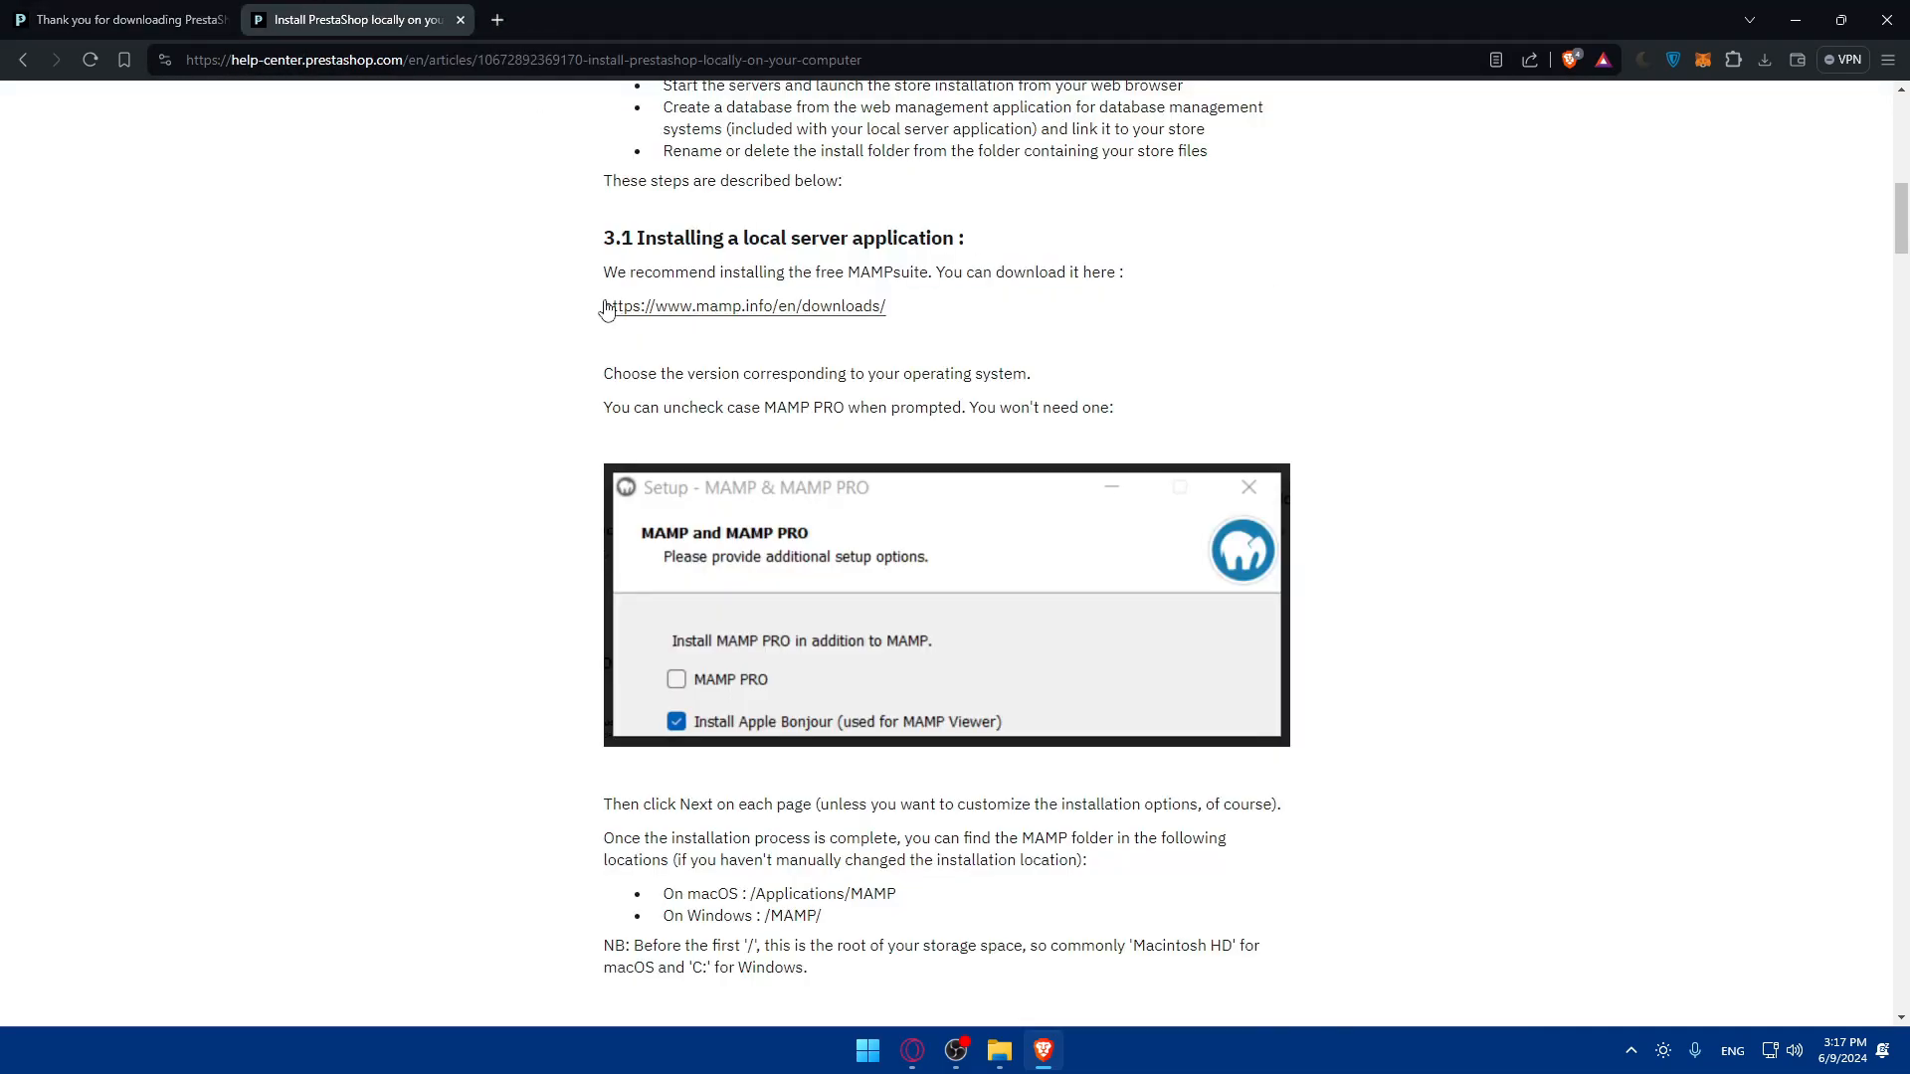
mouse_move(497, 20)
text(ins)
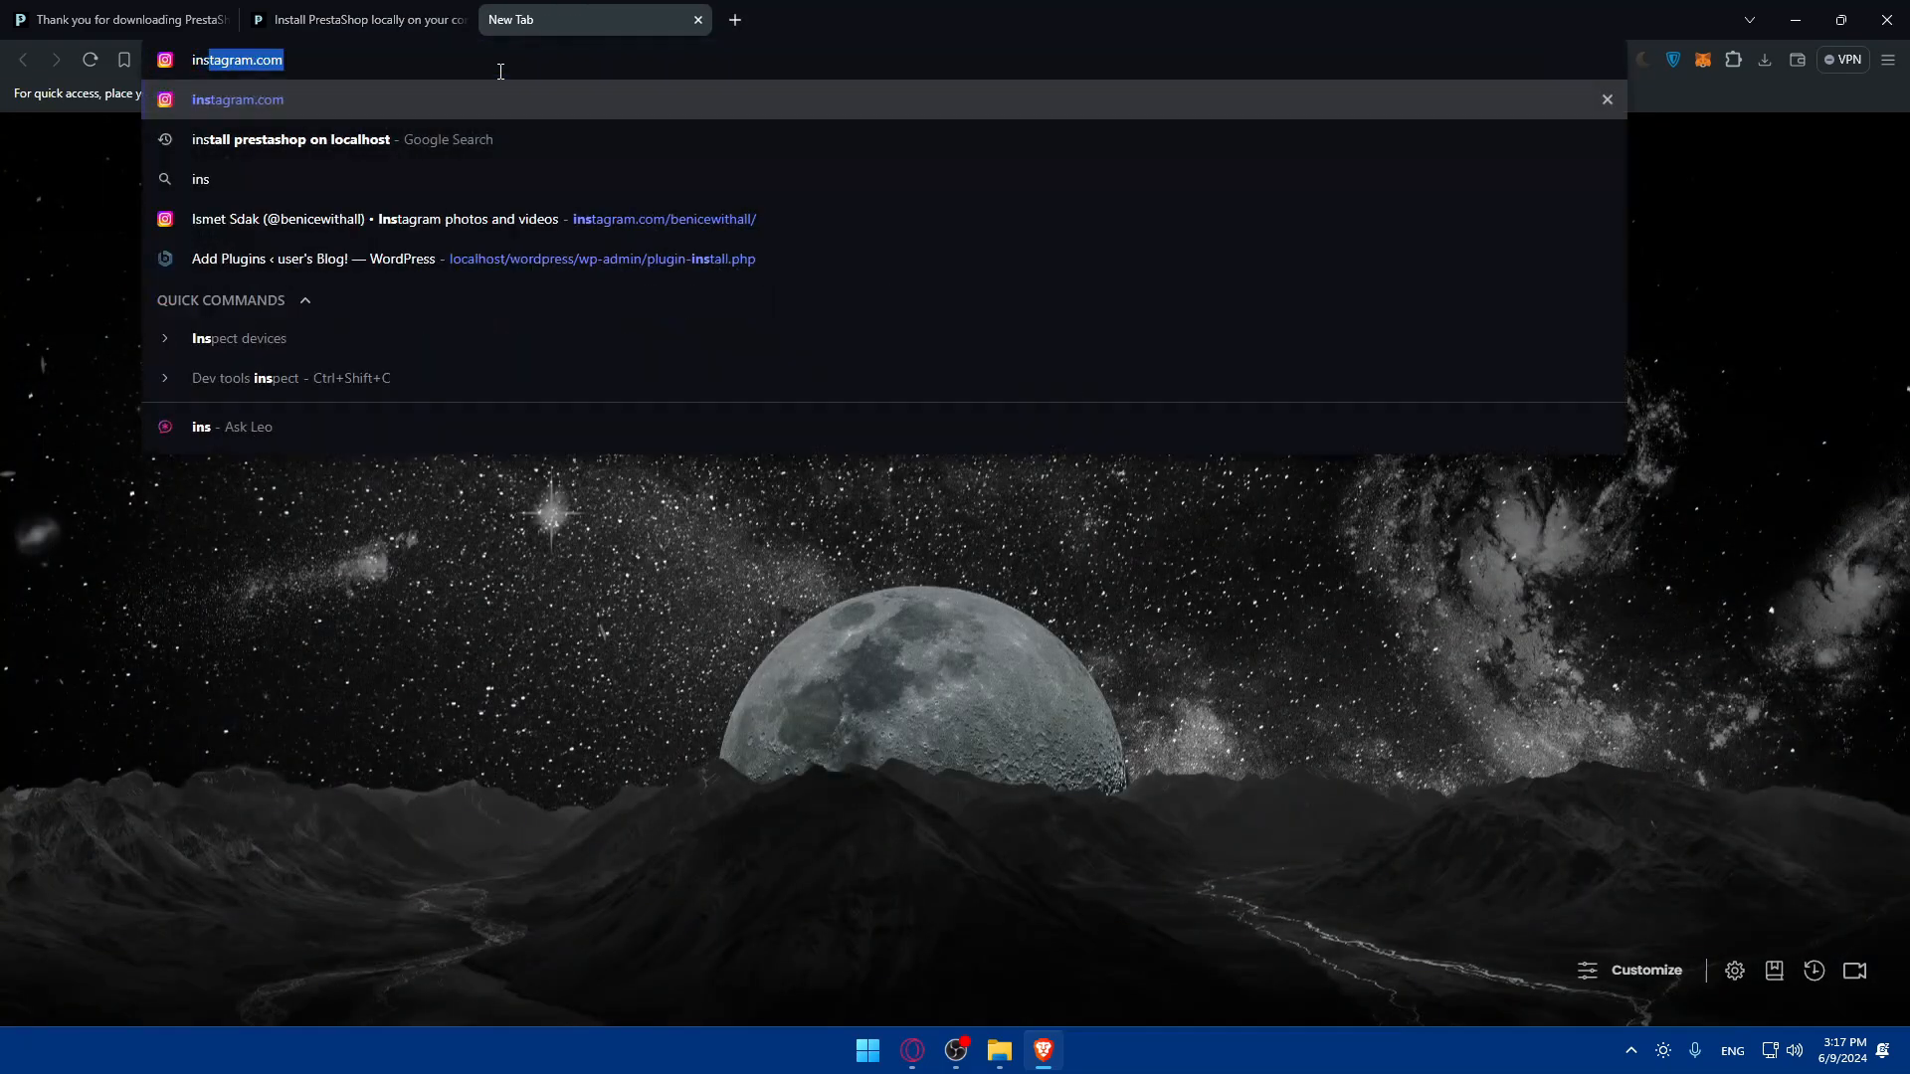
Rerun the 'install prestashop on localhost' search, then close that tab to return to the MAMP section.
click(290, 139)
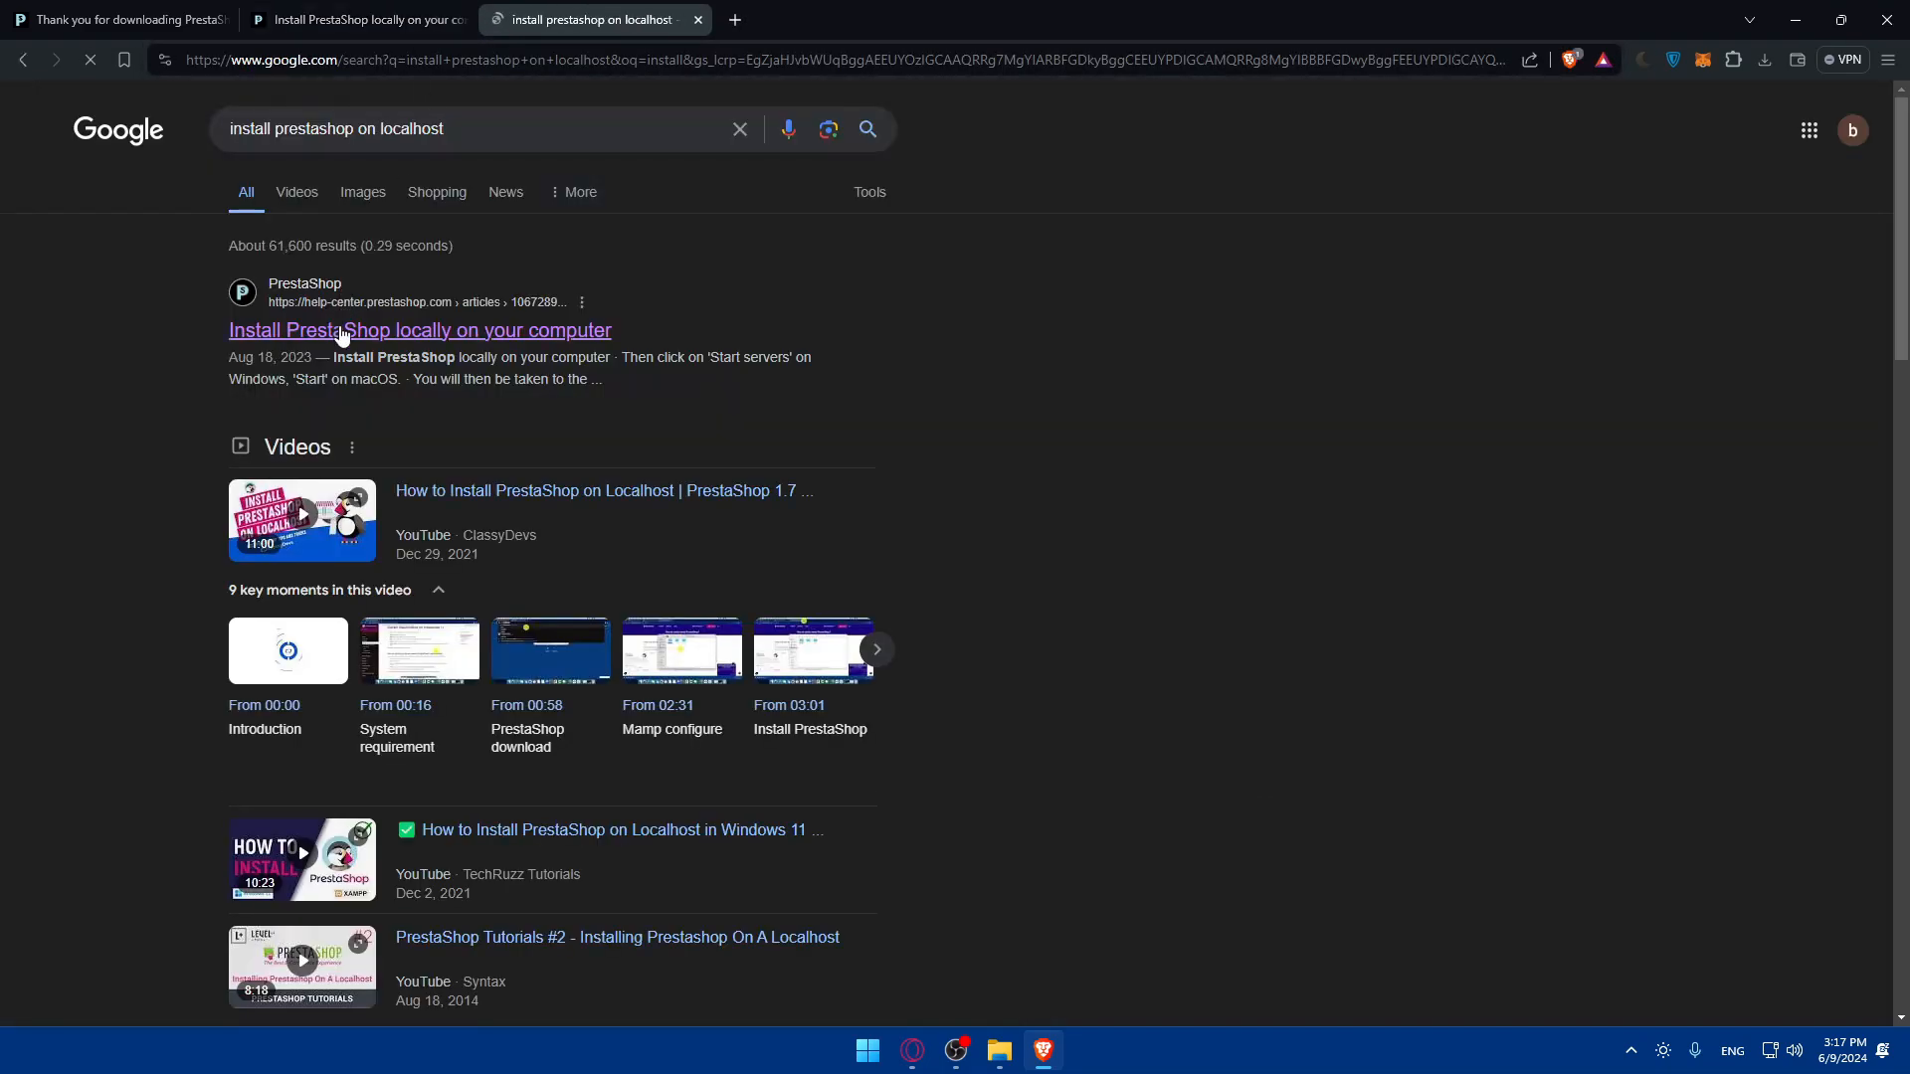
click(420, 330)
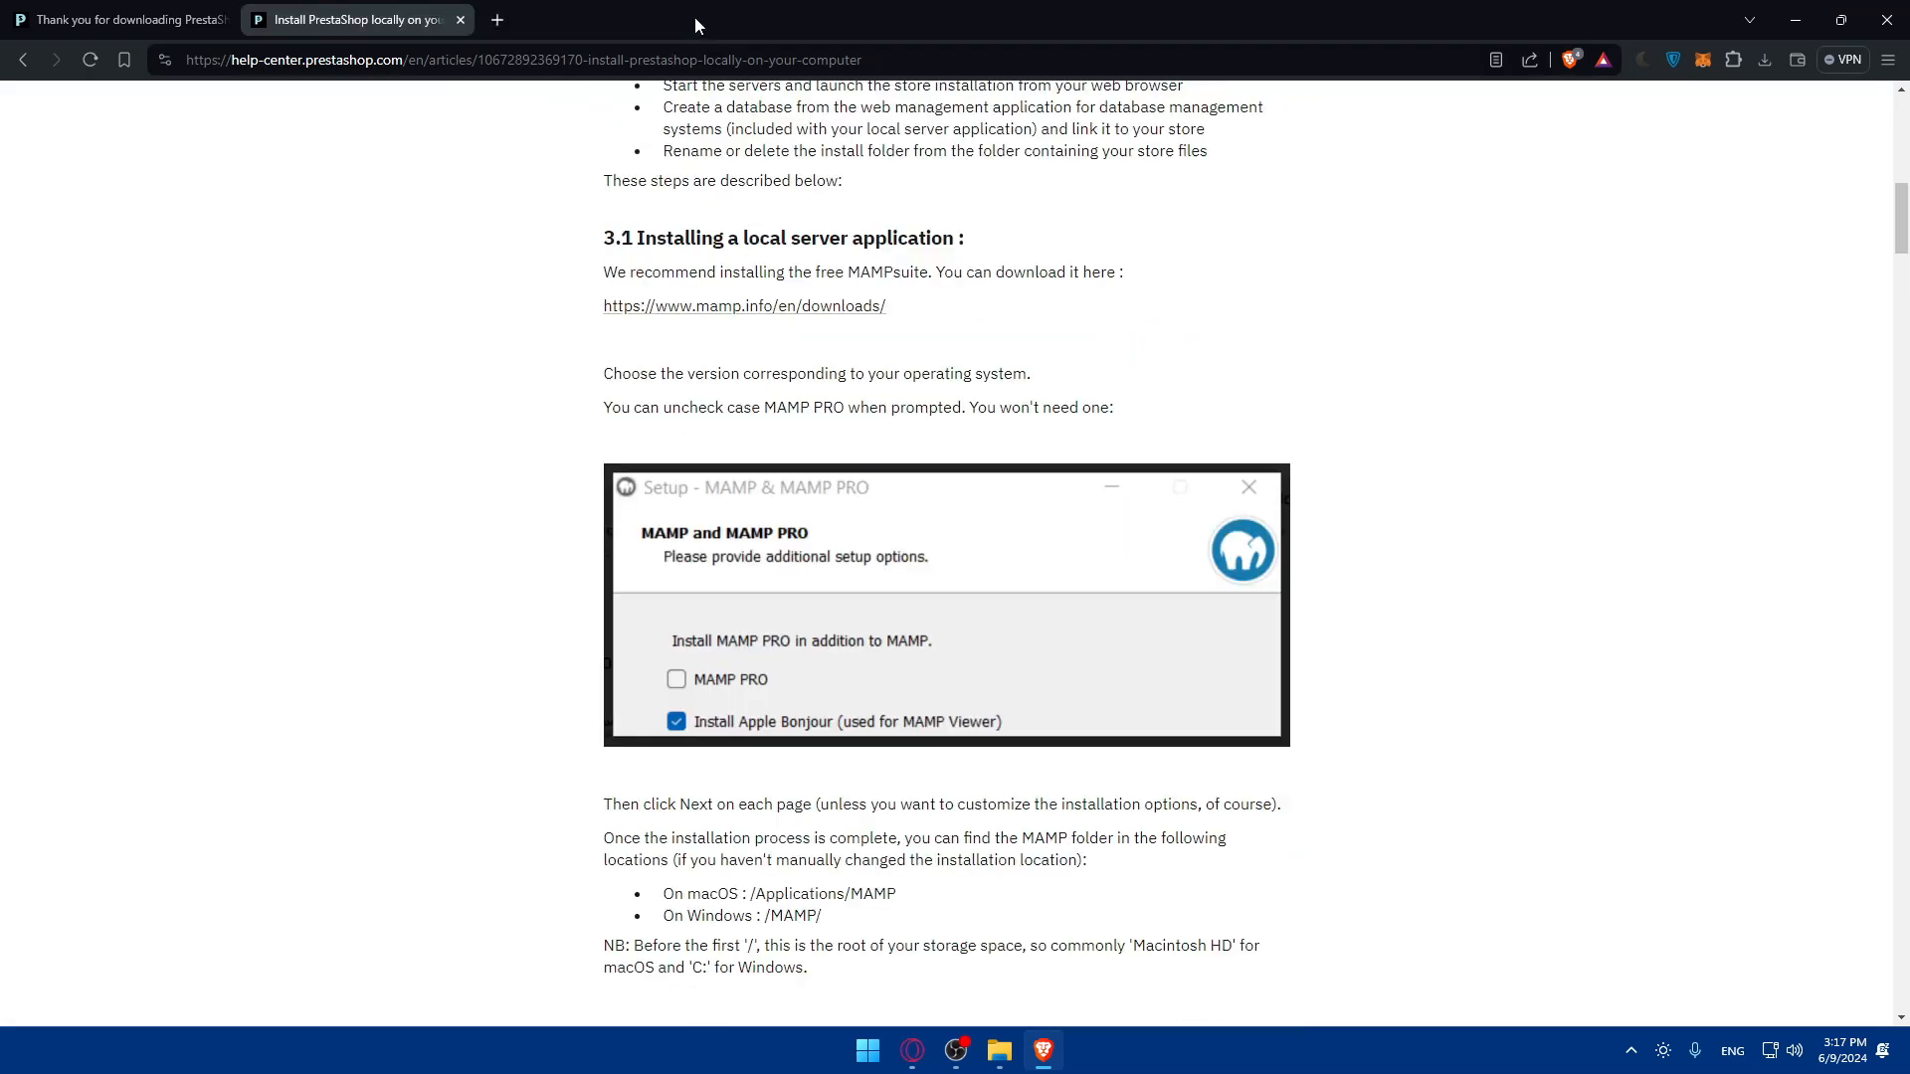
mouse_move(1086, 744)
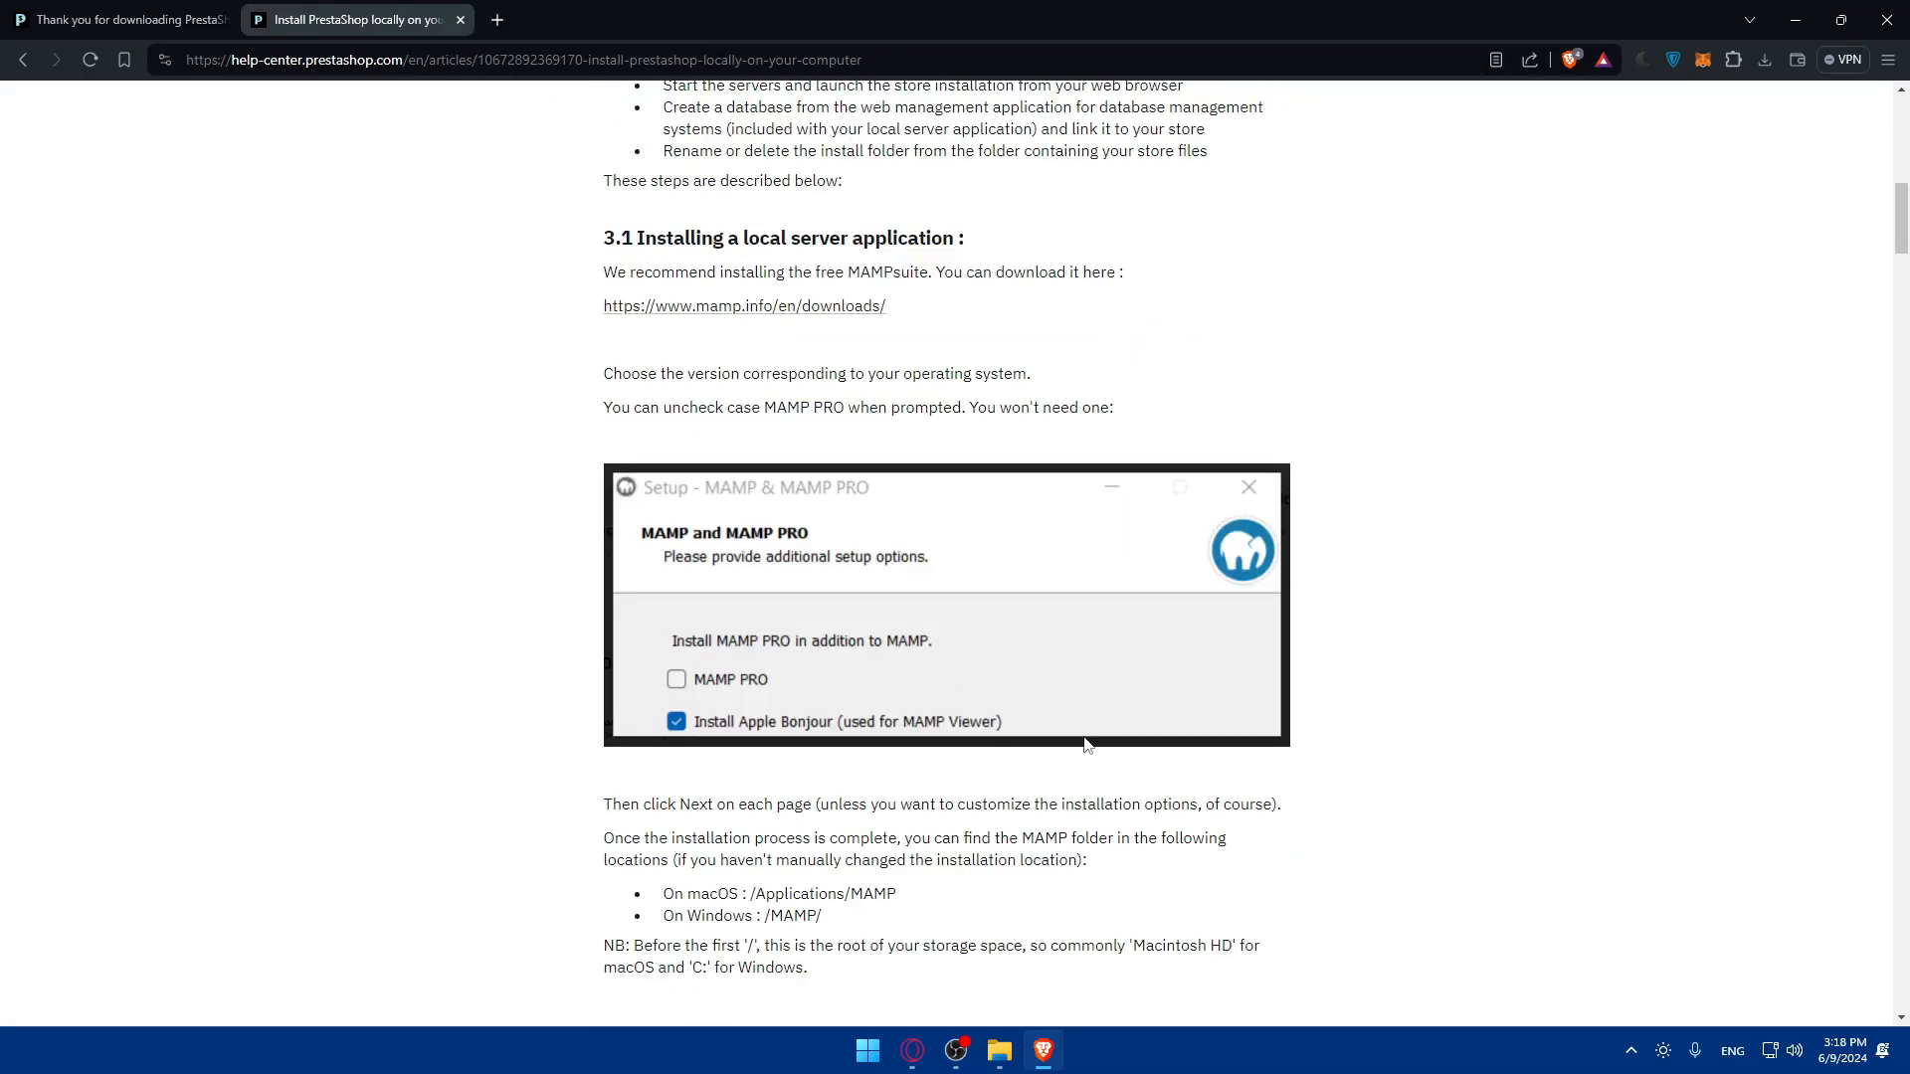